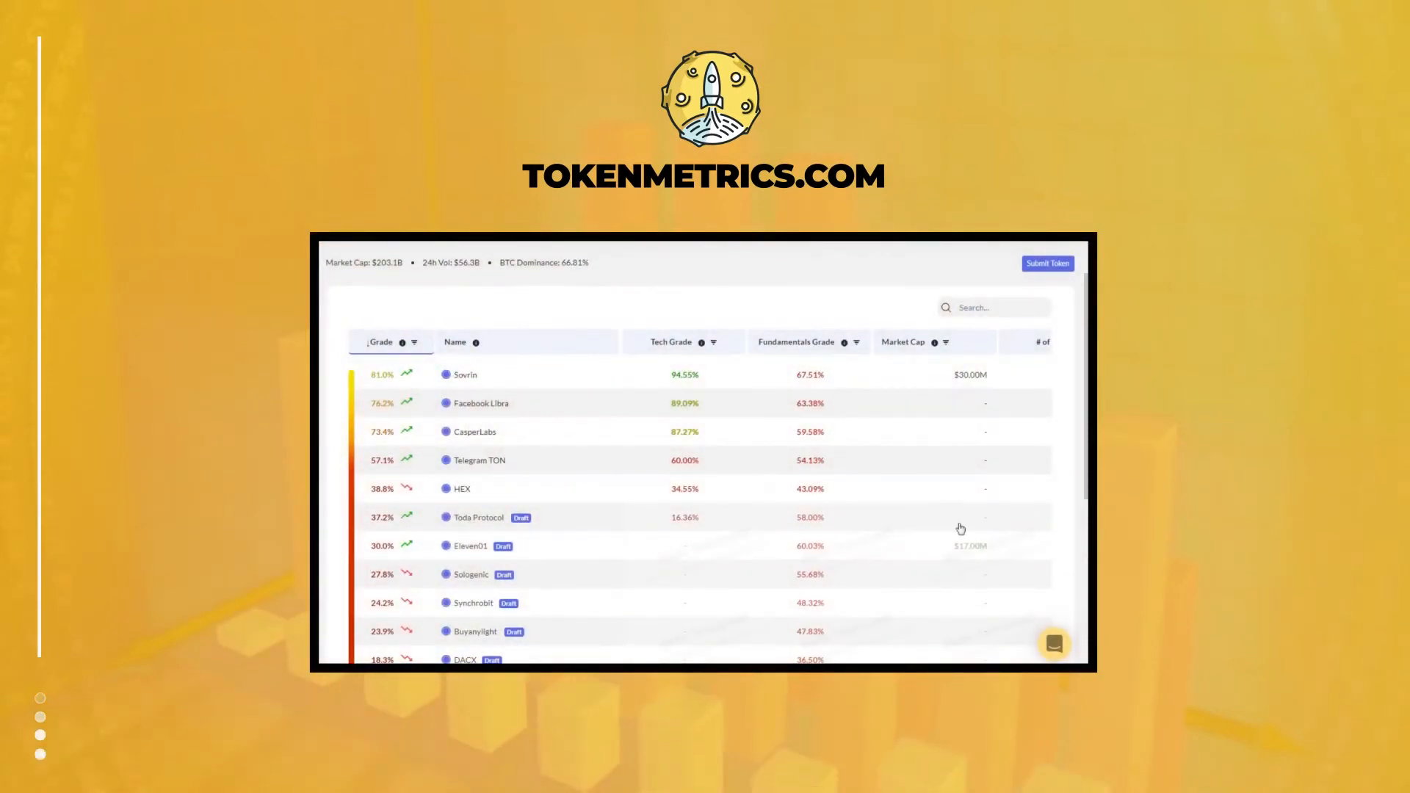
mouse_move(701, 342)
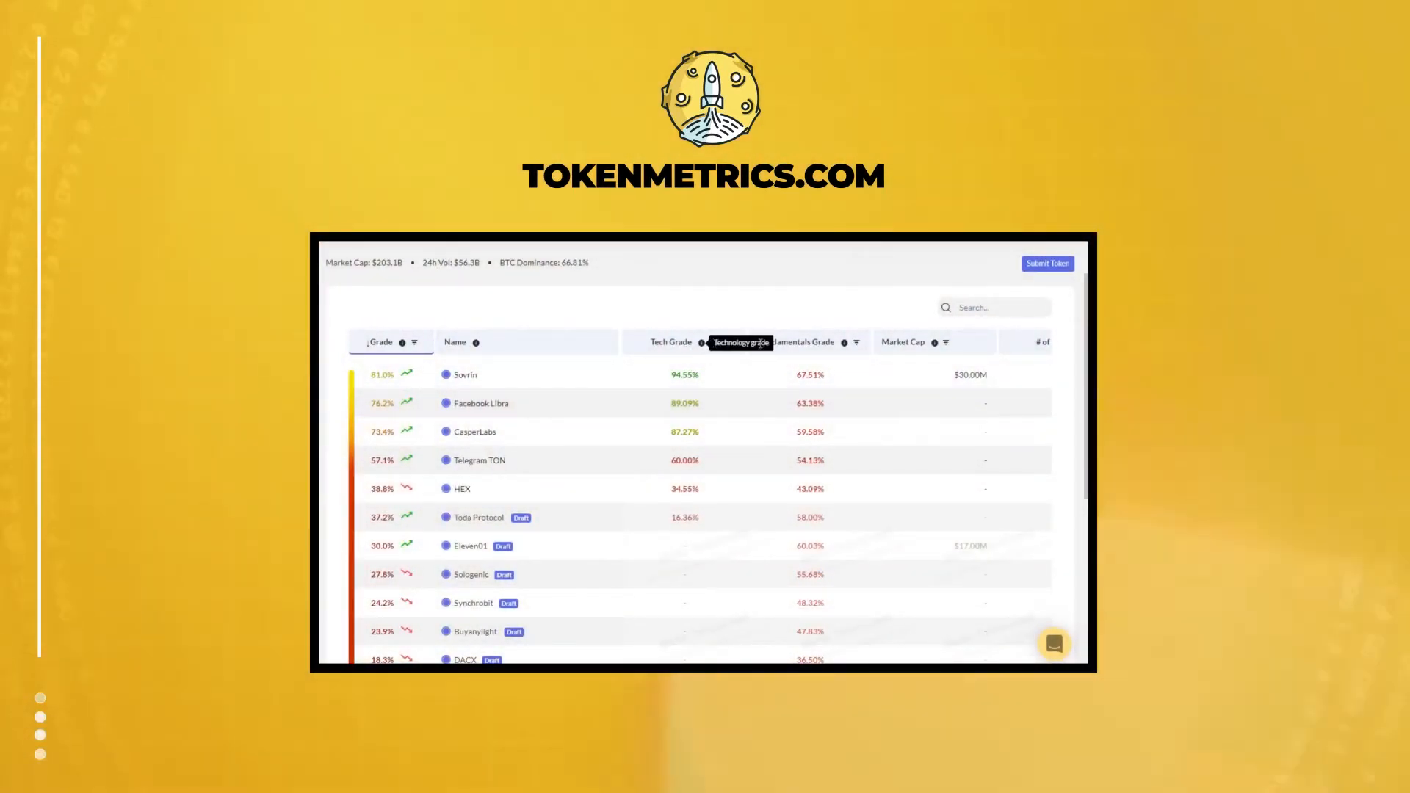
mouse_move(811, 350)
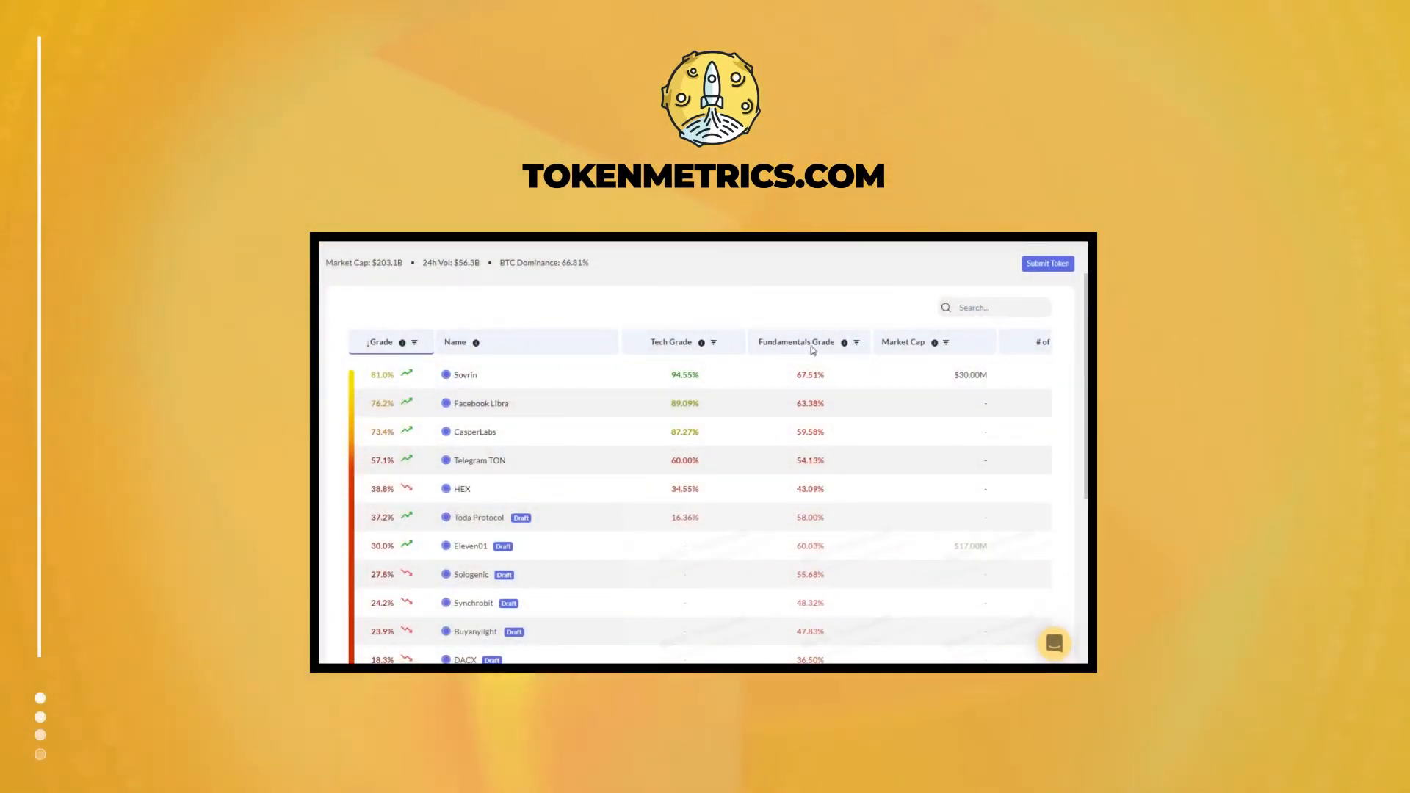
Open Sovrin's token summary, then Bitcoin's technology review
click(464, 374)
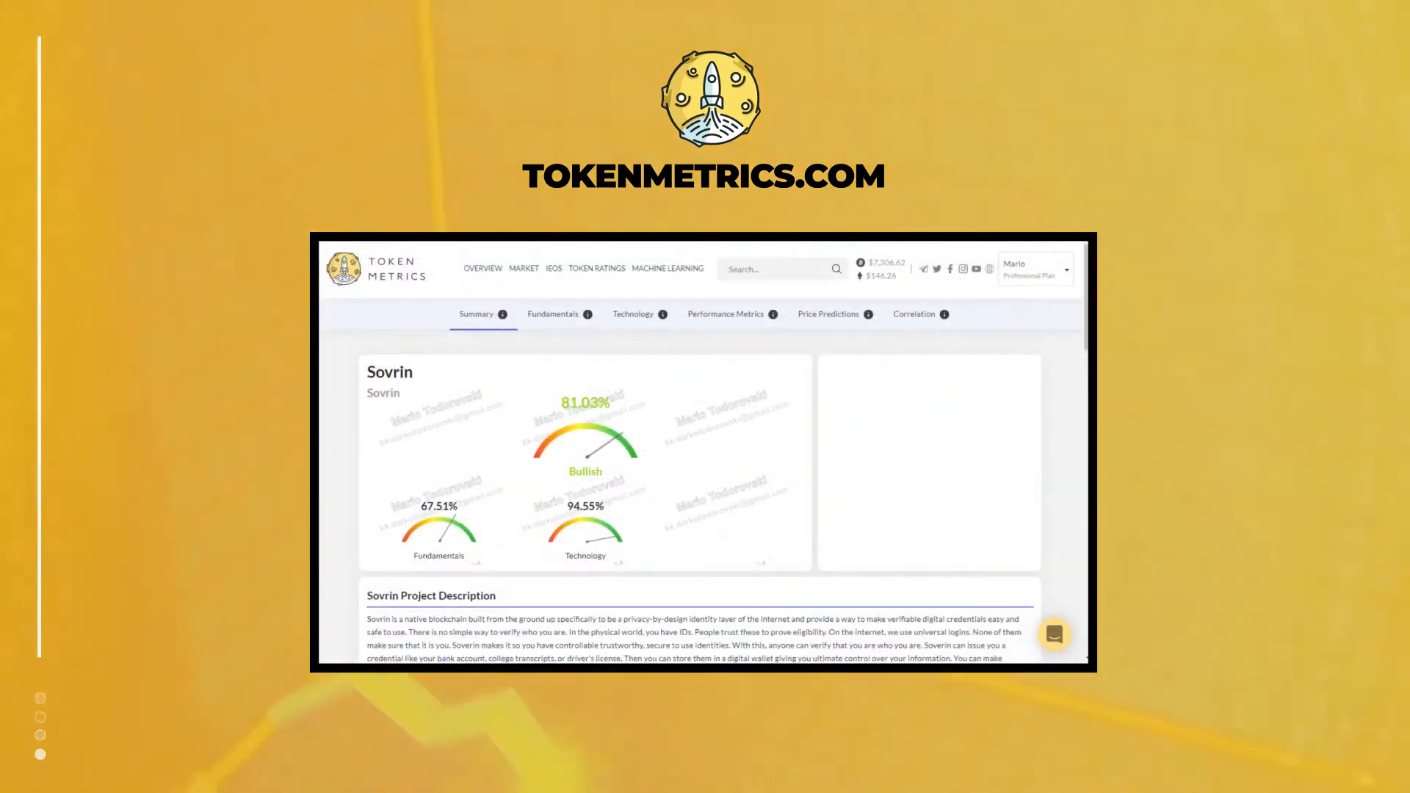
click(632, 313)
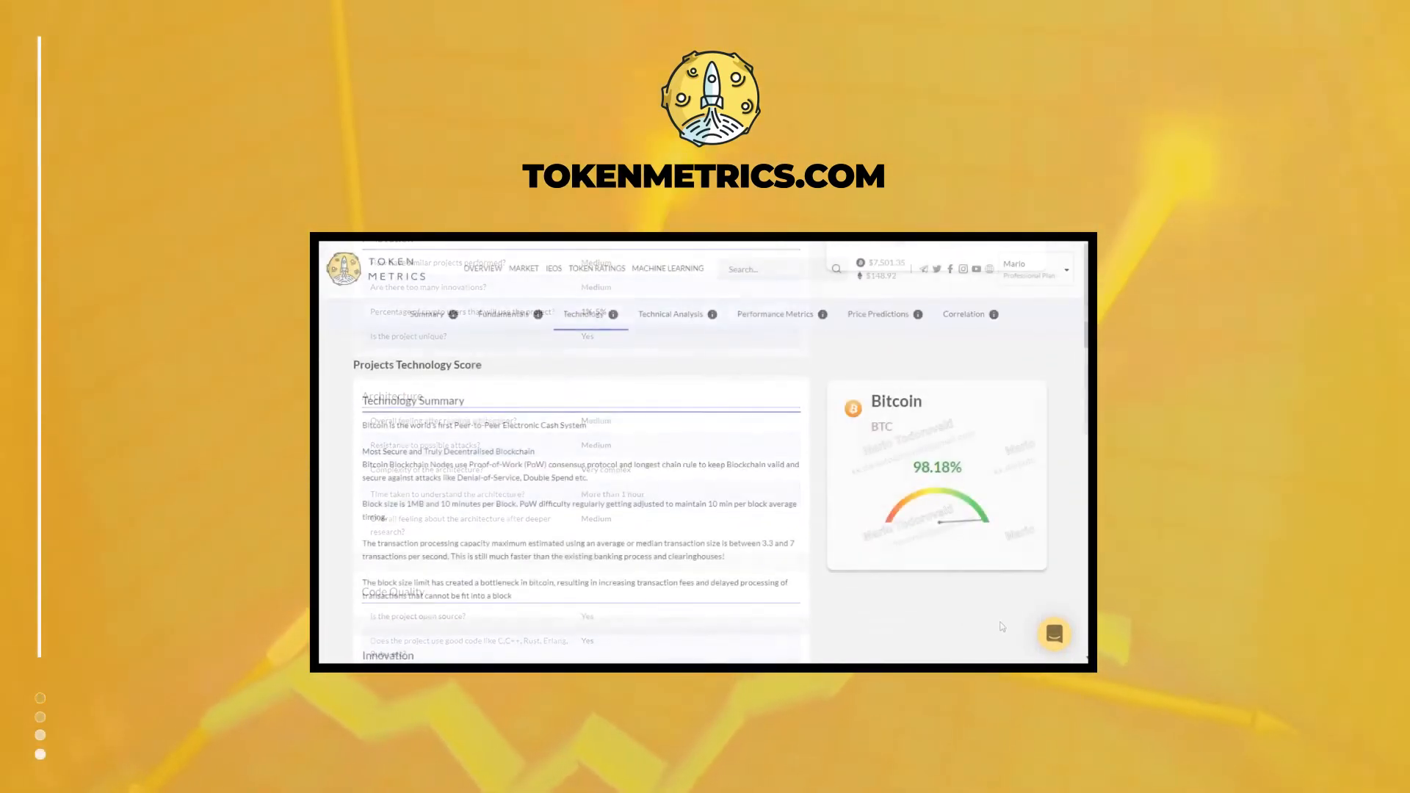
click(596, 268)
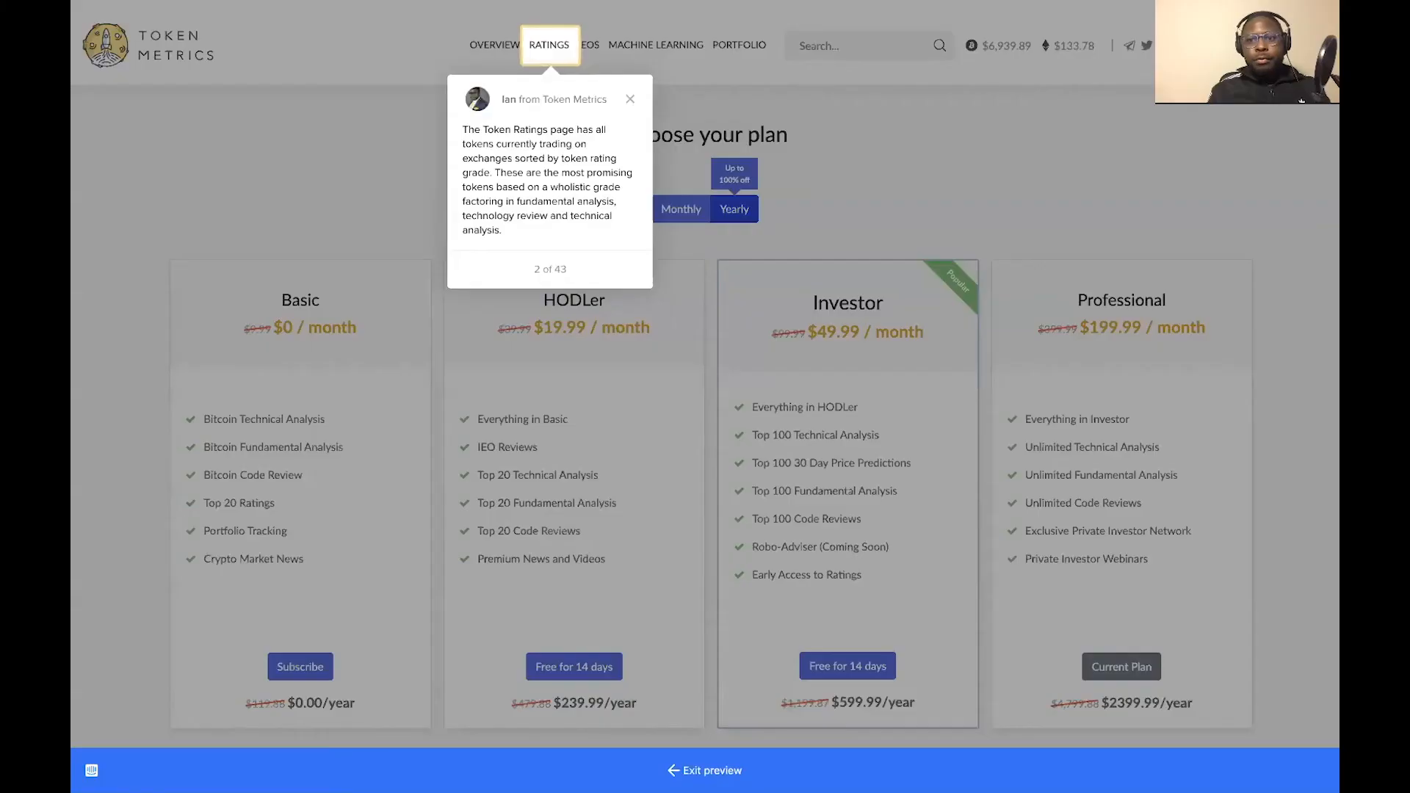
mouse_move(1080, 214)
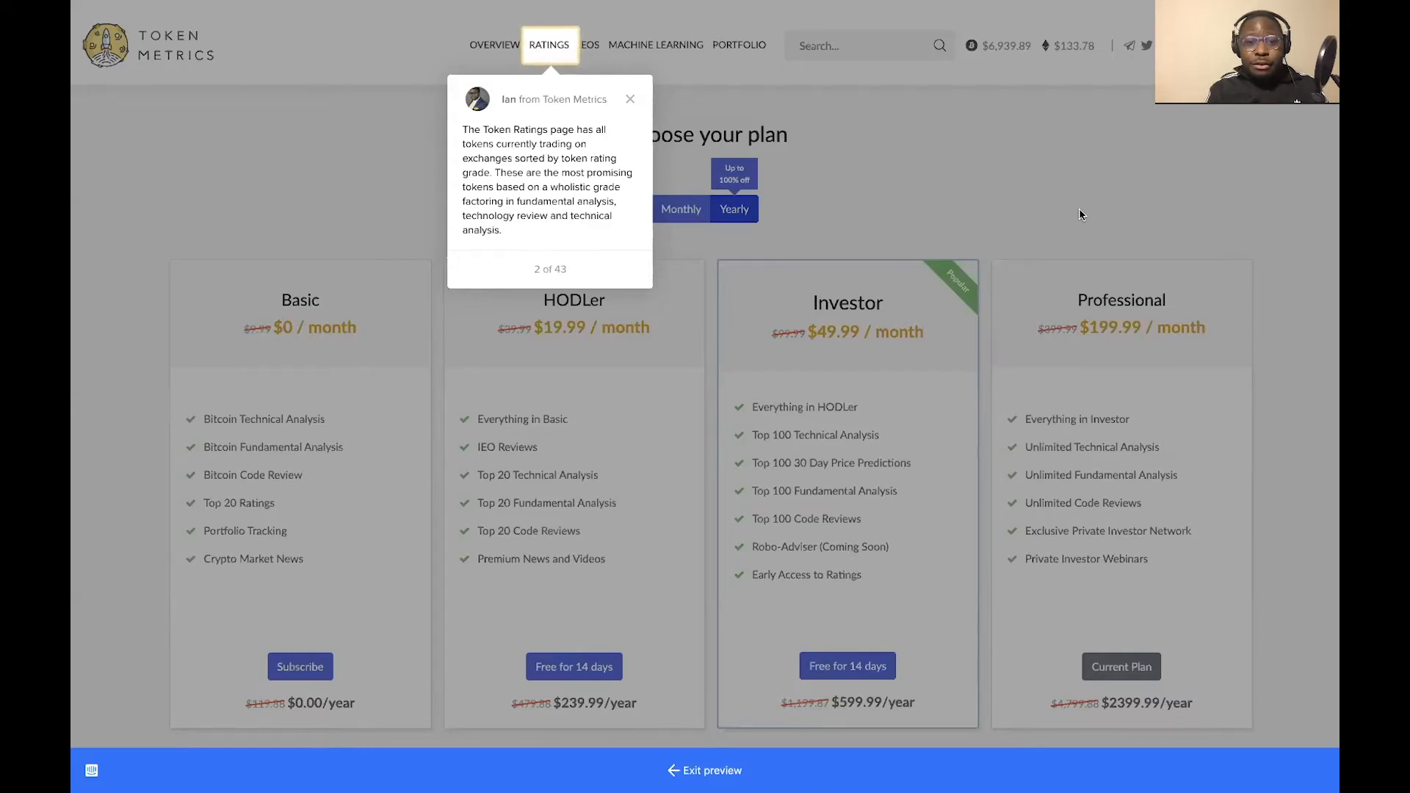
Open the Token Ratings page from the RATINGS link in the top navigation
click(548, 45)
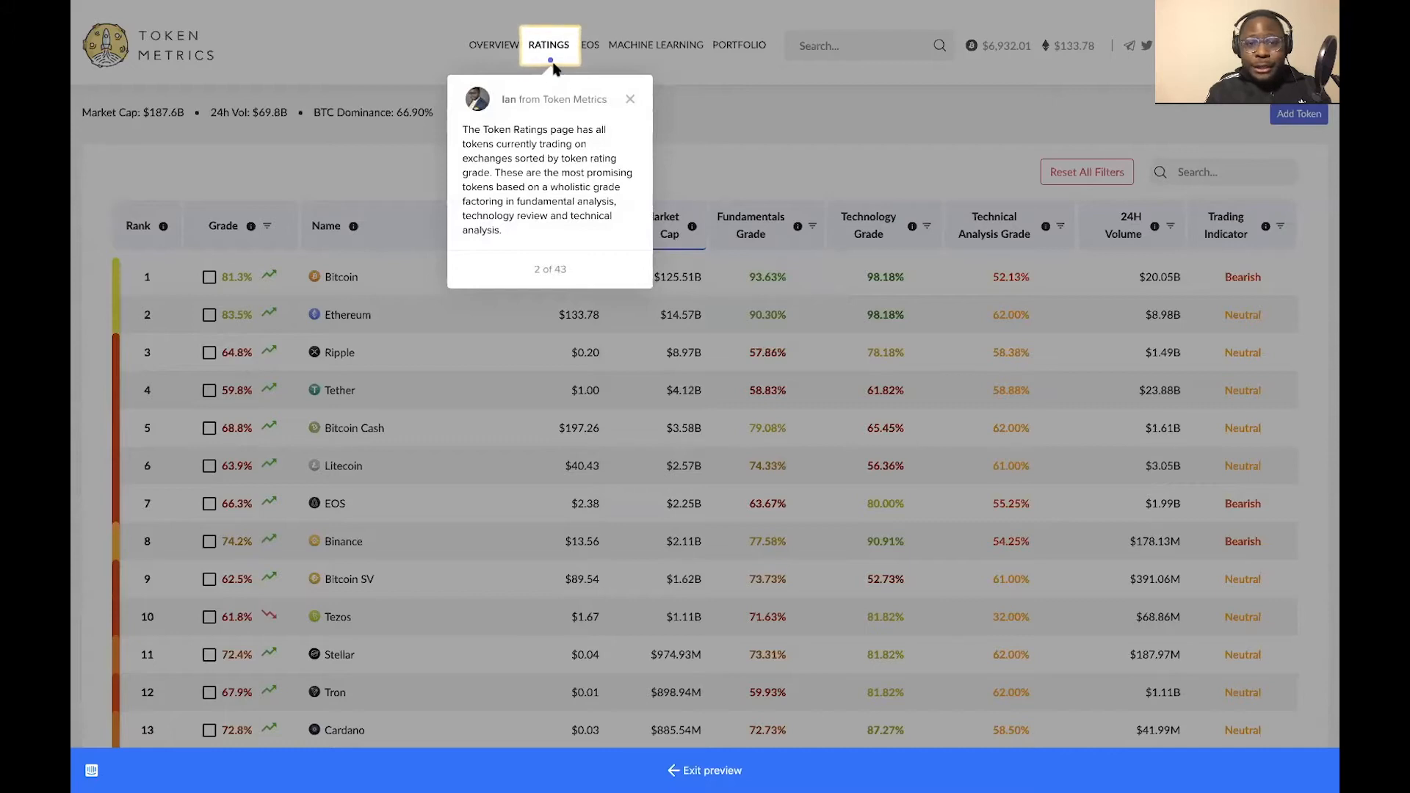
mouse_move(346, 49)
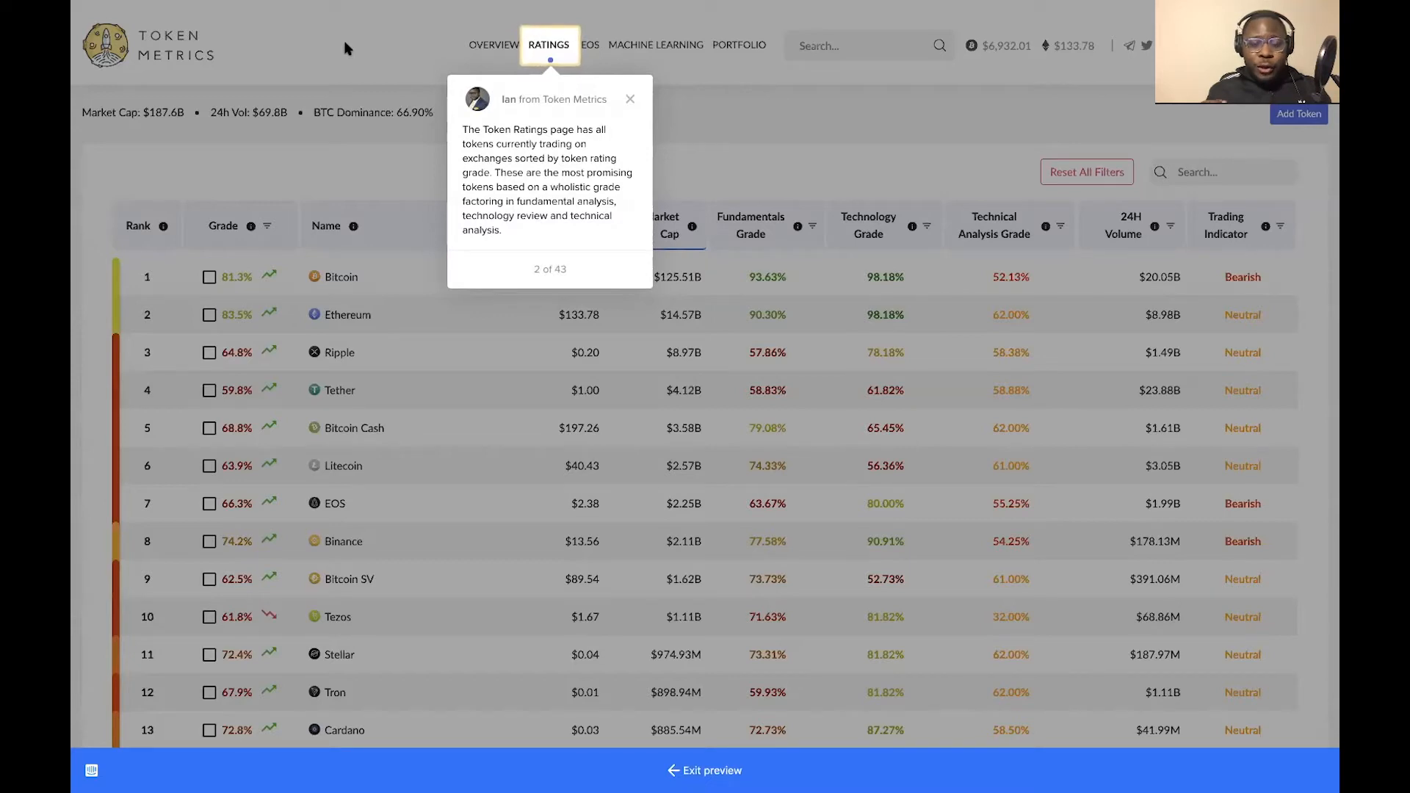
Advance the tour tips and search the ratings table for BNB
click(586, 268)
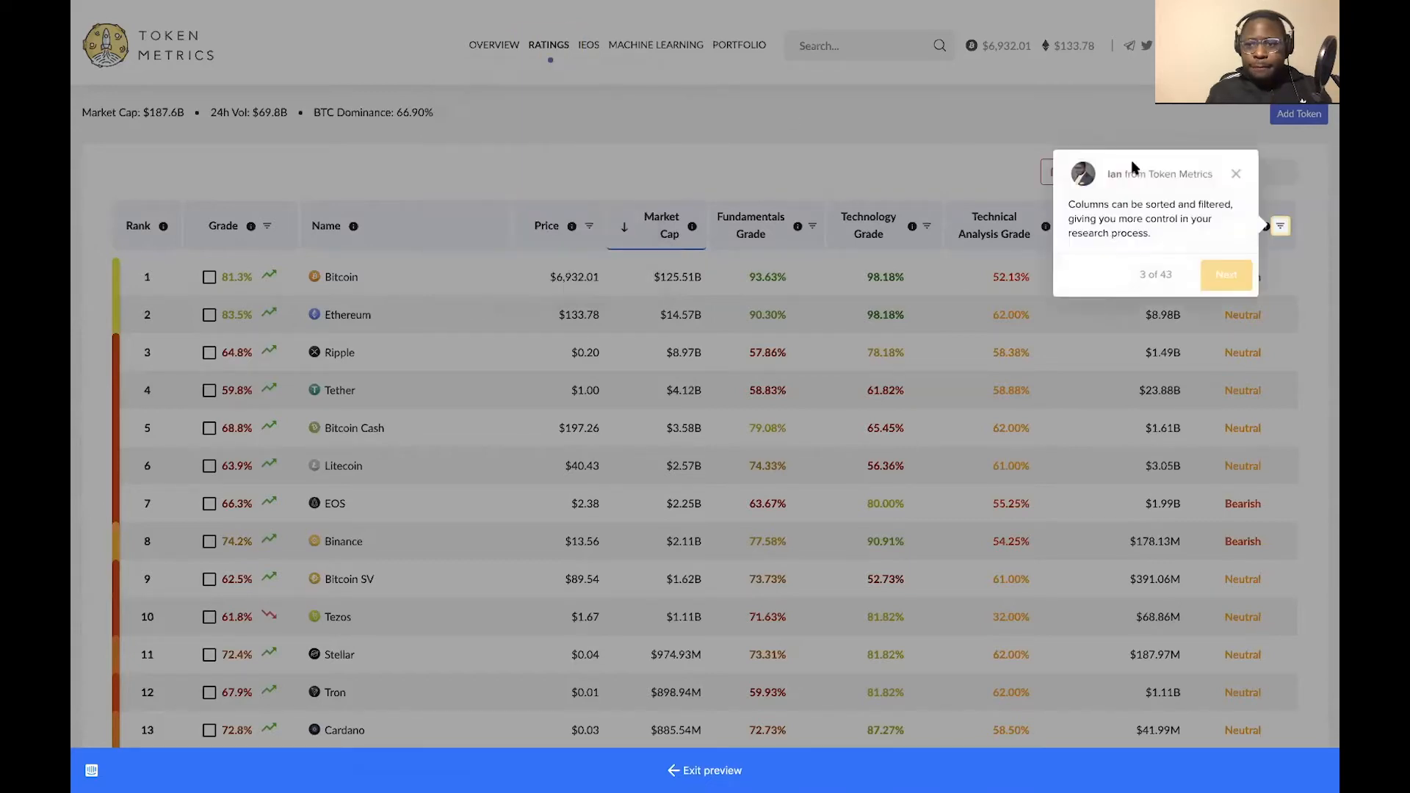
mouse_move(955, 200)
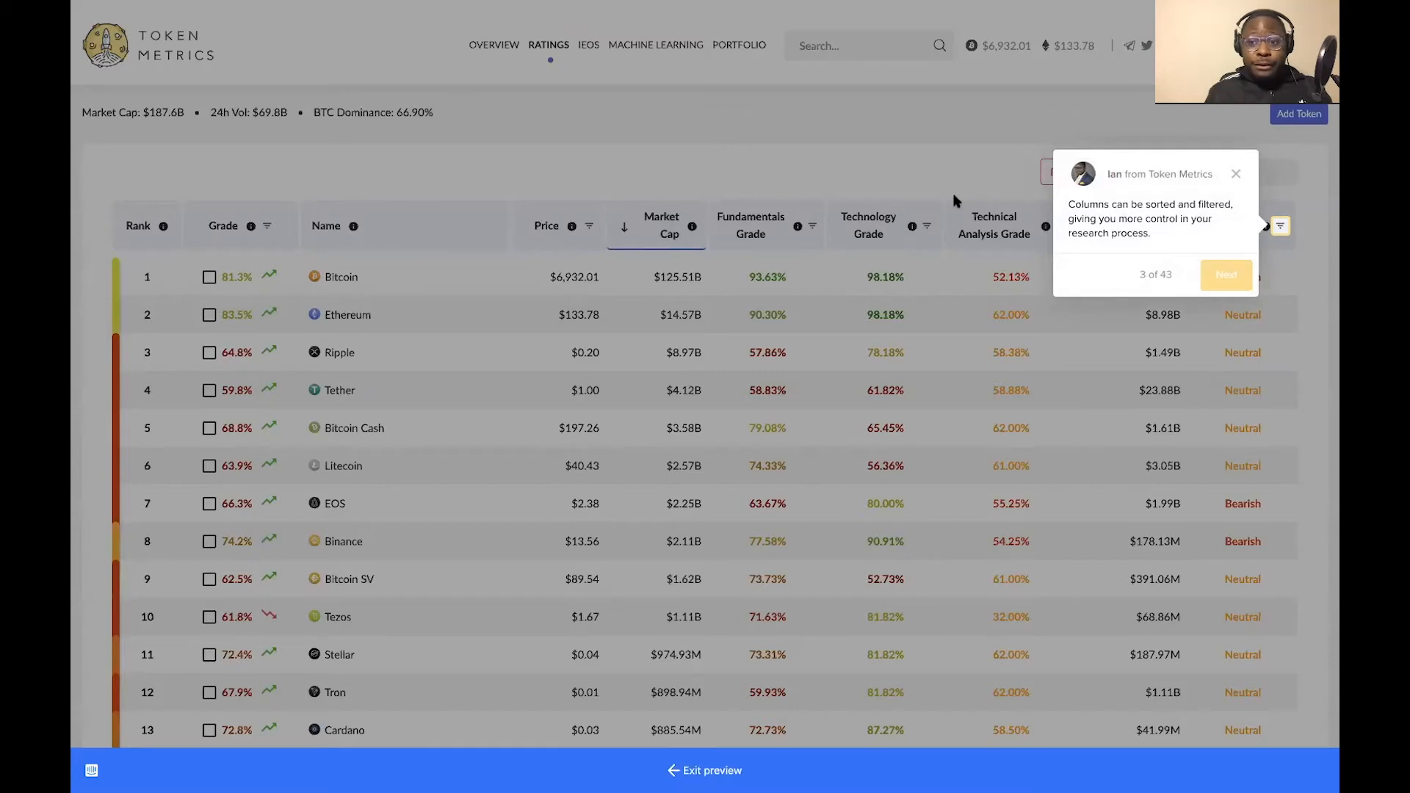
click(1226, 276)
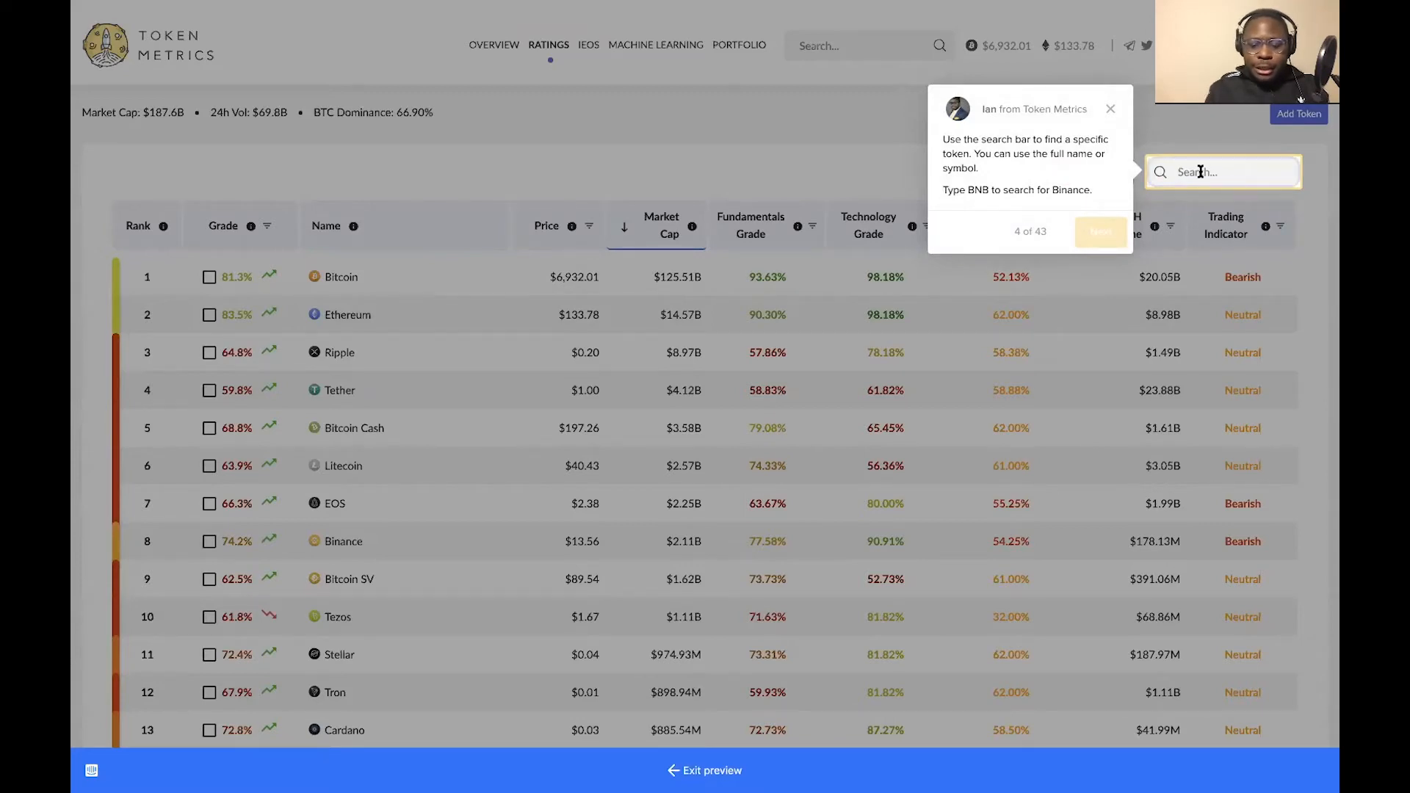
text(BNB)
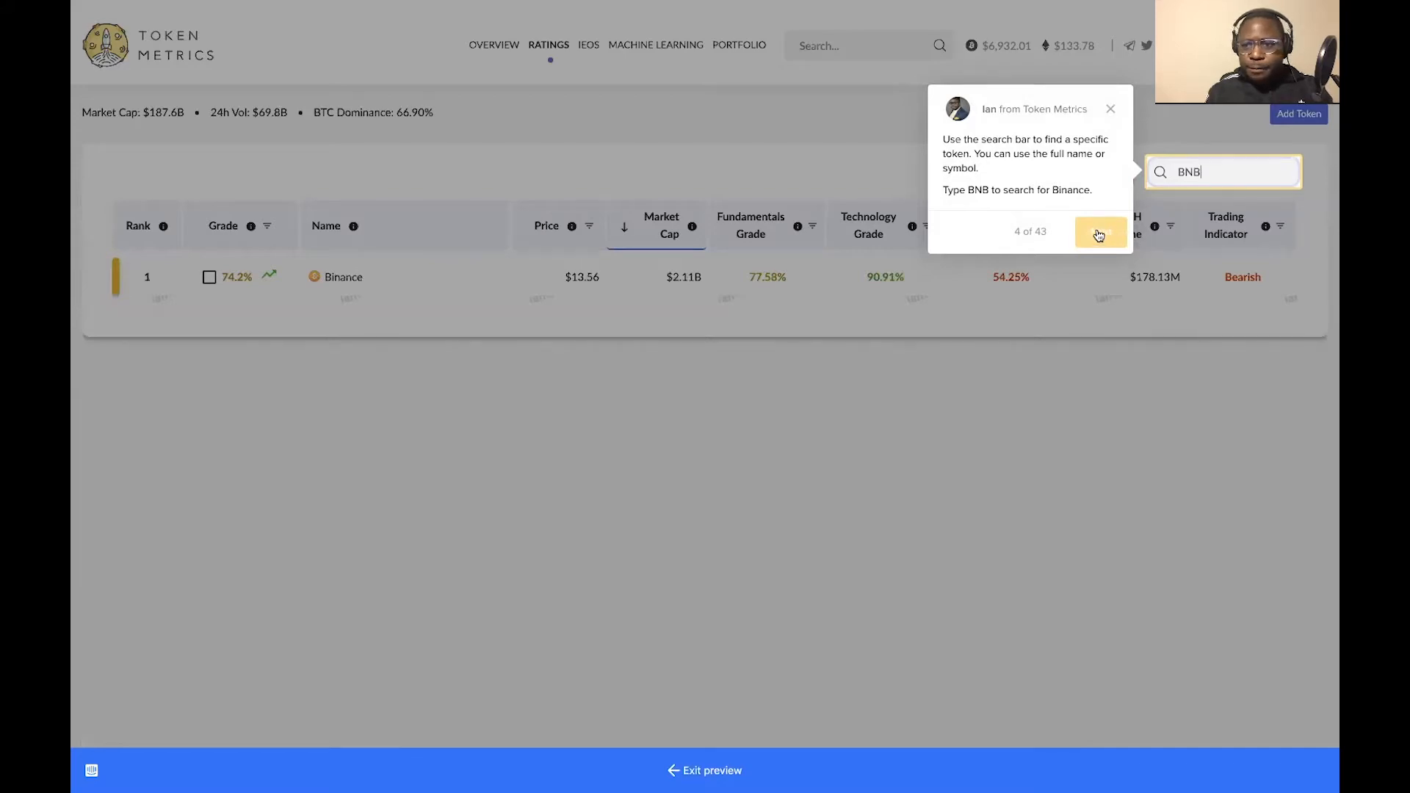
click(1100, 232)
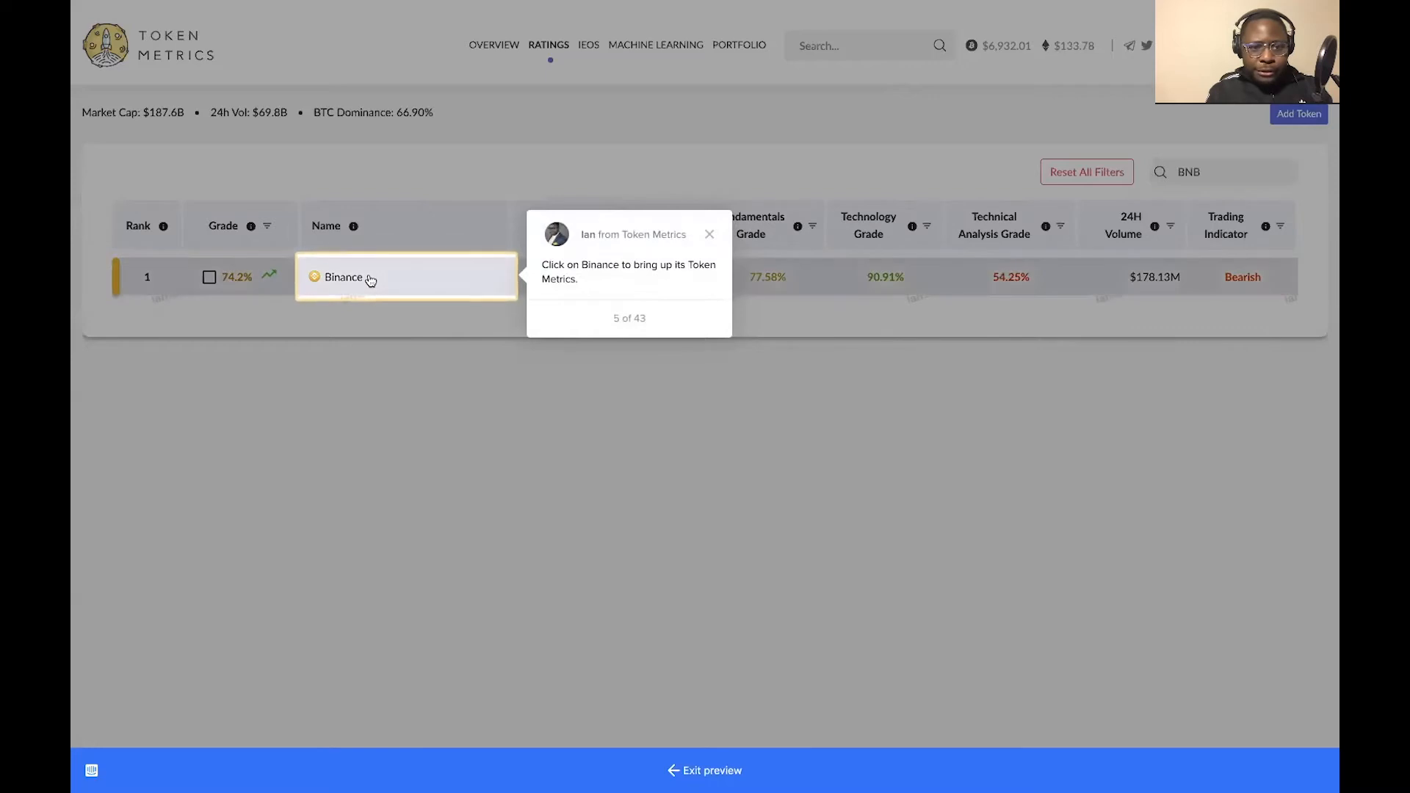
mouse_move(369, 277)
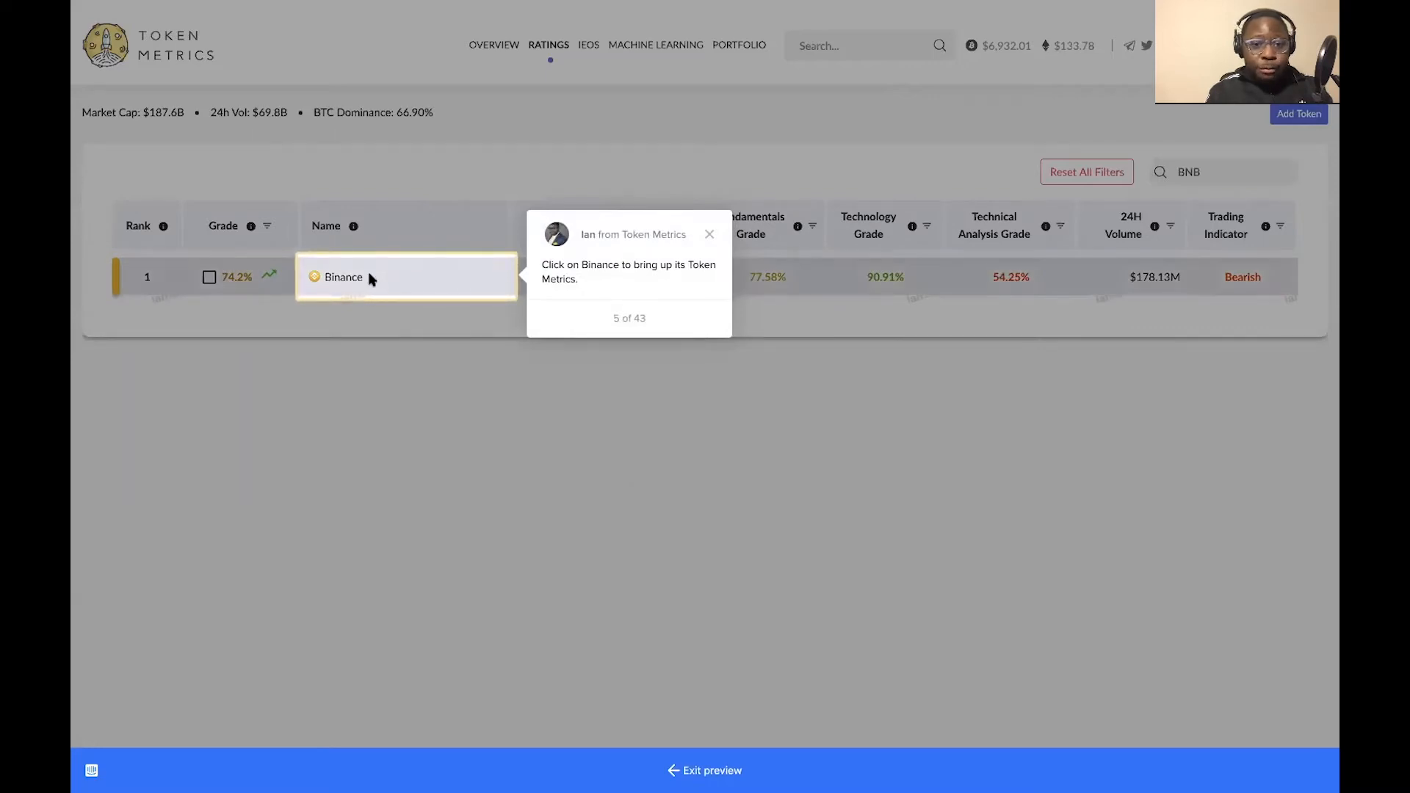
Open Binance's token page and advance the tour through the overall score and page overview
click(343, 277)
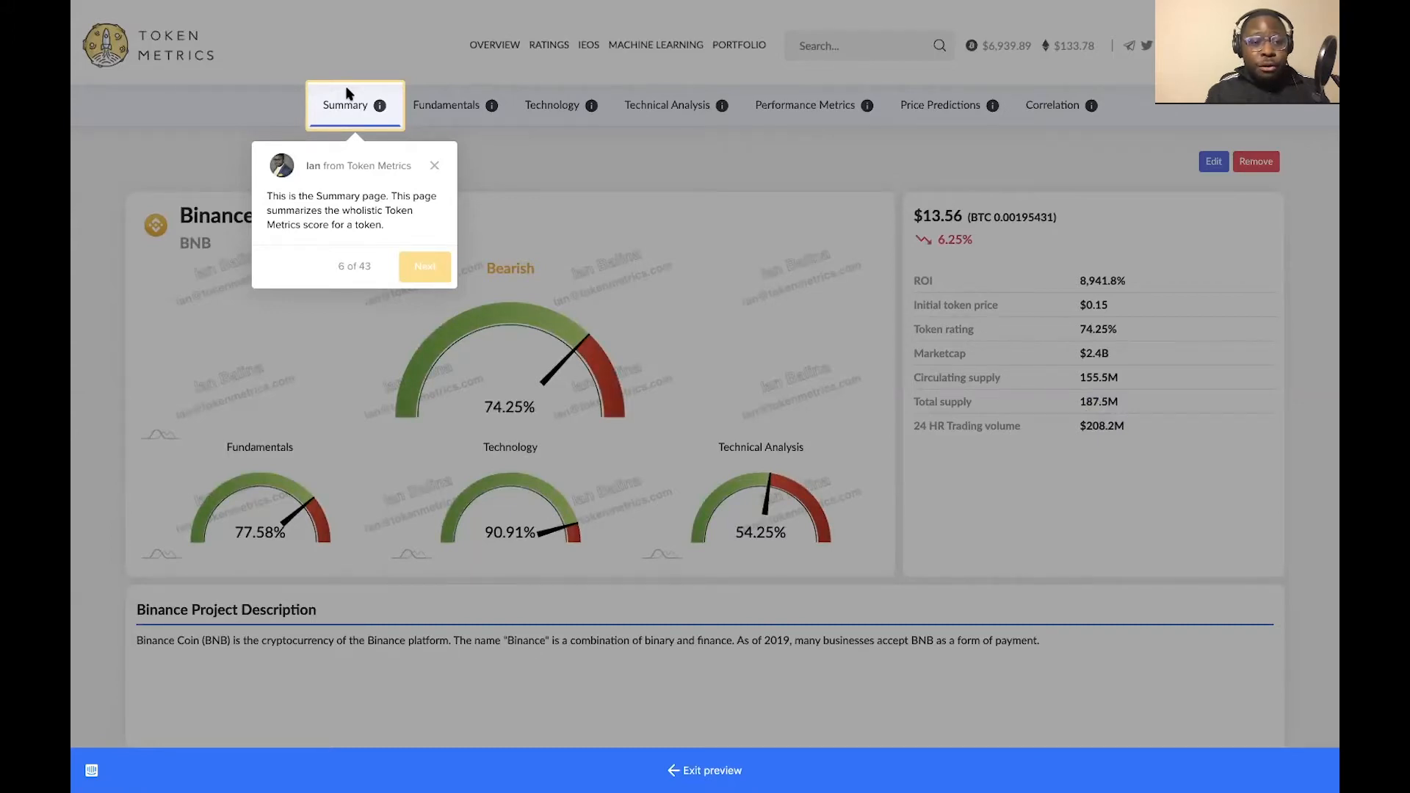
click(424, 266)
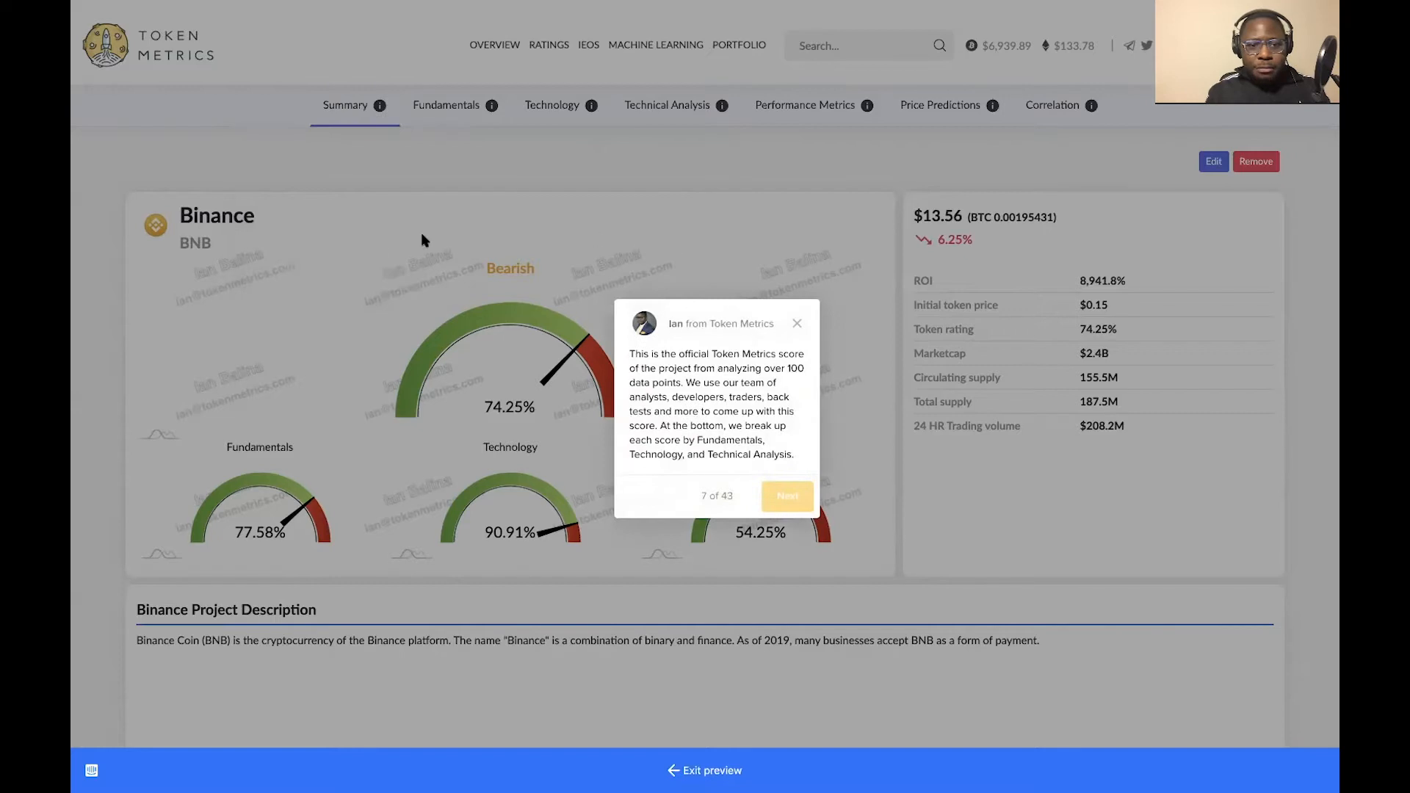
mouse_move(608, 182)
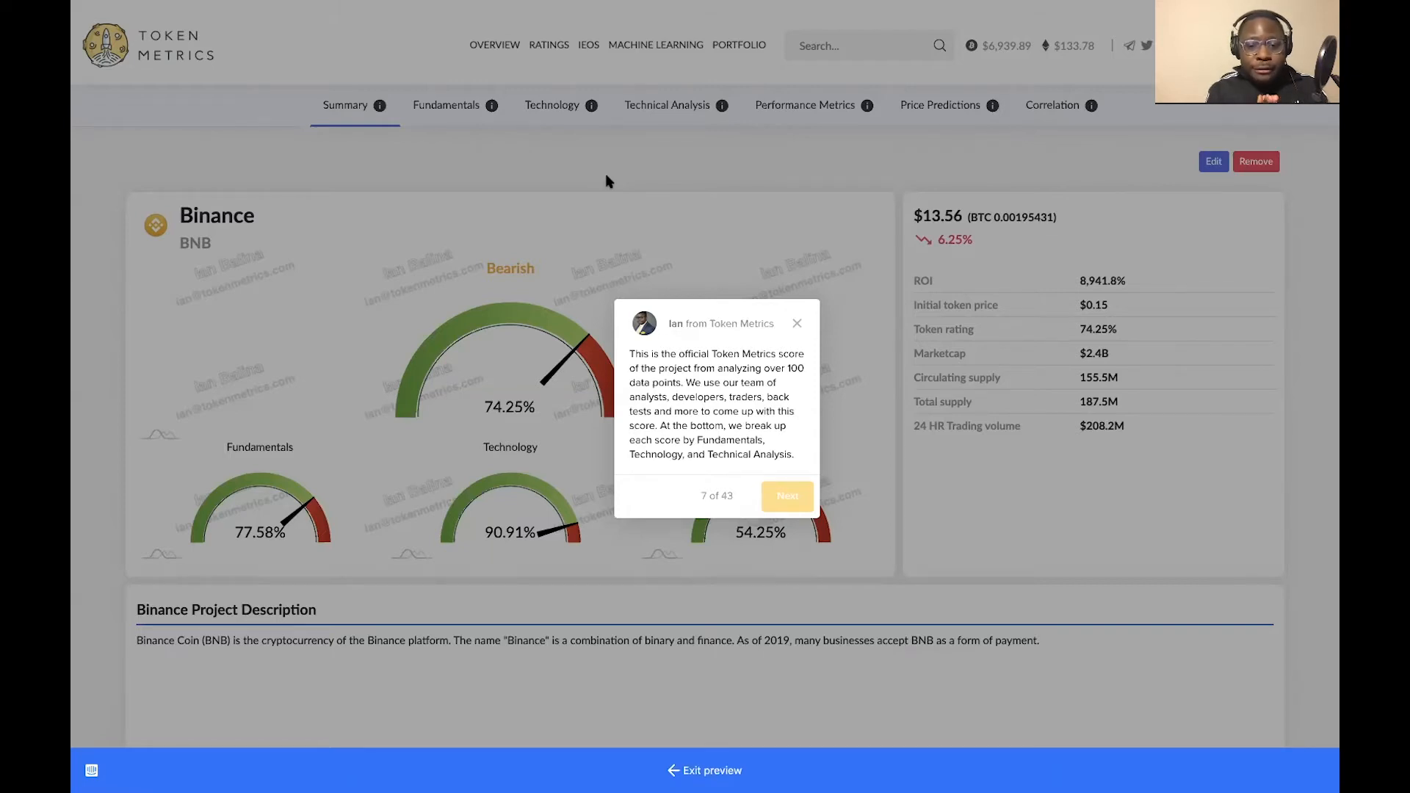
click(786, 496)
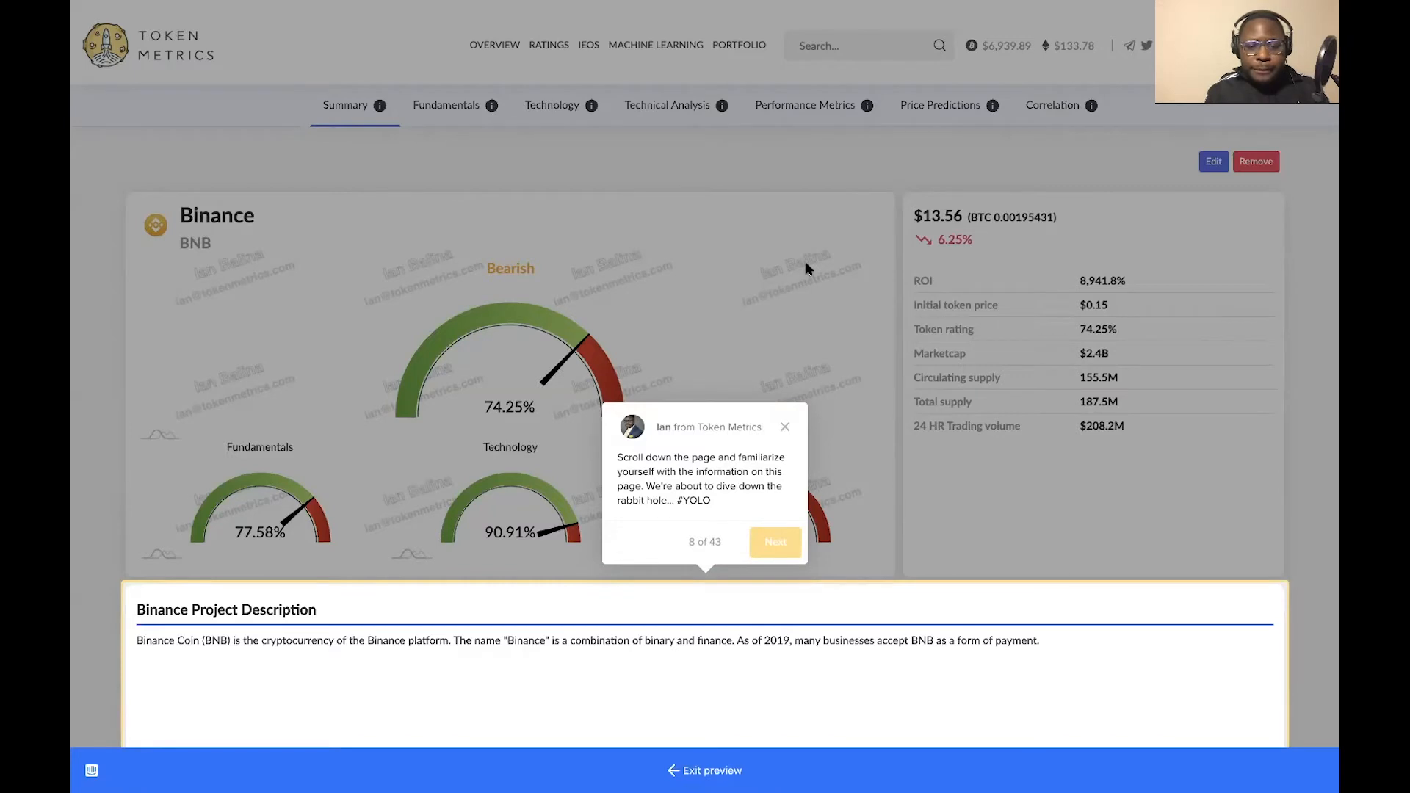
Scroll Binance's Summary through its description, fundamentals, technology summaries and price calendar
scroll(down, 3)
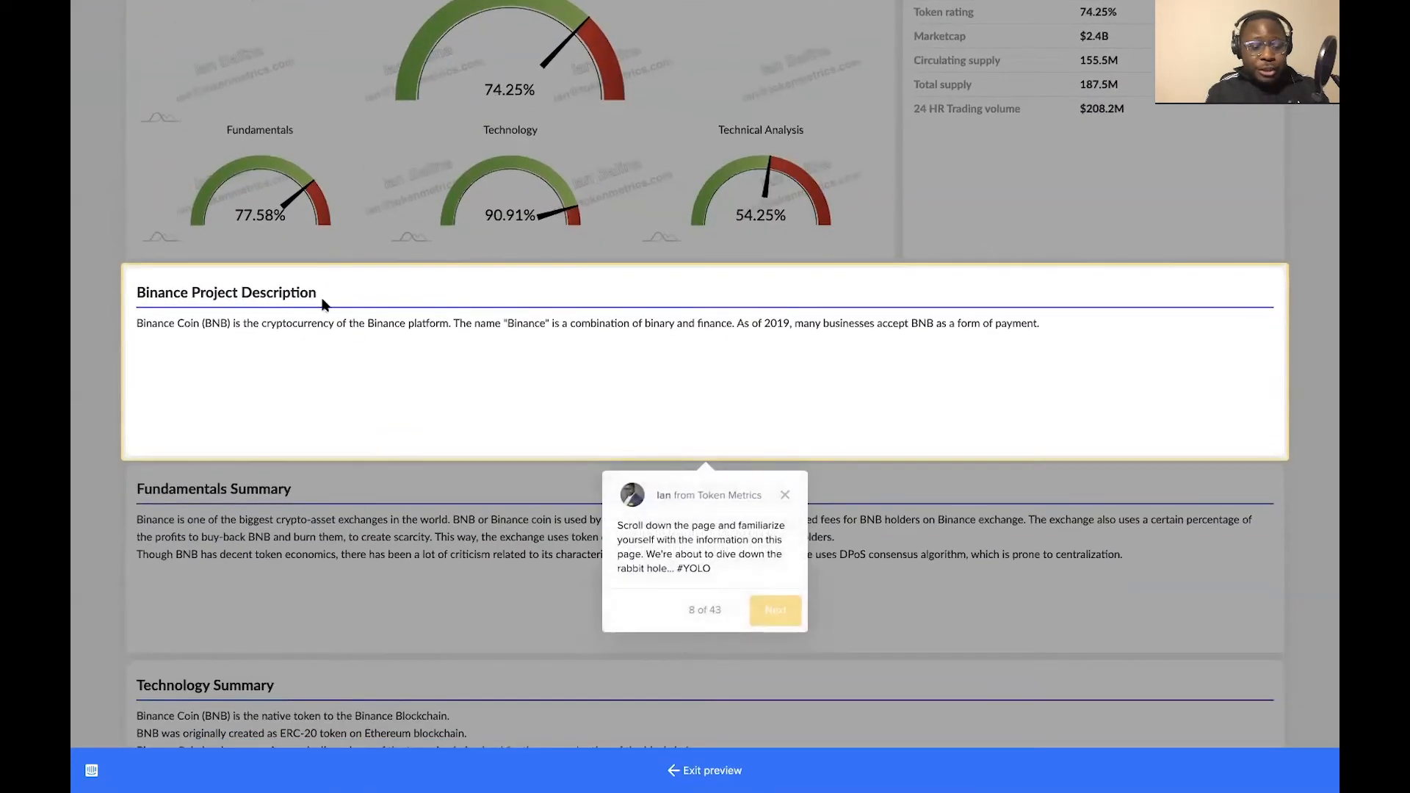
scroll(down, 3)
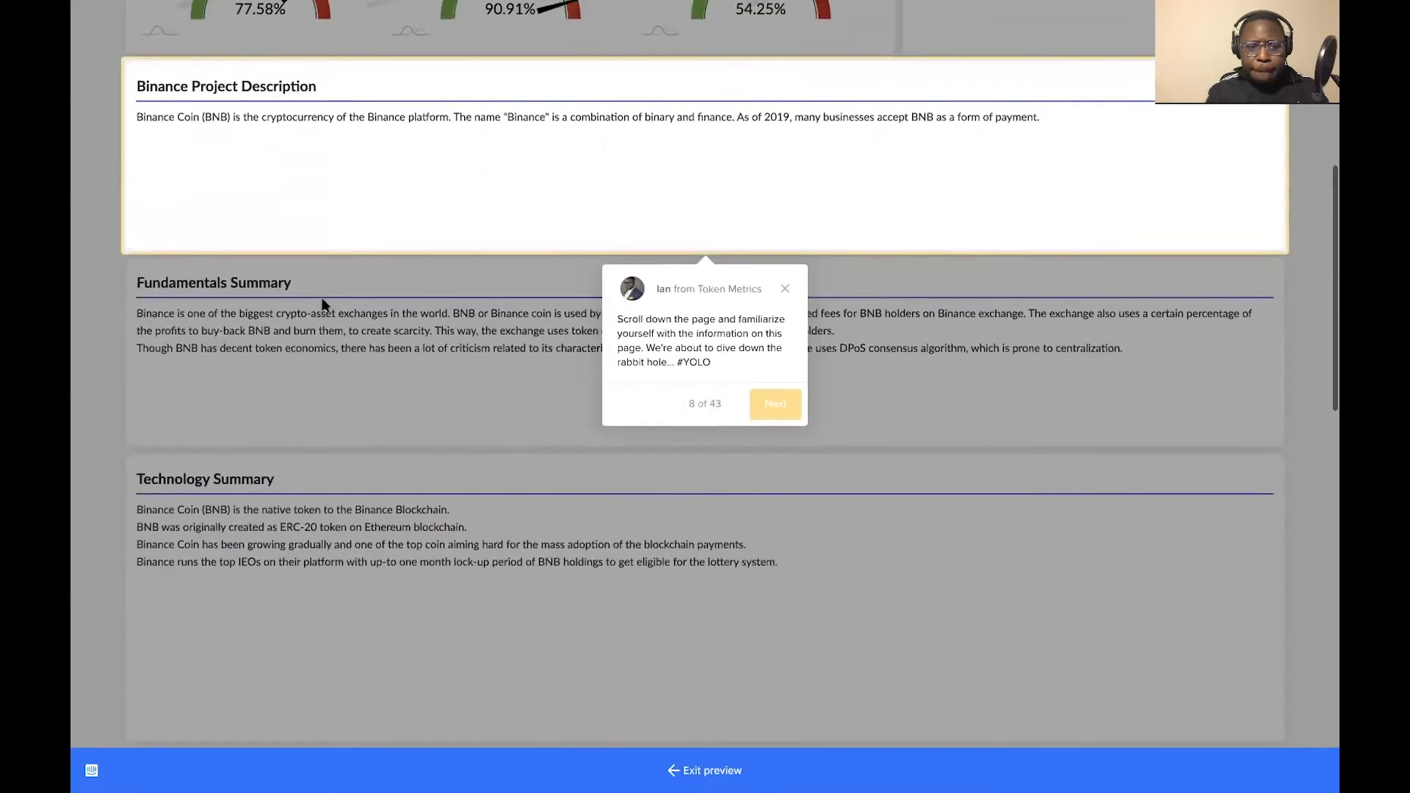
scroll(down, 3)
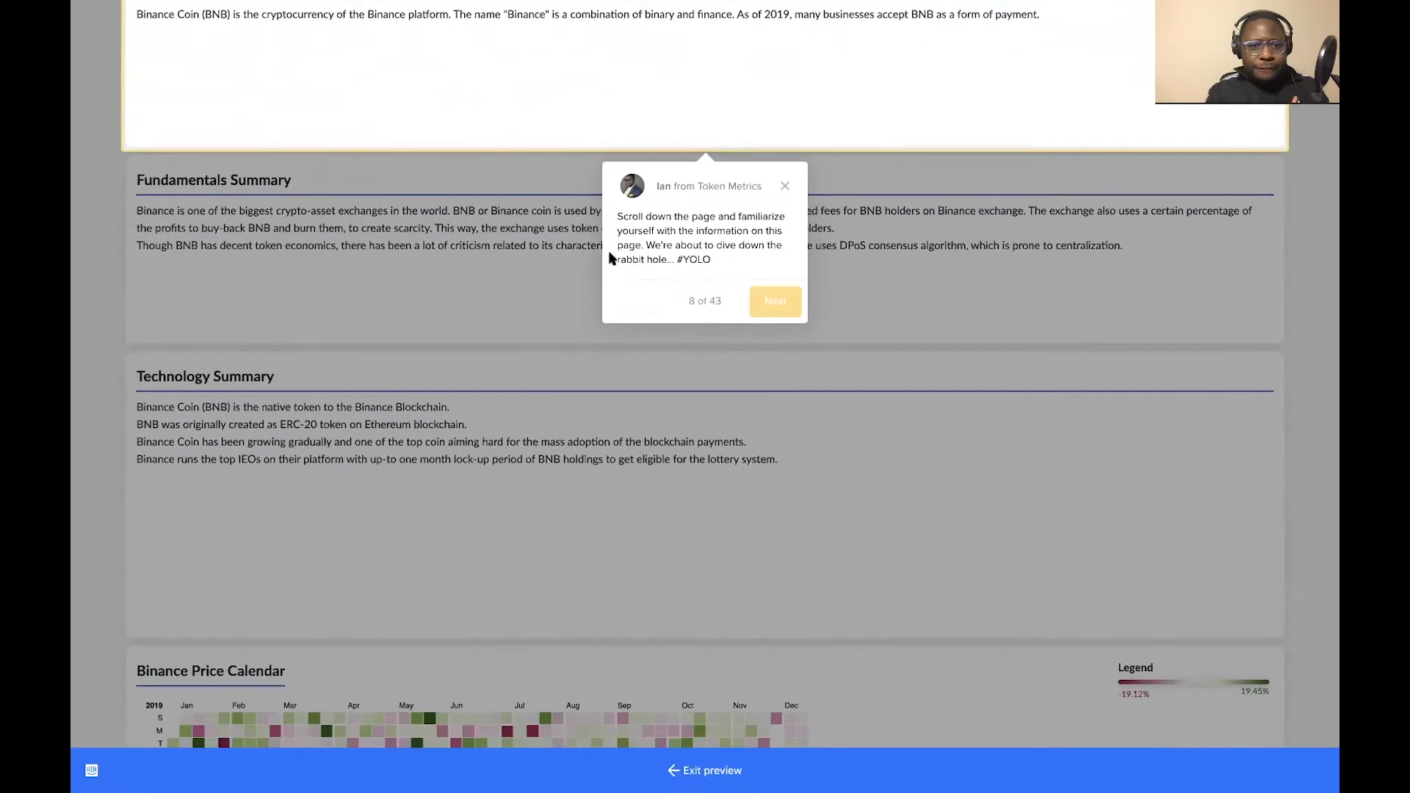
scroll(down, 3)
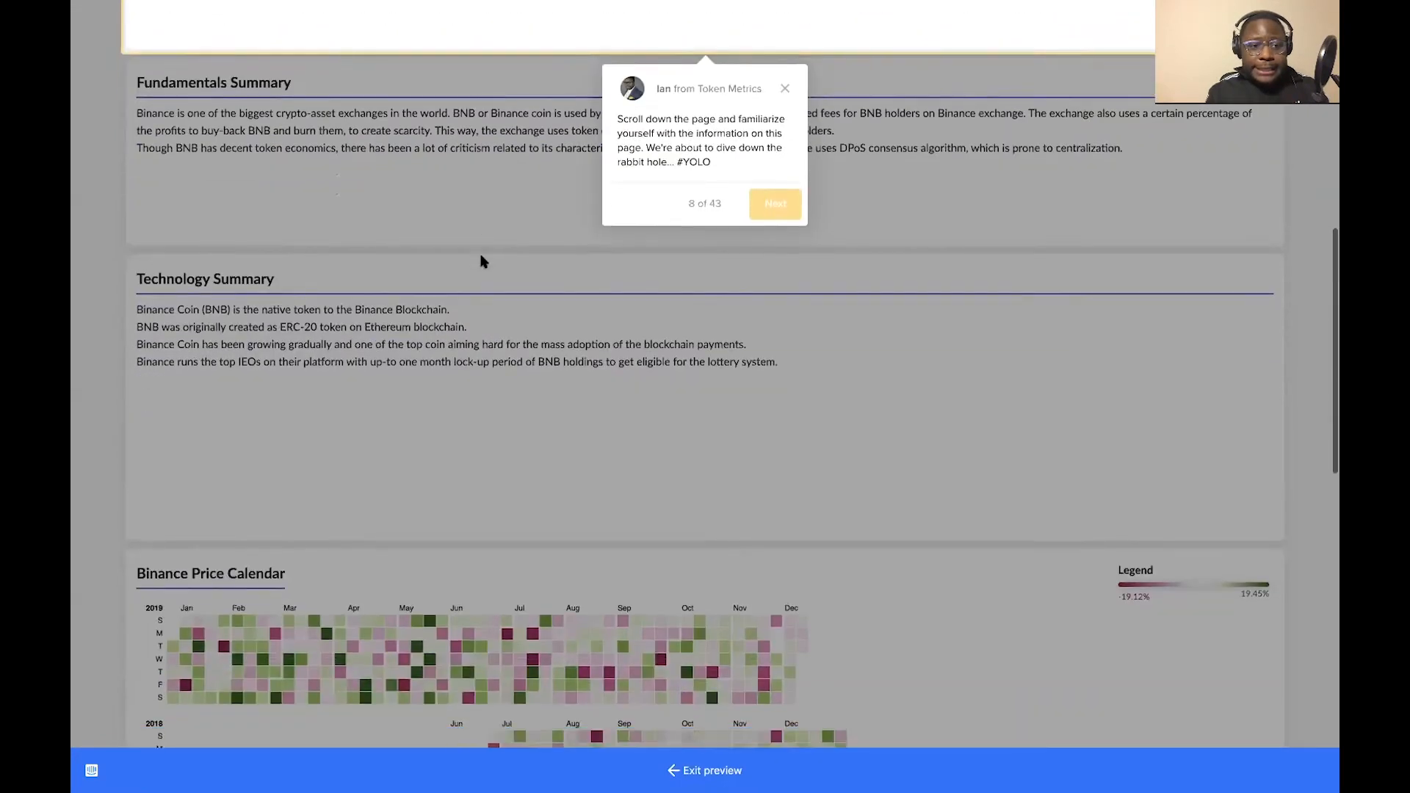
scroll(down, 3)
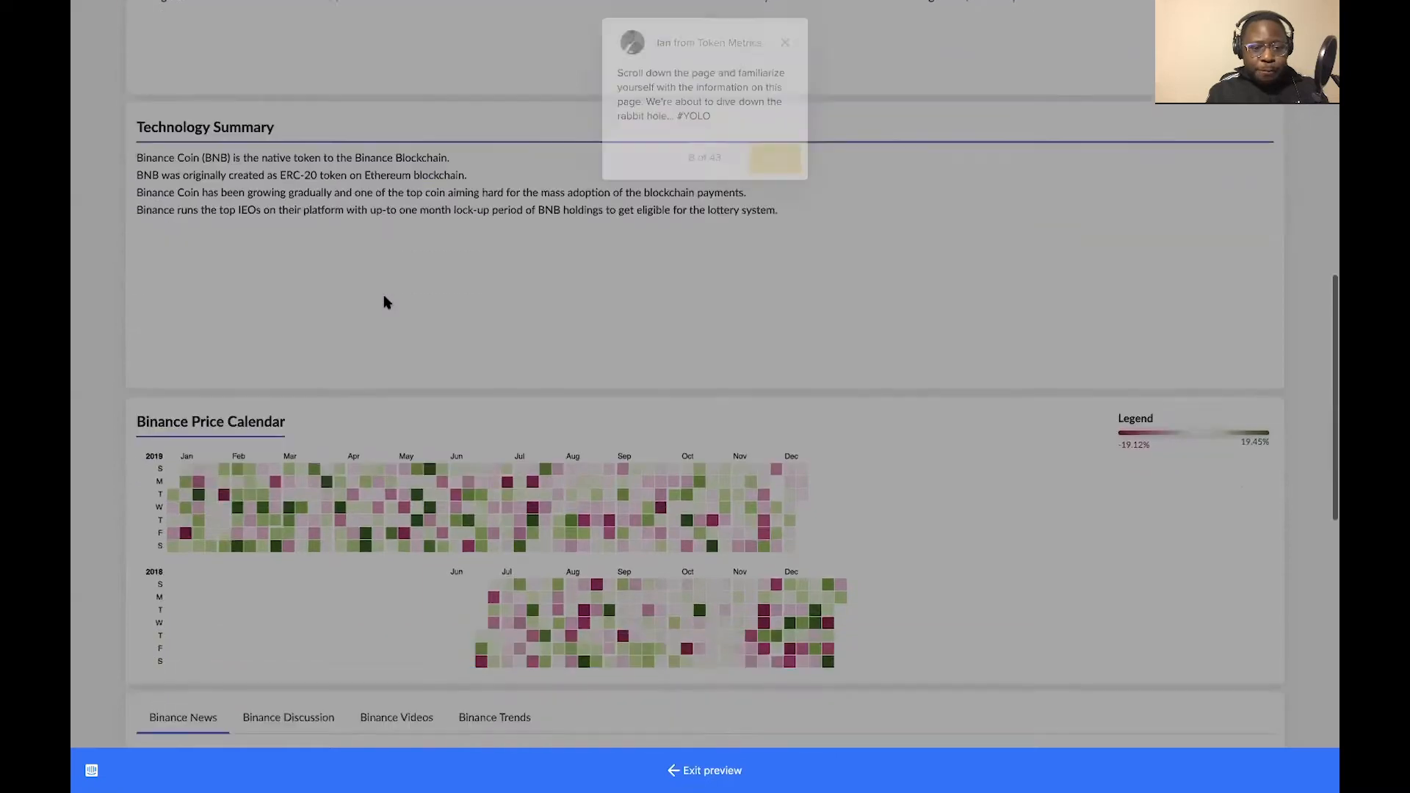
scroll(down, 3)
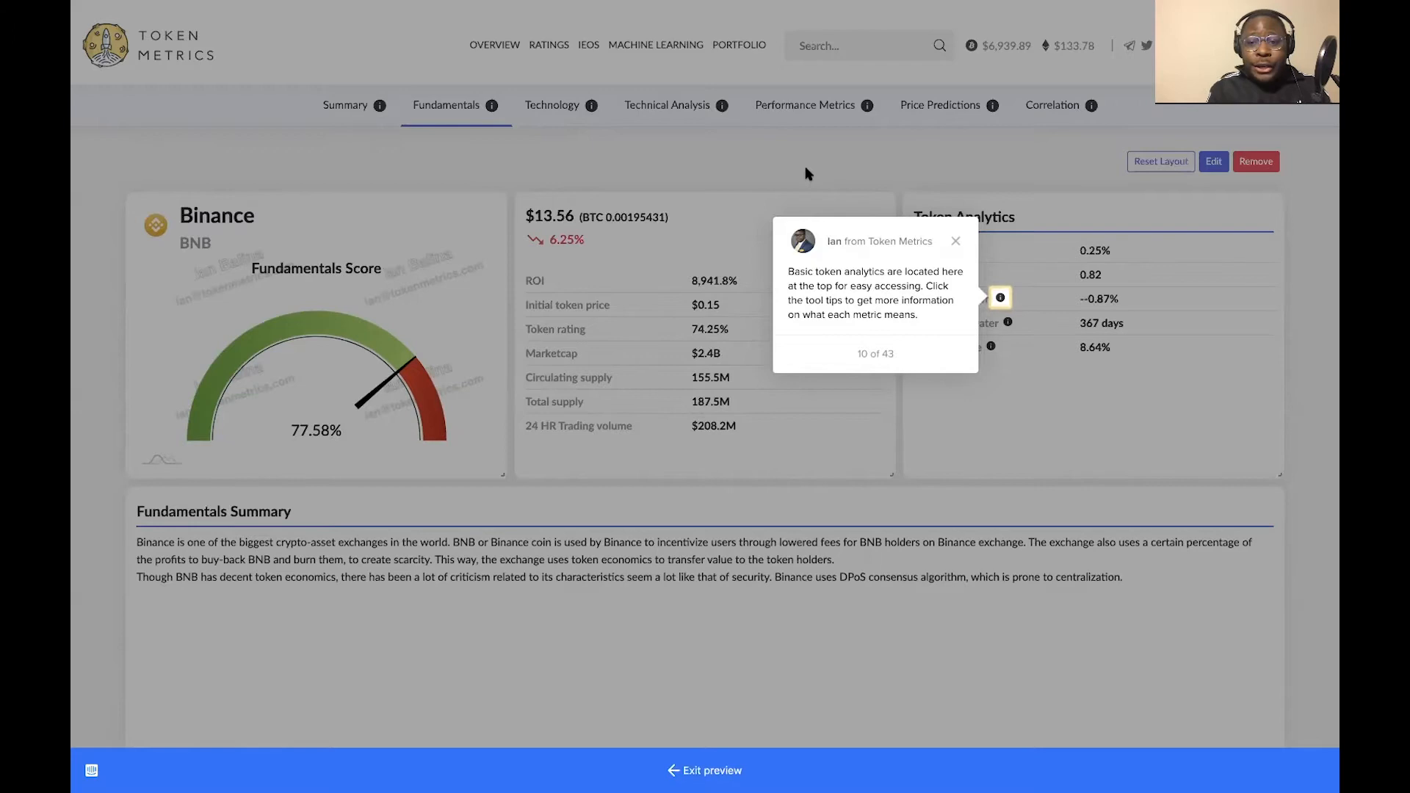
mouse_move(938, 203)
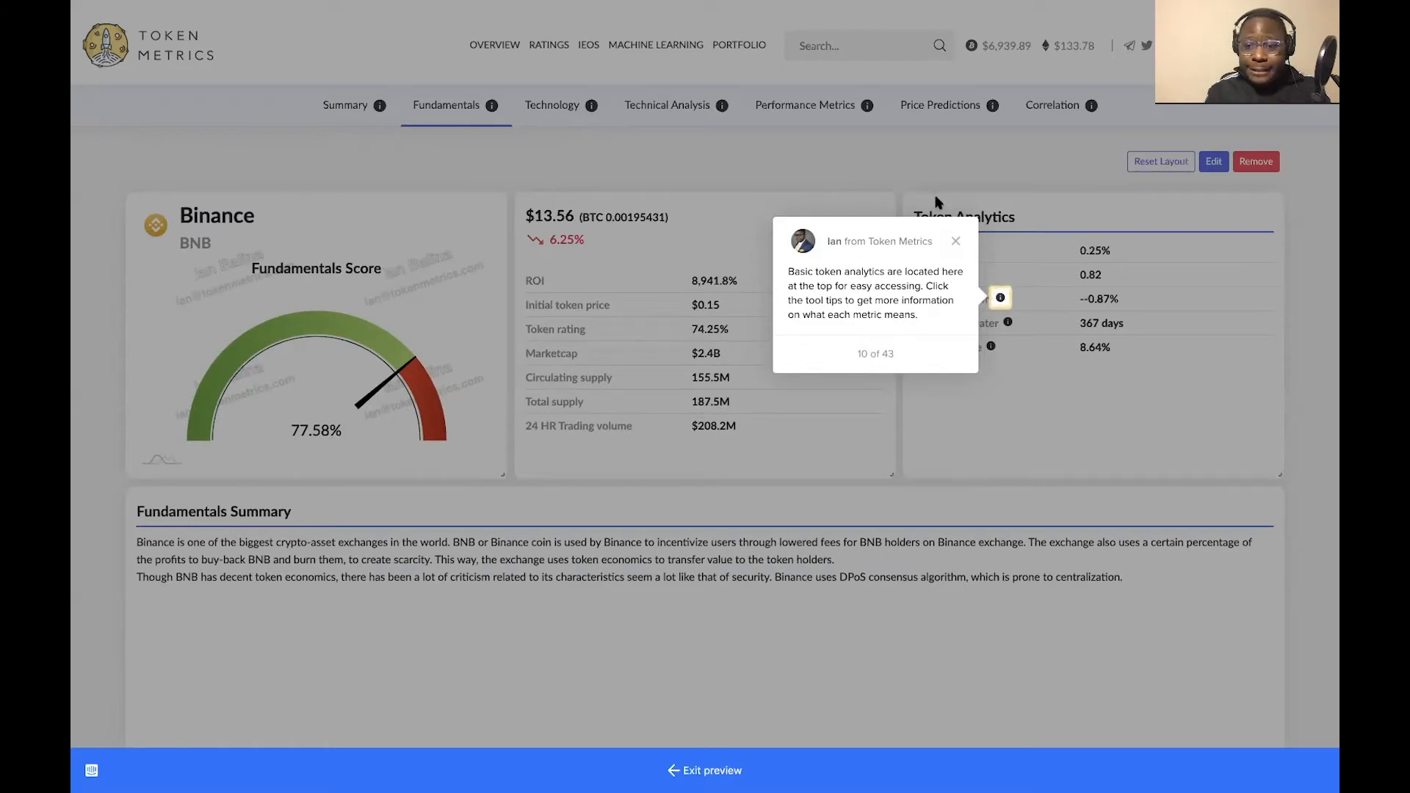
mouse_move(1034, 284)
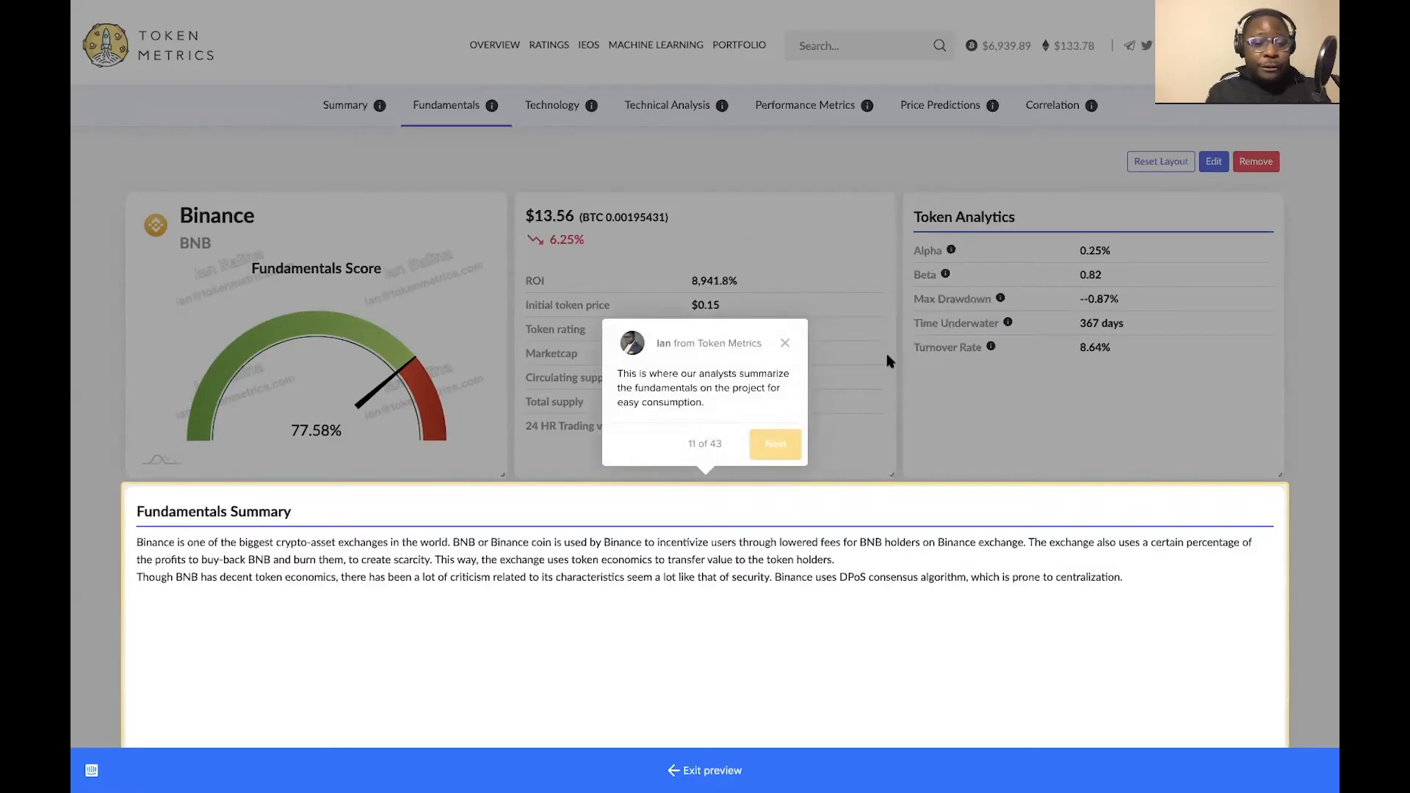
Scroll Binance's Fundamentals tab down to the Fundamentals Summary card
scroll(down, 3)
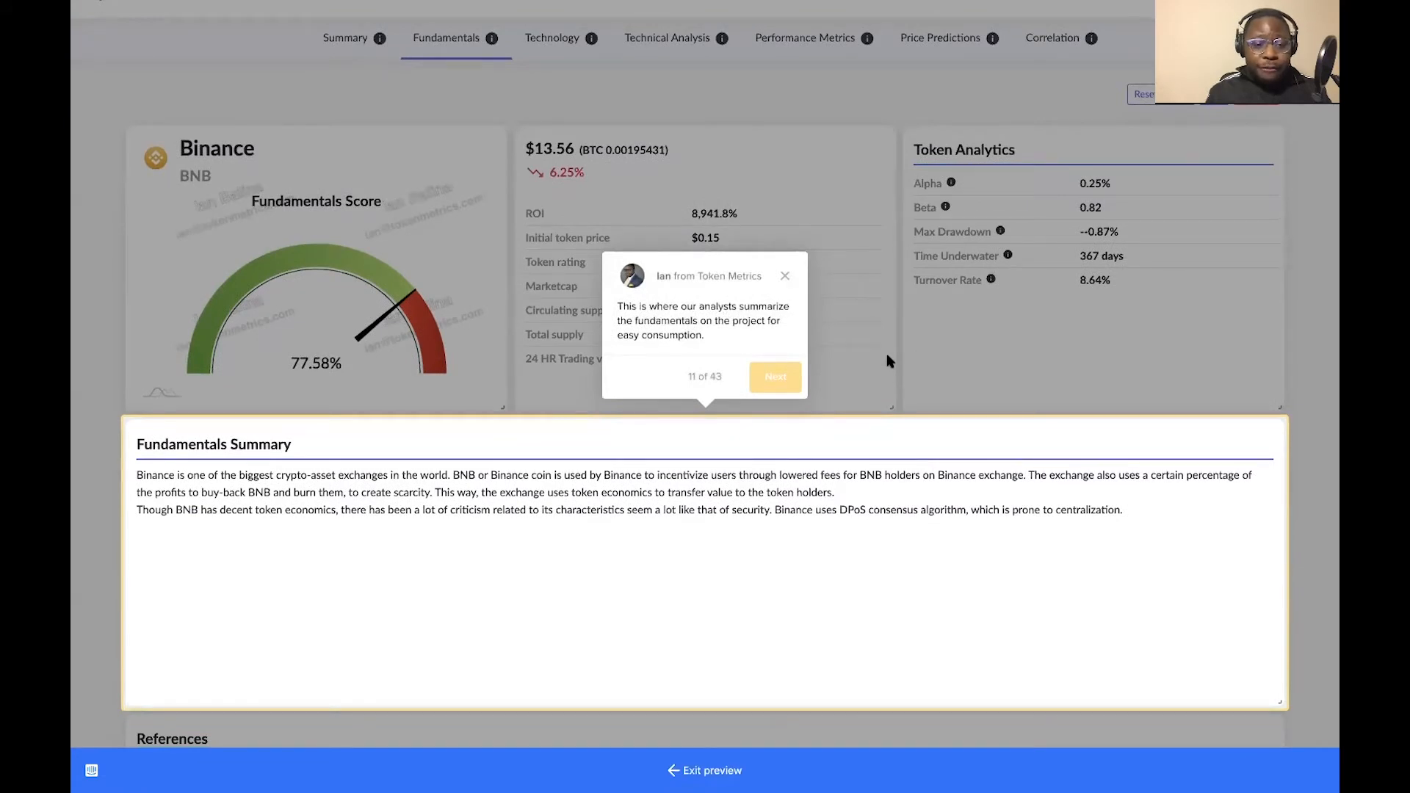
mouse_move(775, 376)
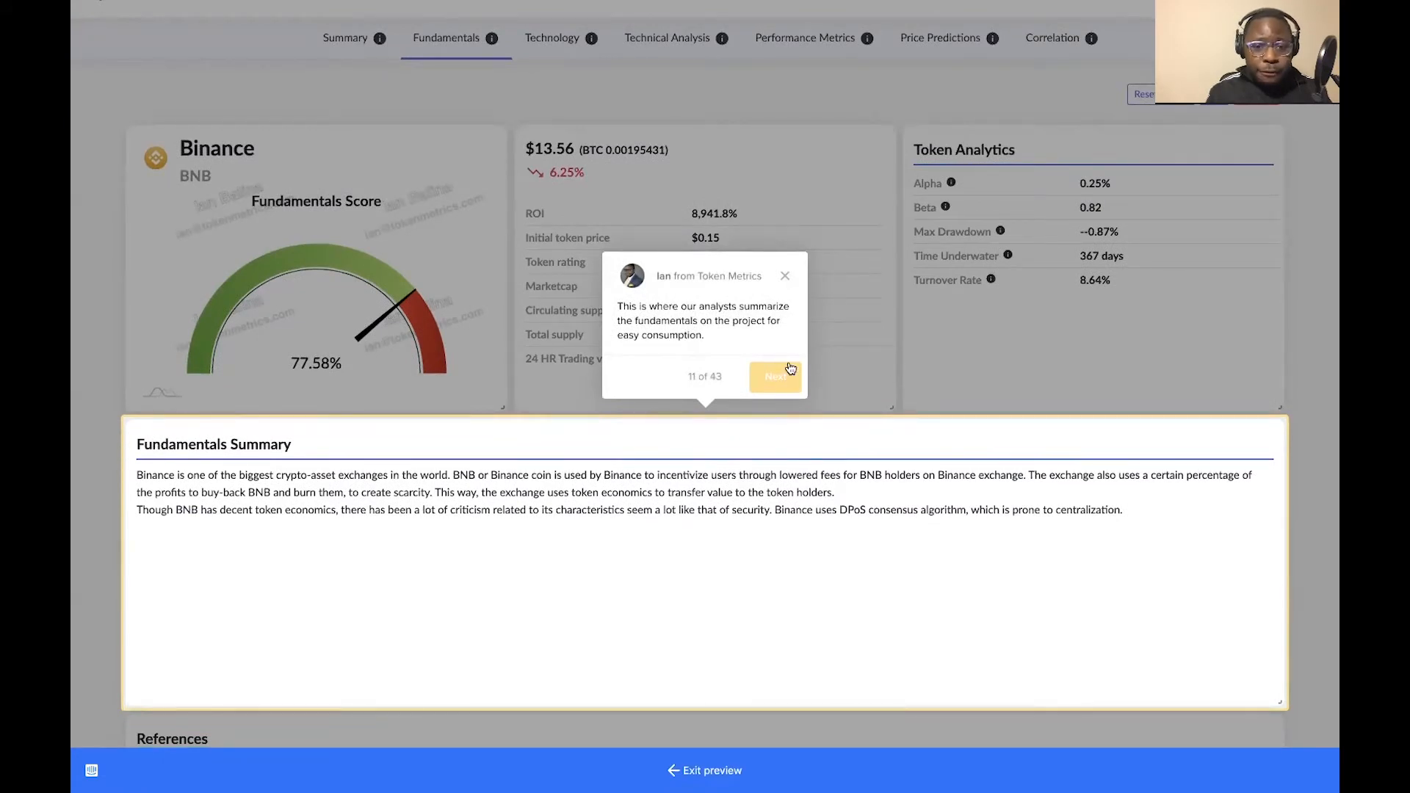
Advance the tour through Binance's team and related links to the analyst question list
click(774, 376)
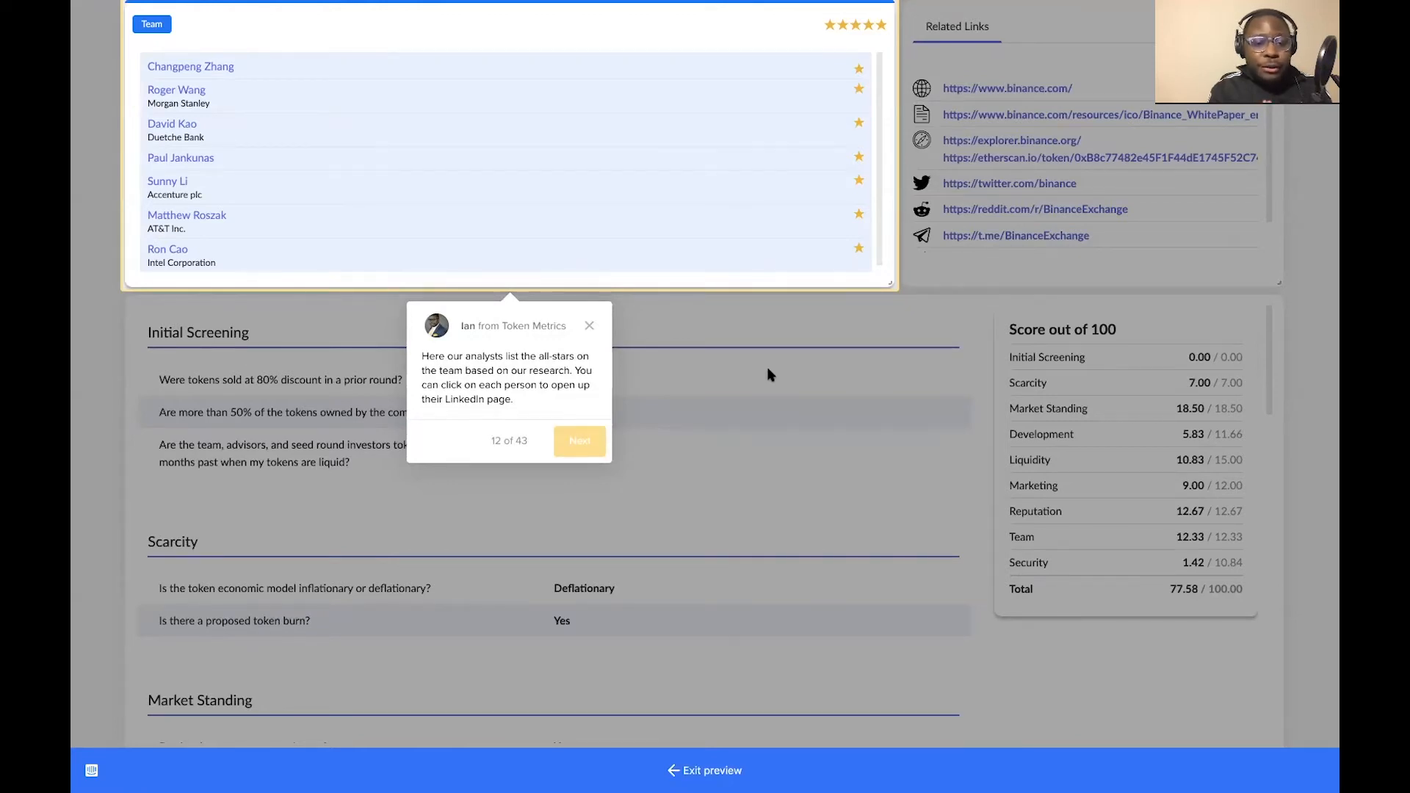
click(579, 441)
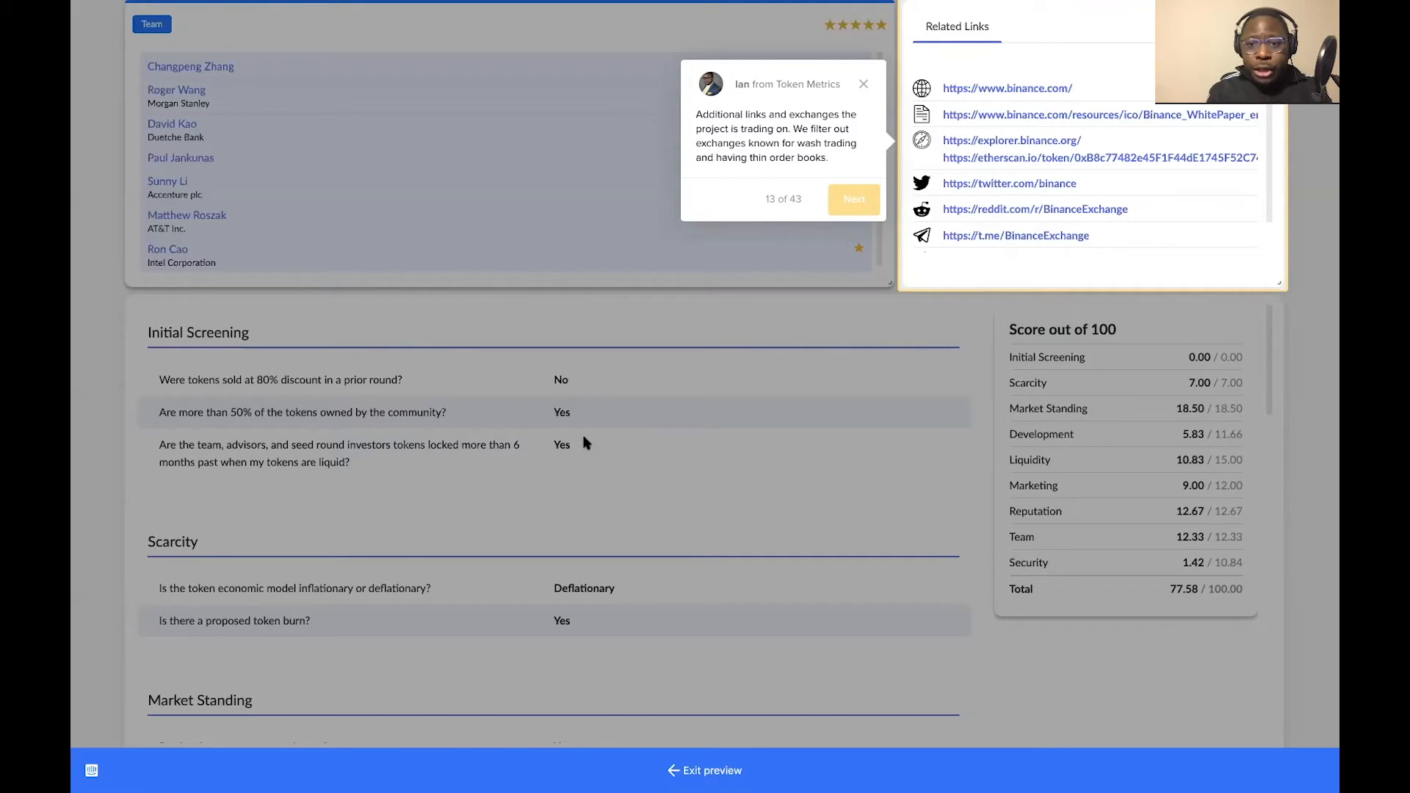
click(852, 199)
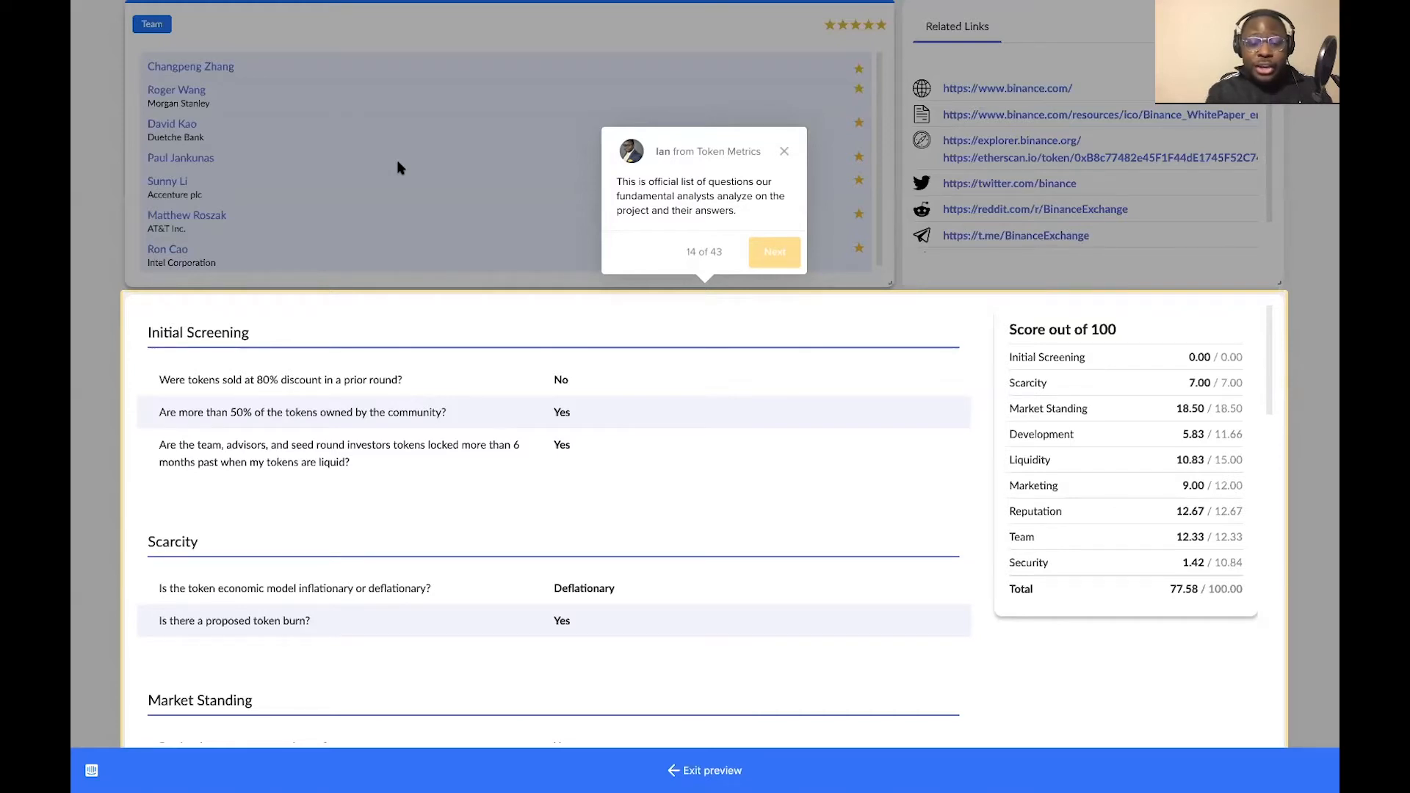
mouse_move(448, 374)
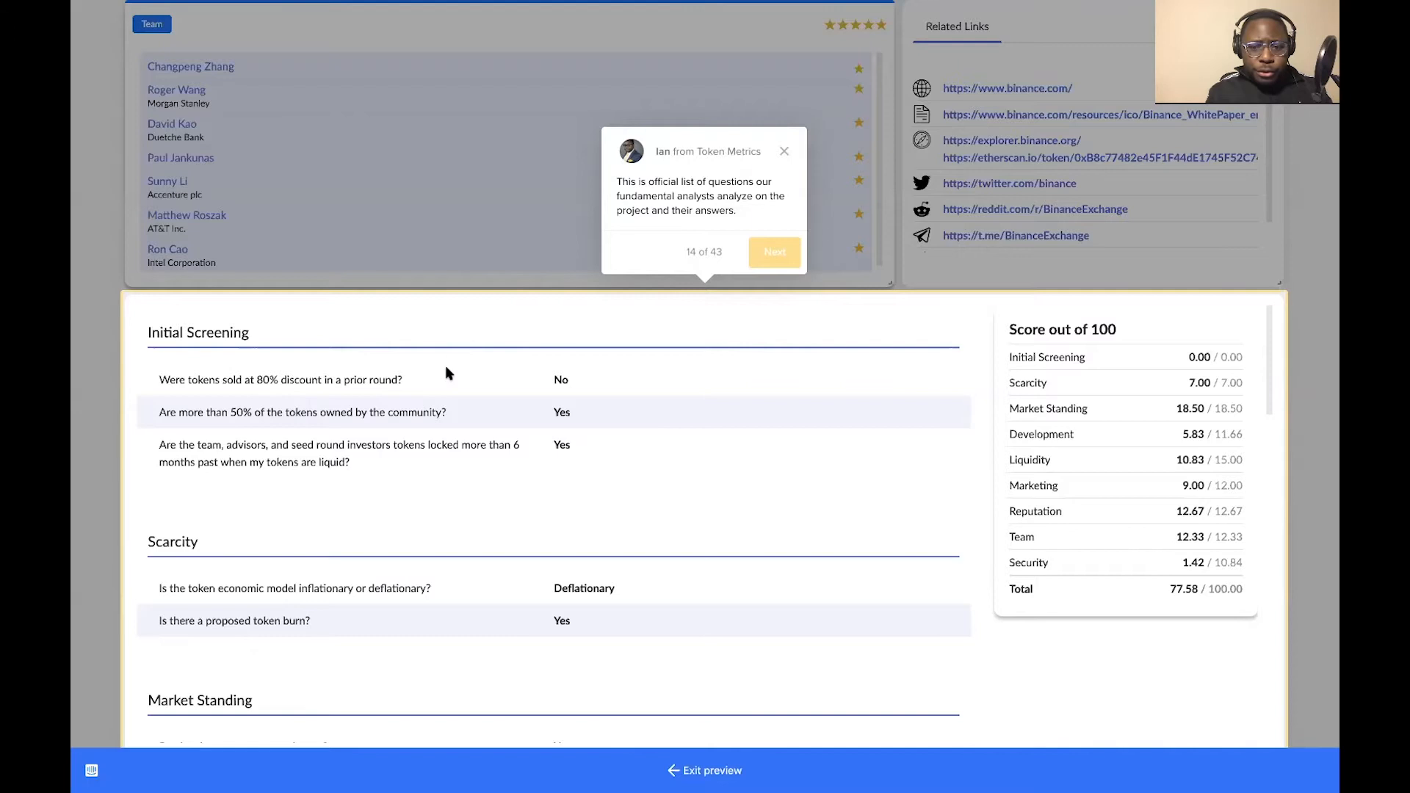
Scroll through the Initial Screening and Scarcity questions beside the 77.58/100 score
scroll(up, 3)
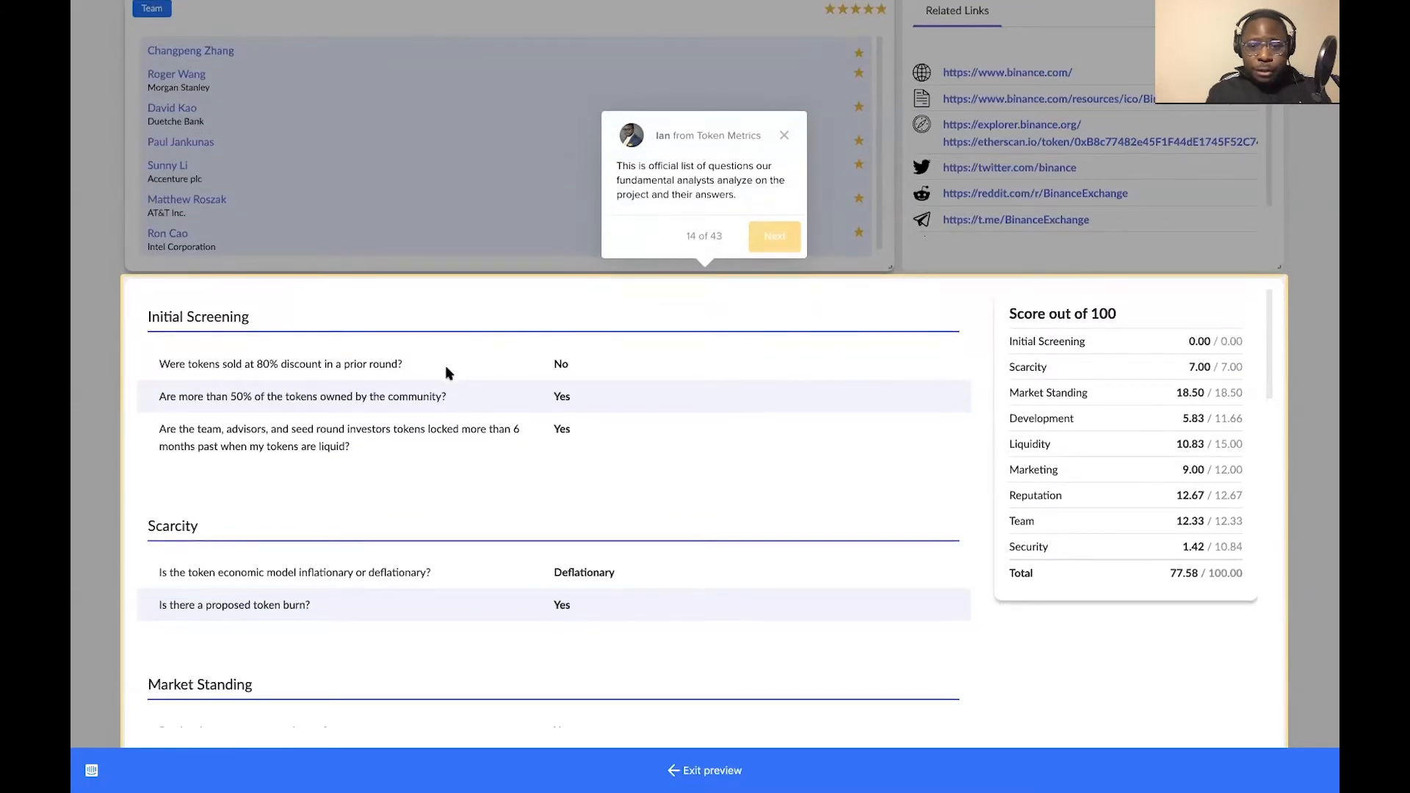
scroll(down, 3)
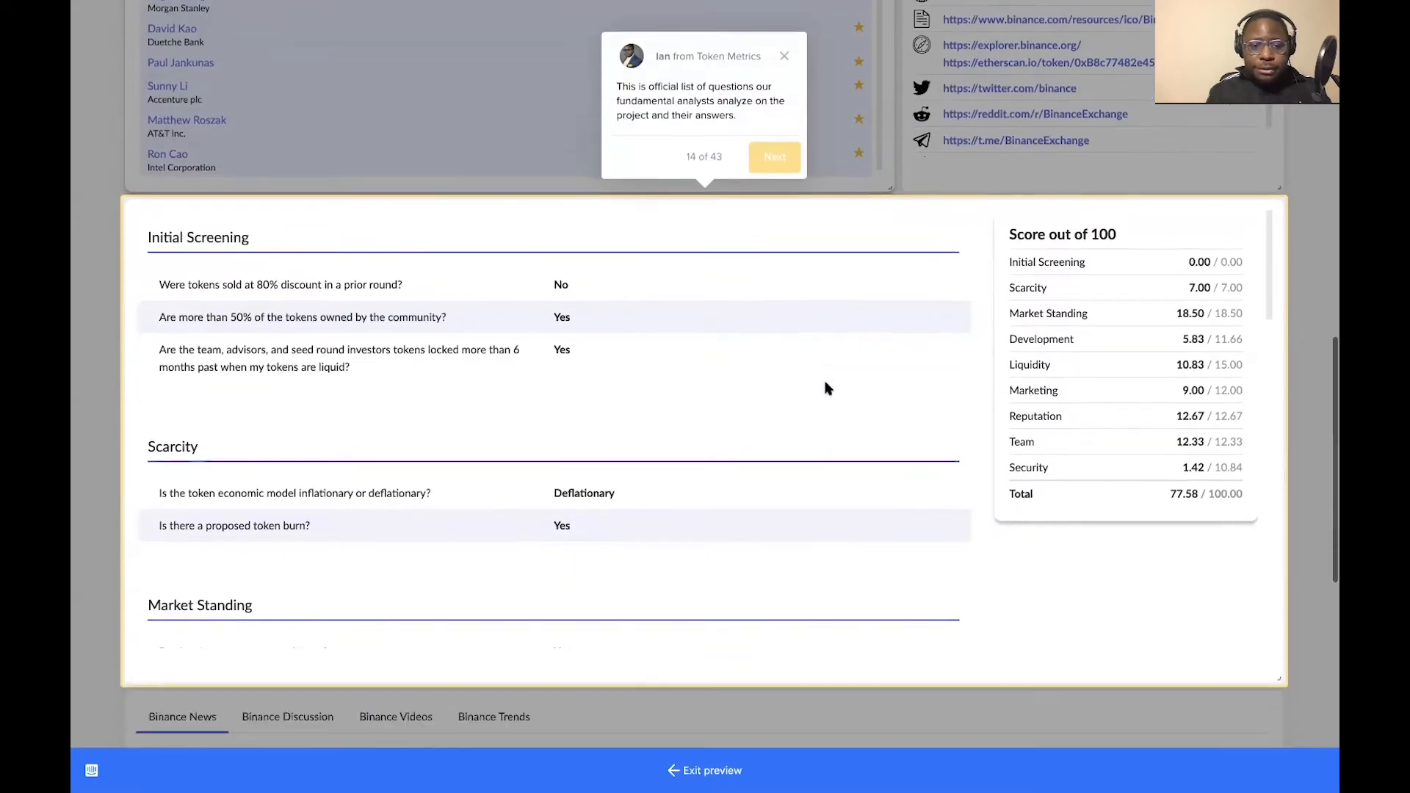
scroll(down, 3)
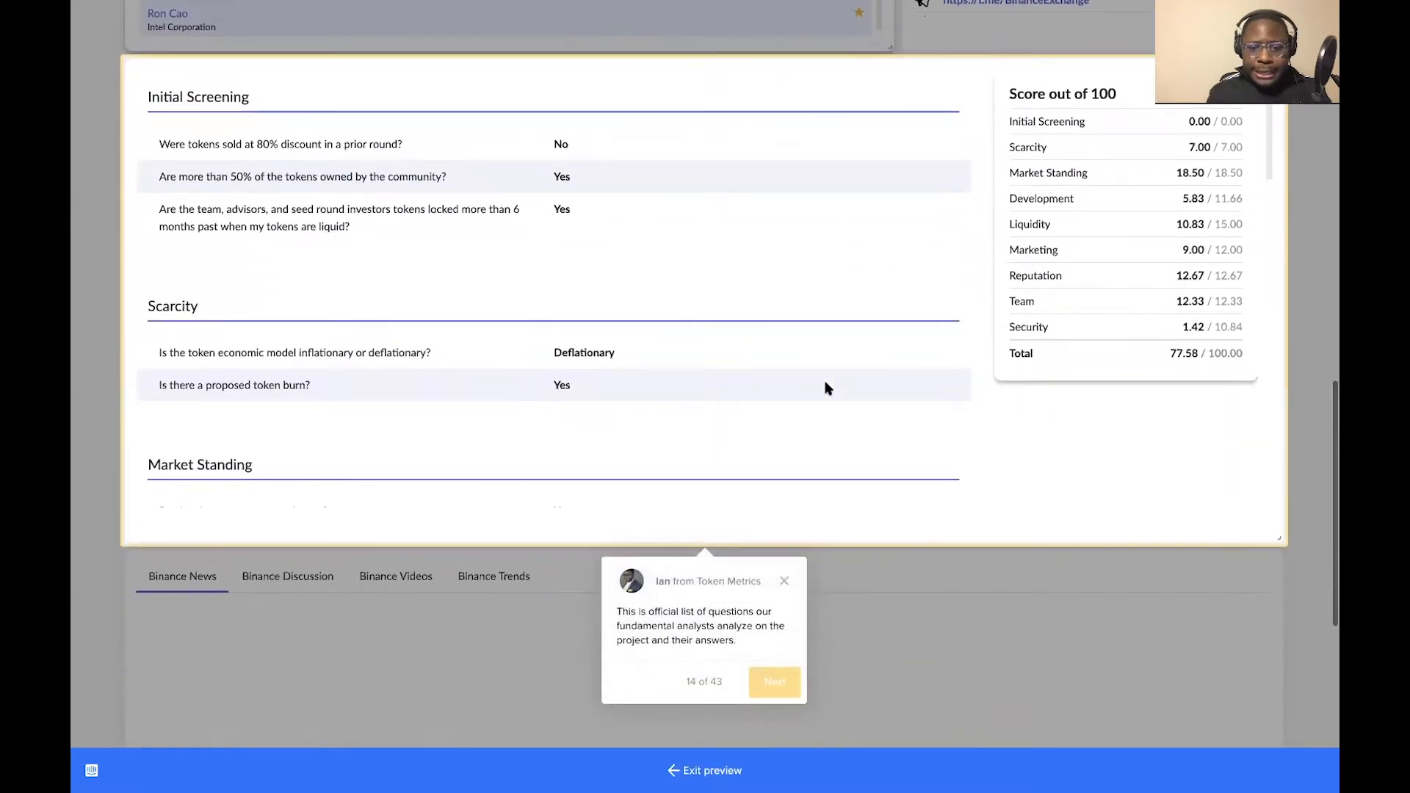
scroll(up, 3)
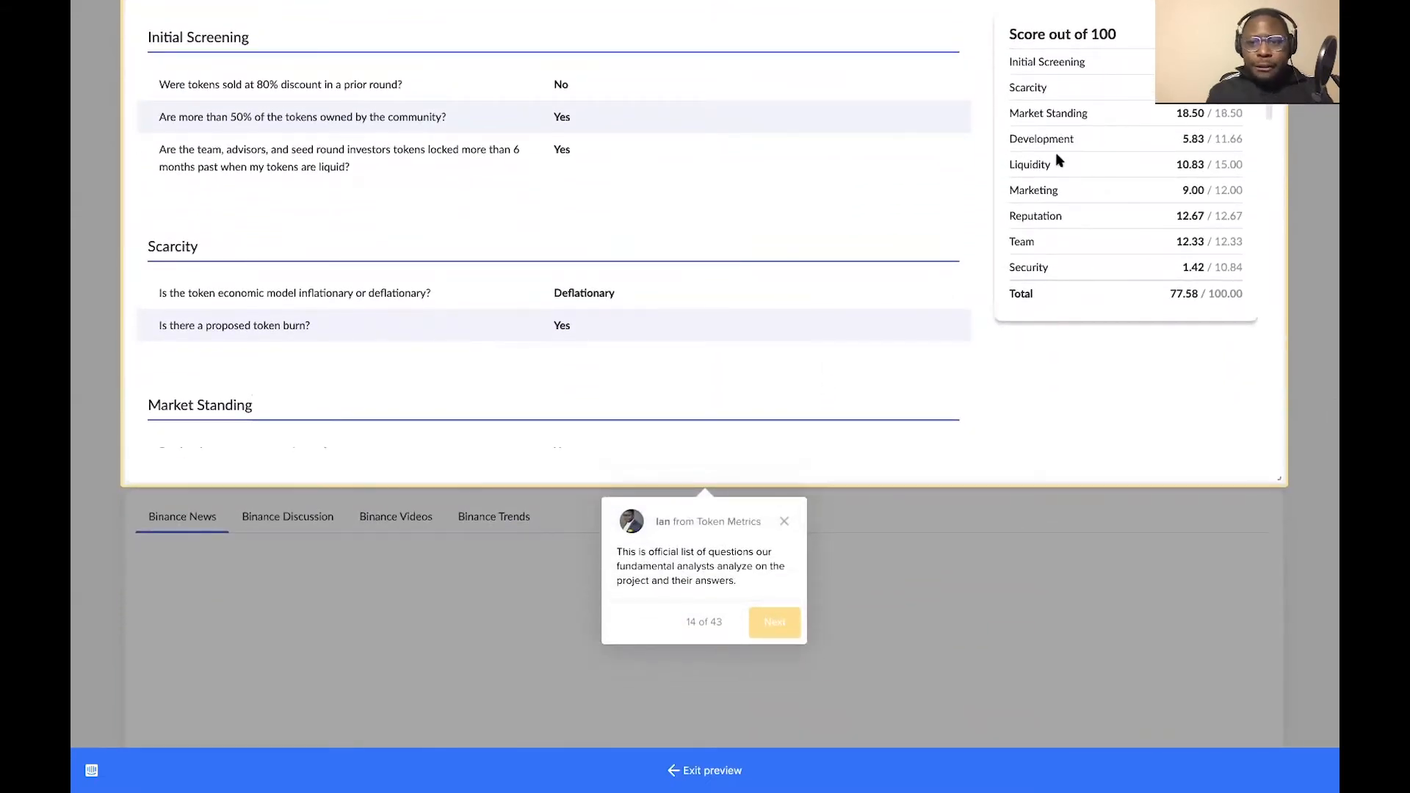
mouse_move(1043, 194)
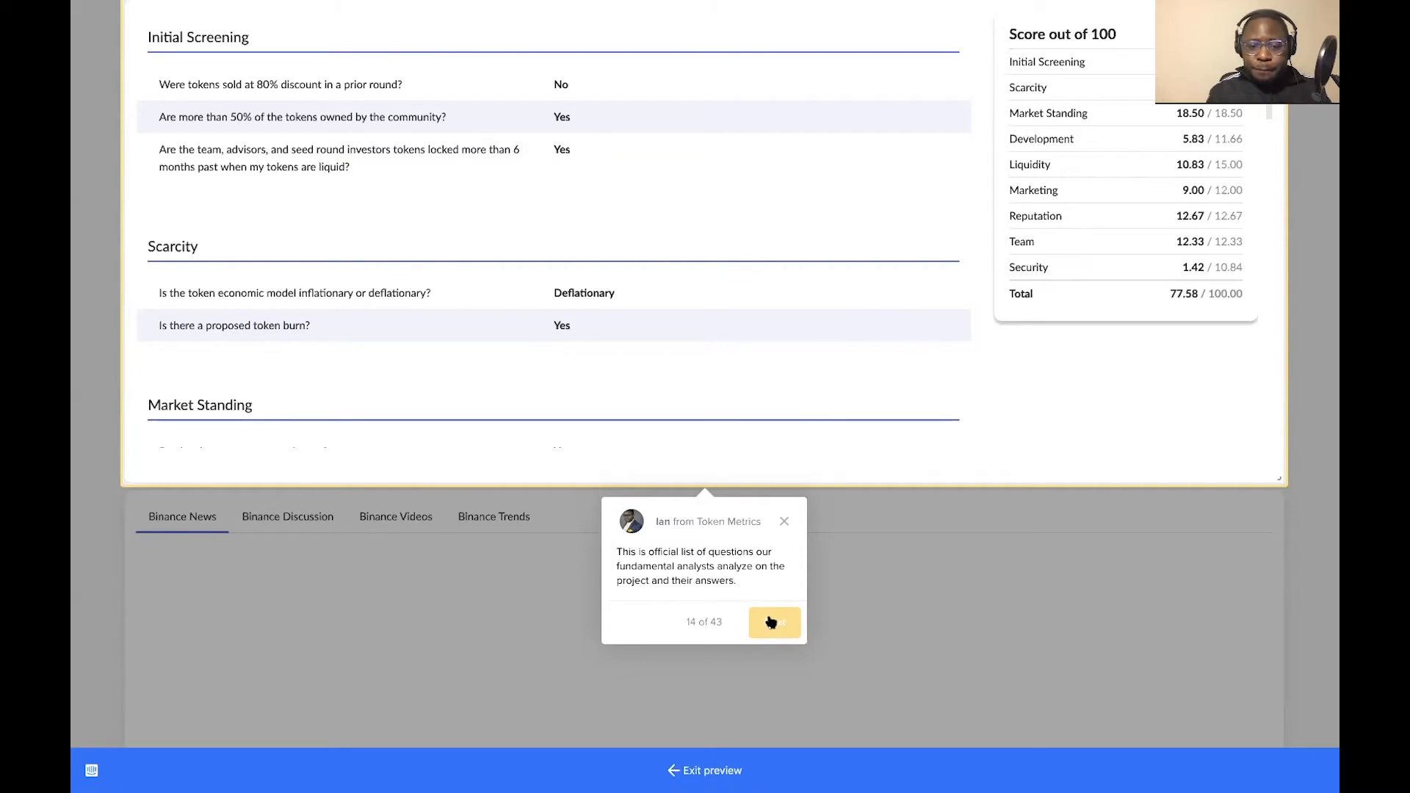
Advance the tour past Binance's news, discussion, videos and trends tabs to Technology
click(774, 623)
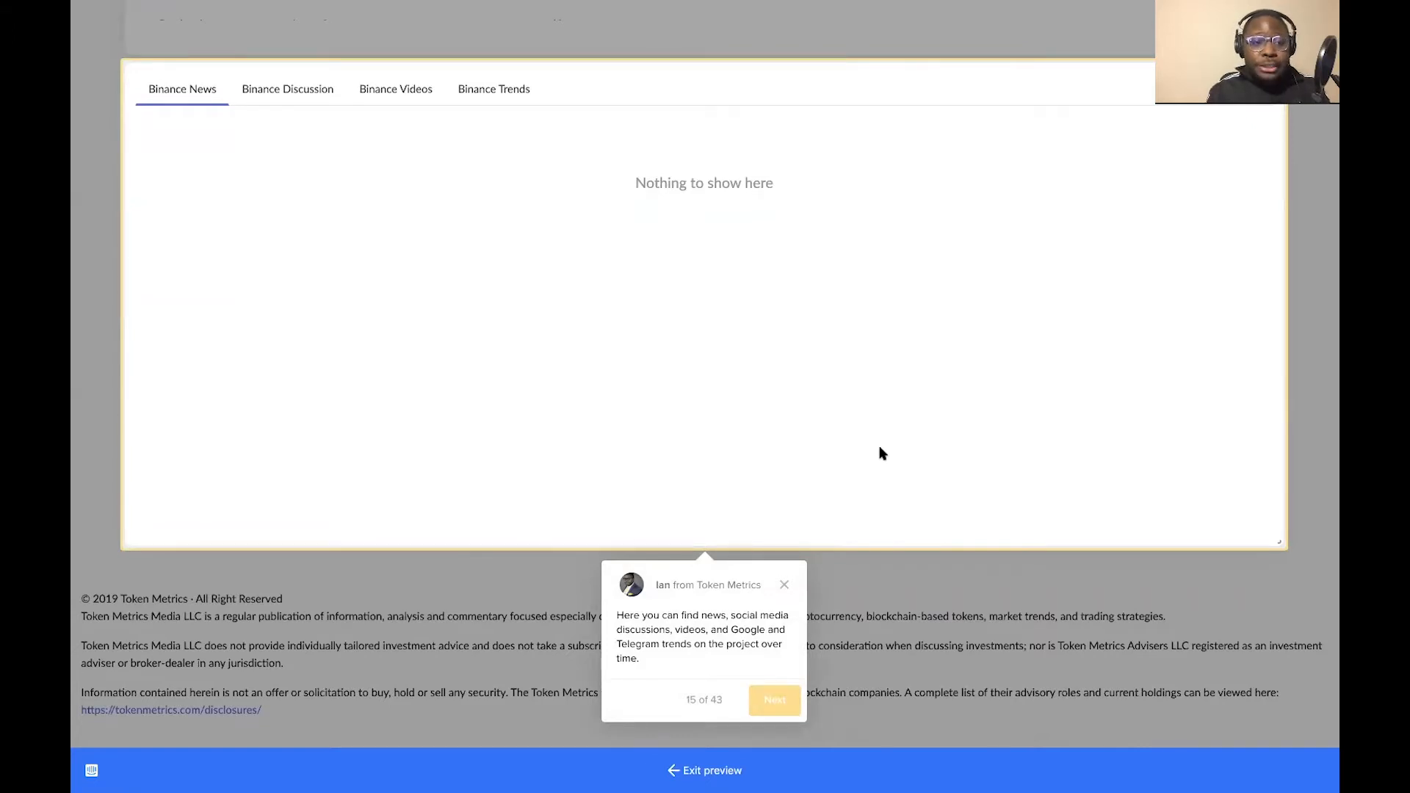
click(773, 700)
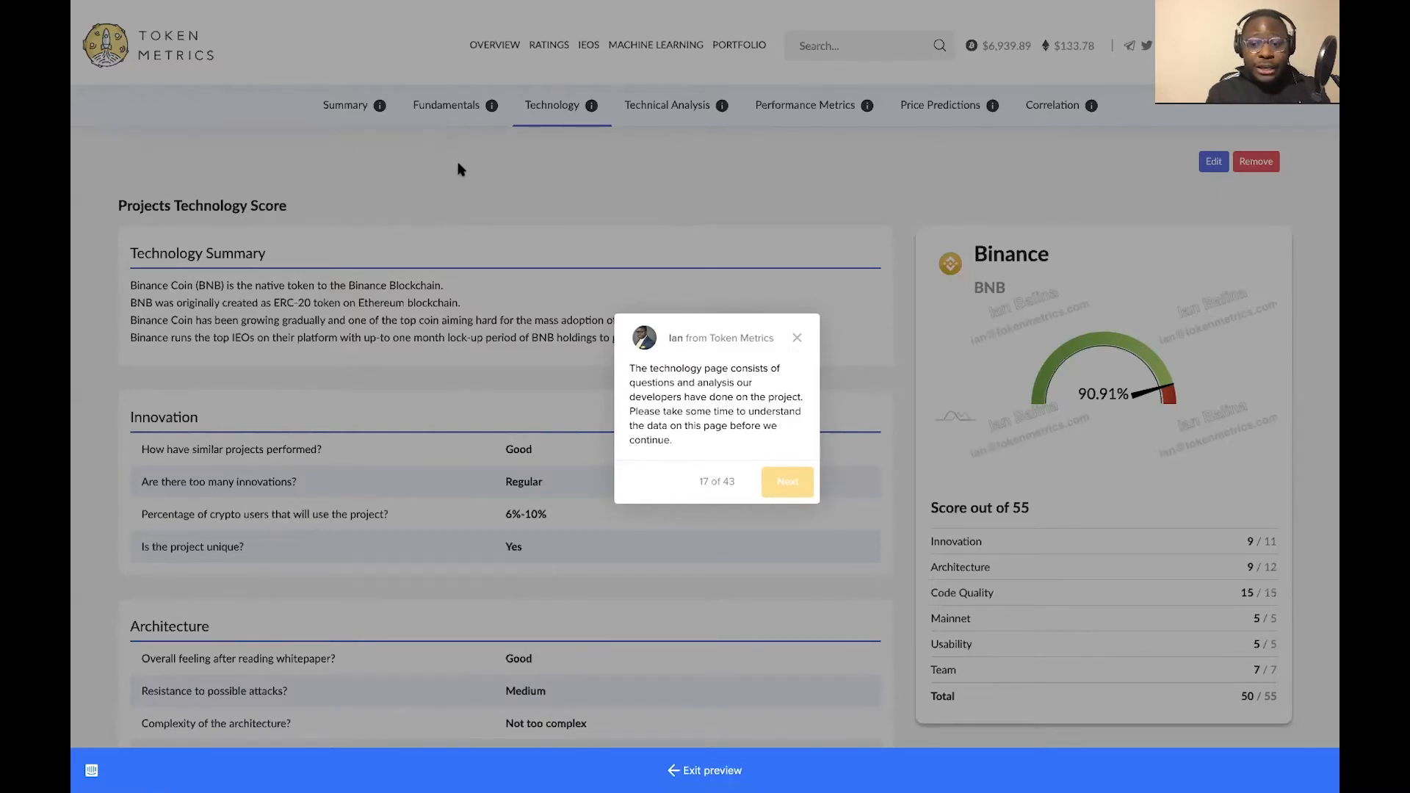
Scroll Binance's Technology tab down to References and advance the tour to step 18
scroll(down, 3)
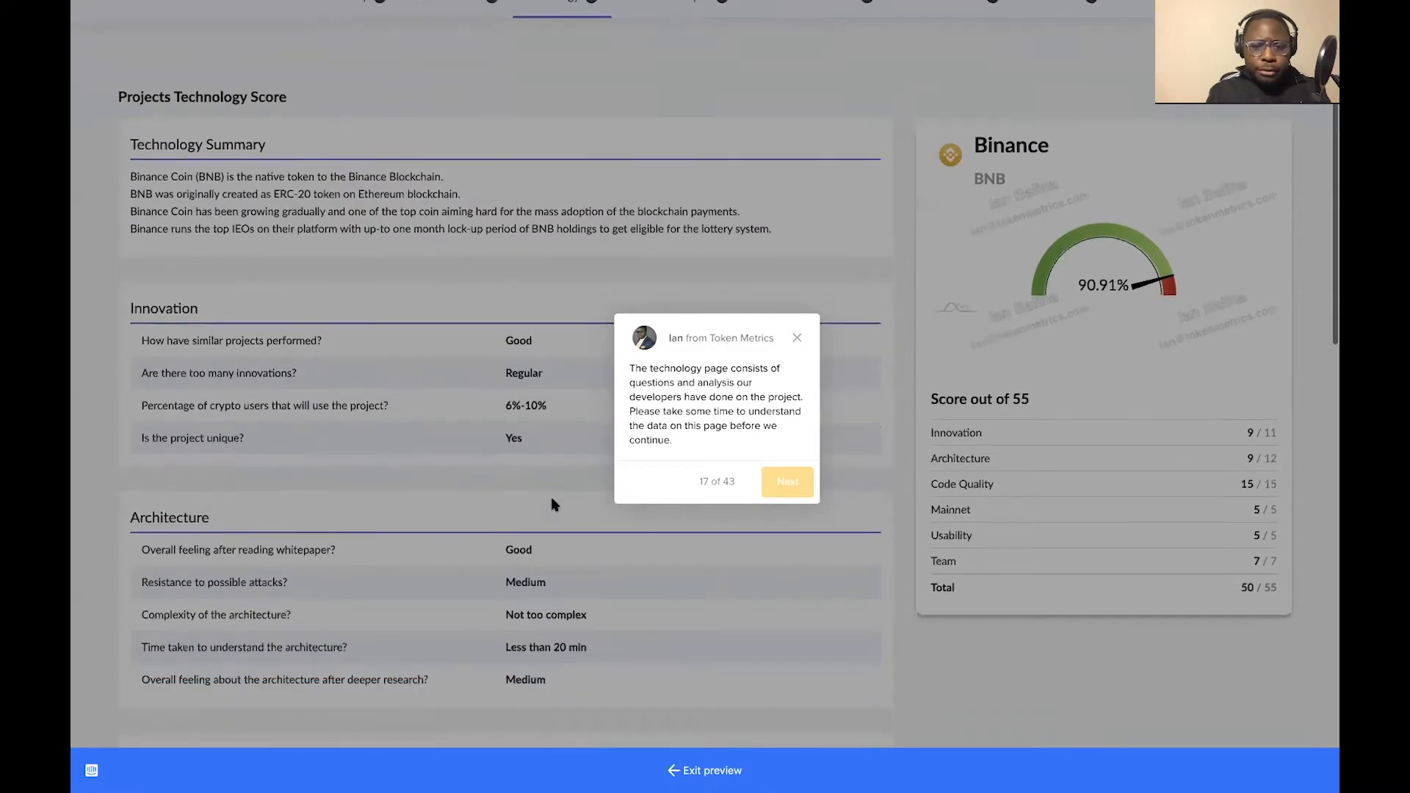
mouse_move(974, 450)
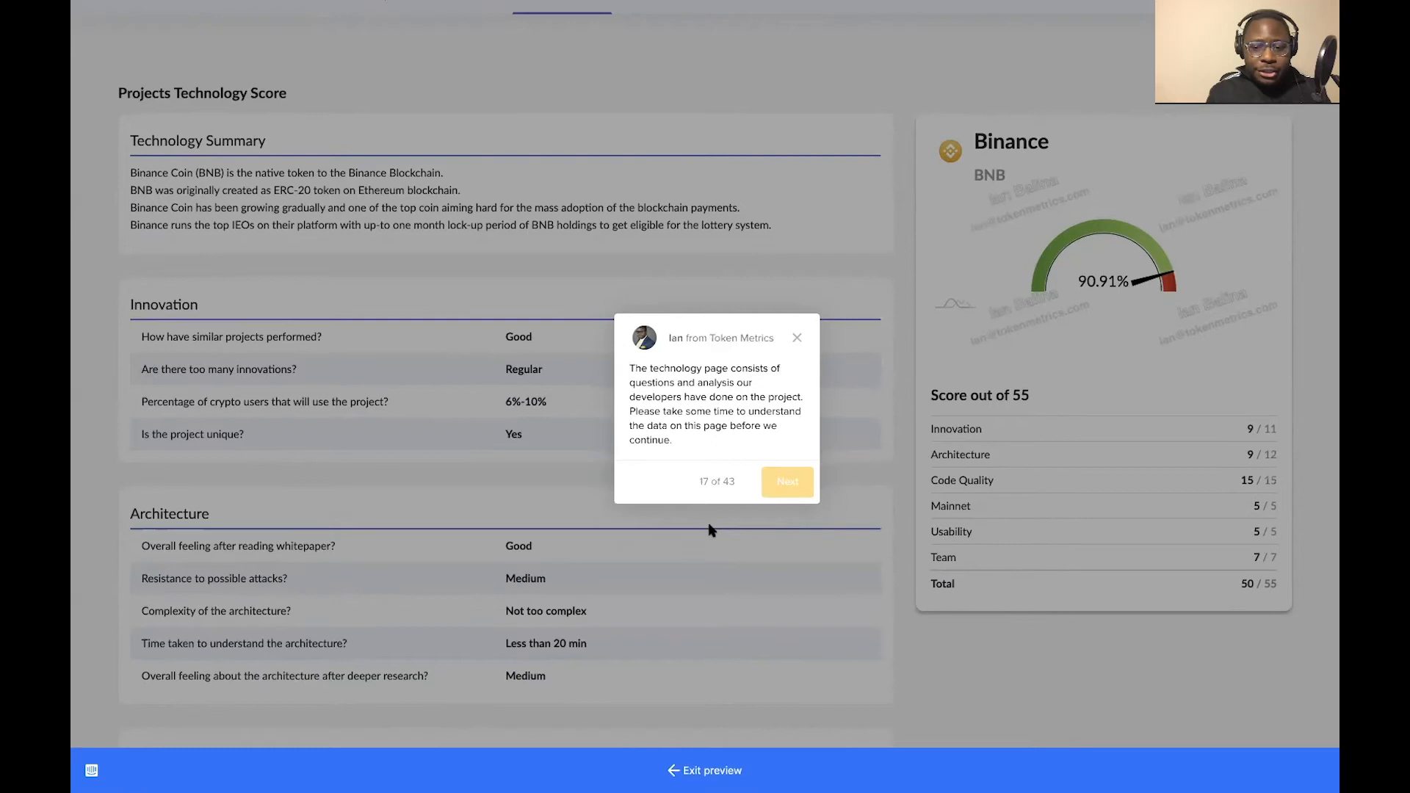
scroll(down, 3)
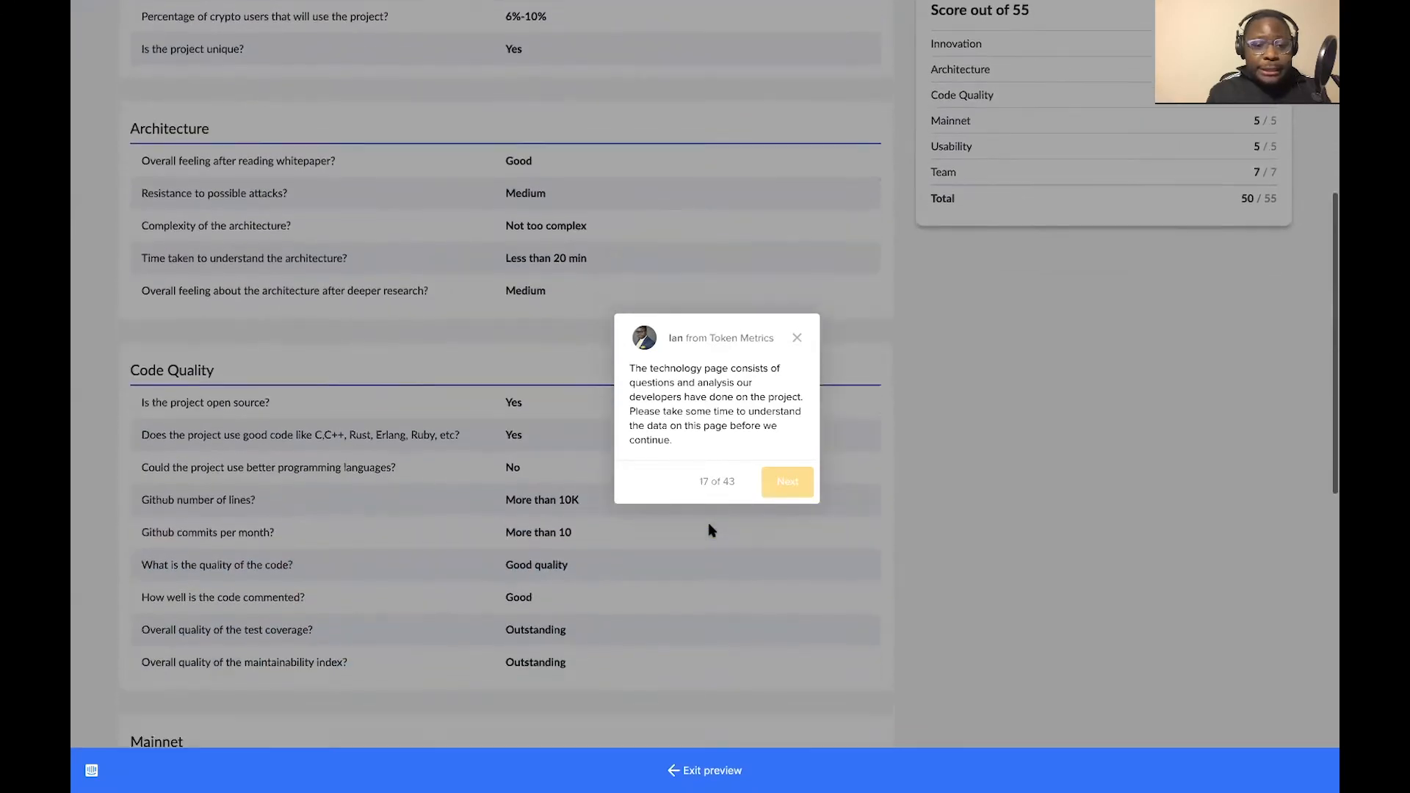
scroll(down, 3)
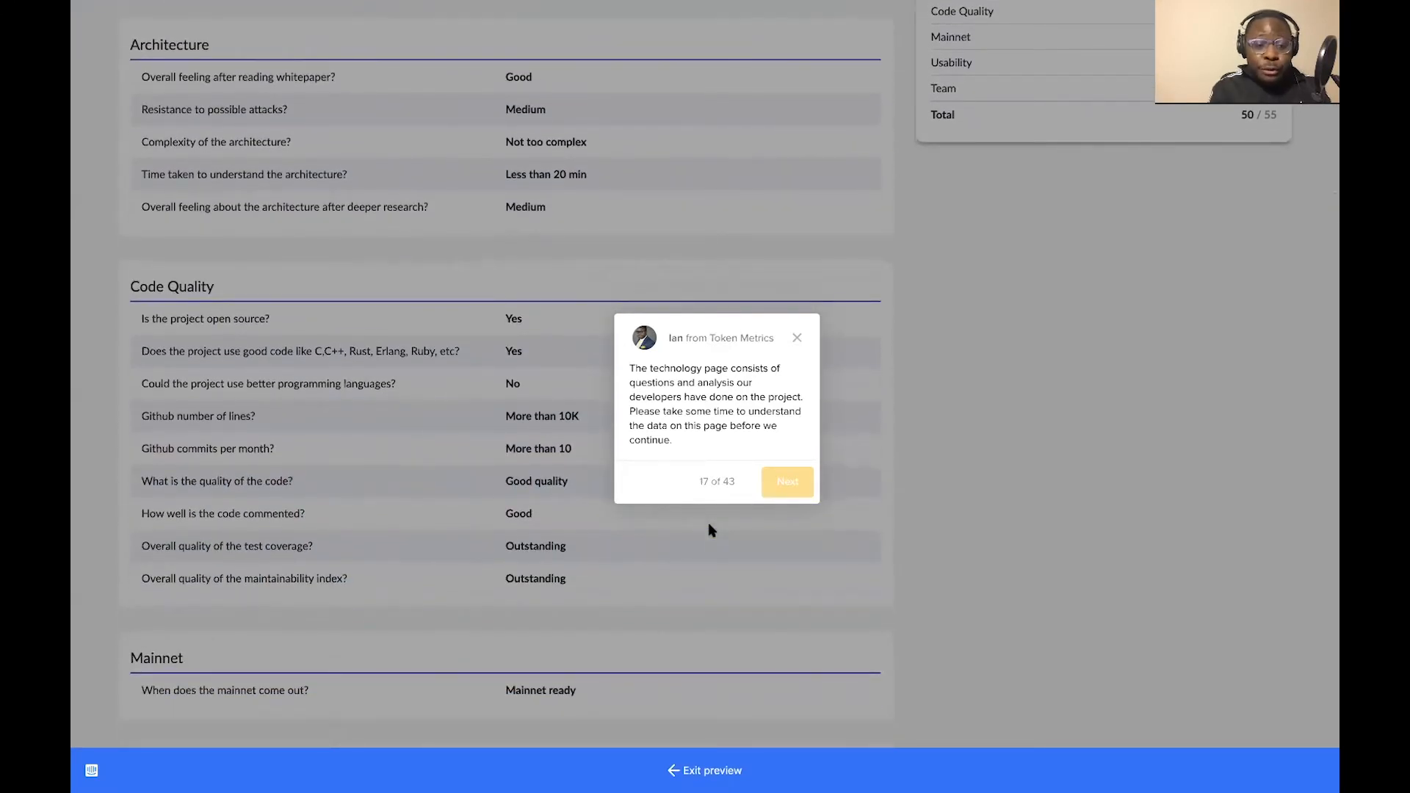
scroll(down, 3)
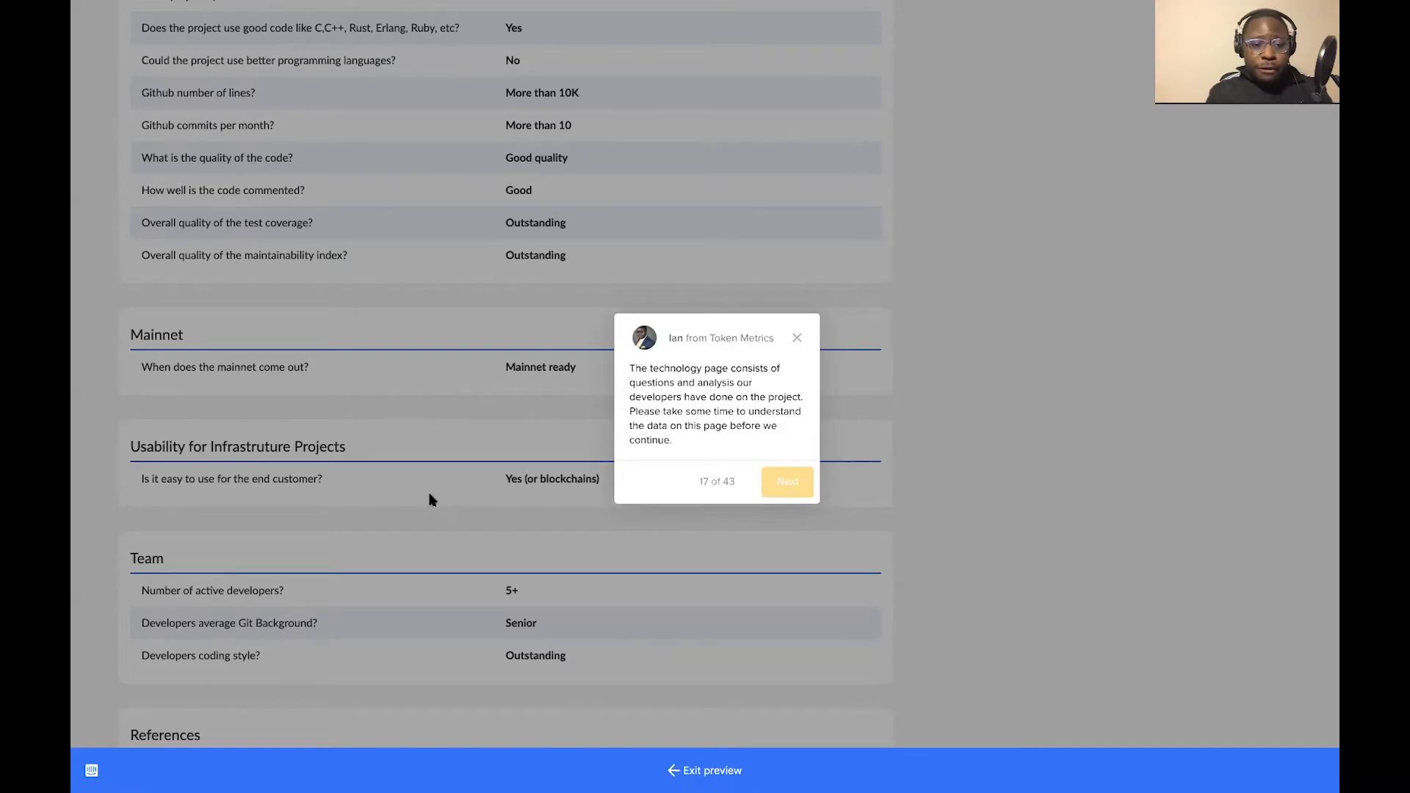
scroll(down, 3)
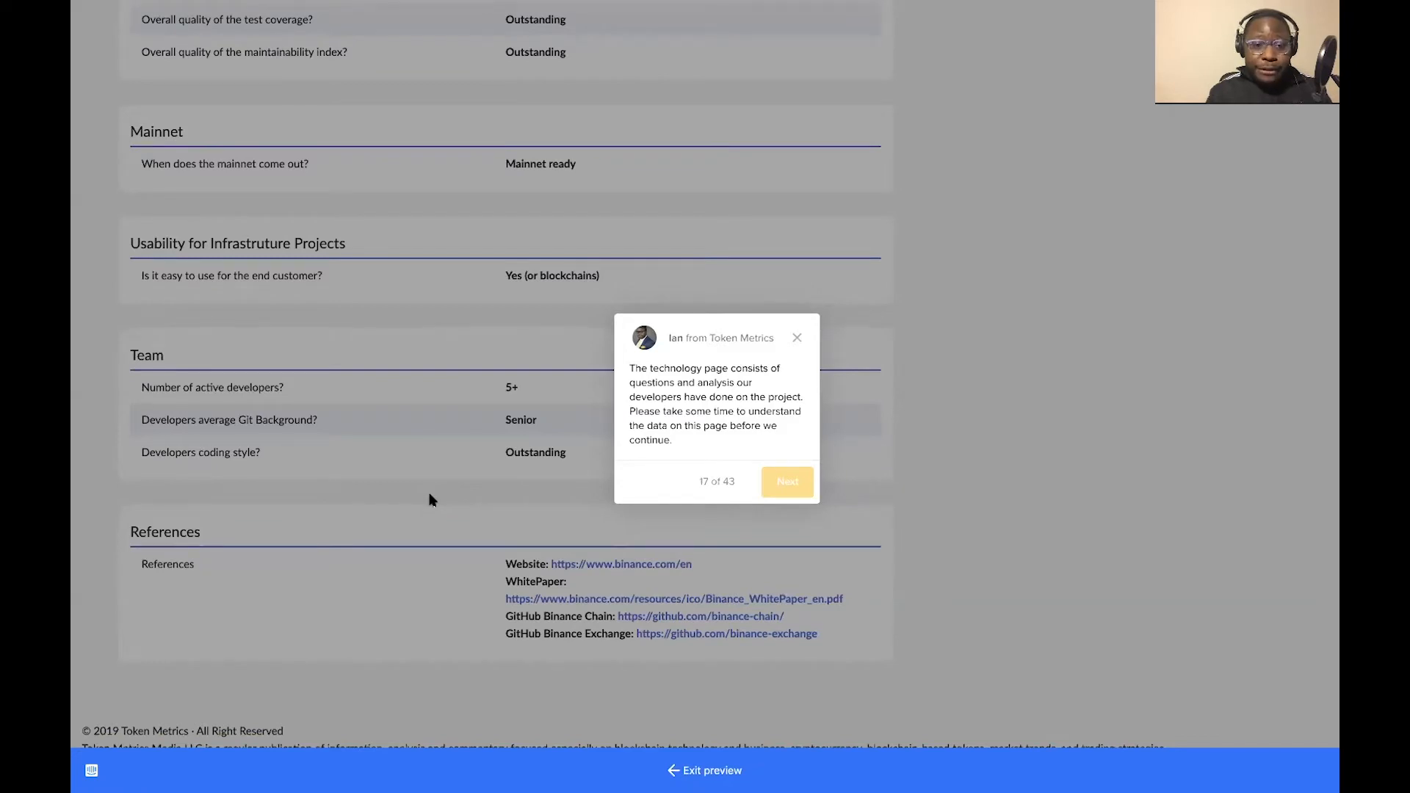
scroll(down, 3)
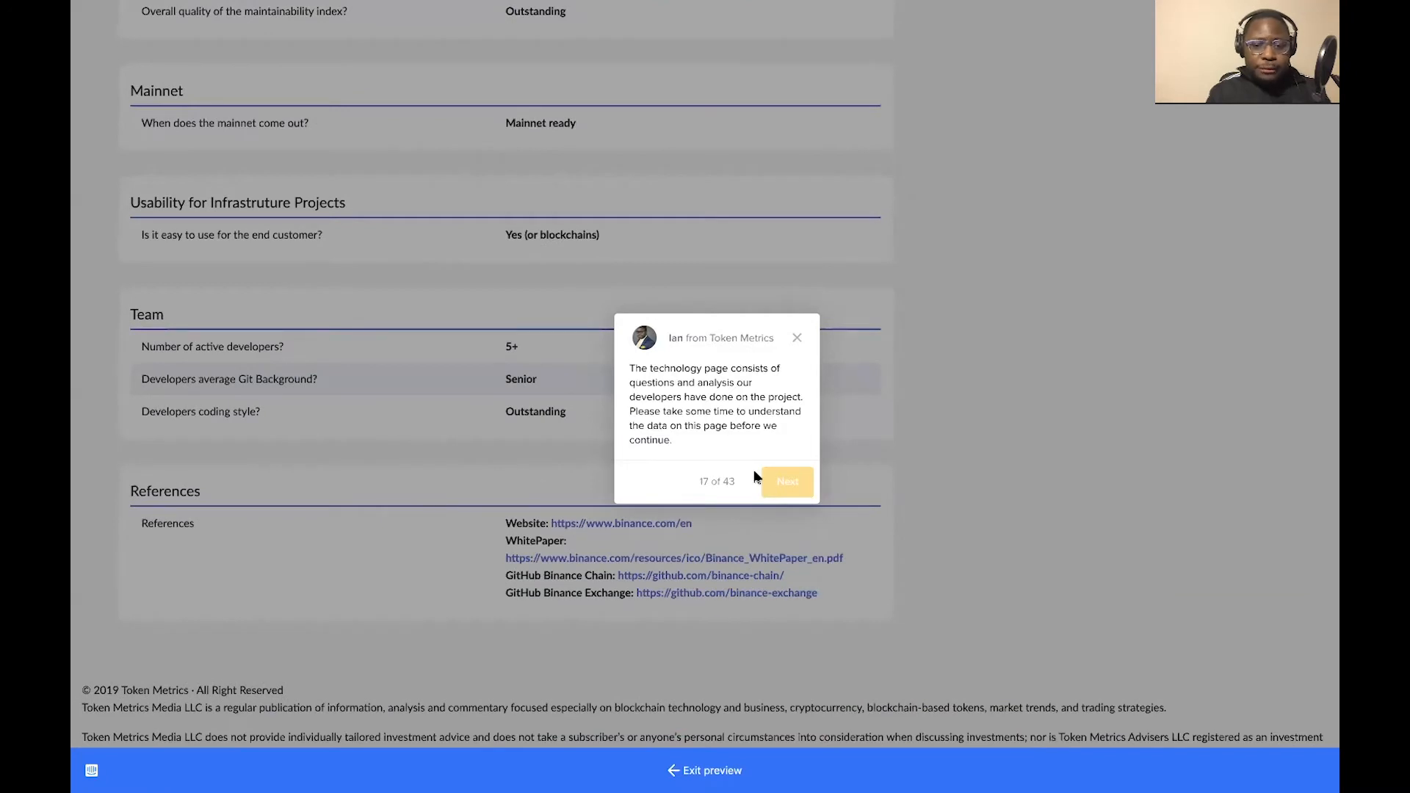
click(786, 481)
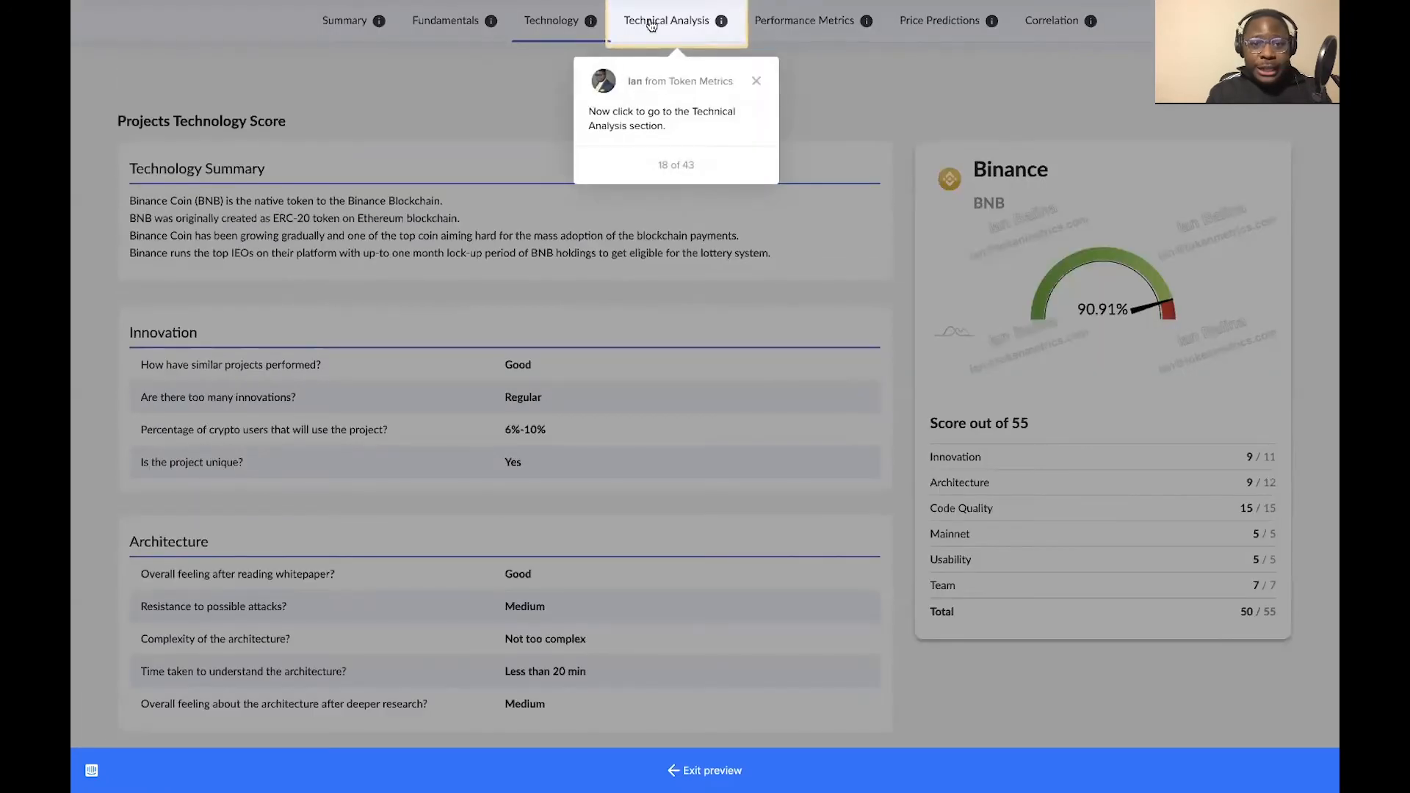
Open BNB's Technical Analysis and scroll past the indicator panels to the candlestick chart
click(668, 20)
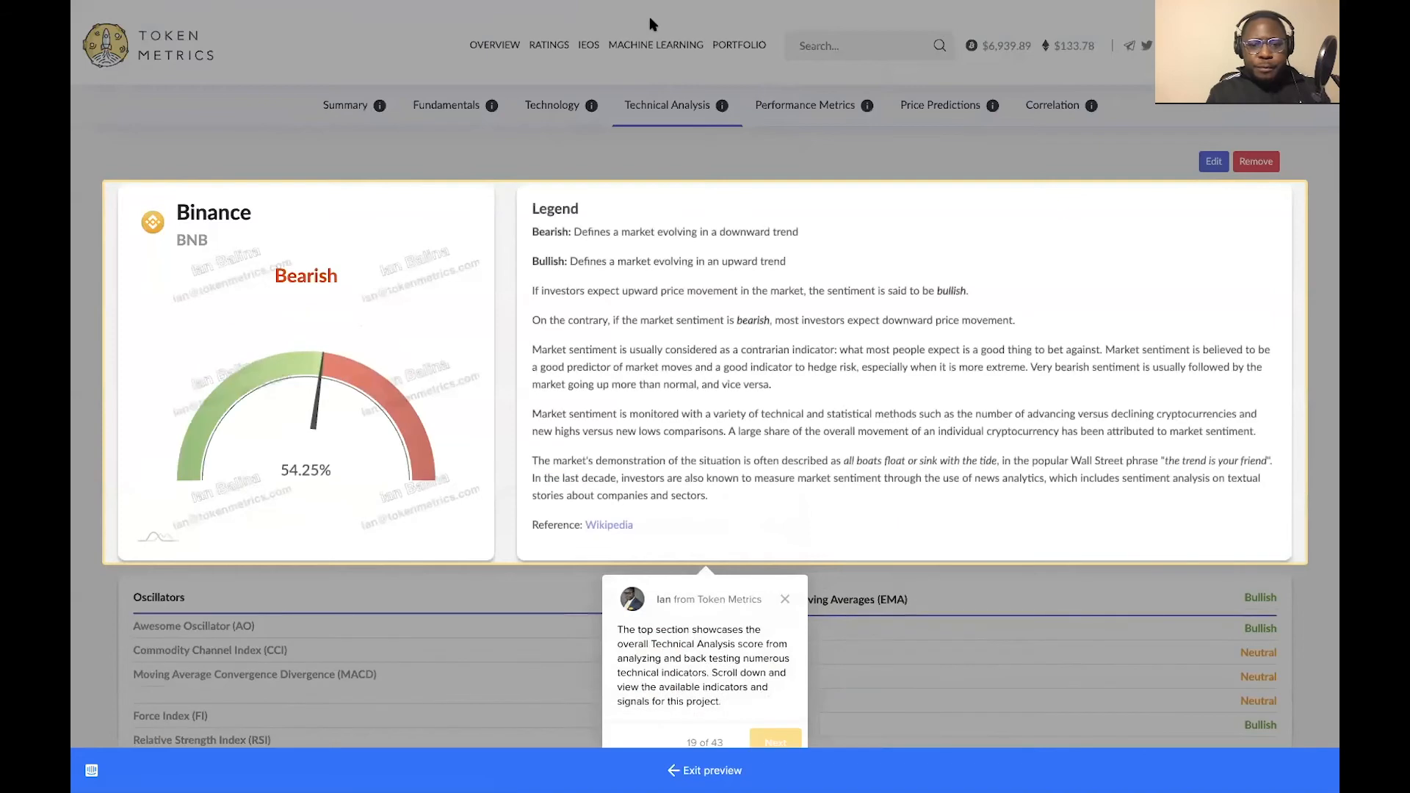
mouse_move(479, 176)
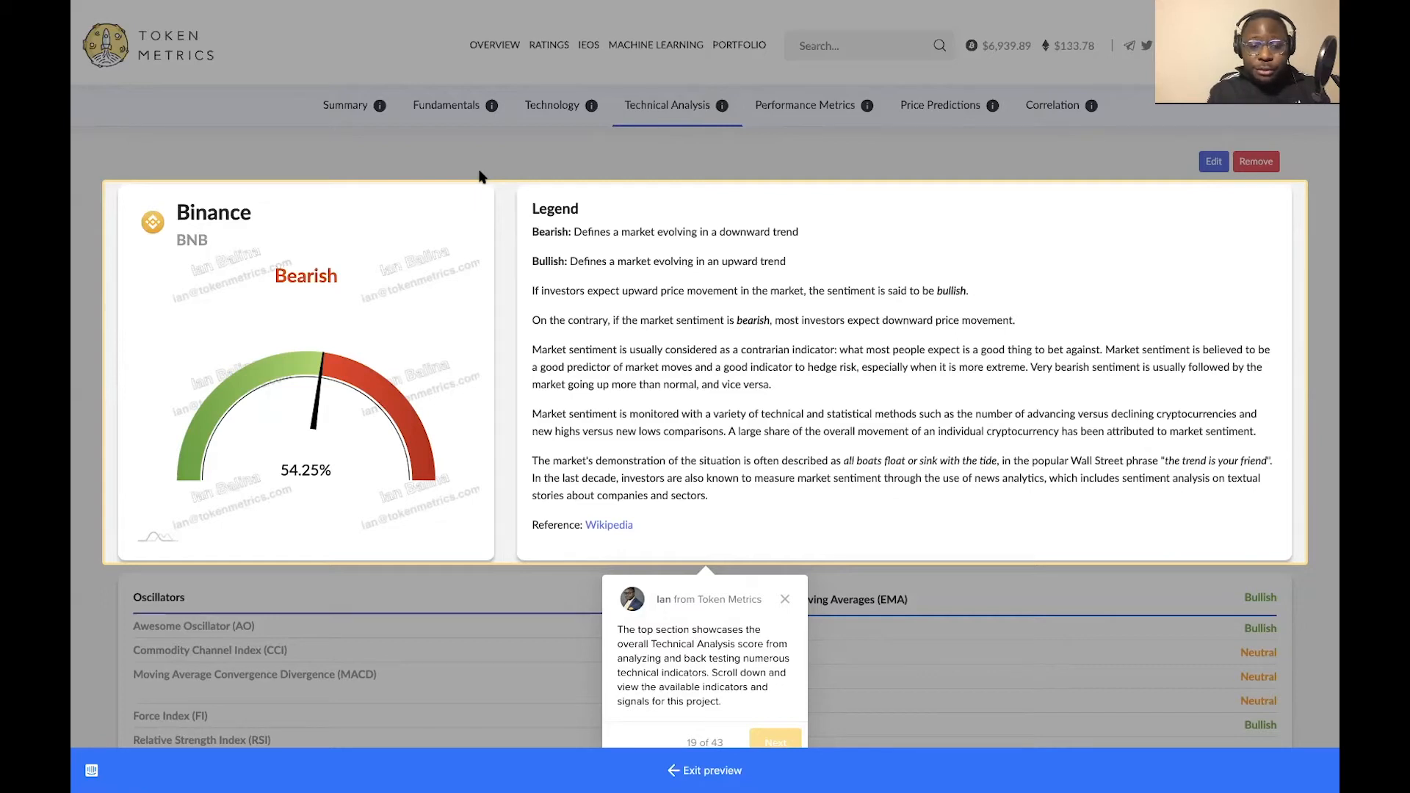
mouse_move(517, 362)
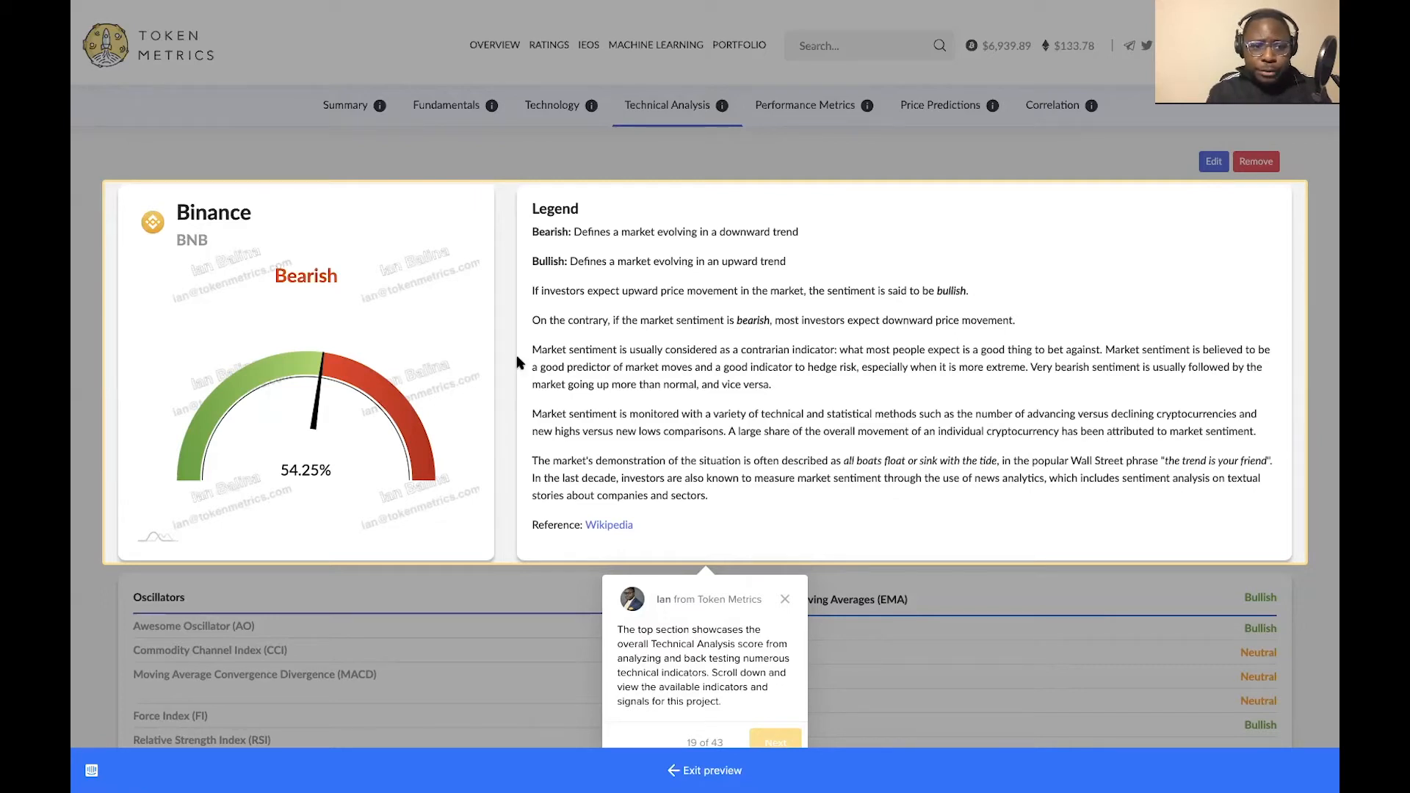
mouse_move(341, 308)
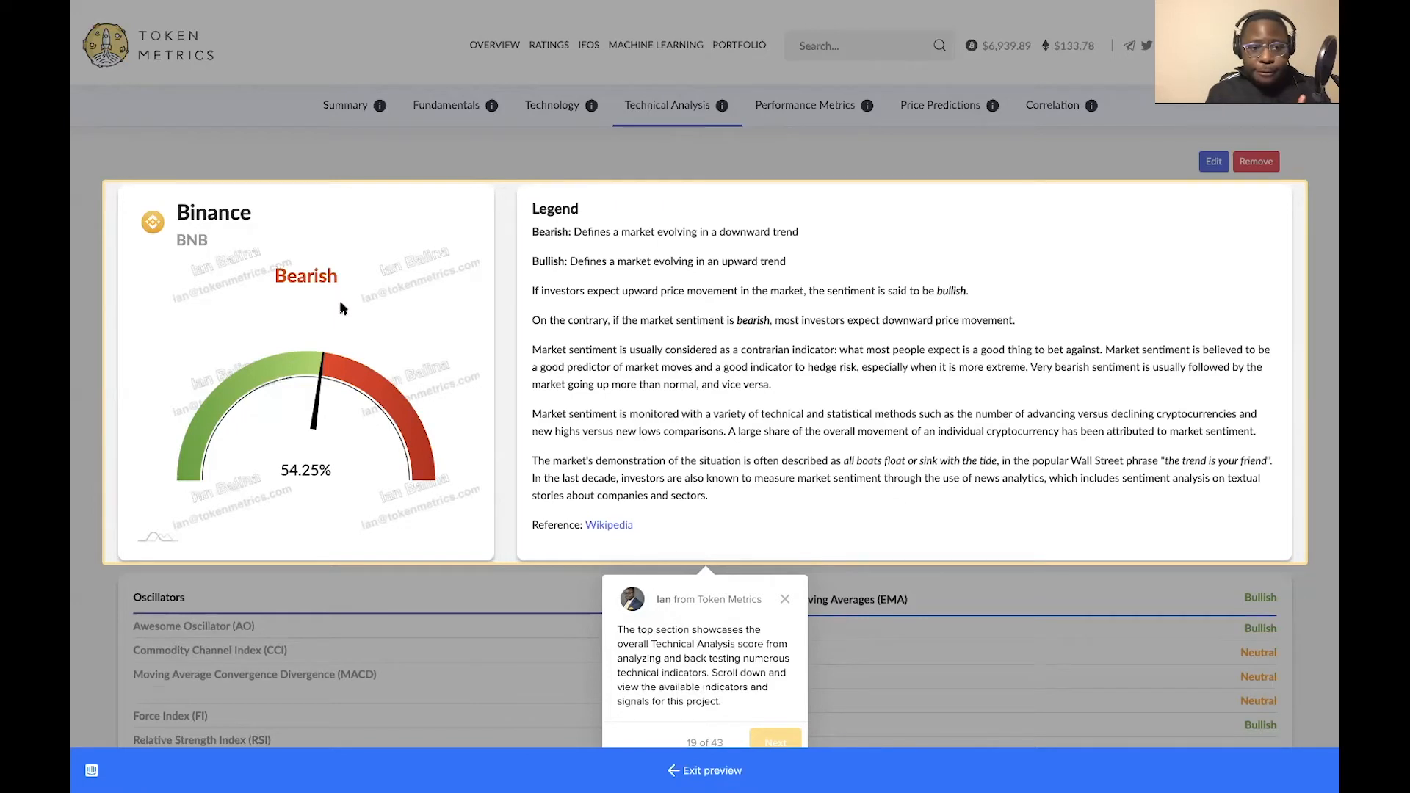
scroll(down, 3)
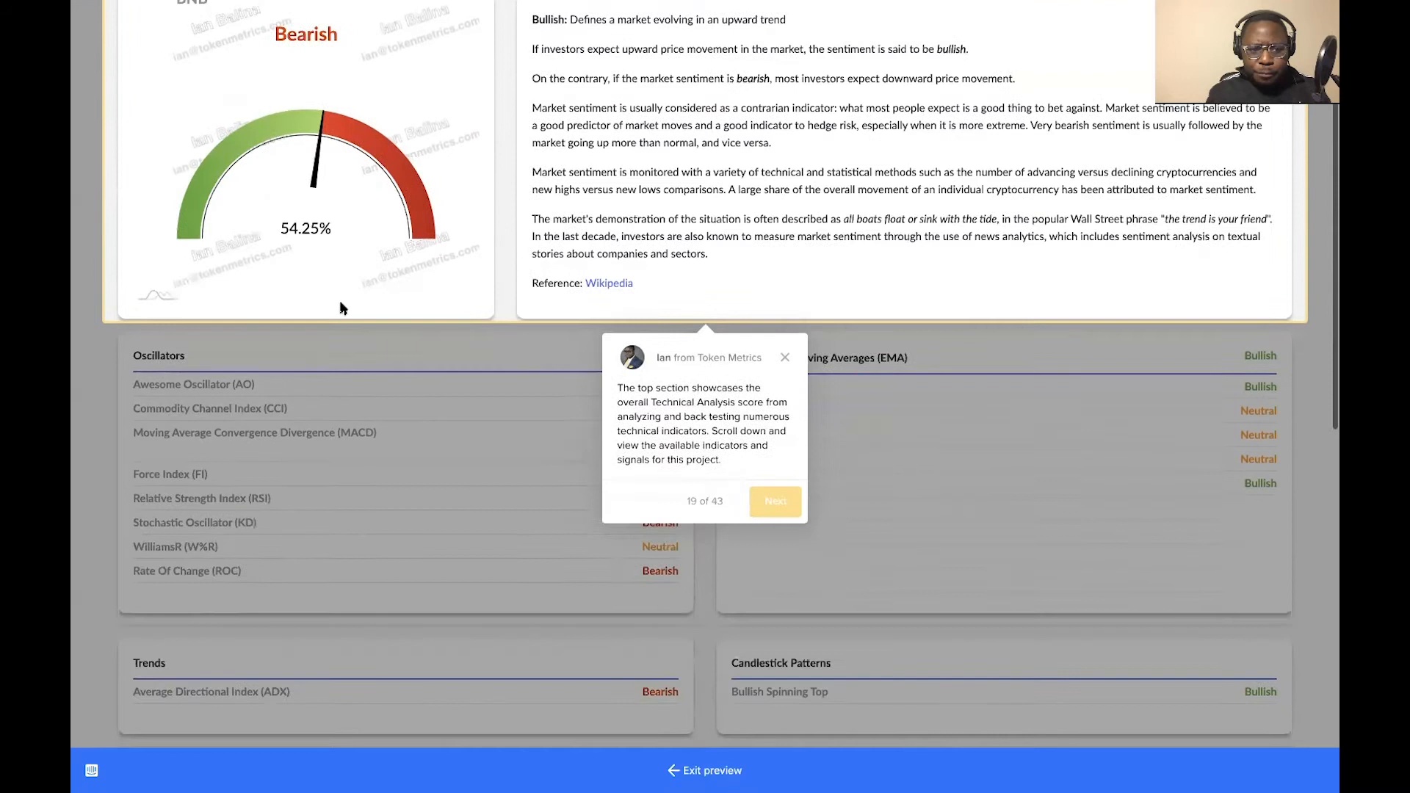
scroll(down, 3)
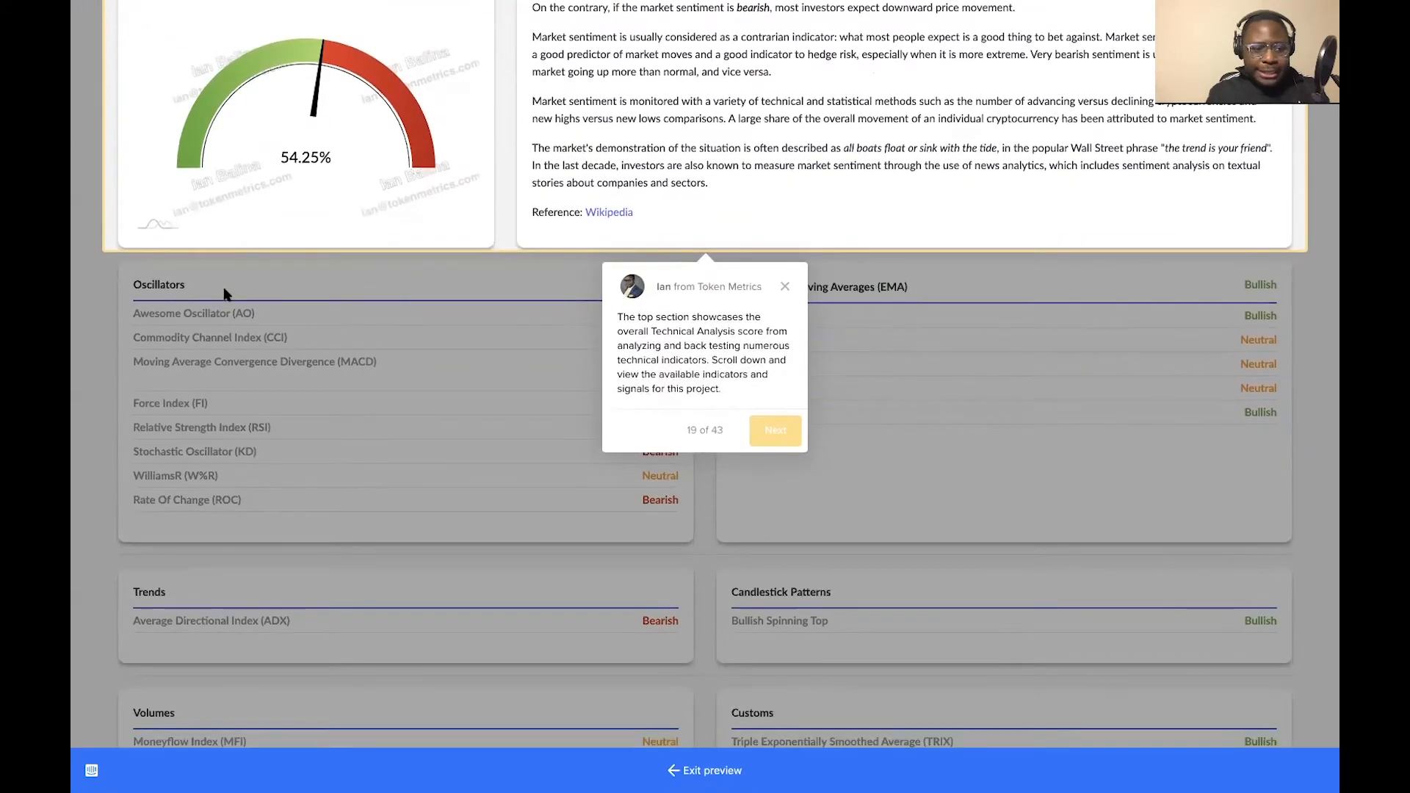
mouse_move(869, 360)
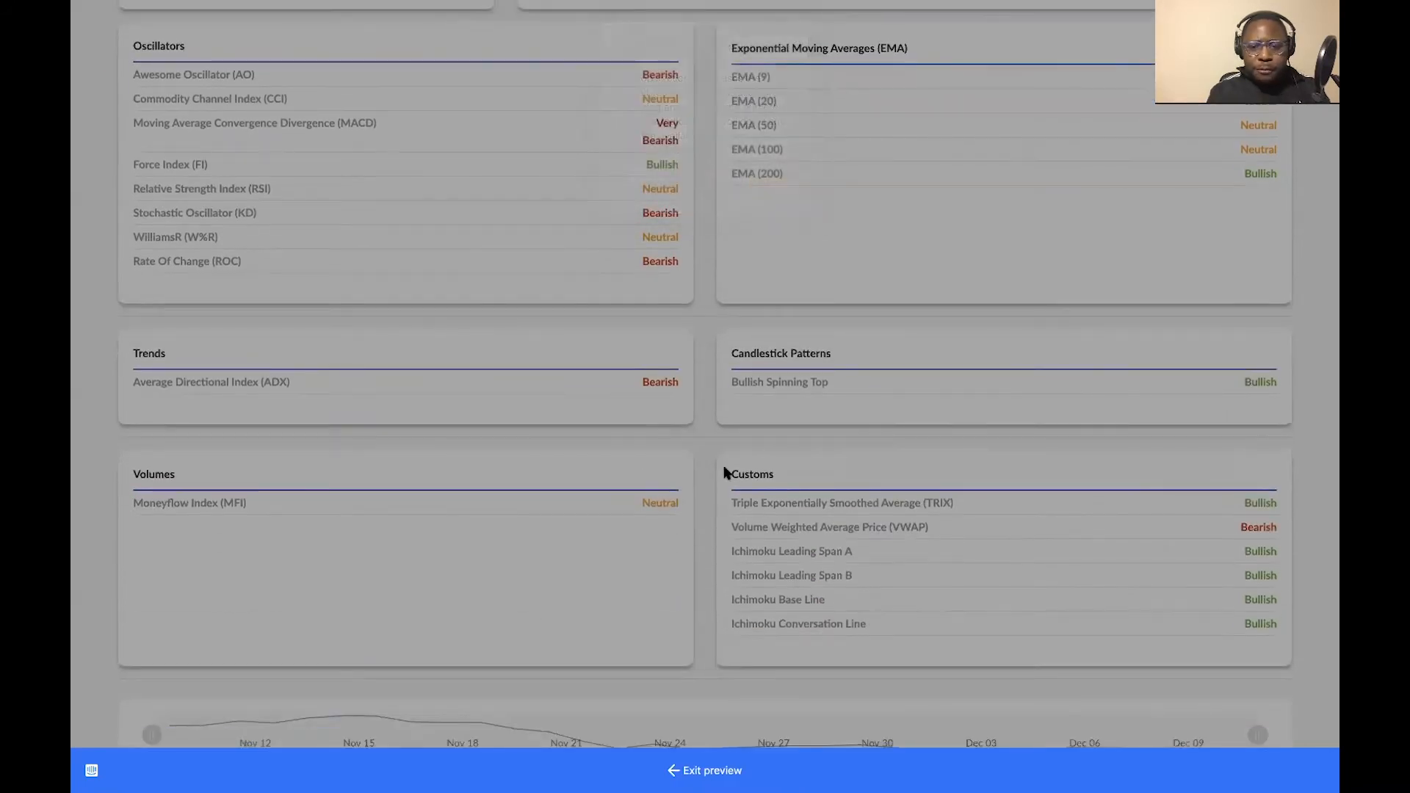
scroll(down, 3)
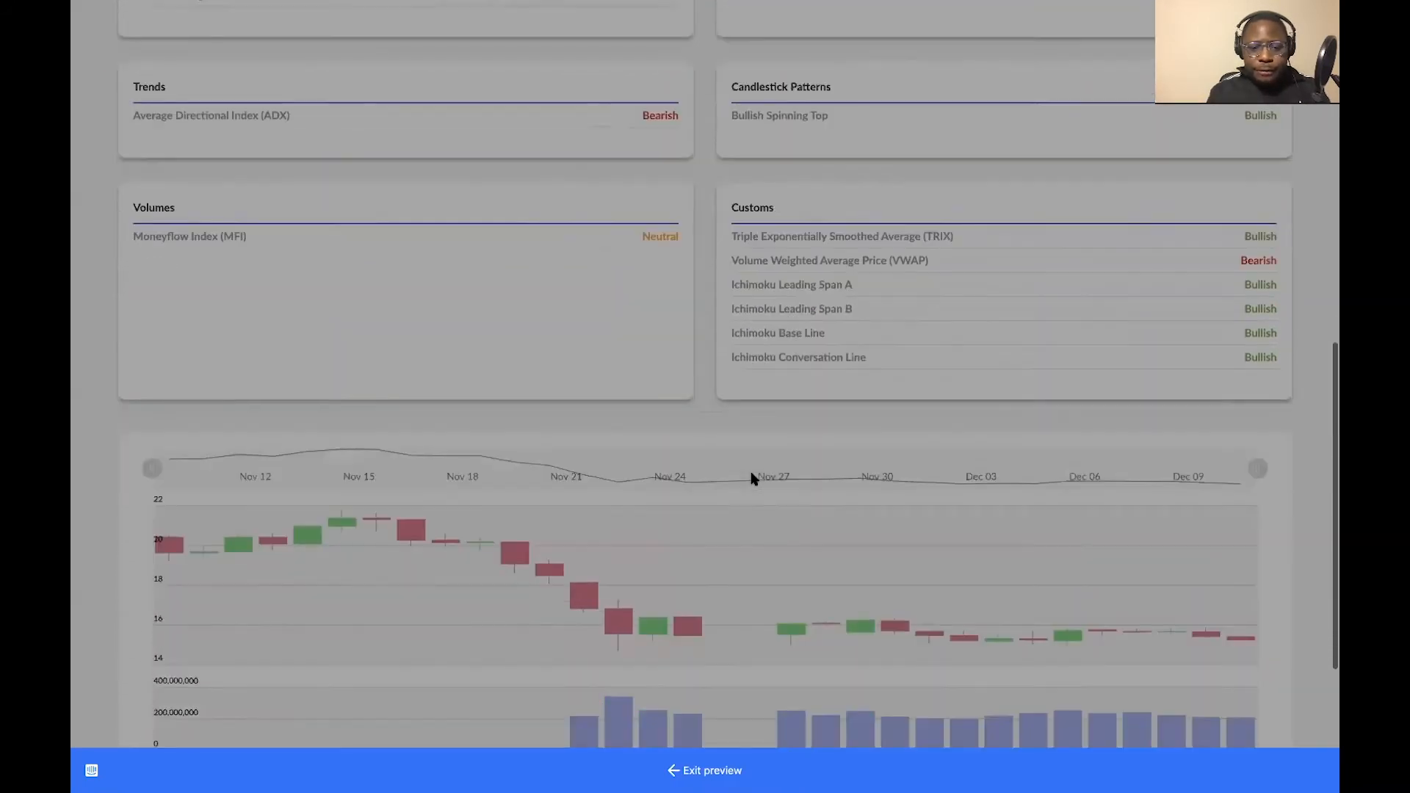
scroll(down, 3)
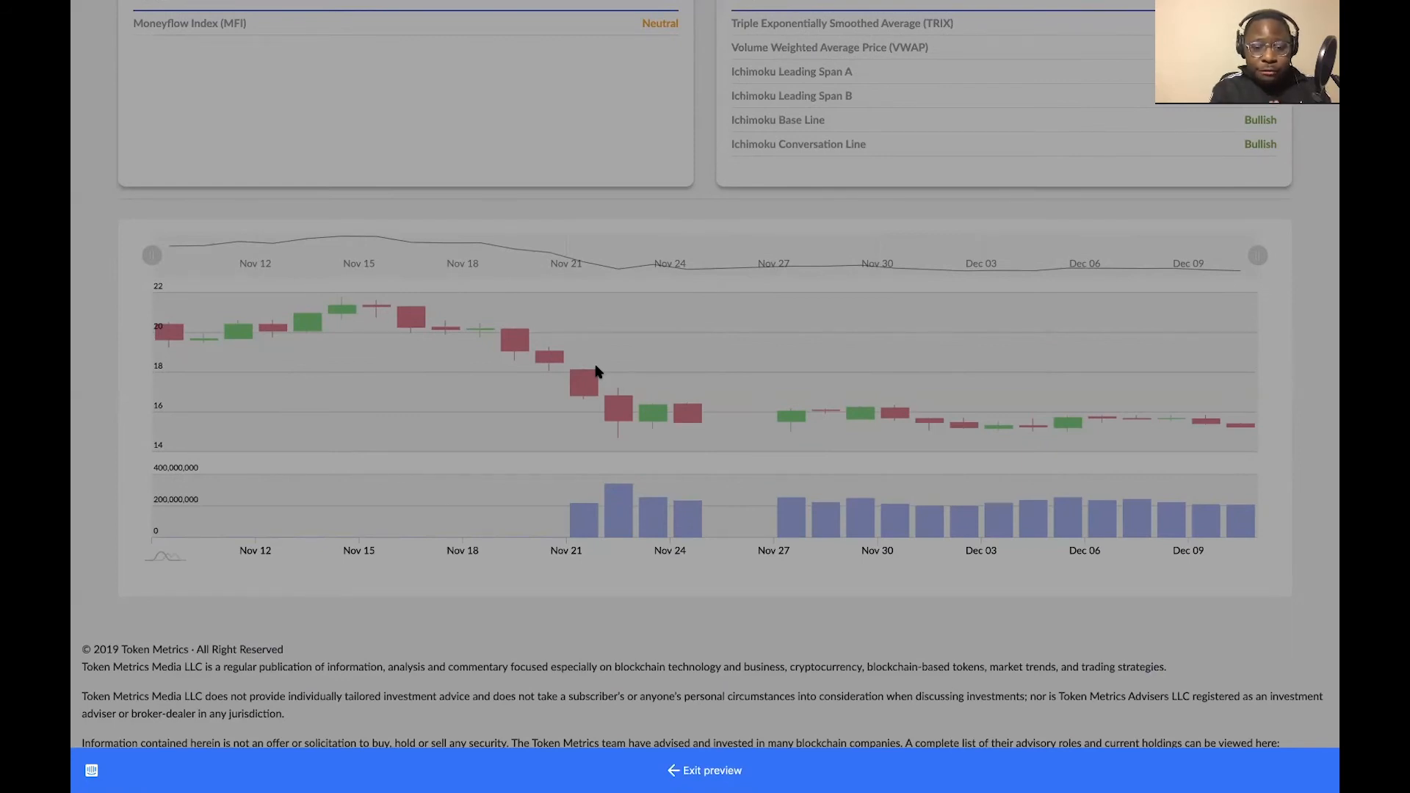
scroll(up, 3)
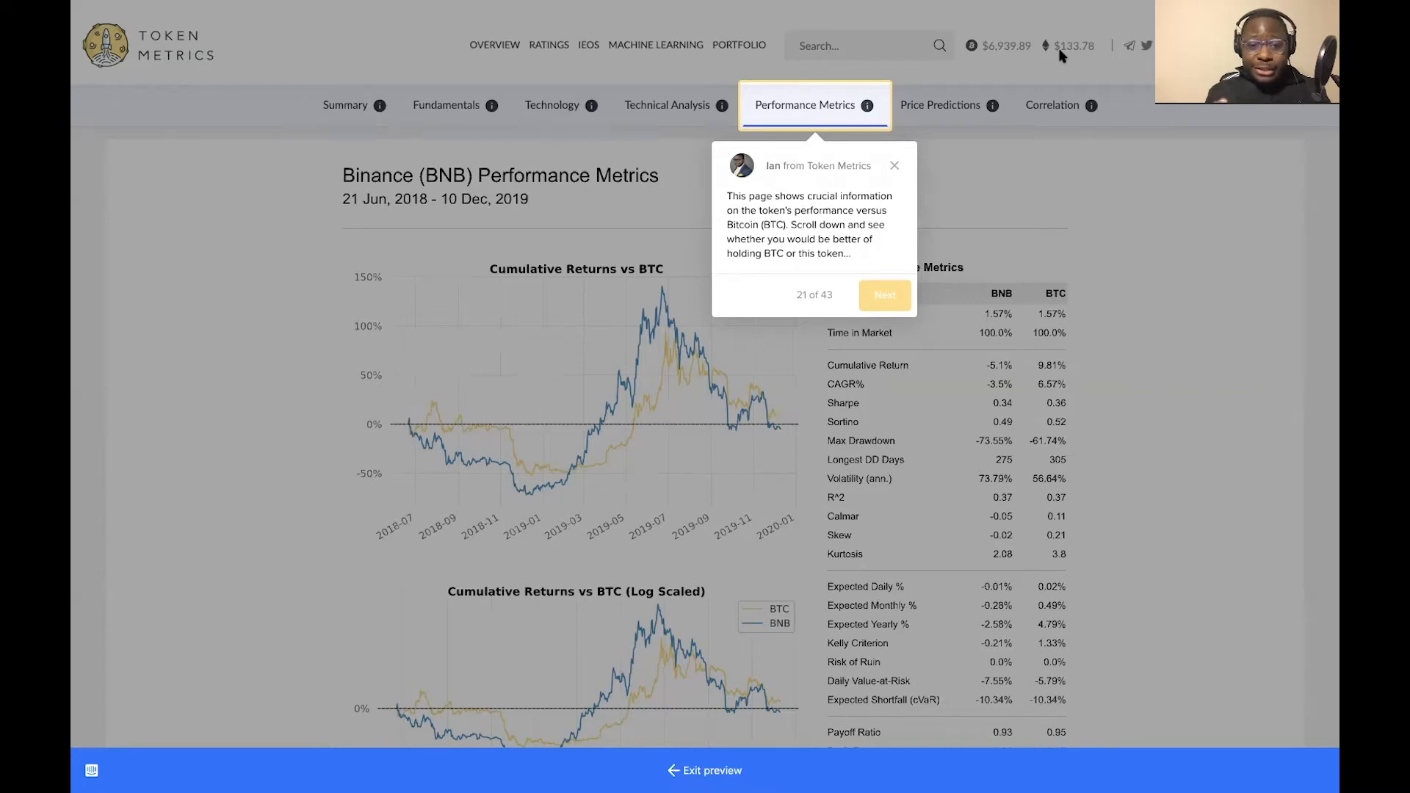
mouse_move(1222, 252)
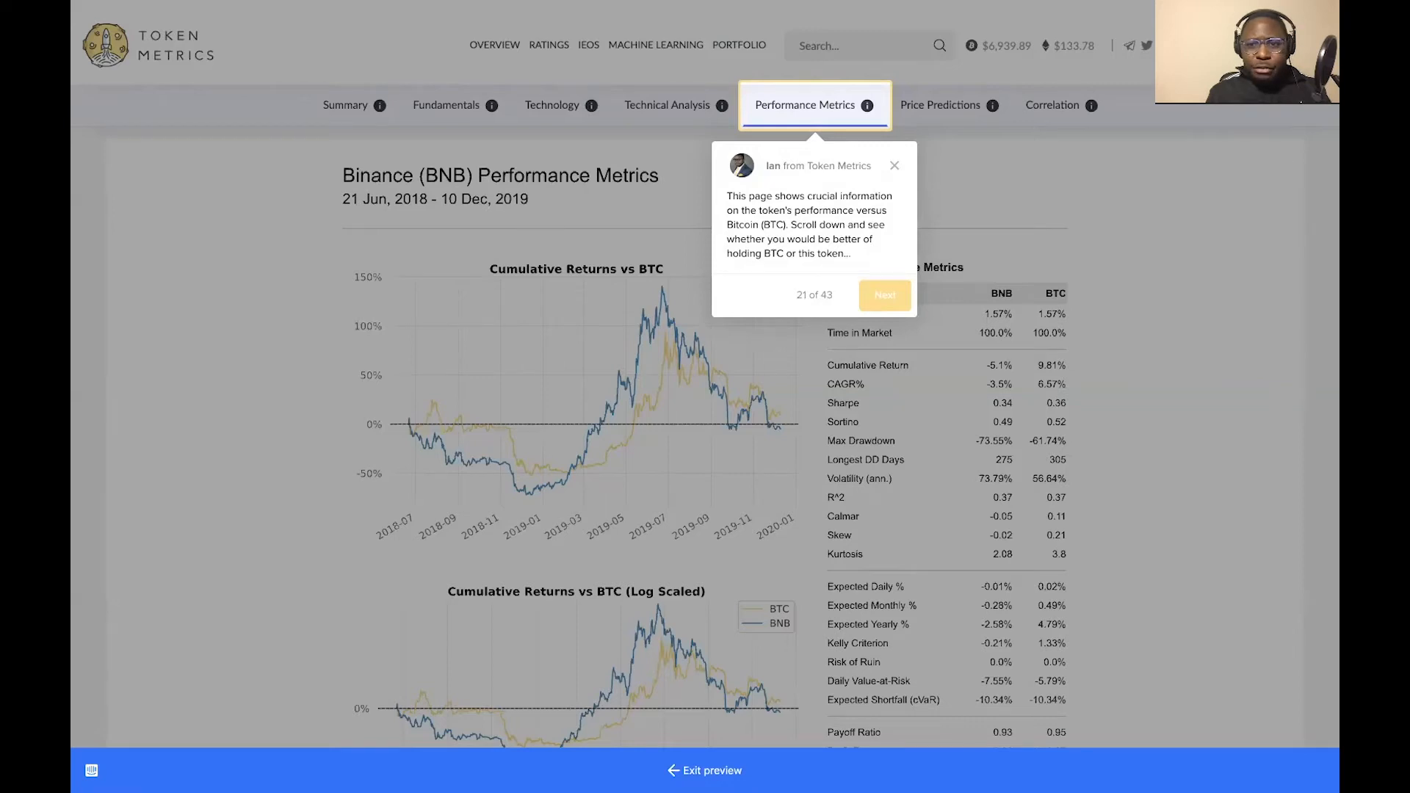
mouse_move(1234, 221)
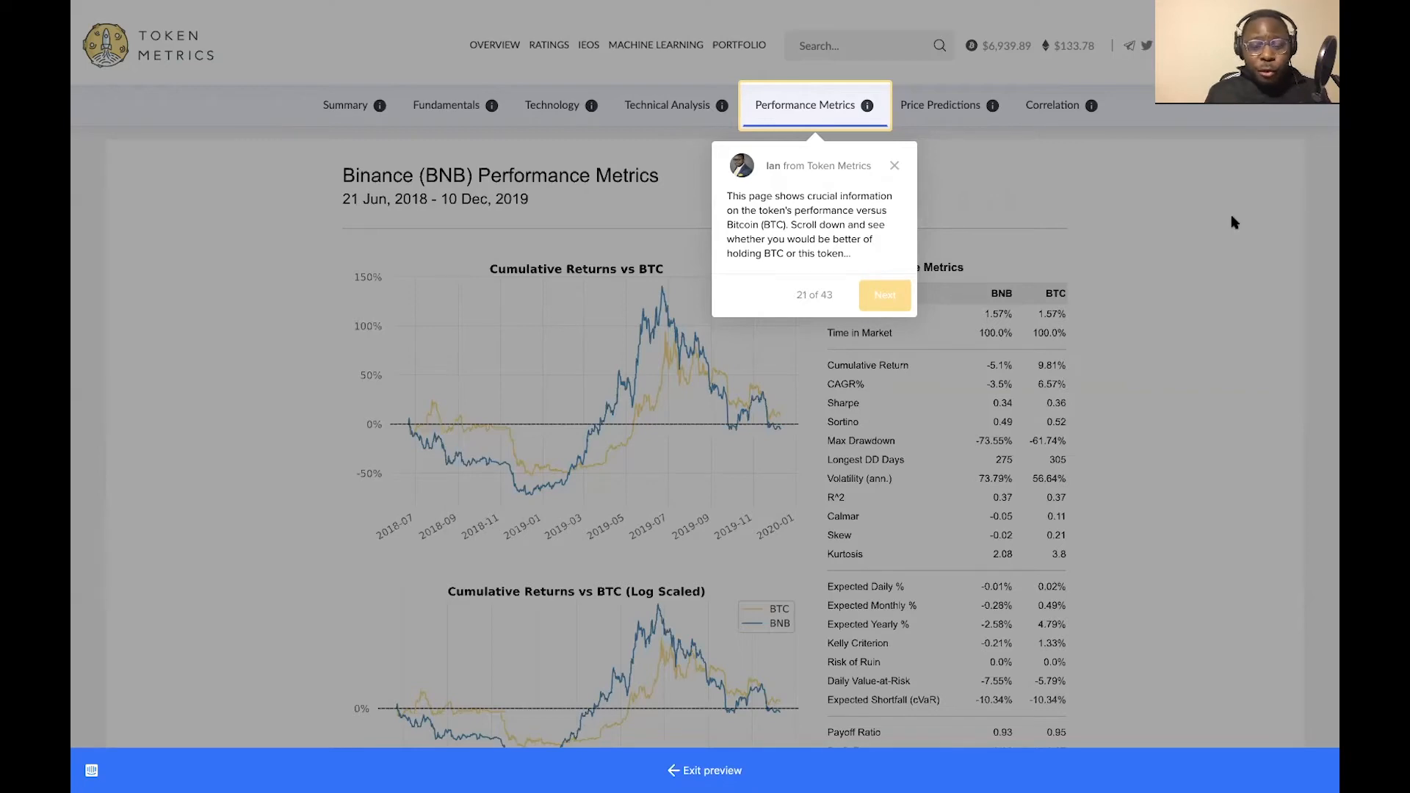
mouse_move(1055, 303)
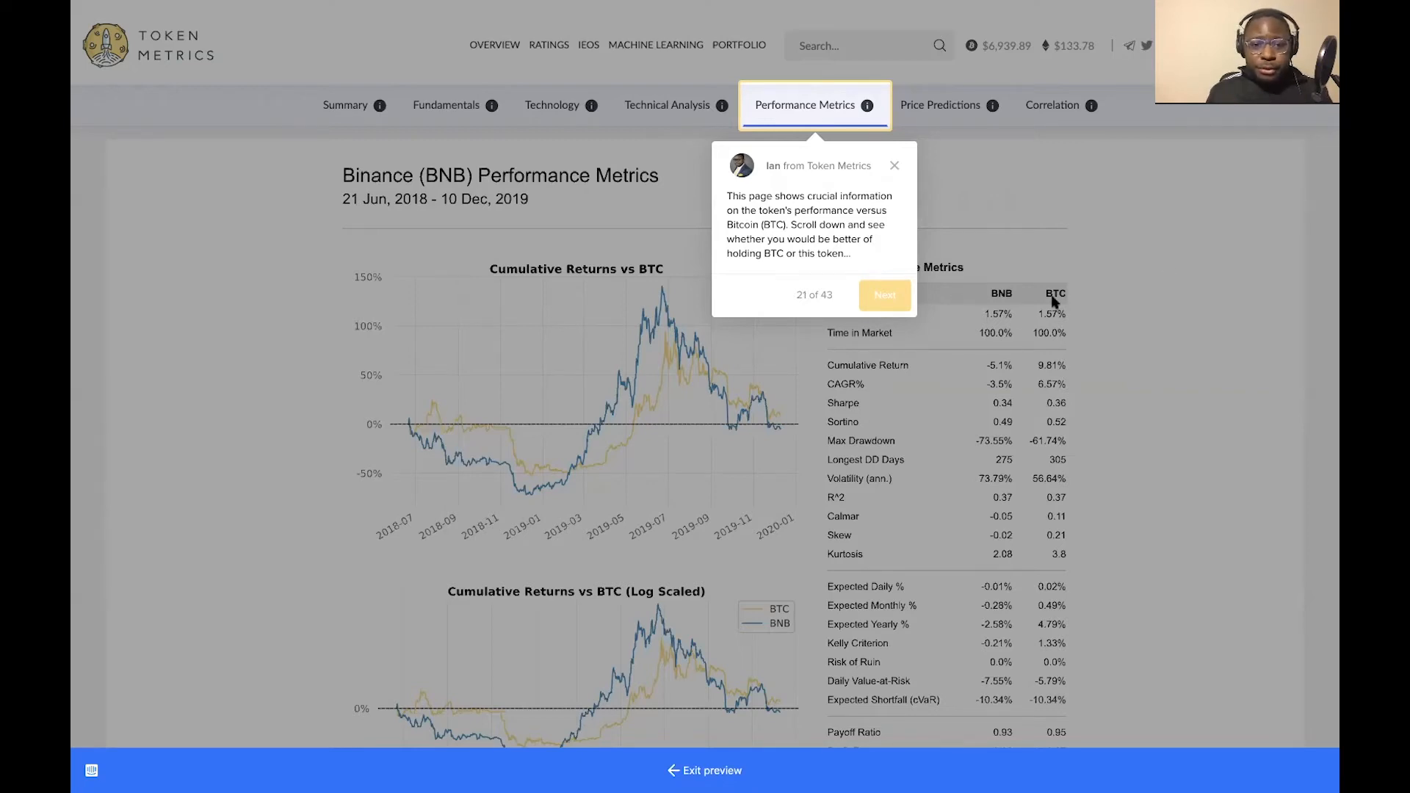
mouse_move(630, 378)
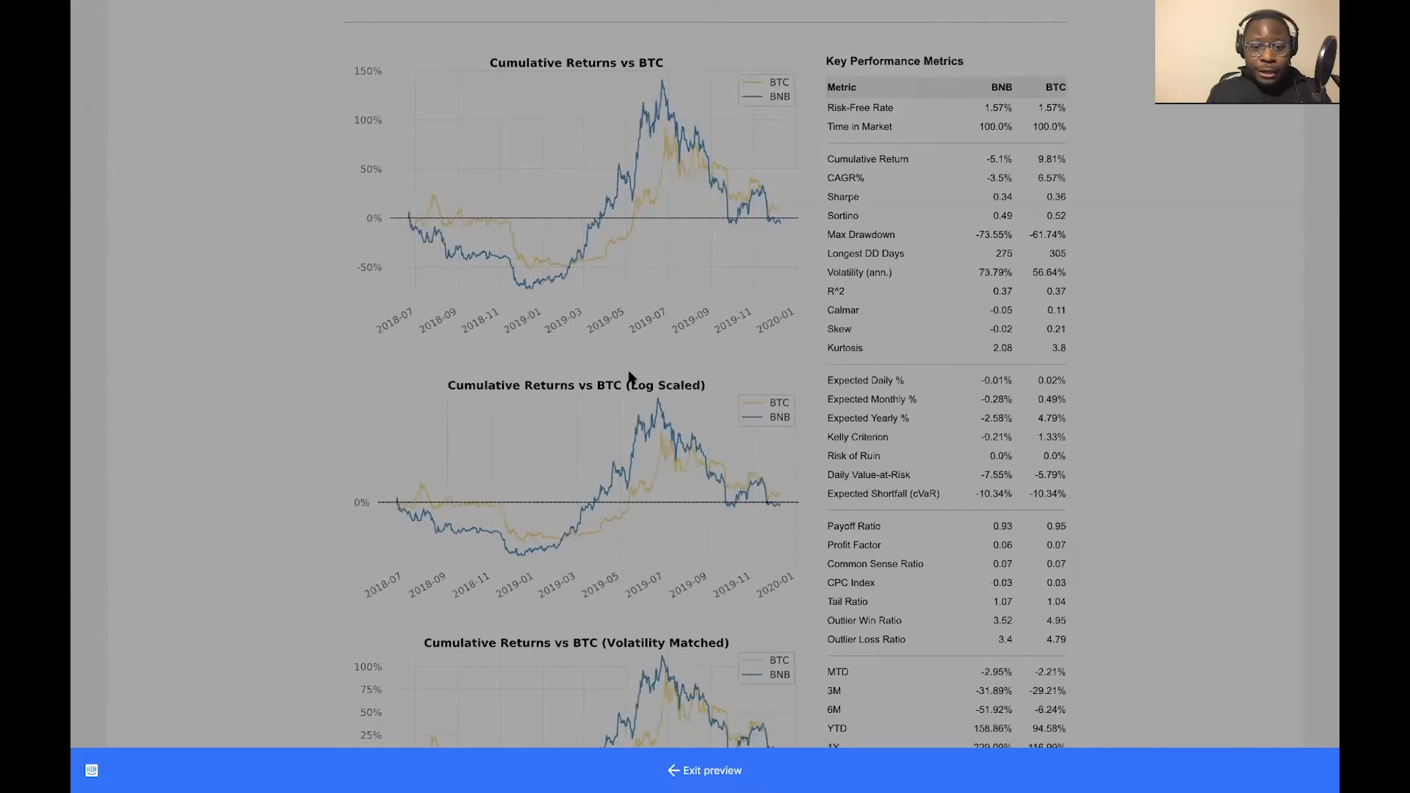
Open BNB's Performance Metrics tab and scroll through its return charts against Bitcoin
scroll(down, 3)
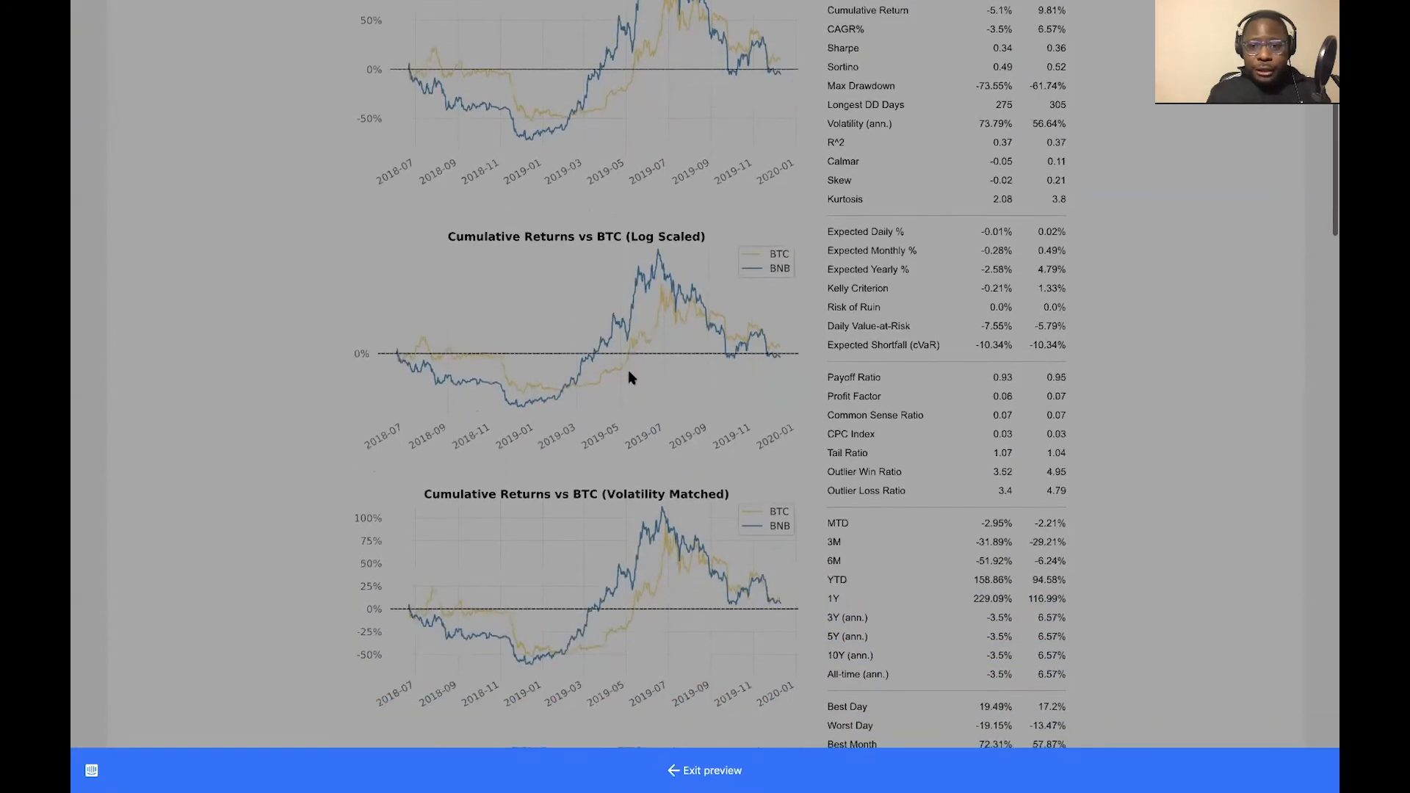
scroll(up, 3)
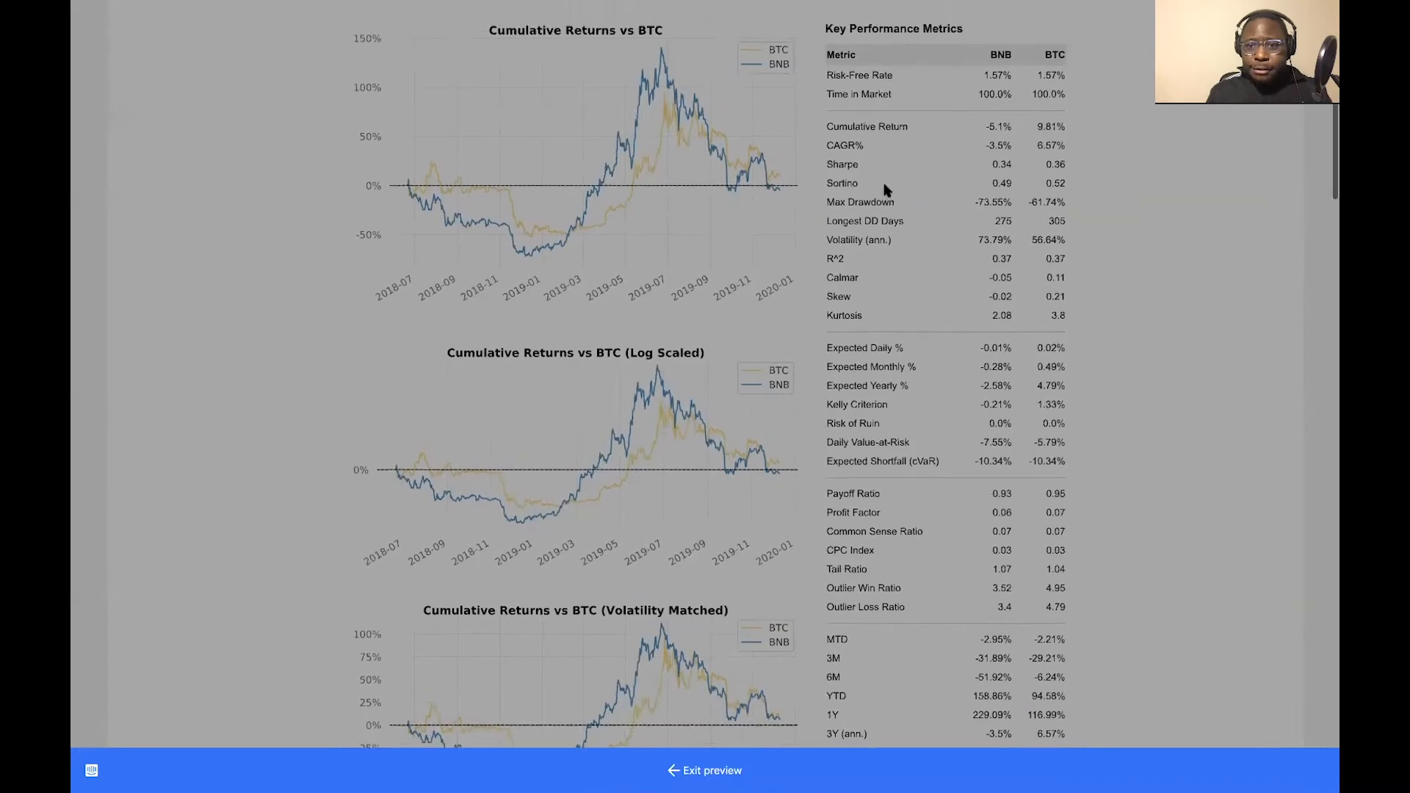
click(939, 20)
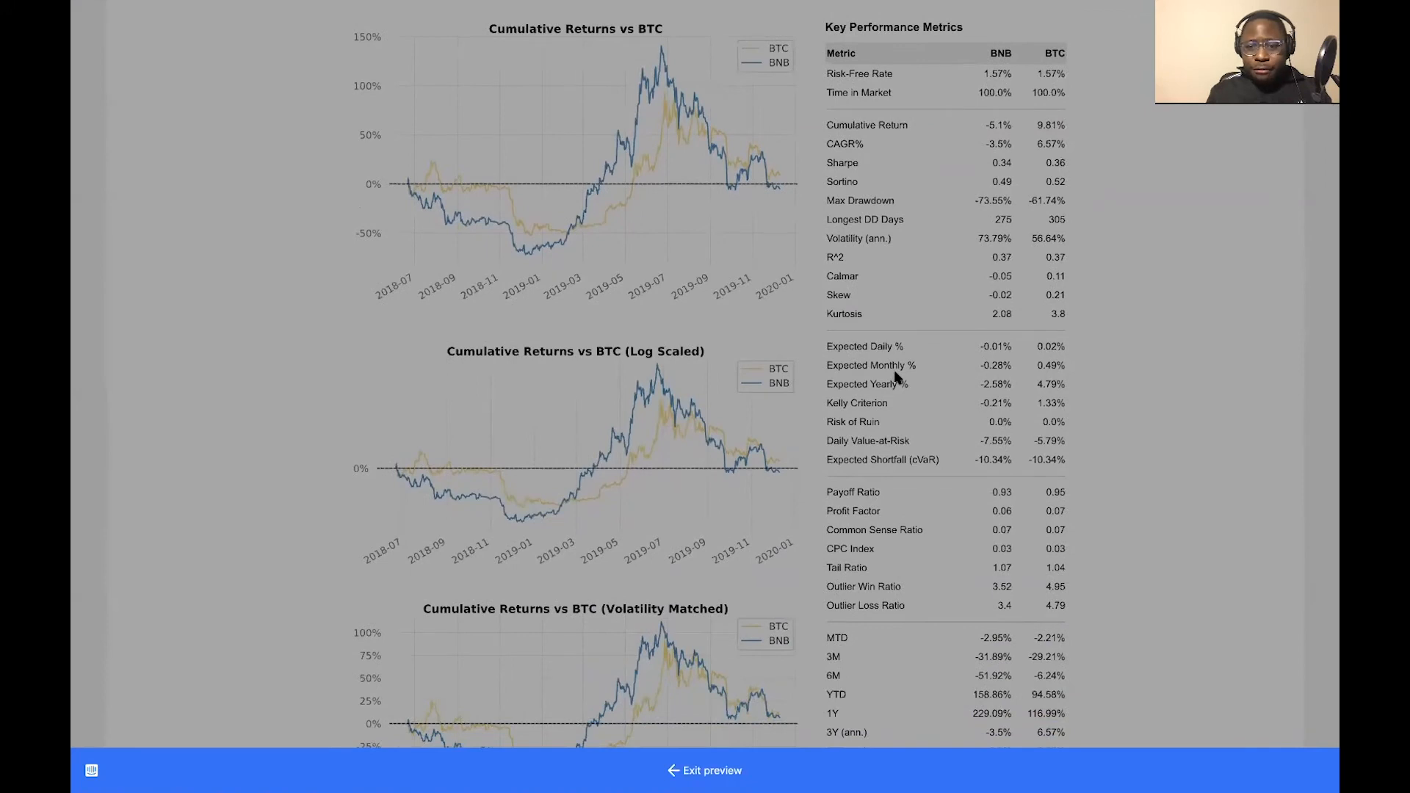
mouse_move(916, 389)
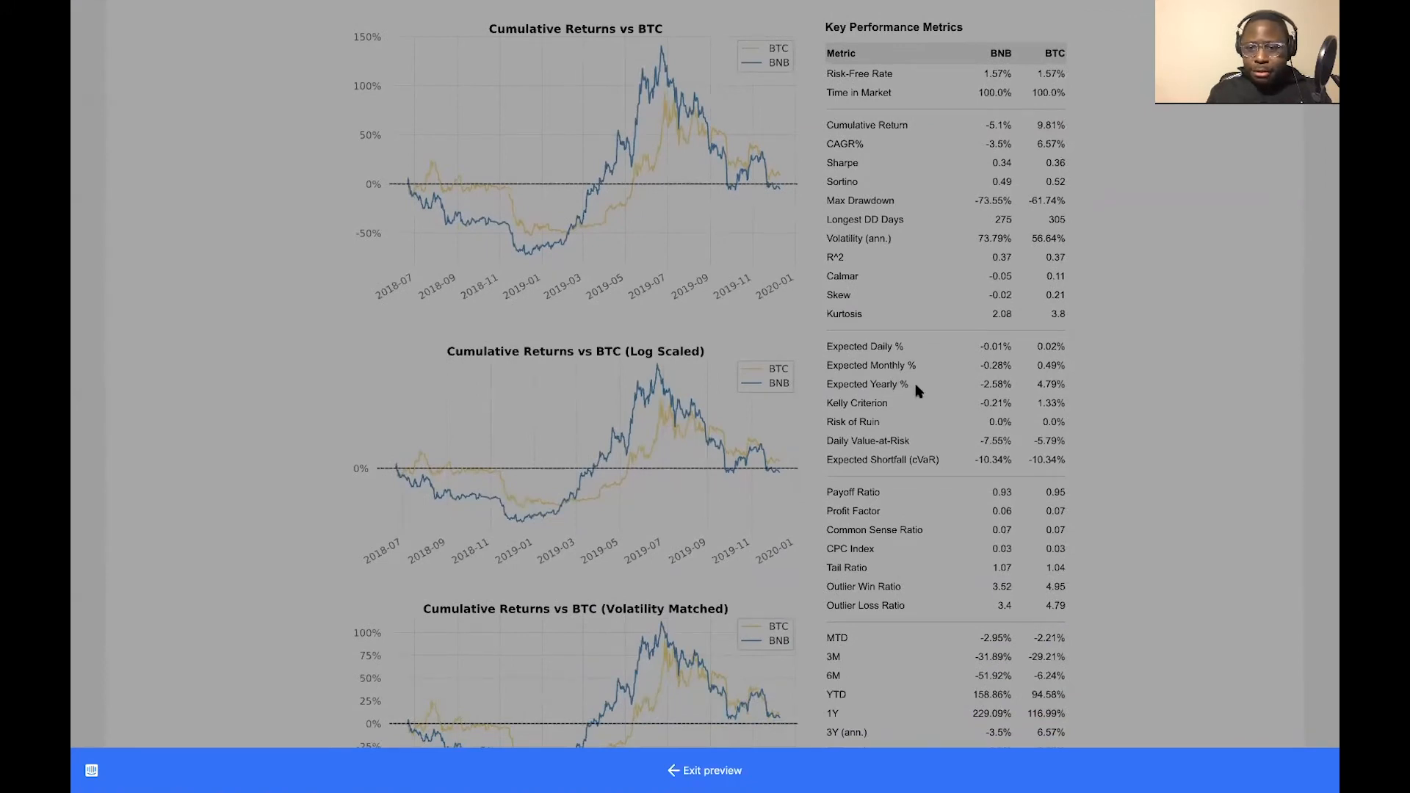
scroll(down, 3)
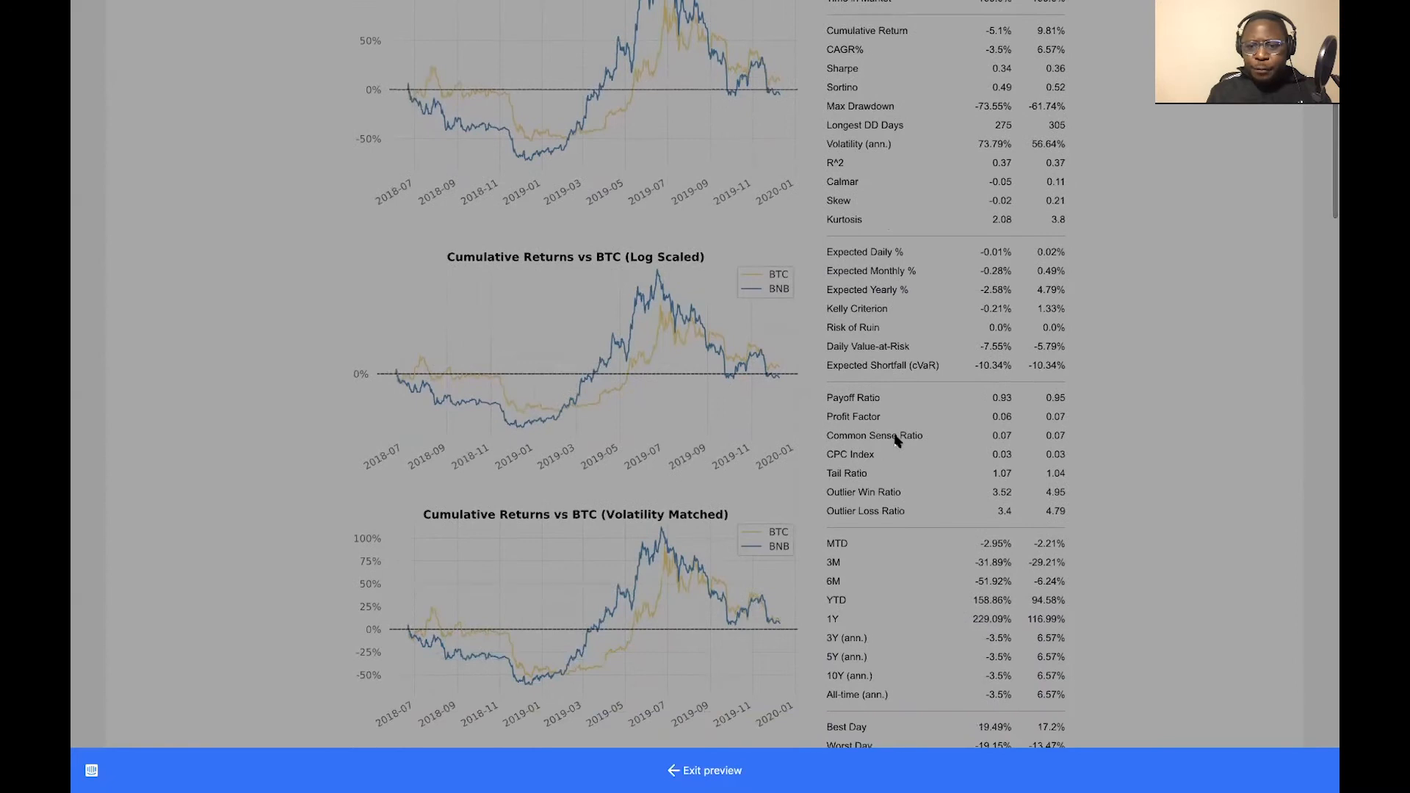
scroll(down, 3)
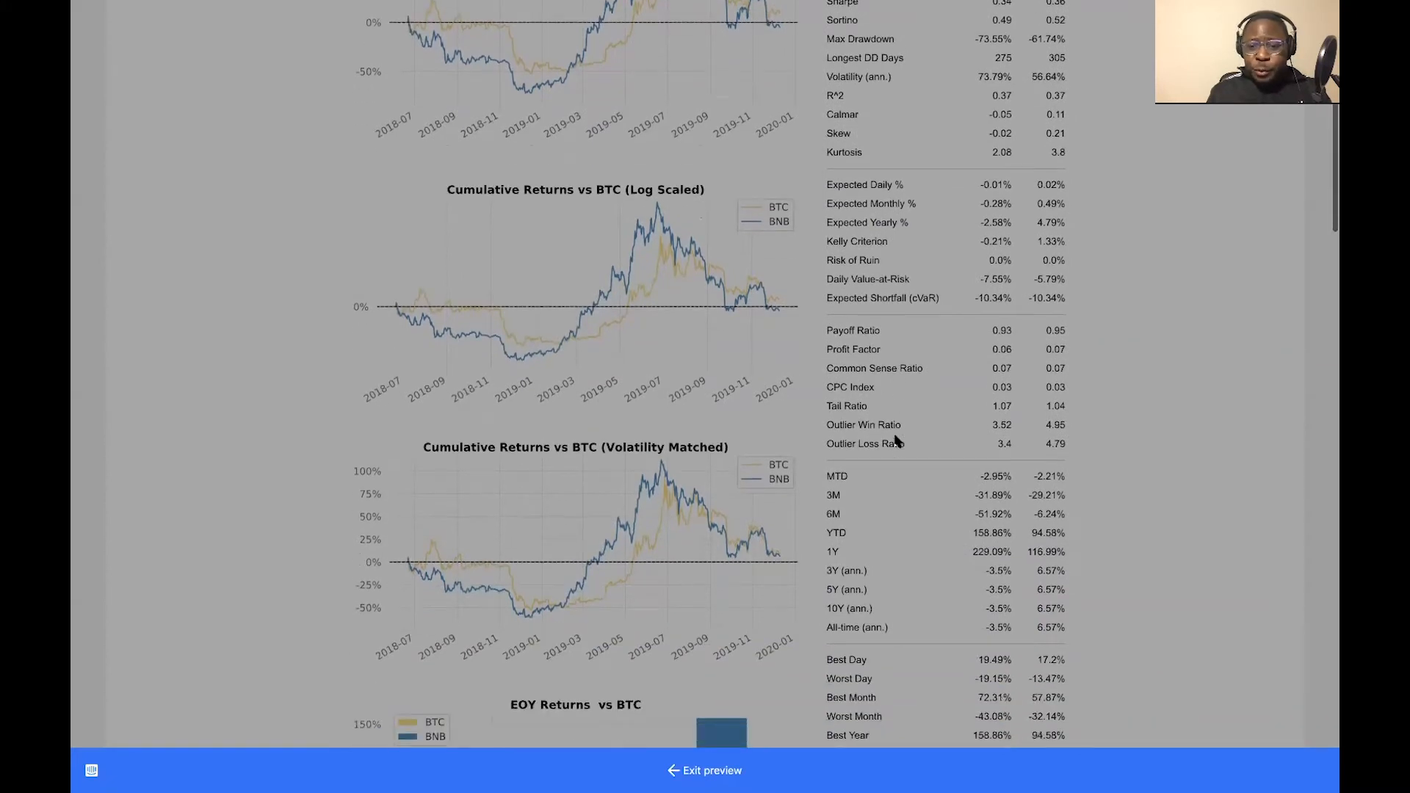
scroll(down, 3)
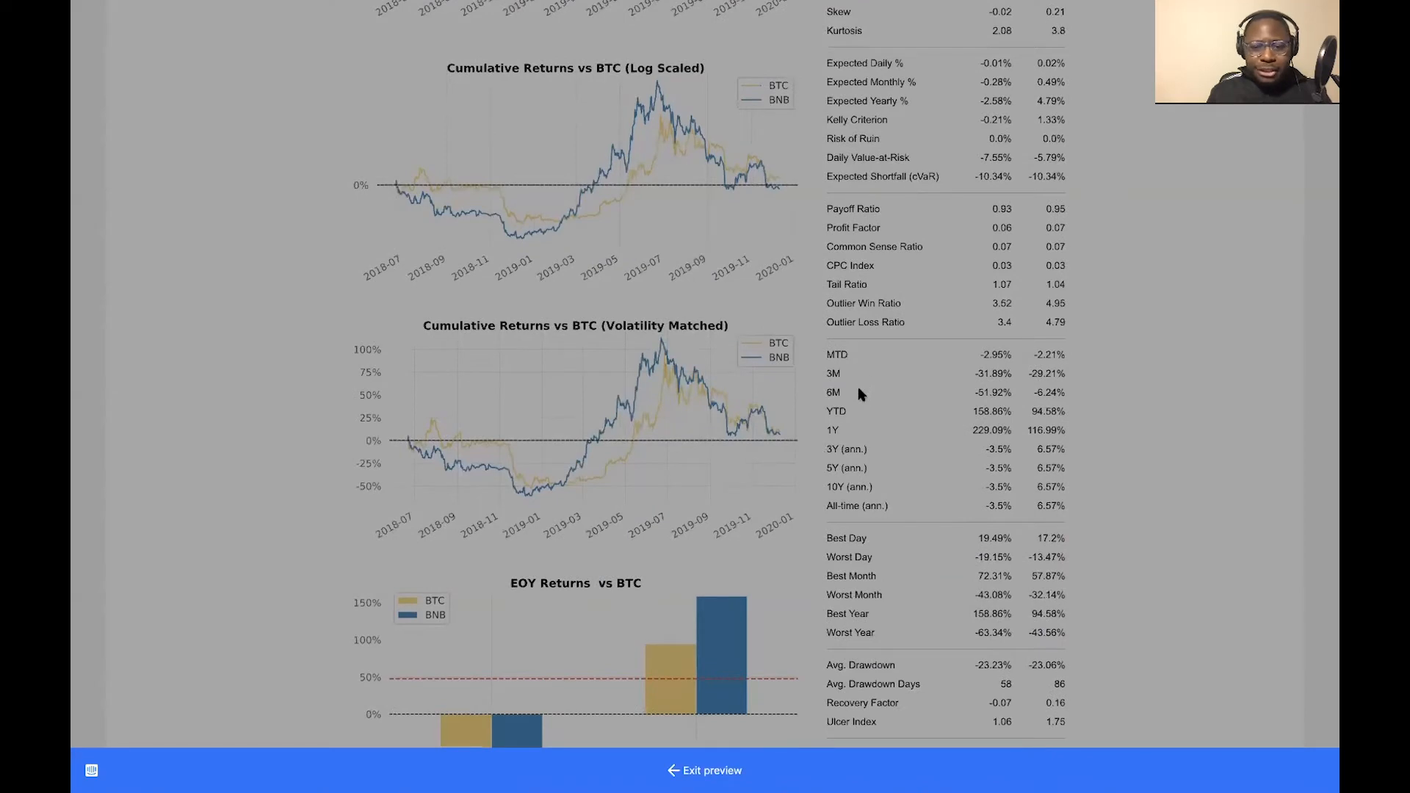
scroll(down, 3)
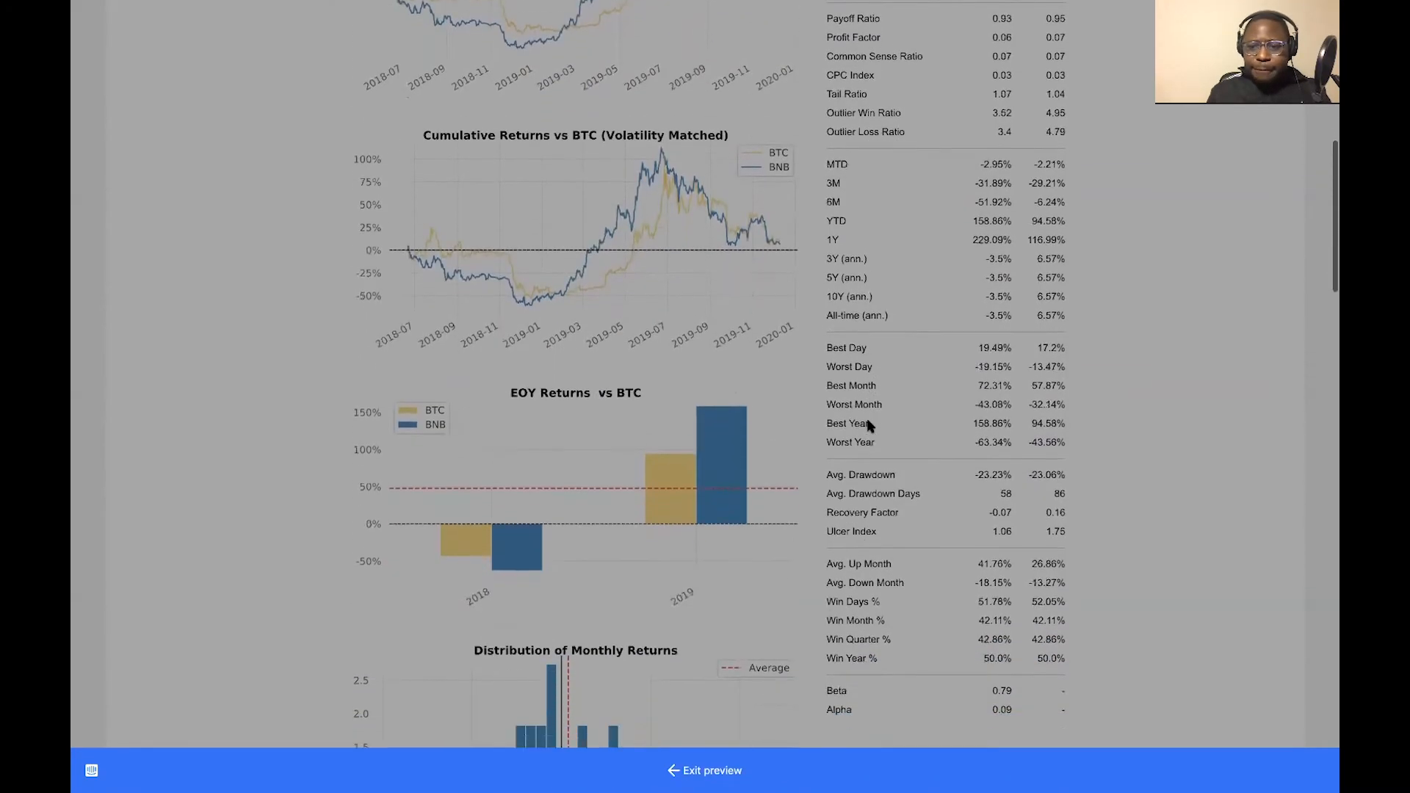
scroll(up, 3)
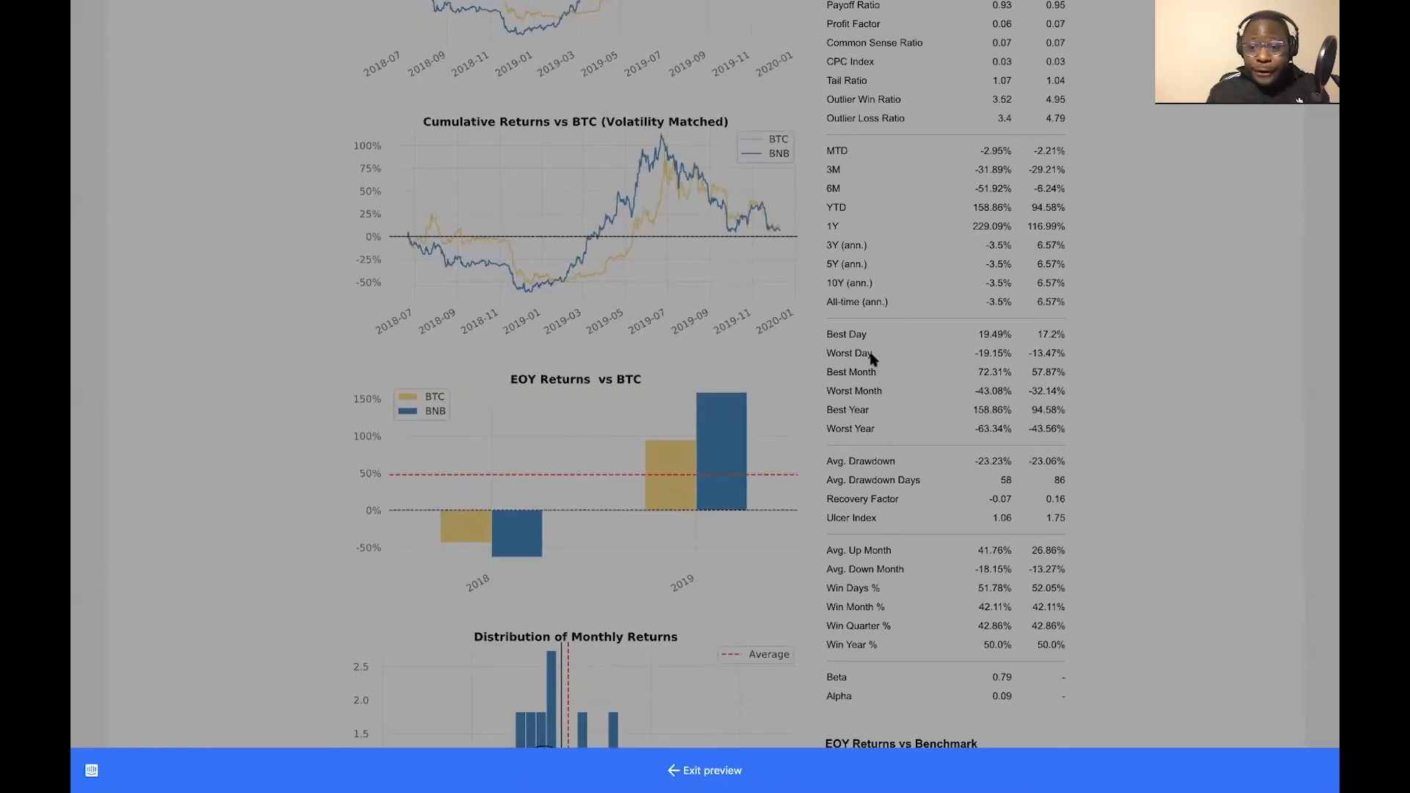
Scroll through the Key Performance Metrics and drawdown tables, then advance the tour to Price Predictions
scroll(down, 3)
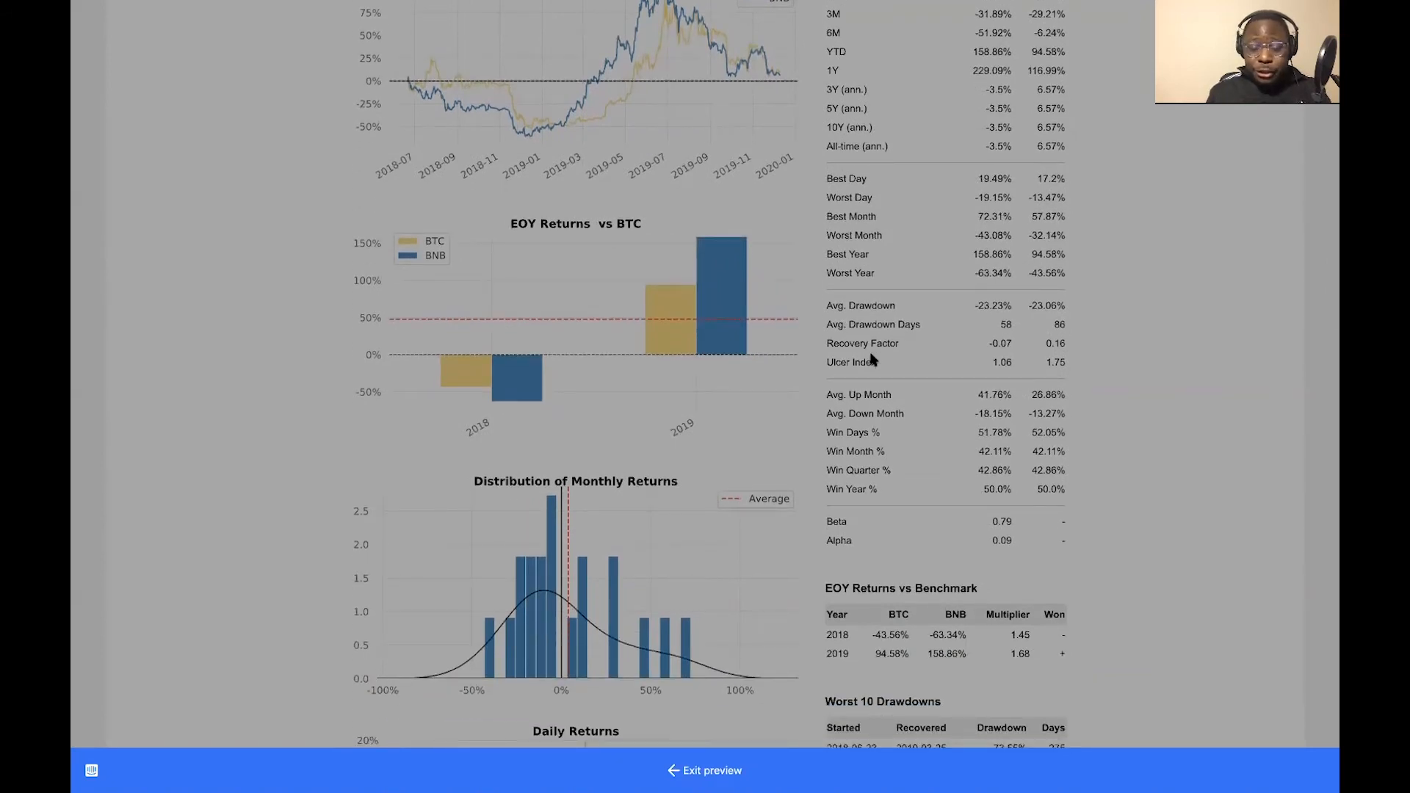
scroll(down, 3)
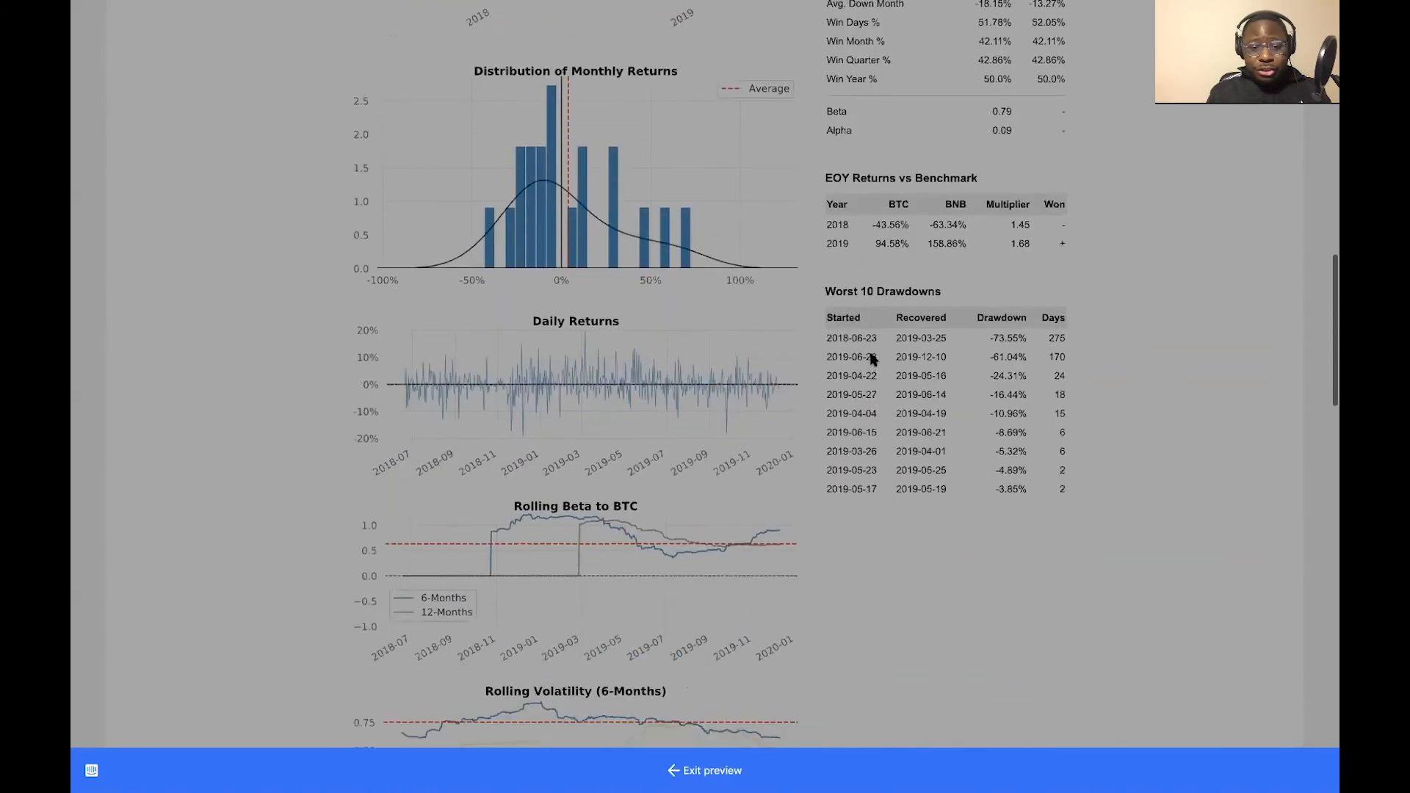
scroll(down, 3)
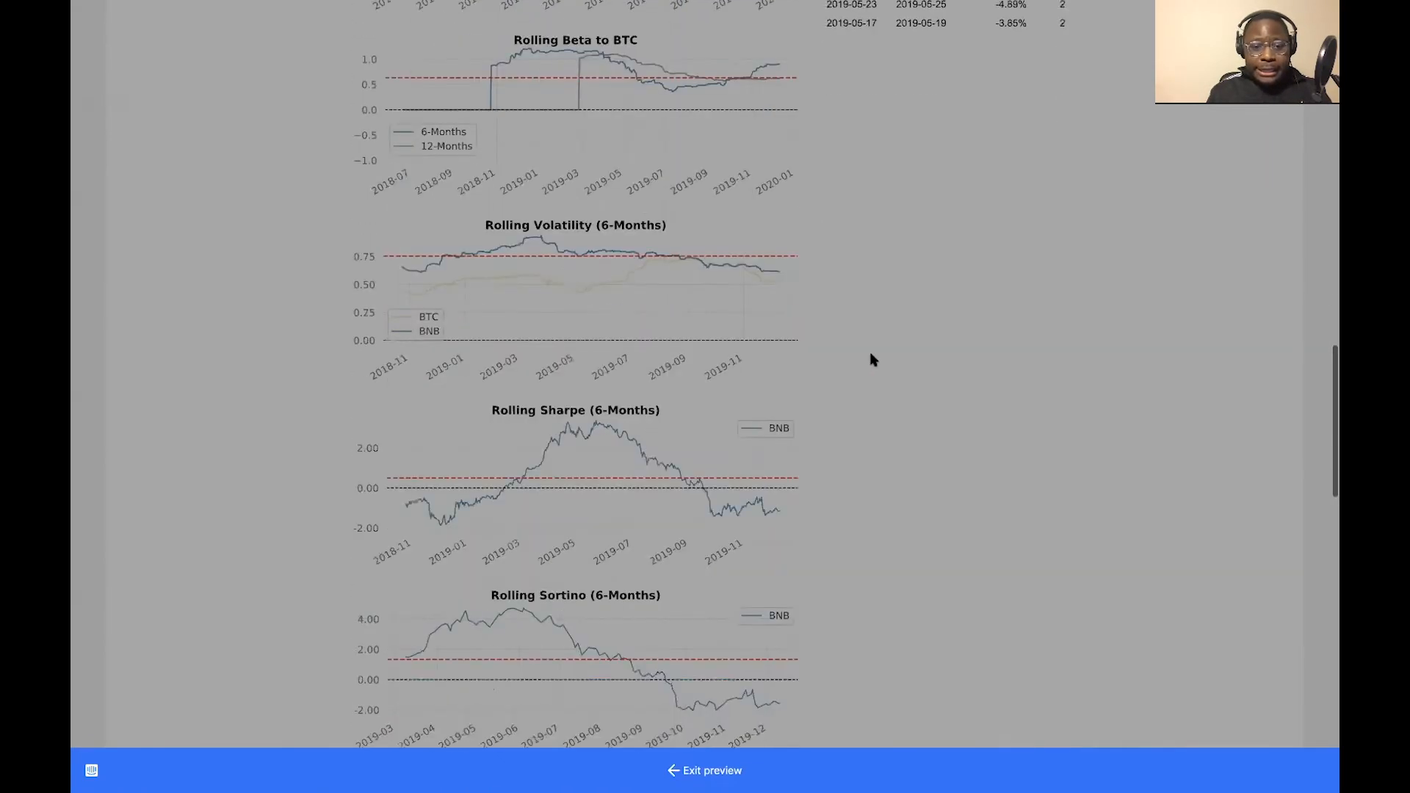
scroll(down, 3)
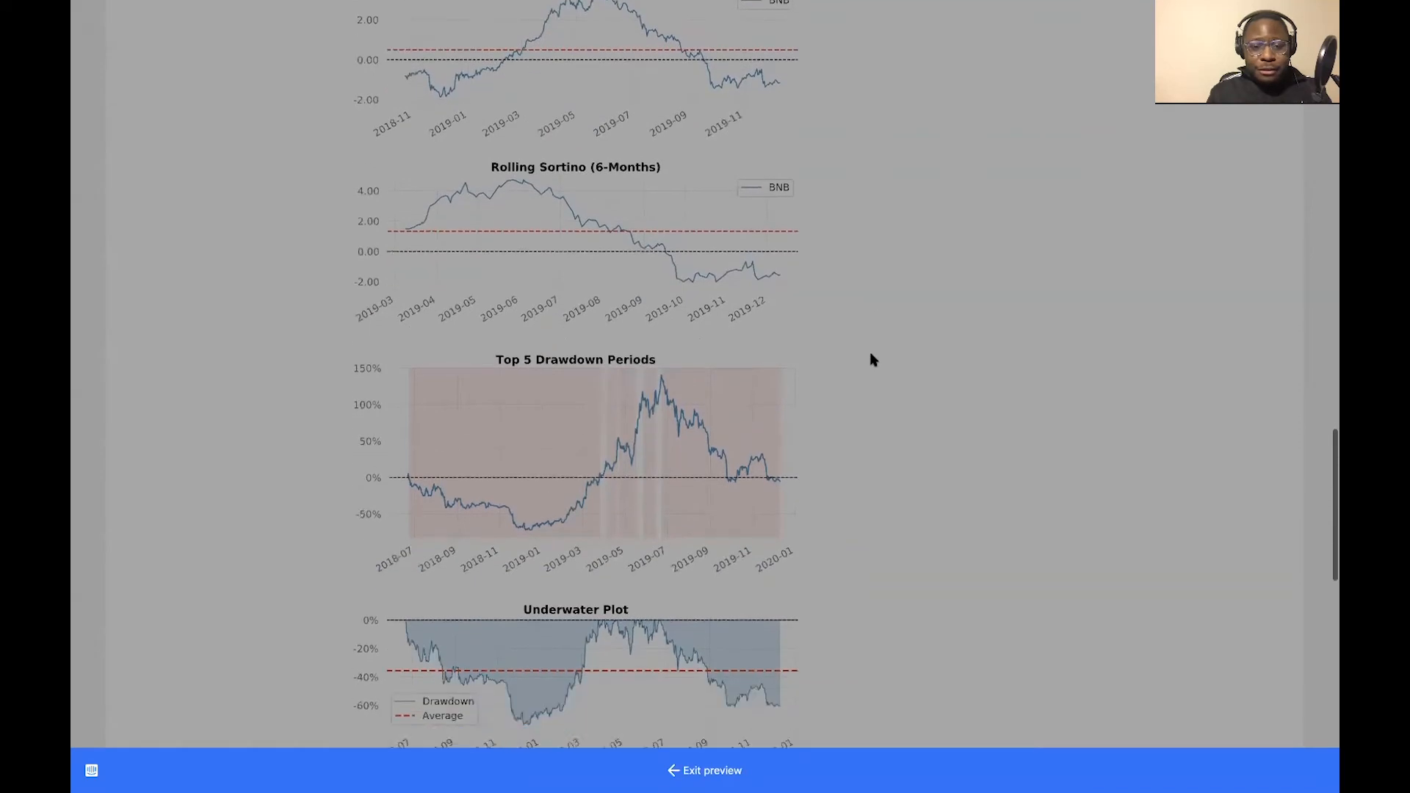
scroll(down, 3)
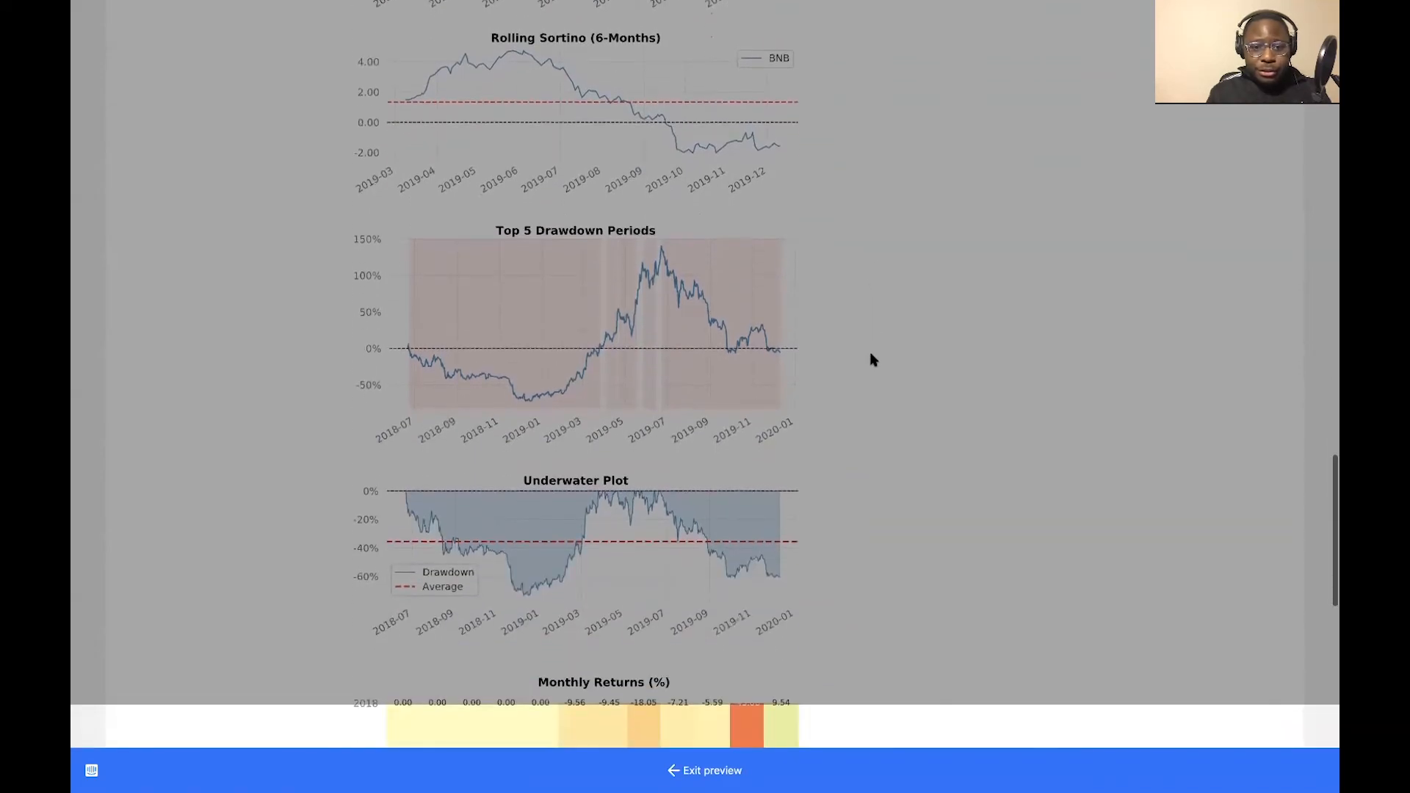
click(938, 105)
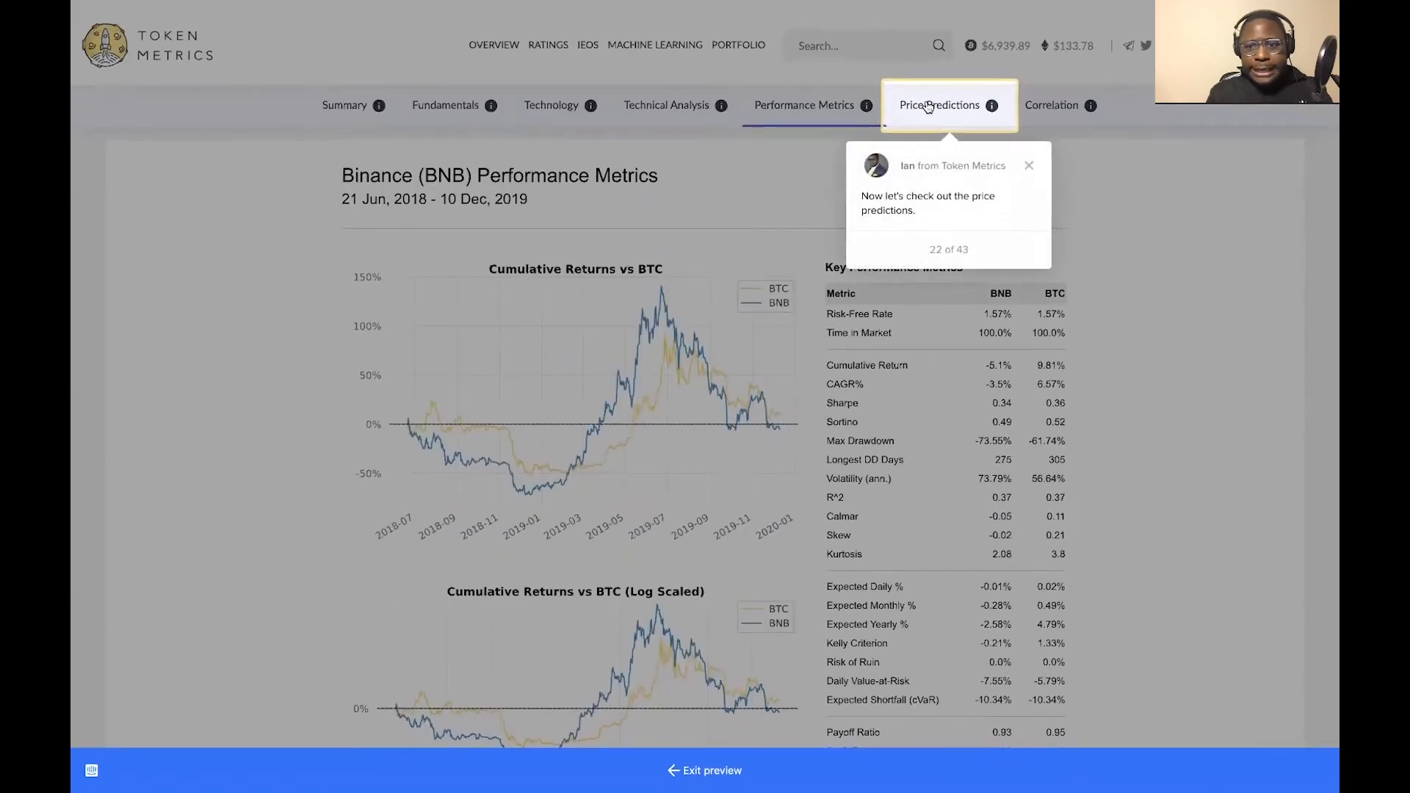
Open BNB's Price Predictions tab and follow the tour through monthly accuracy and daily forecasts
click(940, 105)
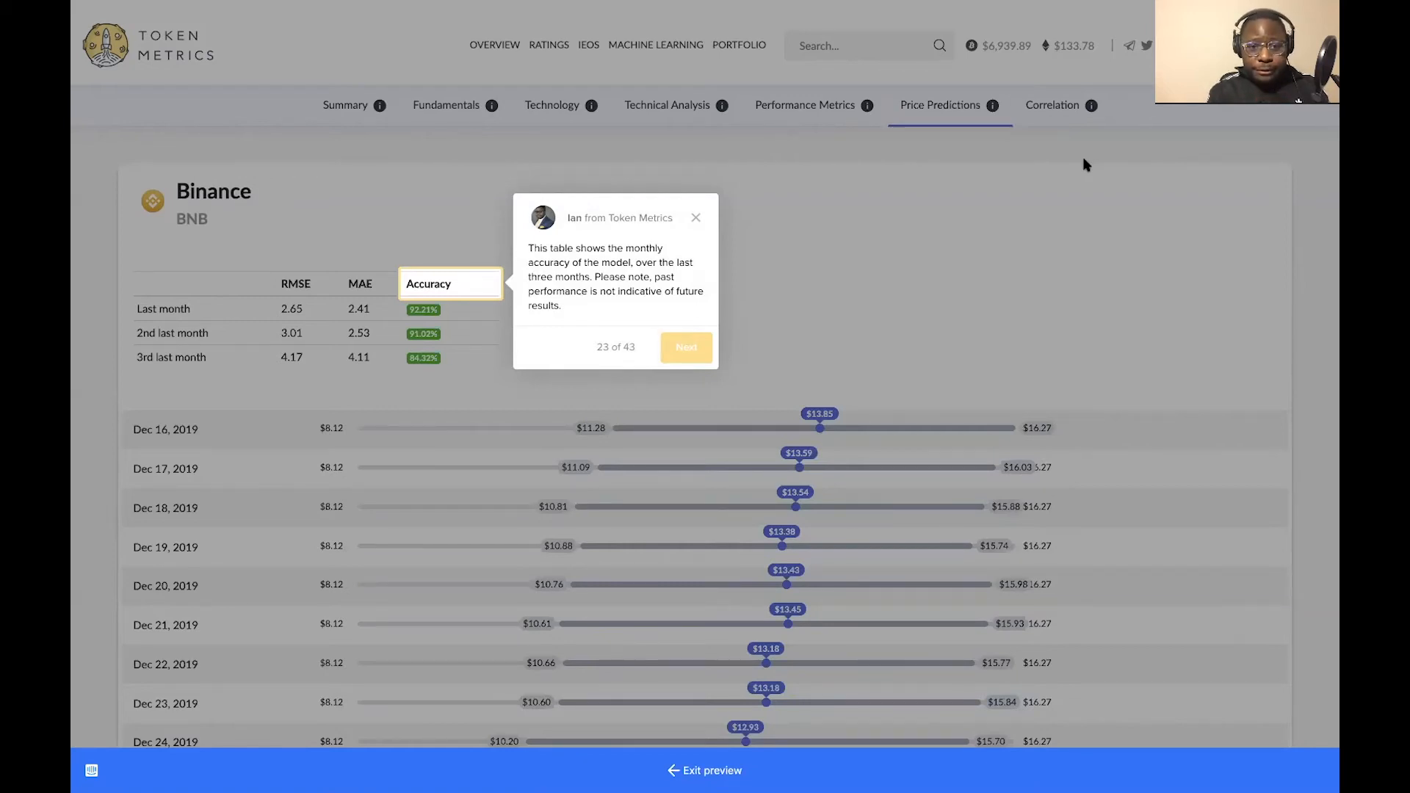
mouse_move(817, 185)
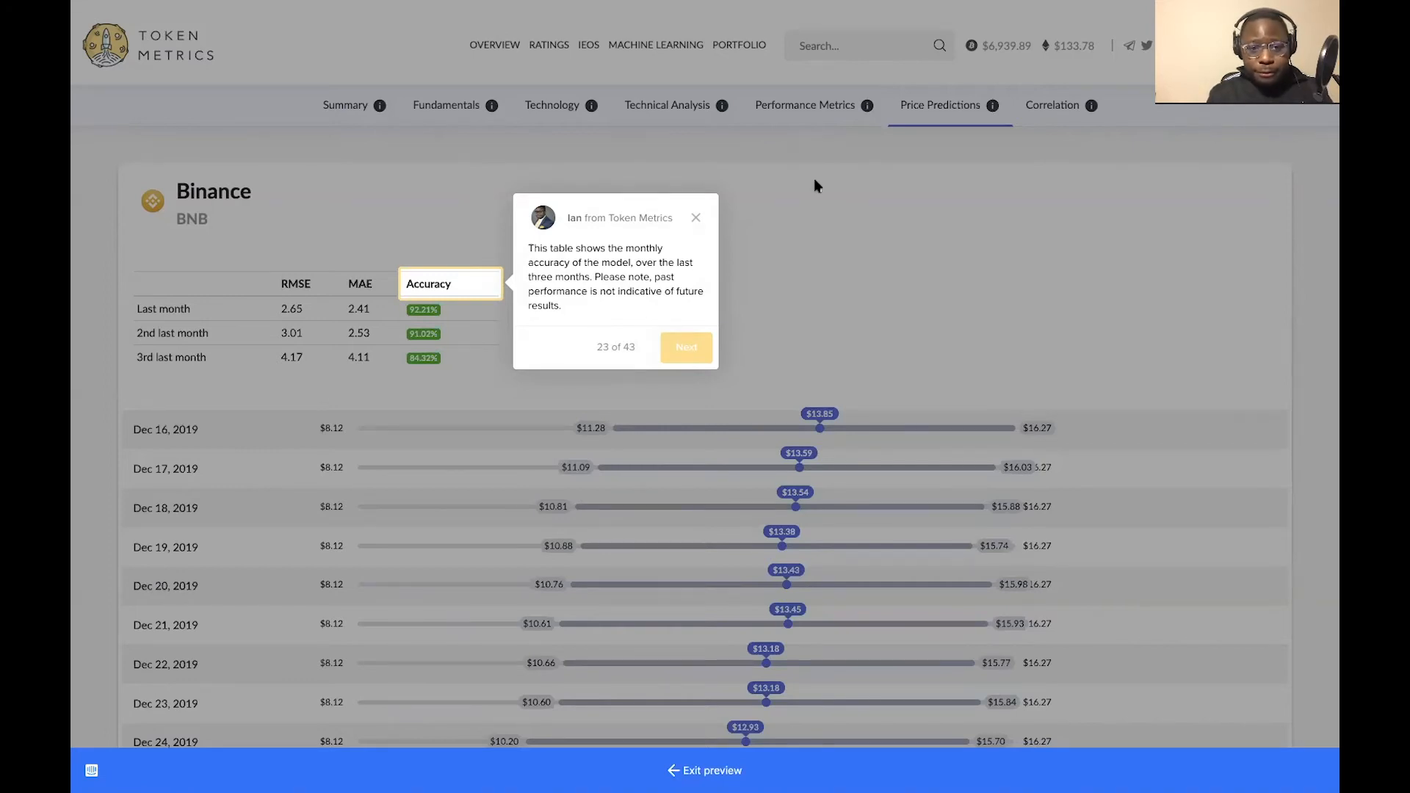
click(686, 347)
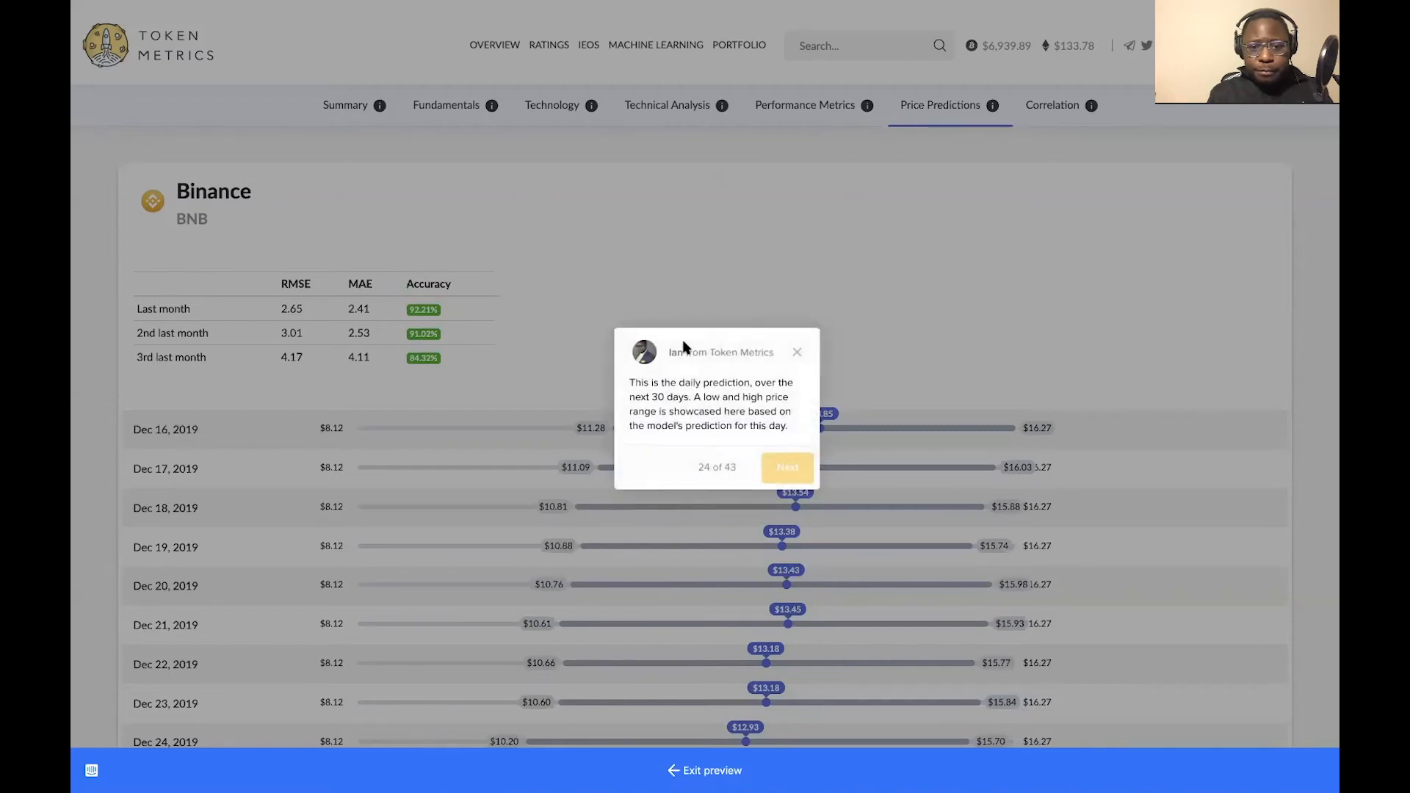
mouse_move(966, 262)
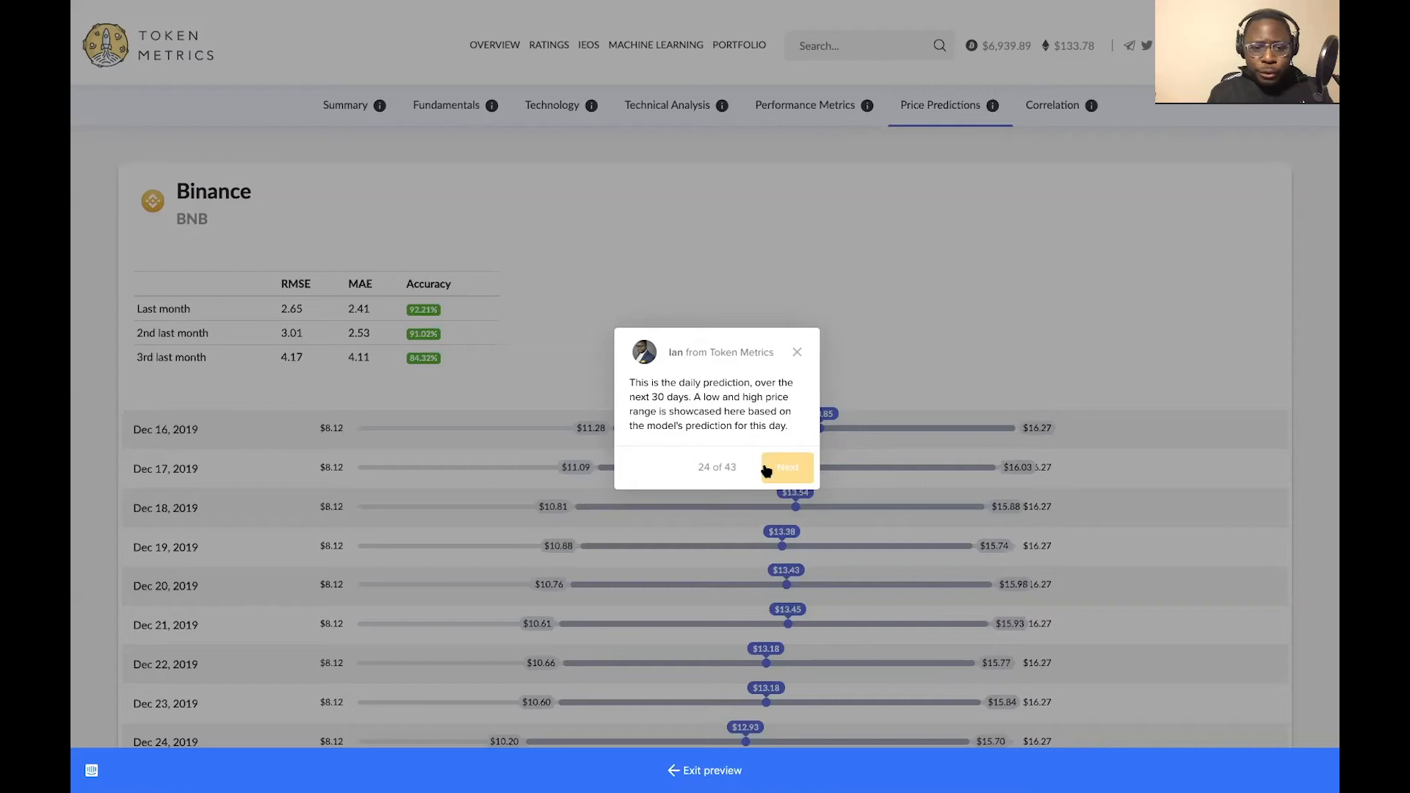
click(785, 467)
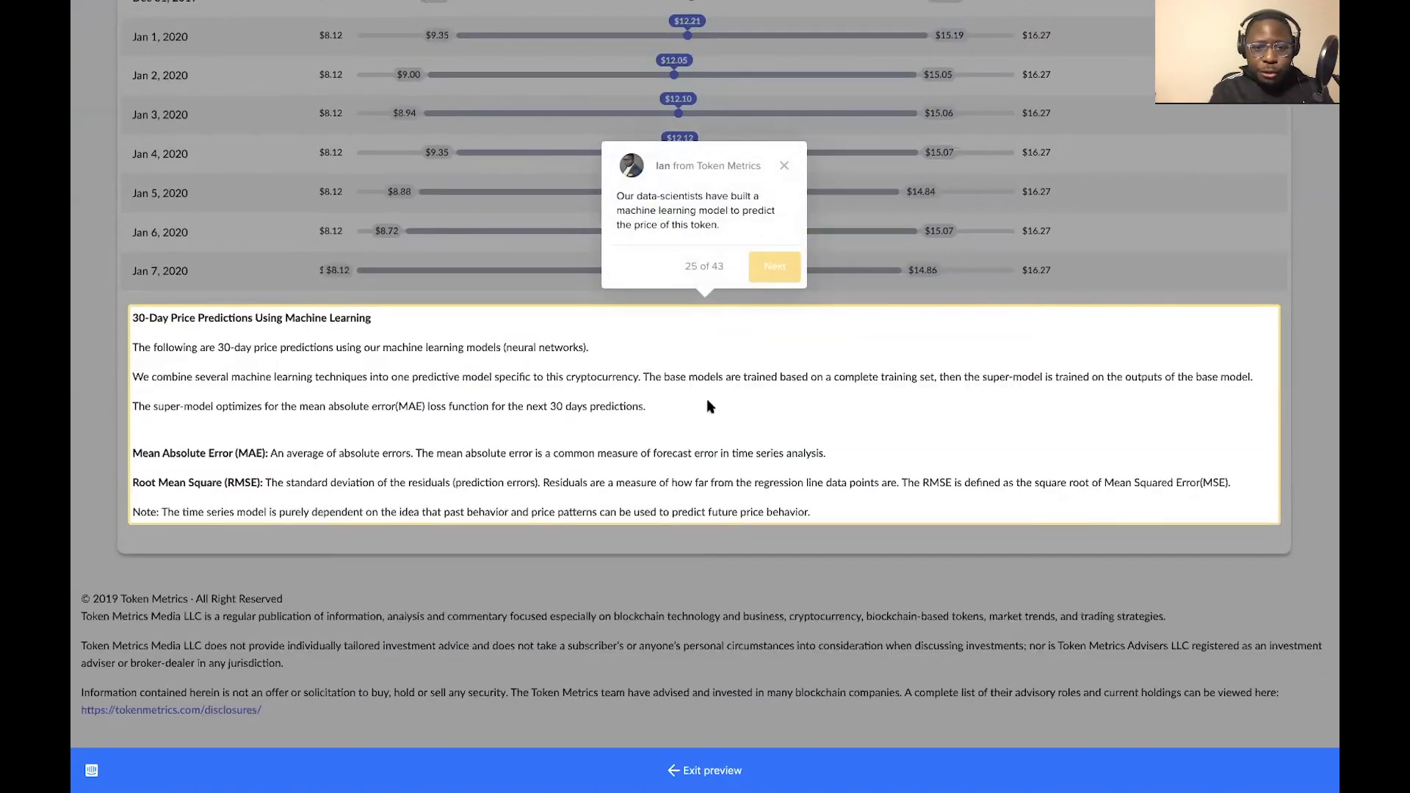
mouse_move(504, 236)
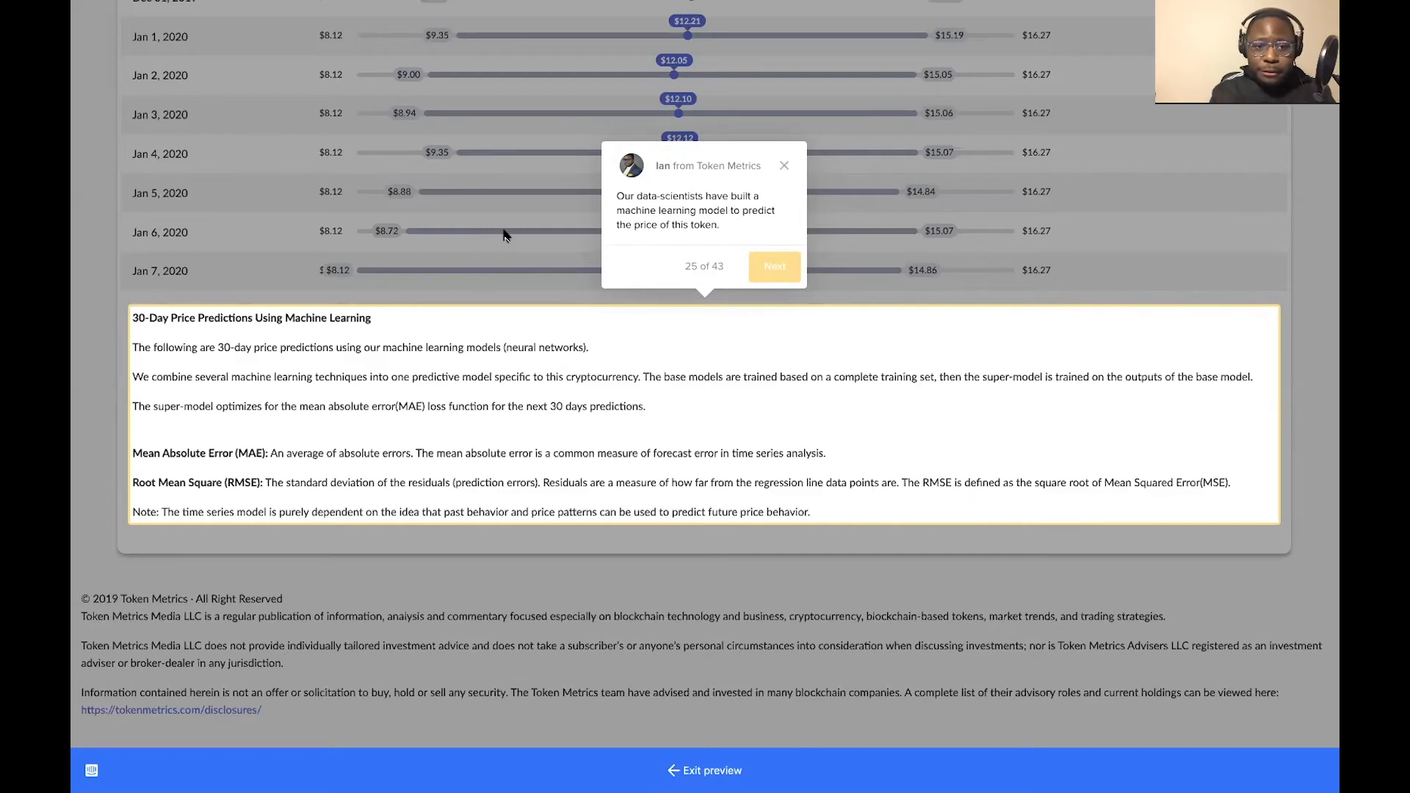
Scroll through the 30-day forecast list and model notes, then view Binance's Correlation tab
scroll(up, 3)
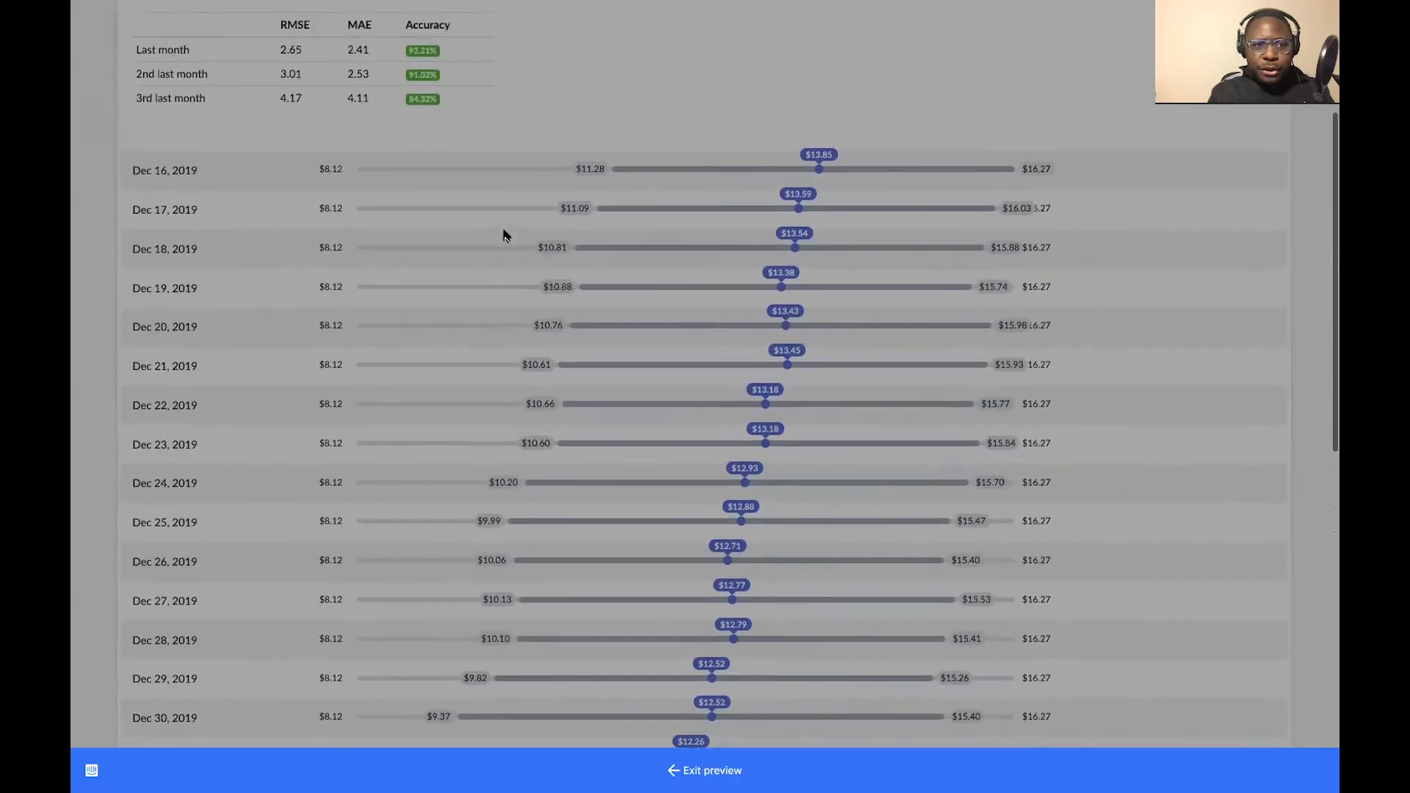
scroll(up, 3)
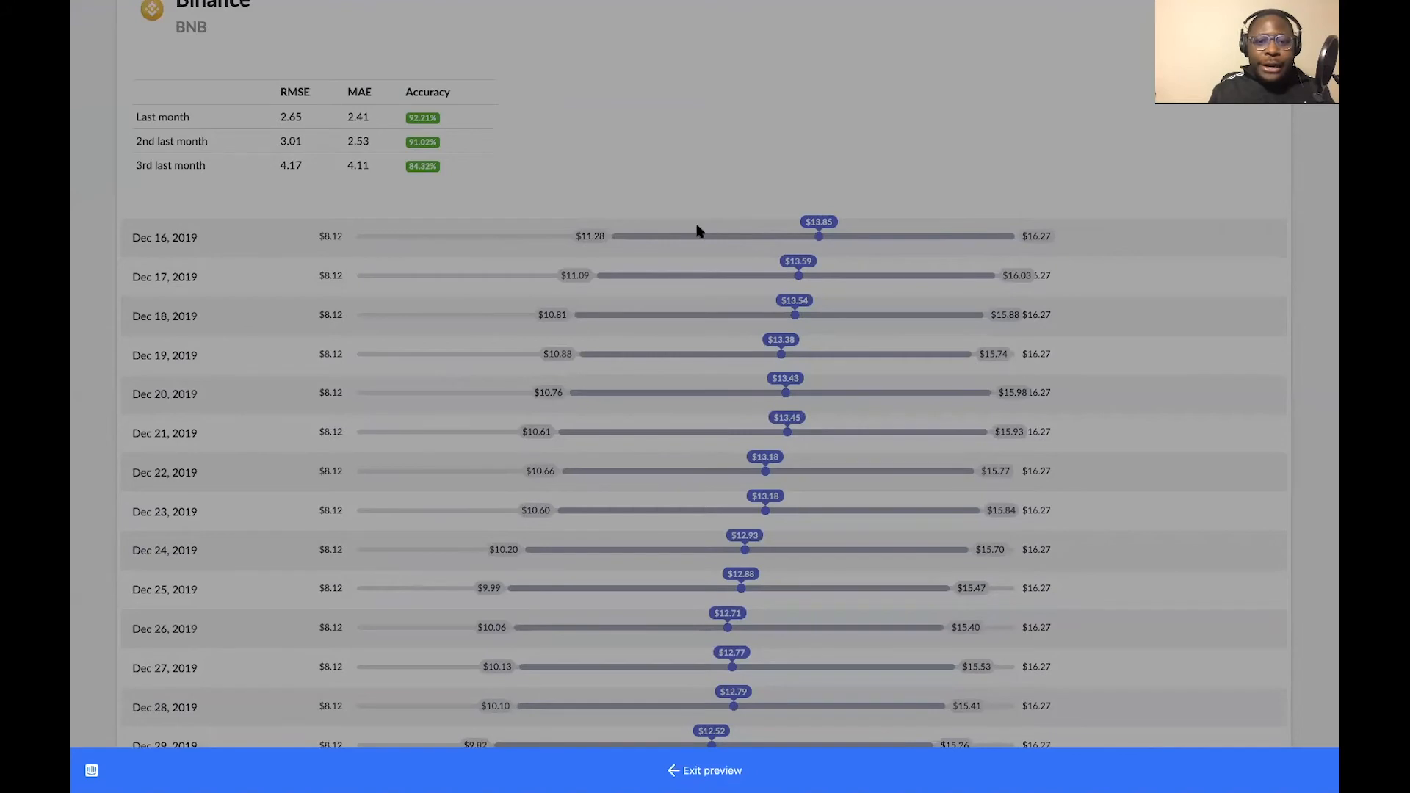
mouse_move(896, 238)
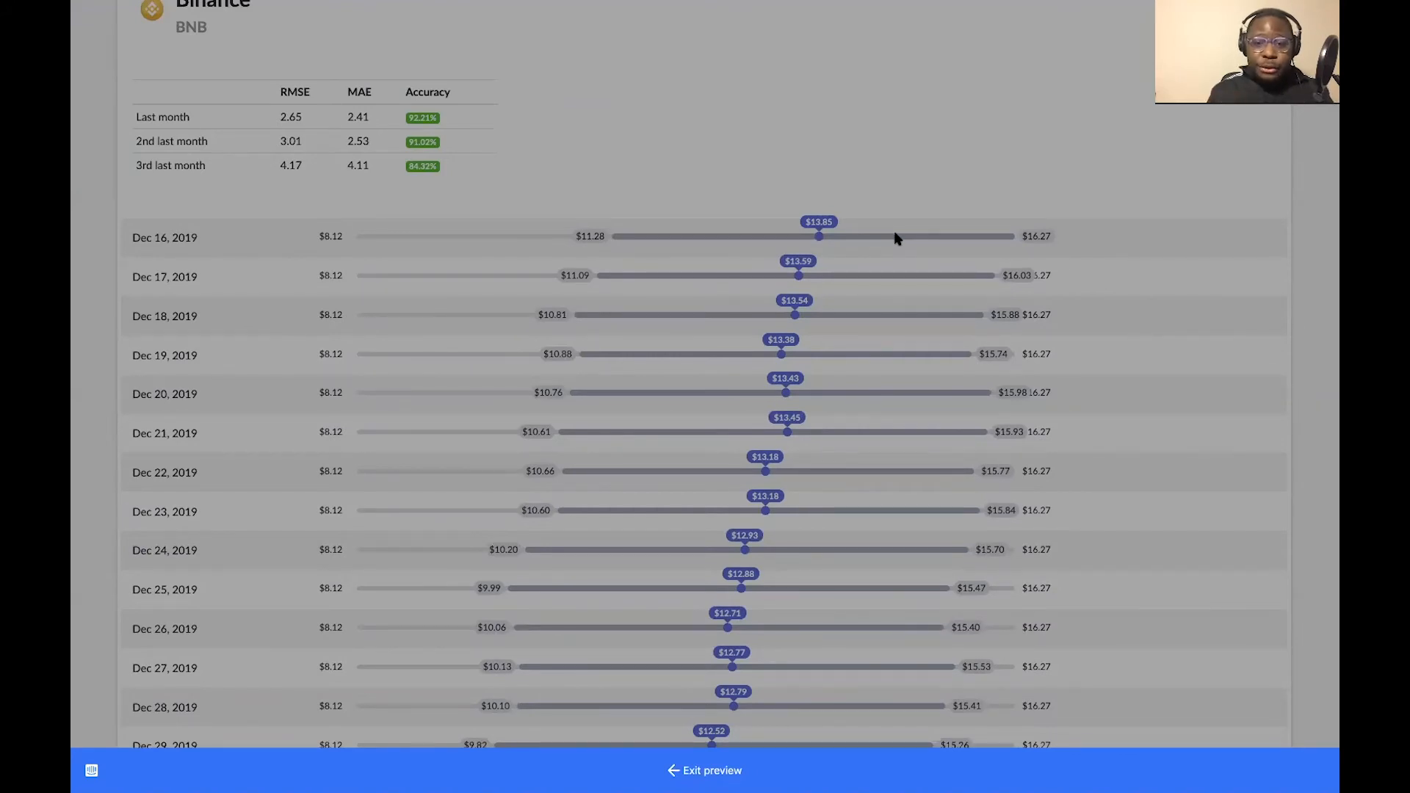
mouse_move(838, 249)
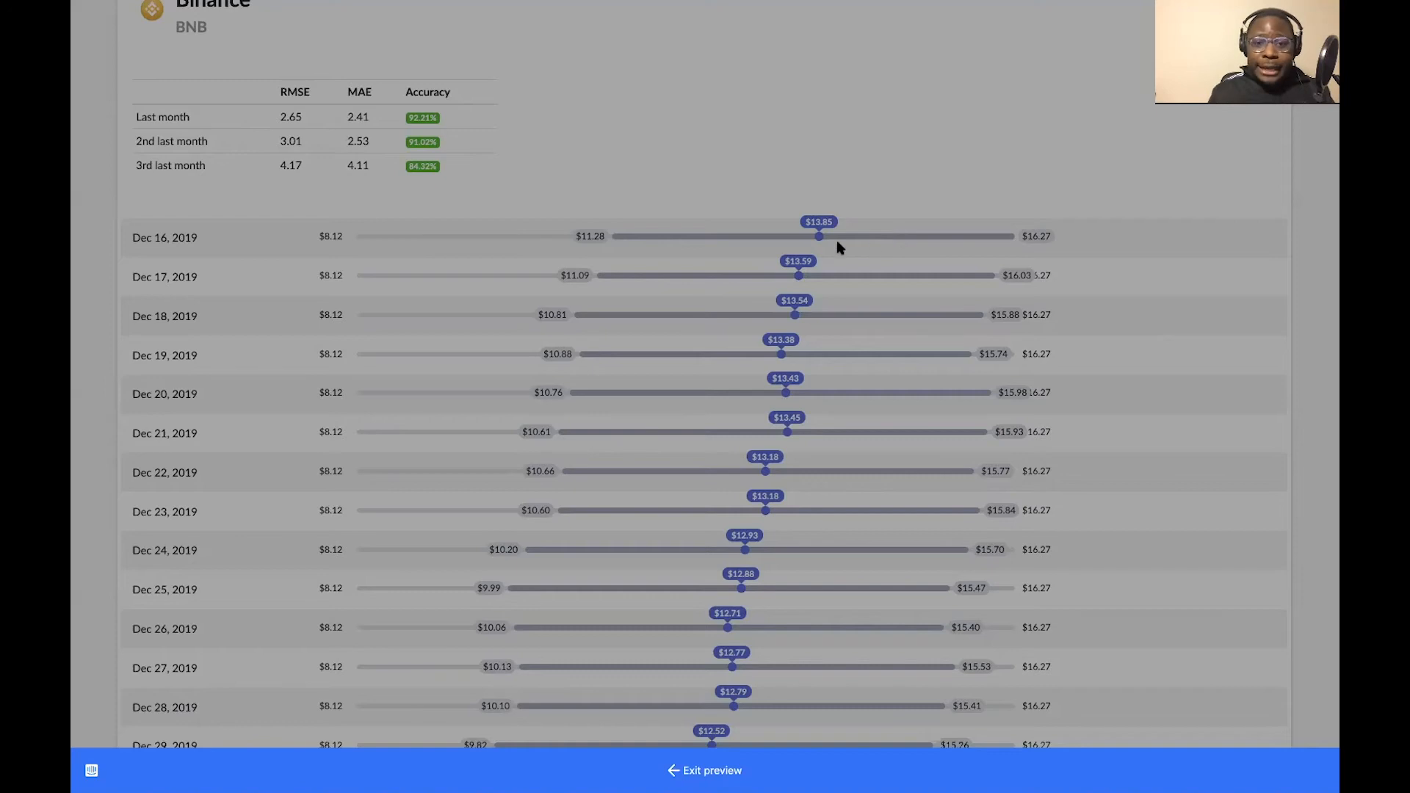
mouse_move(817, 264)
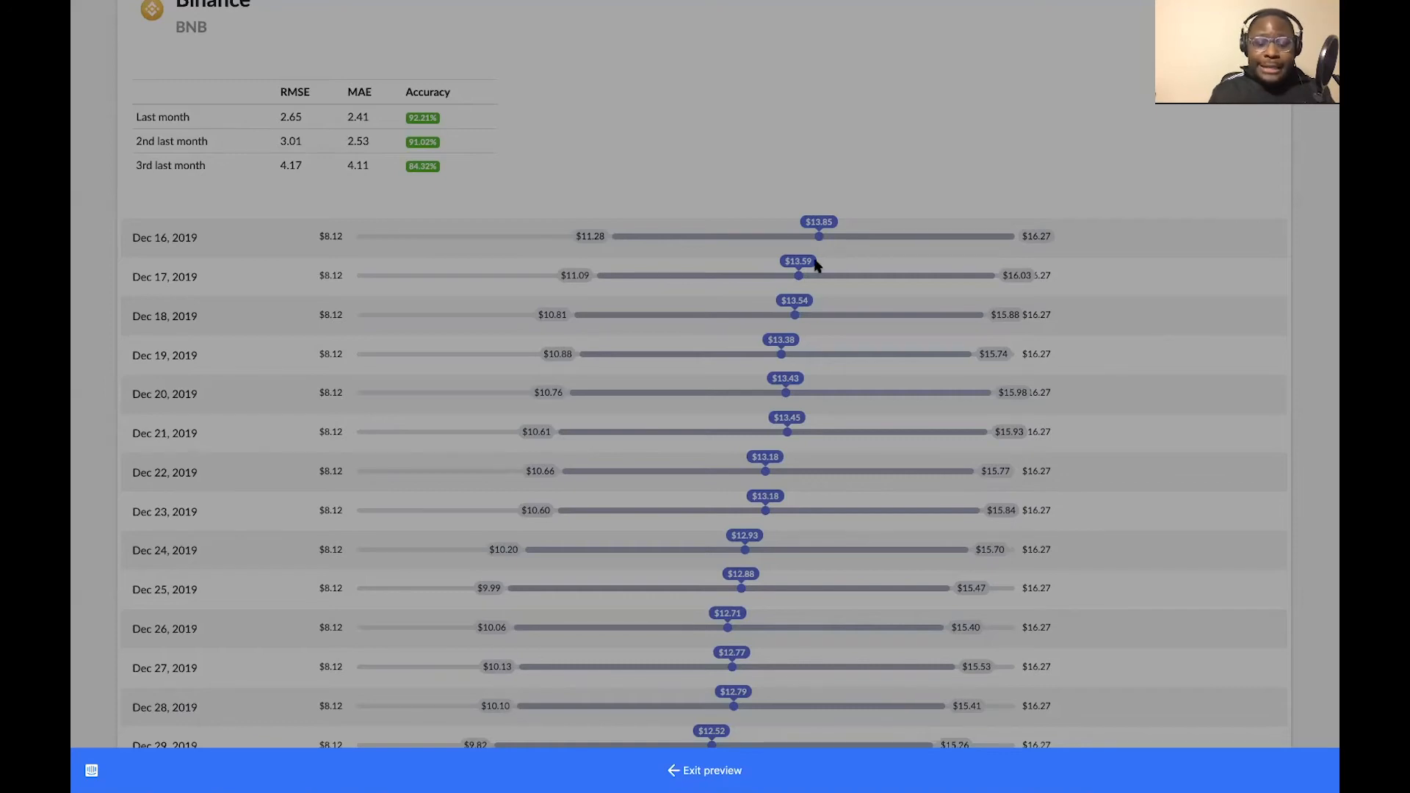
scroll(down, 3)
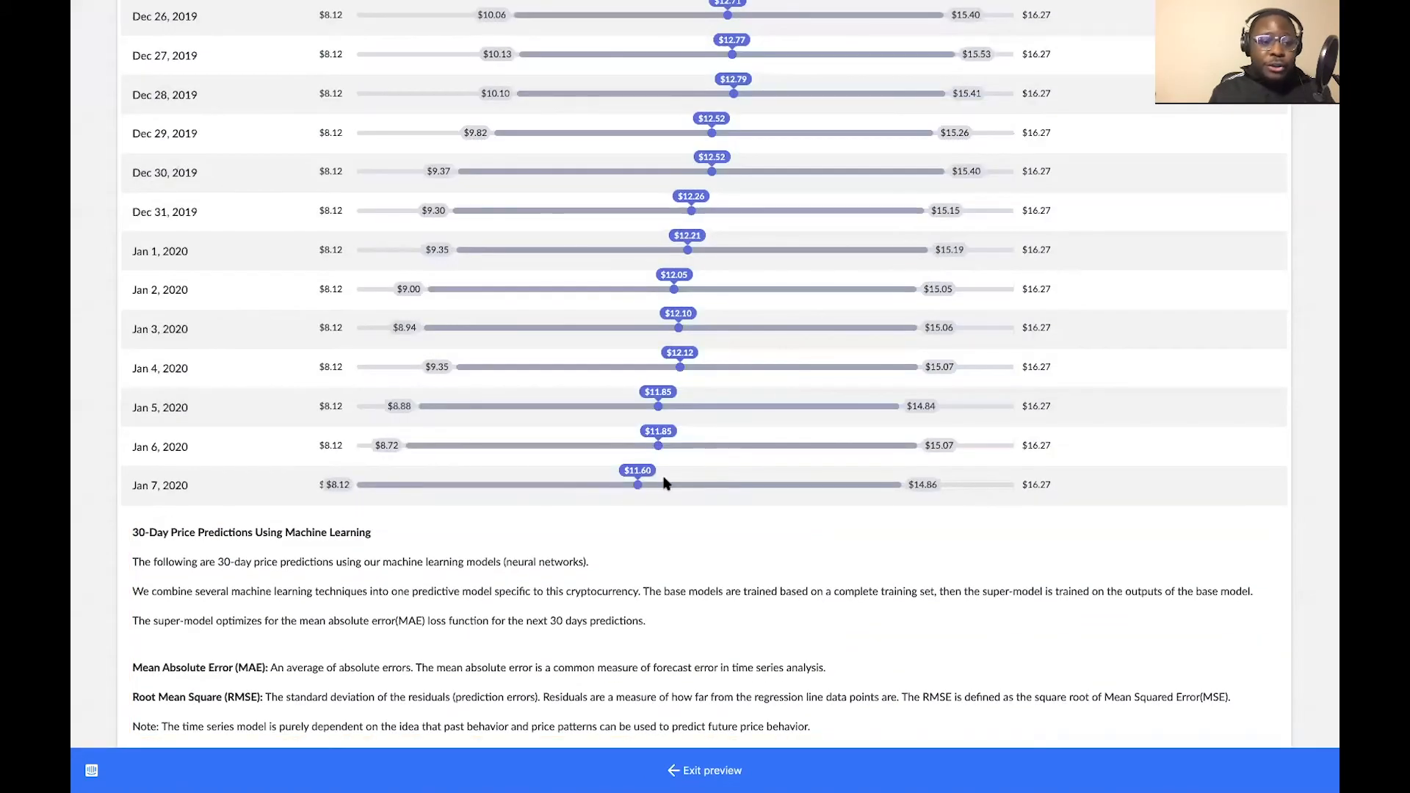
mouse_move(683, 437)
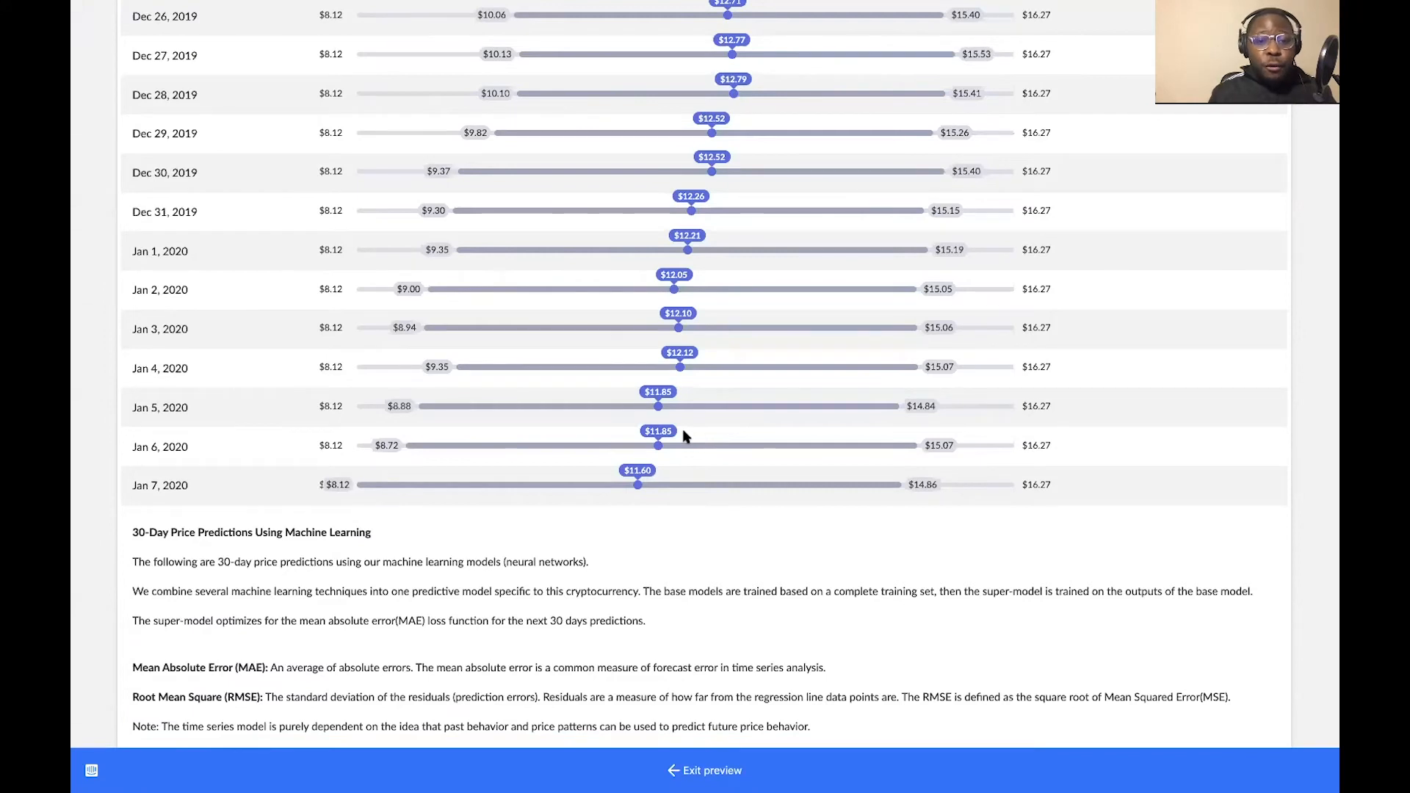
click(1051, 104)
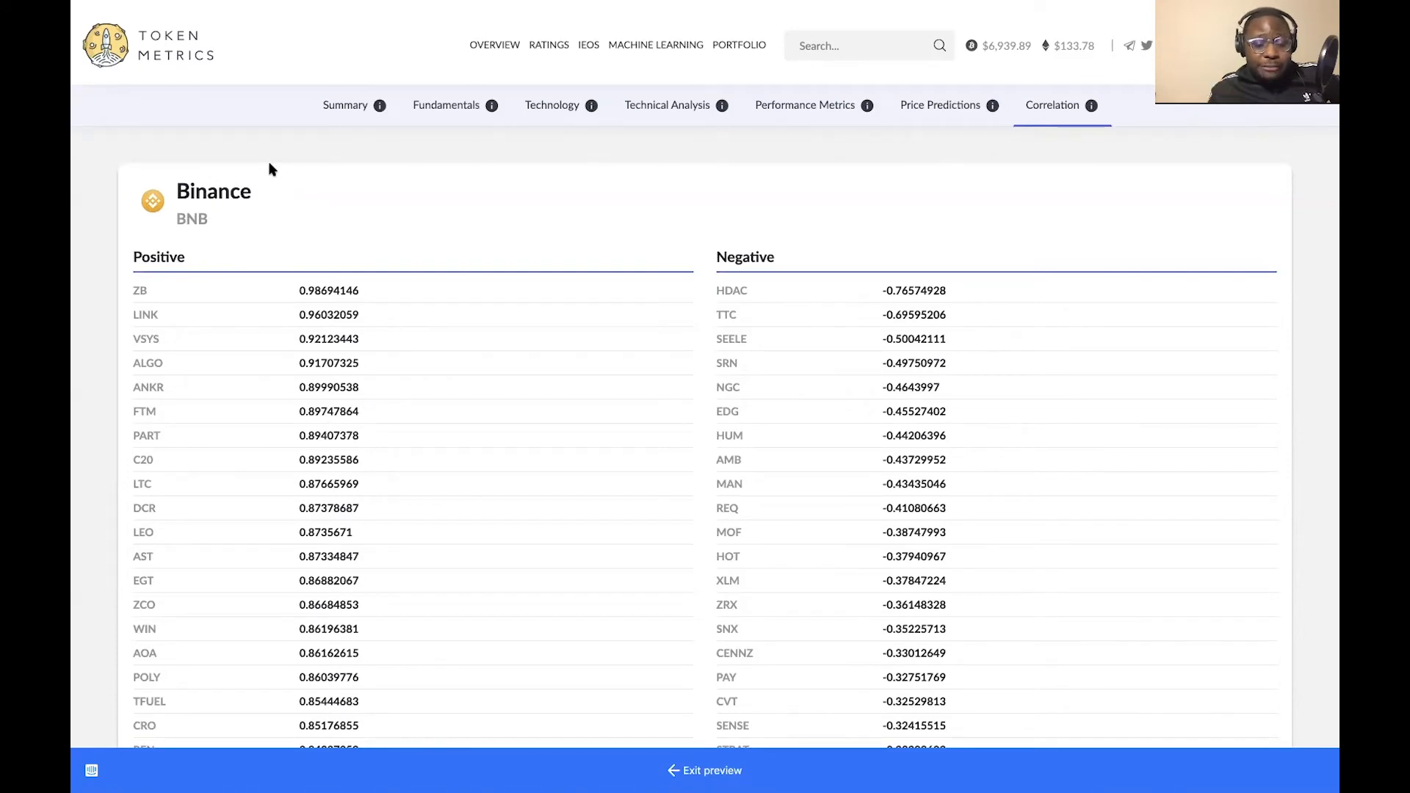
mouse_move(200, 292)
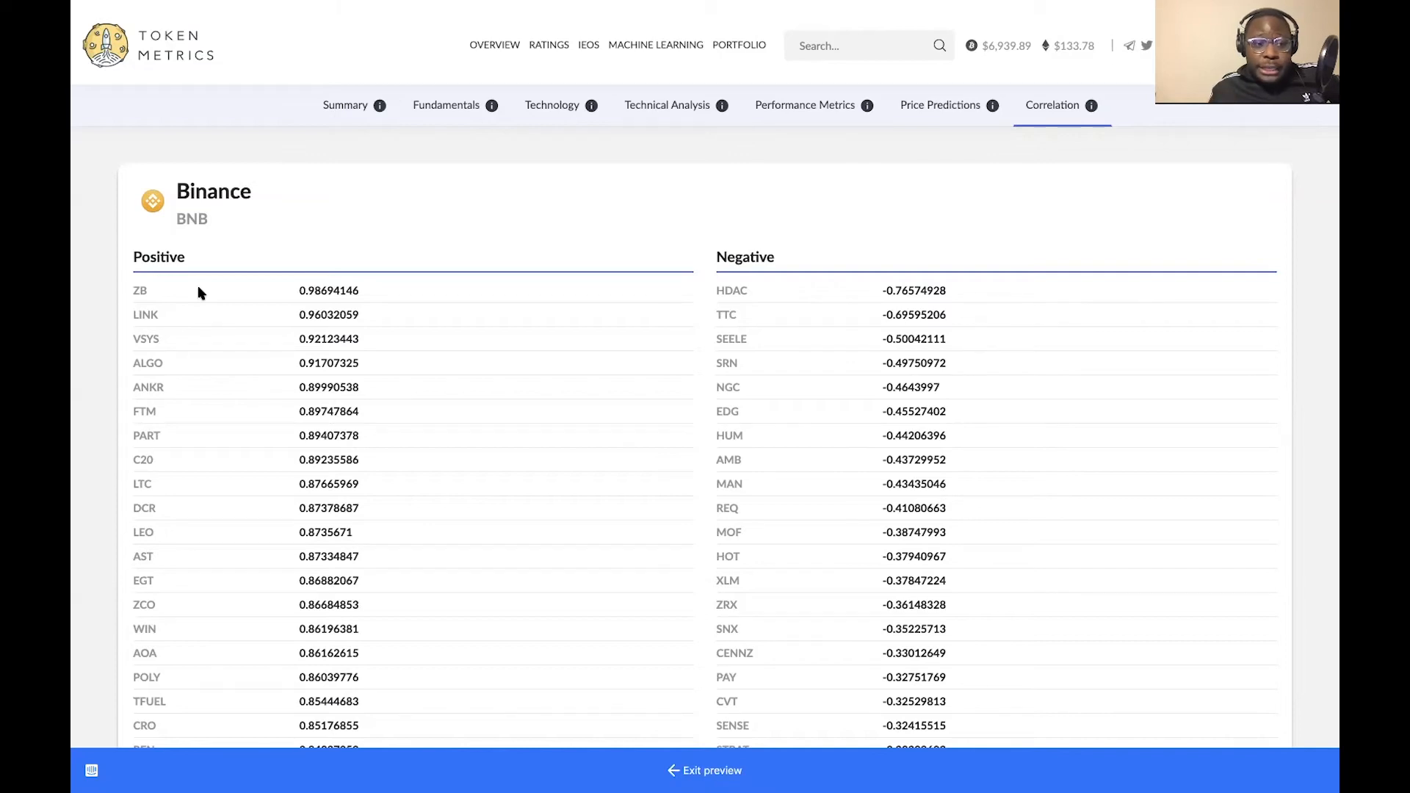
mouse_move(151, 294)
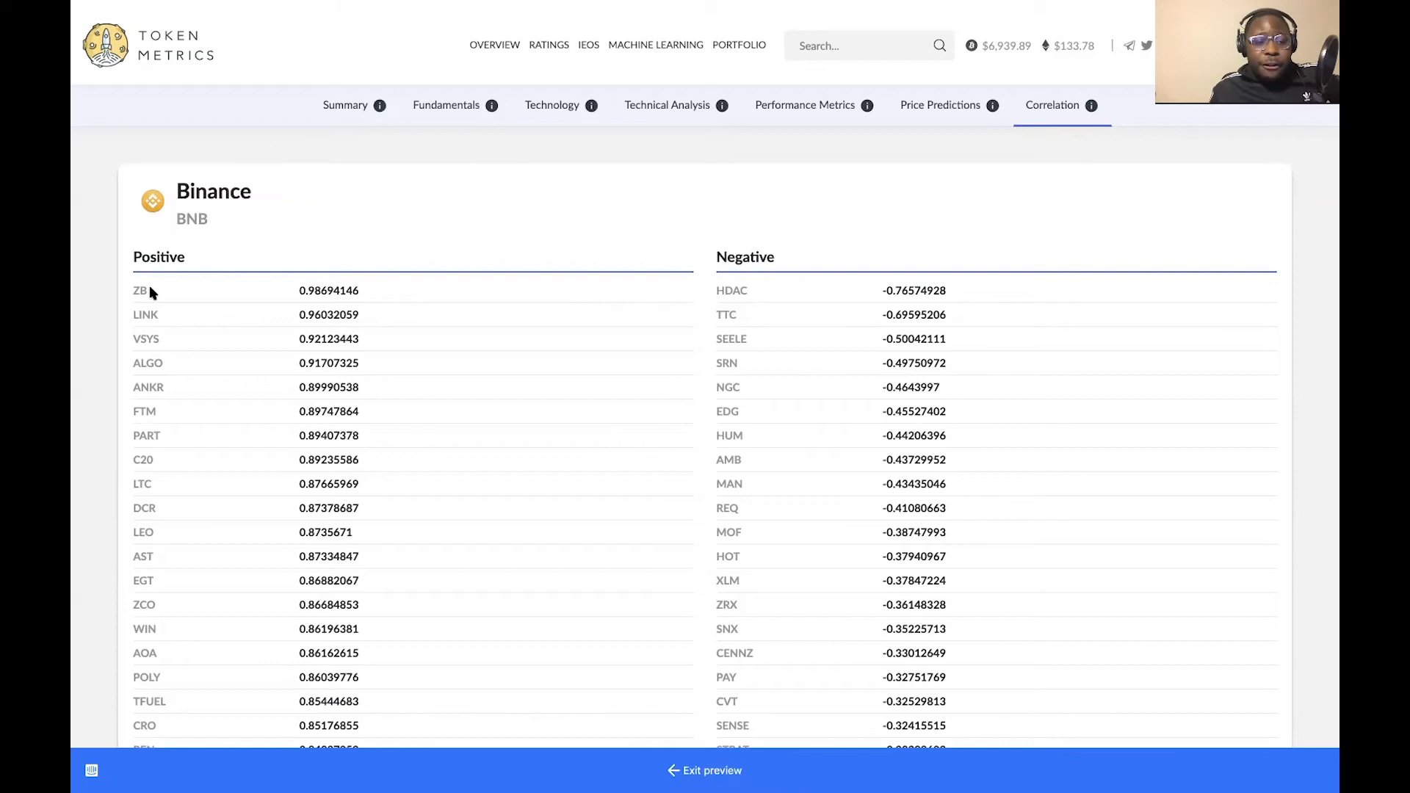
mouse_move(173, 344)
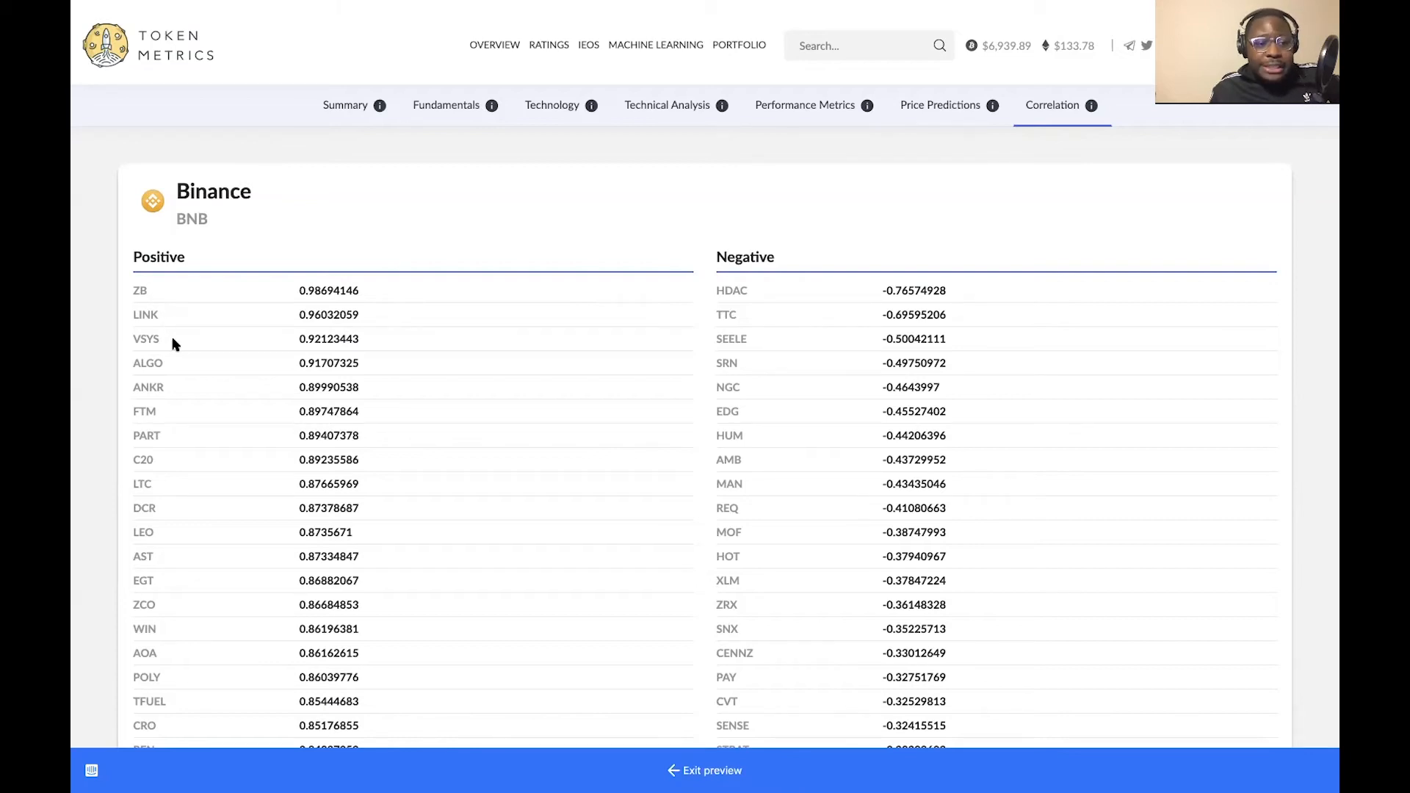
mouse_move(179, 325)
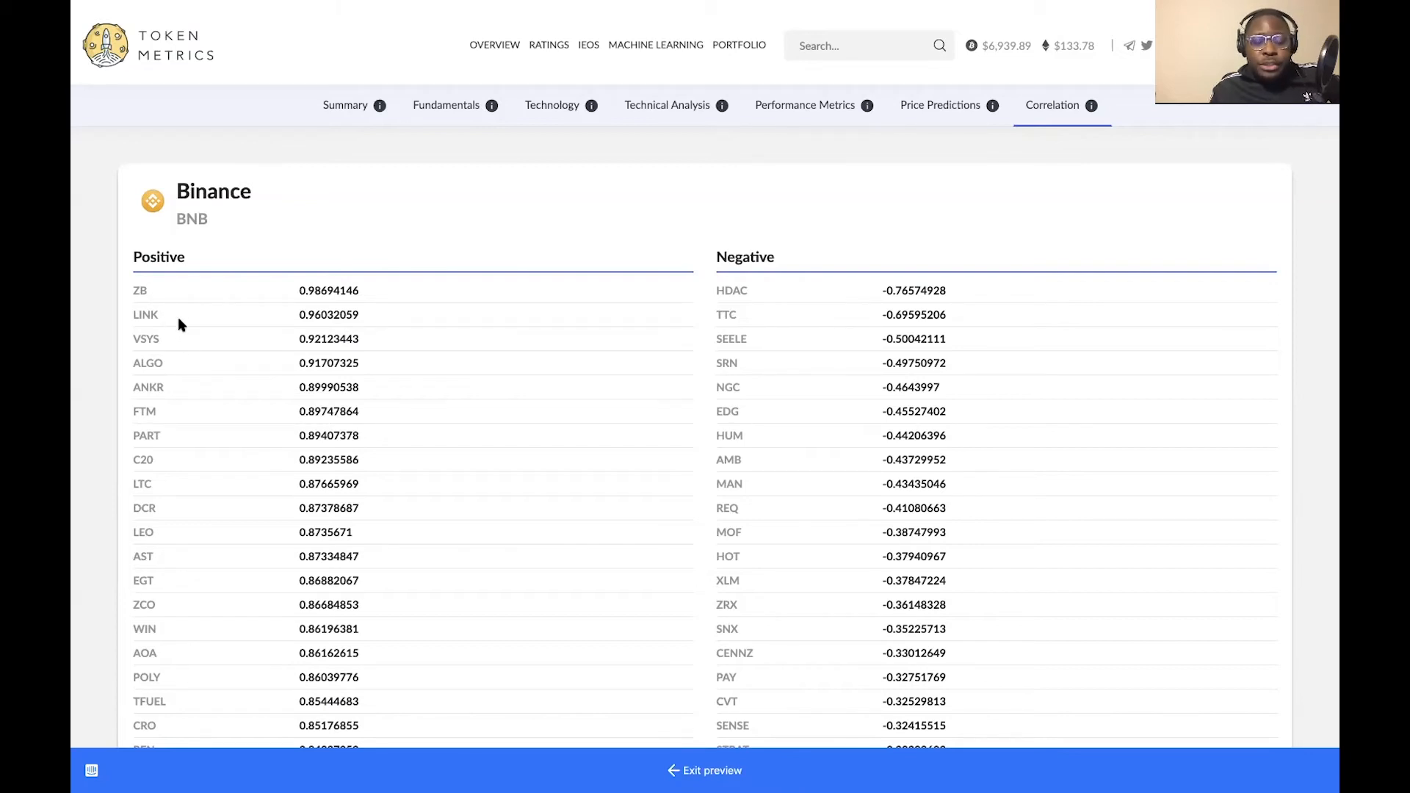
mouse_move(172, 296)
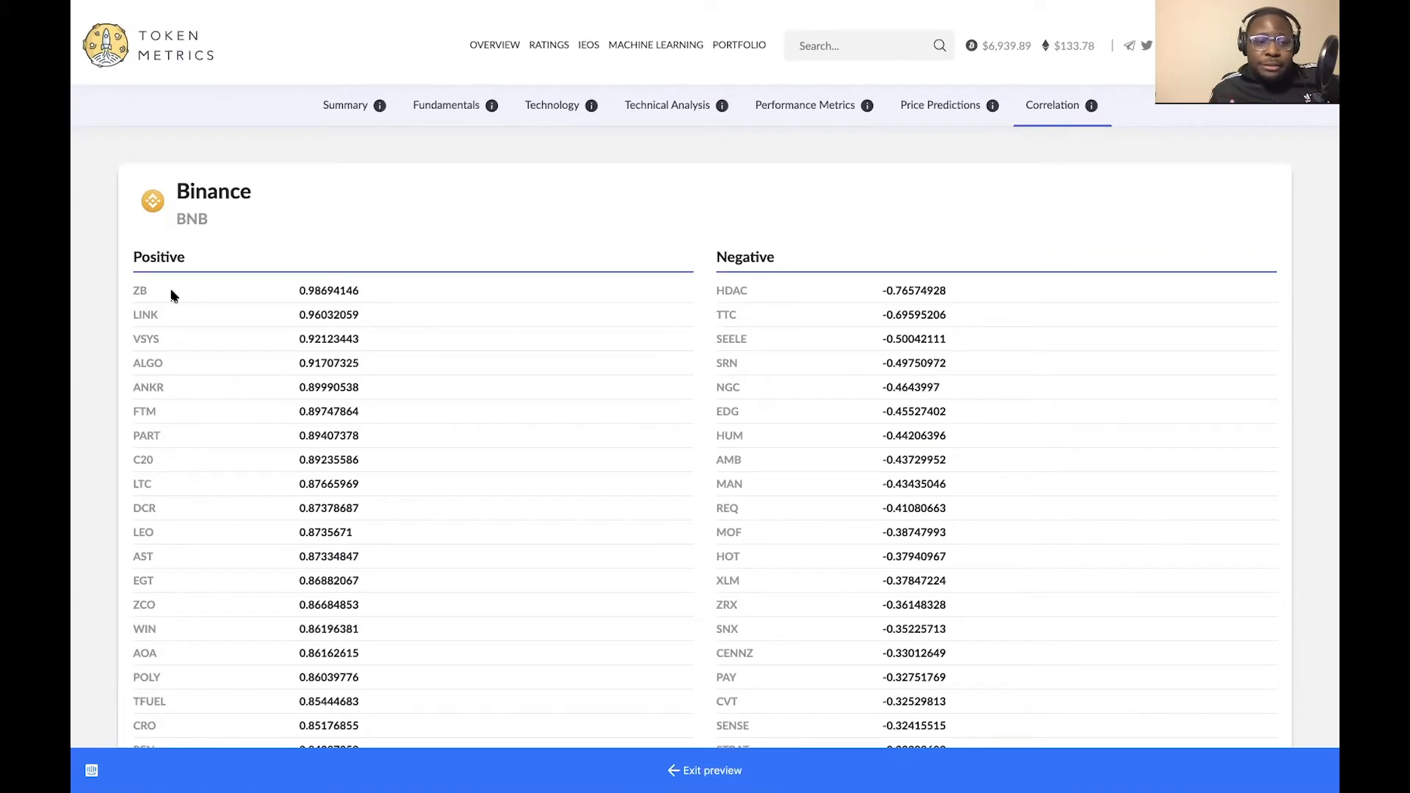
mouse_move(740, 273)
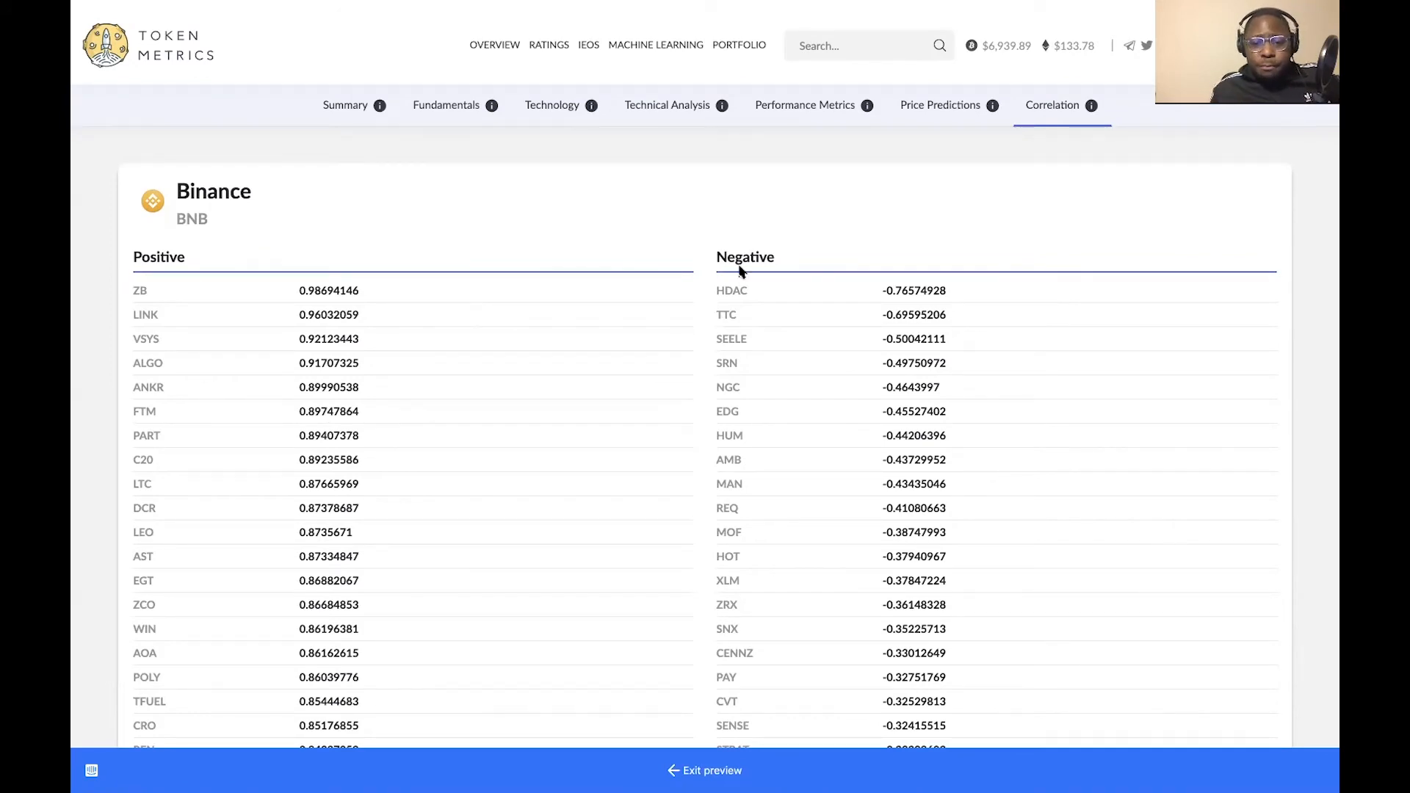
mouse_move(761, 284)
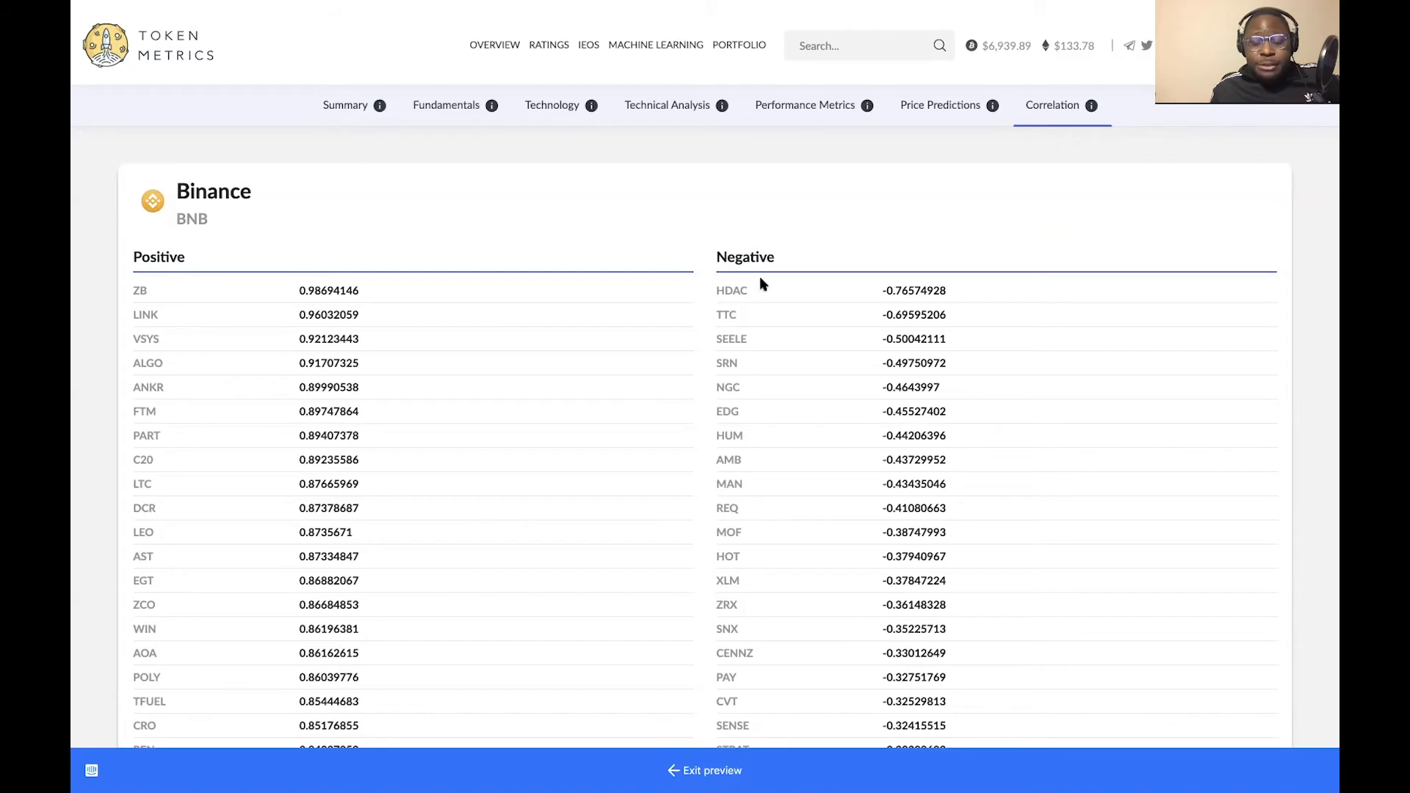
mouse_move(759, 299)
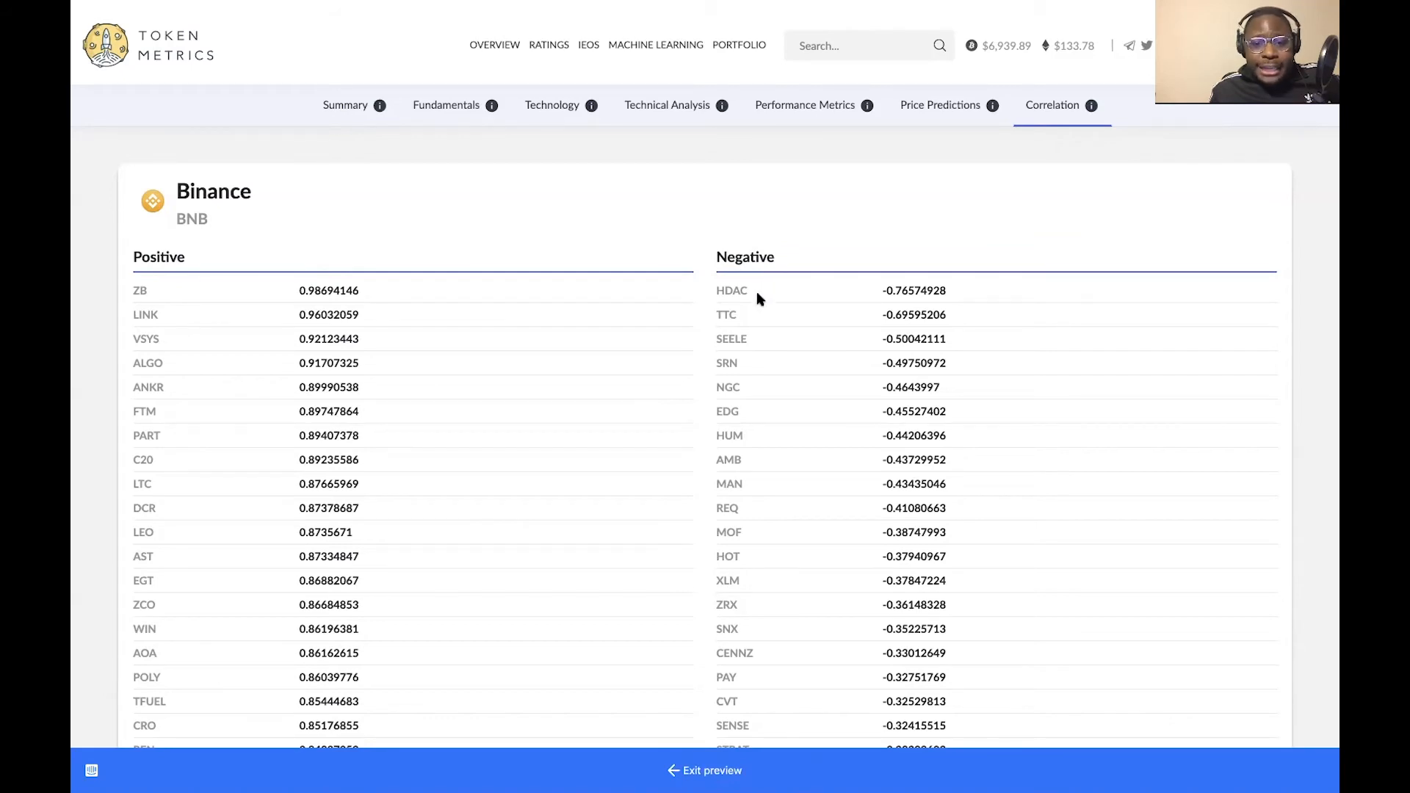
mouse_move(760, 343)
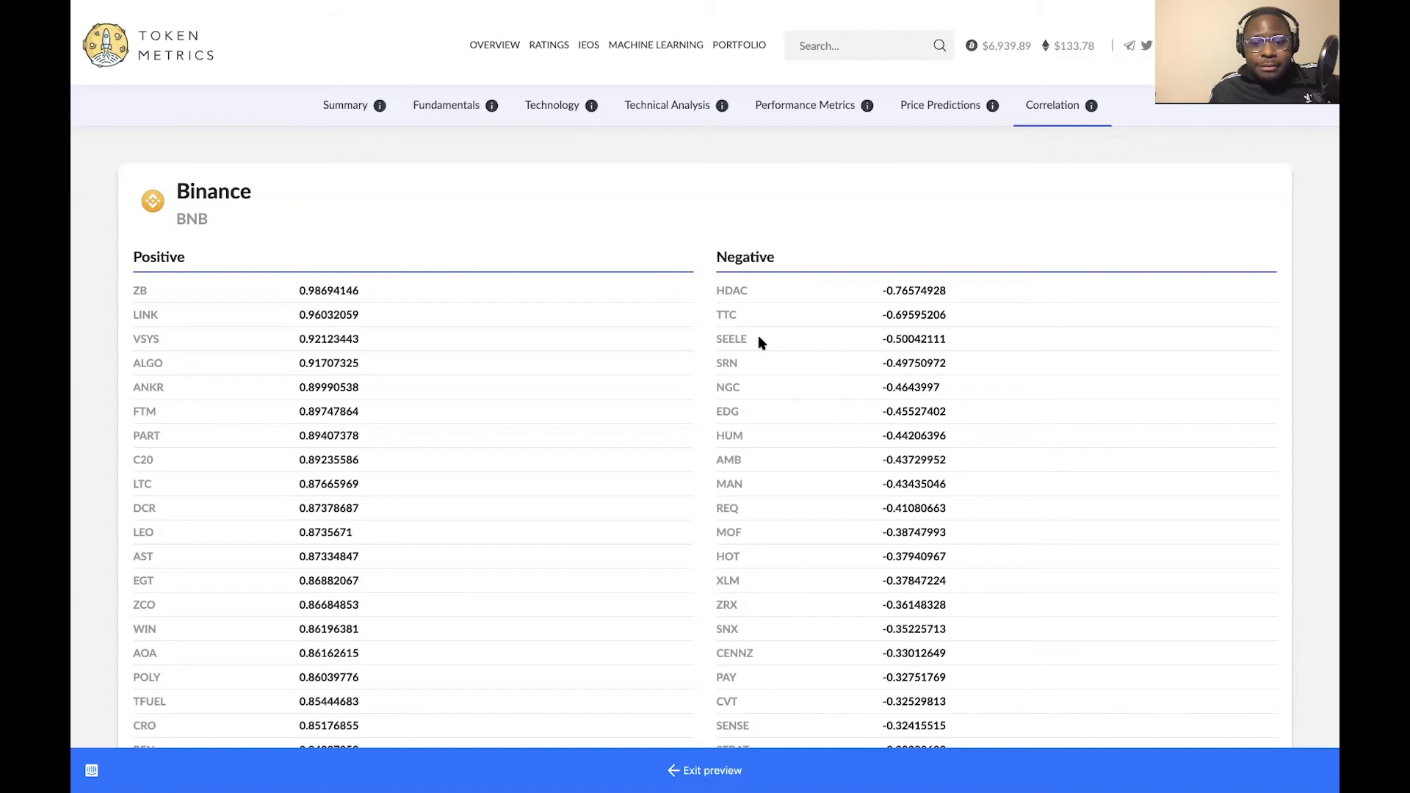
mouse_move(764, 380)
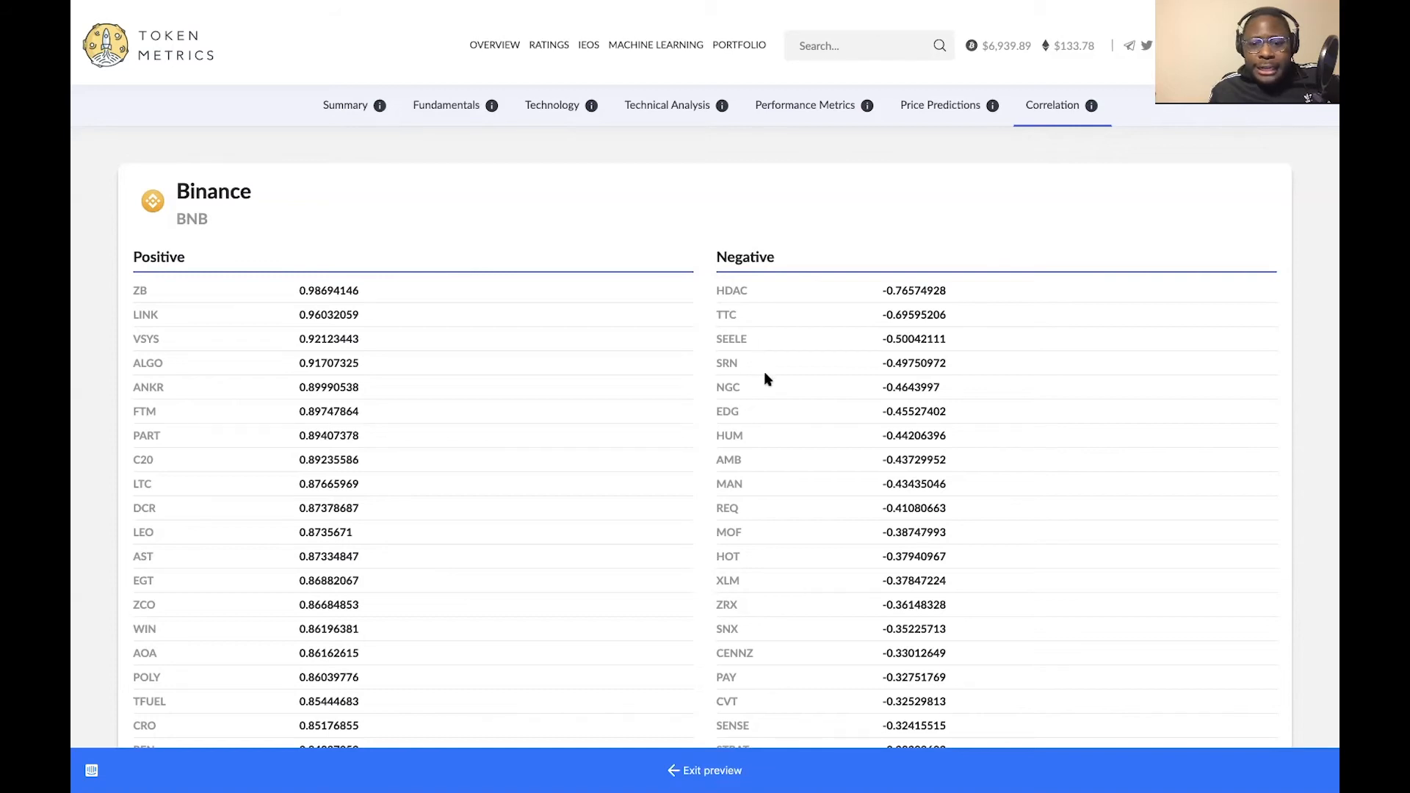
mouse_move(764, 390)
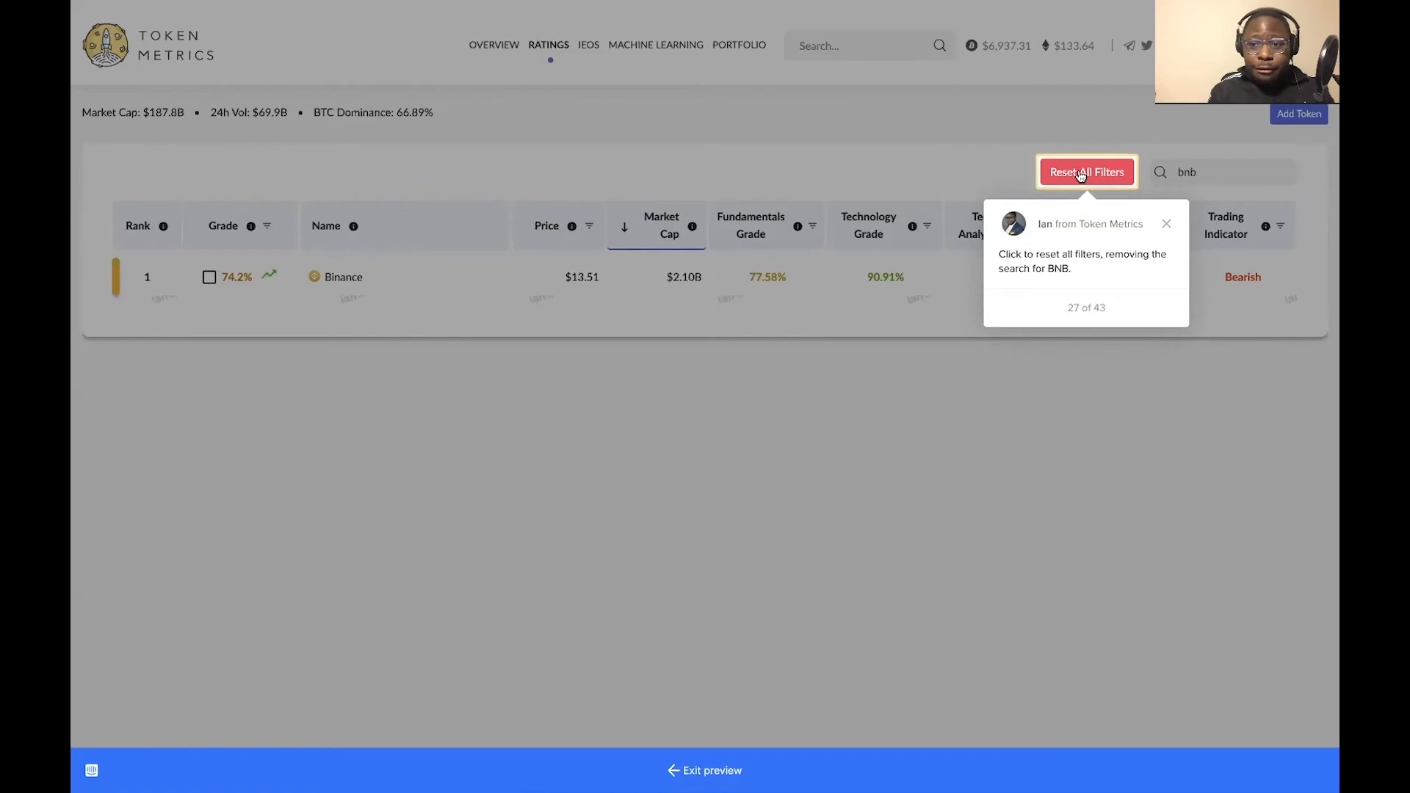
Reset the BNB search and all filters, then go to the IEO token ratings page
click(1086, 172)
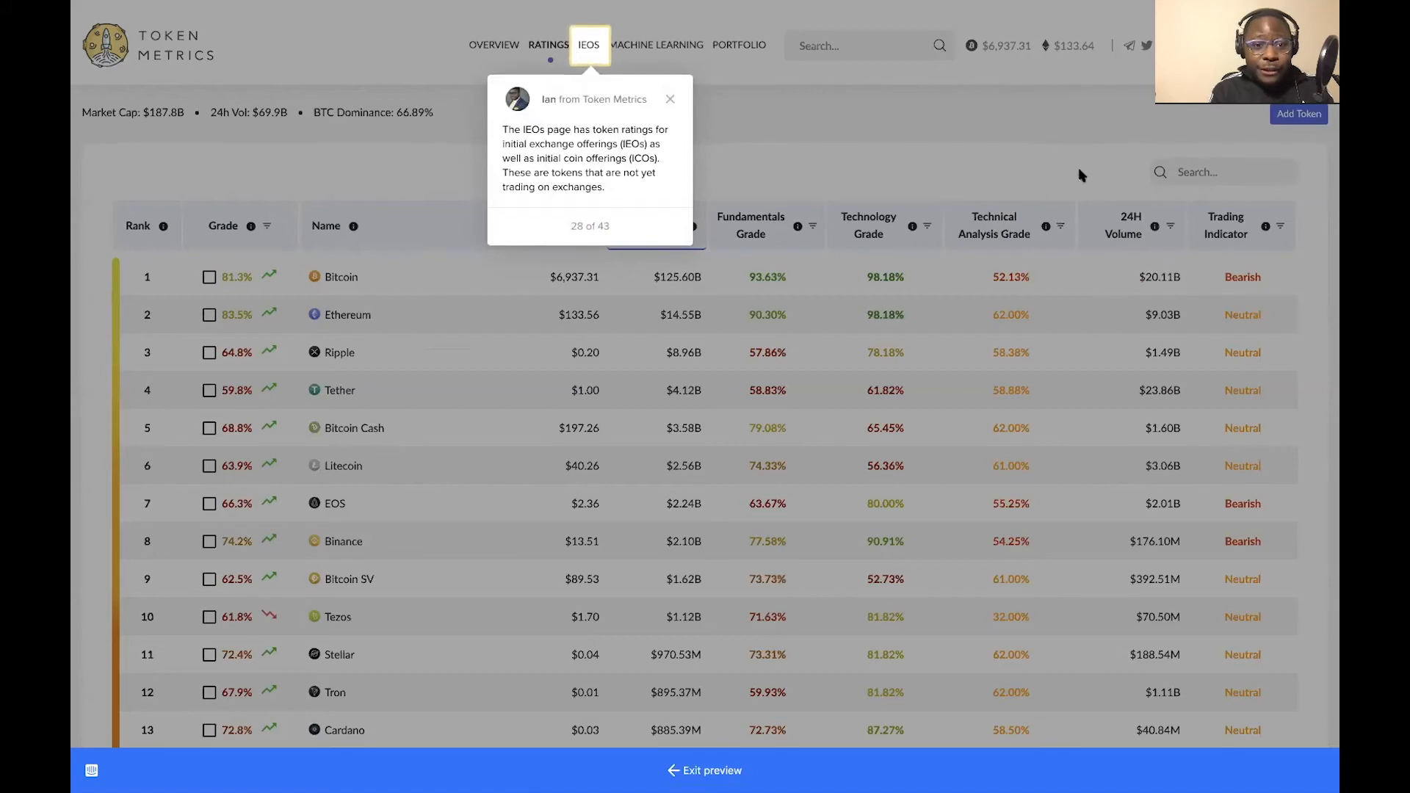
click(741, 45)
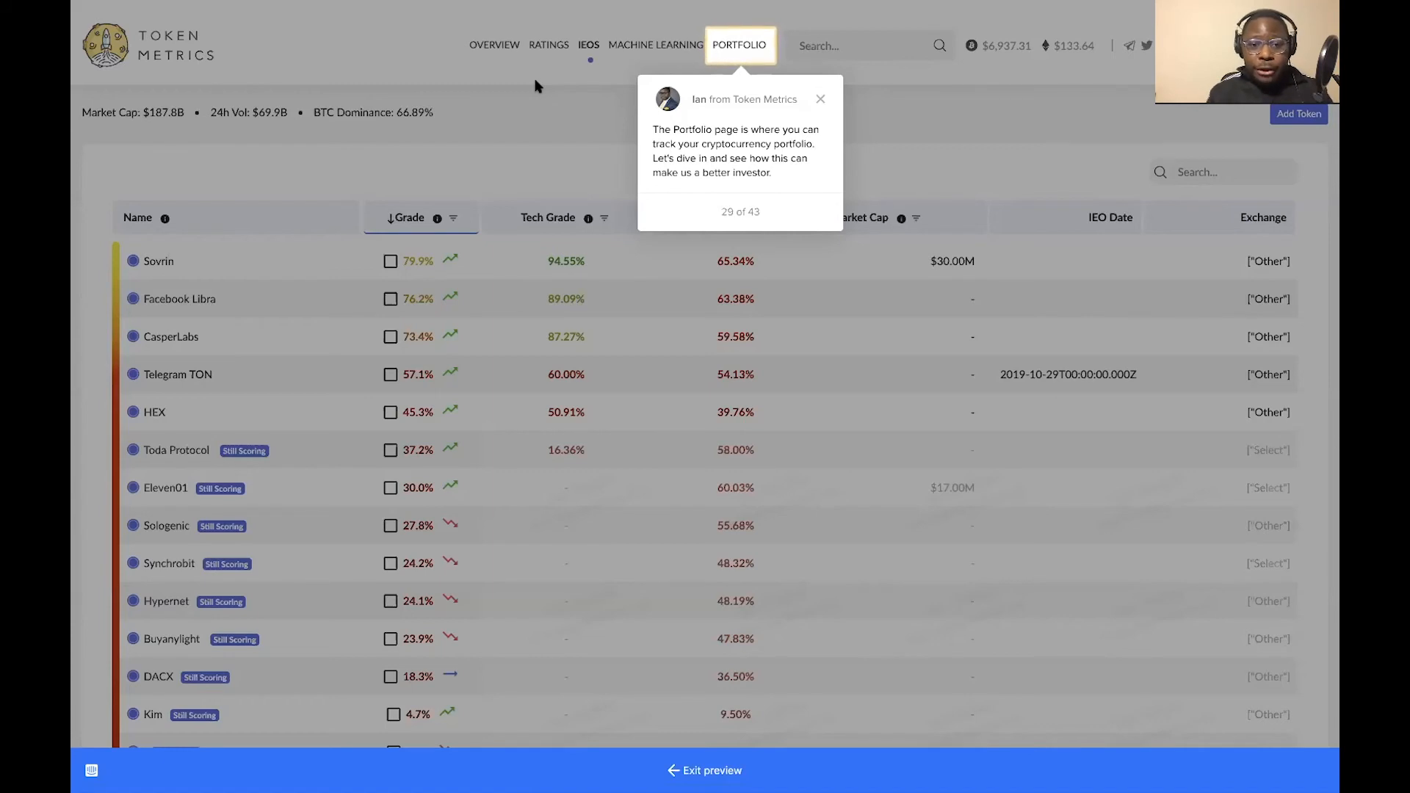
mouse_move(693, 59)
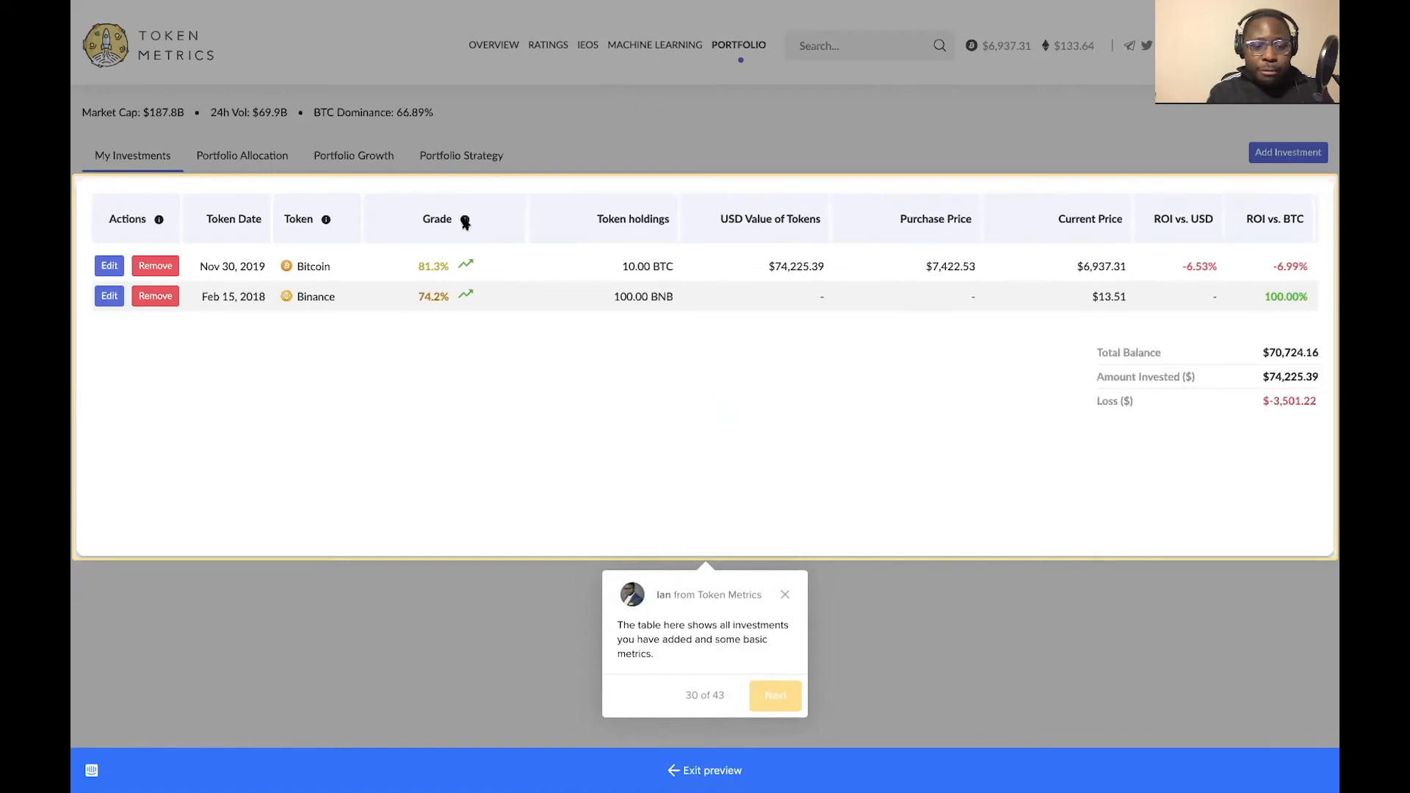
mouse_move(801, 219)
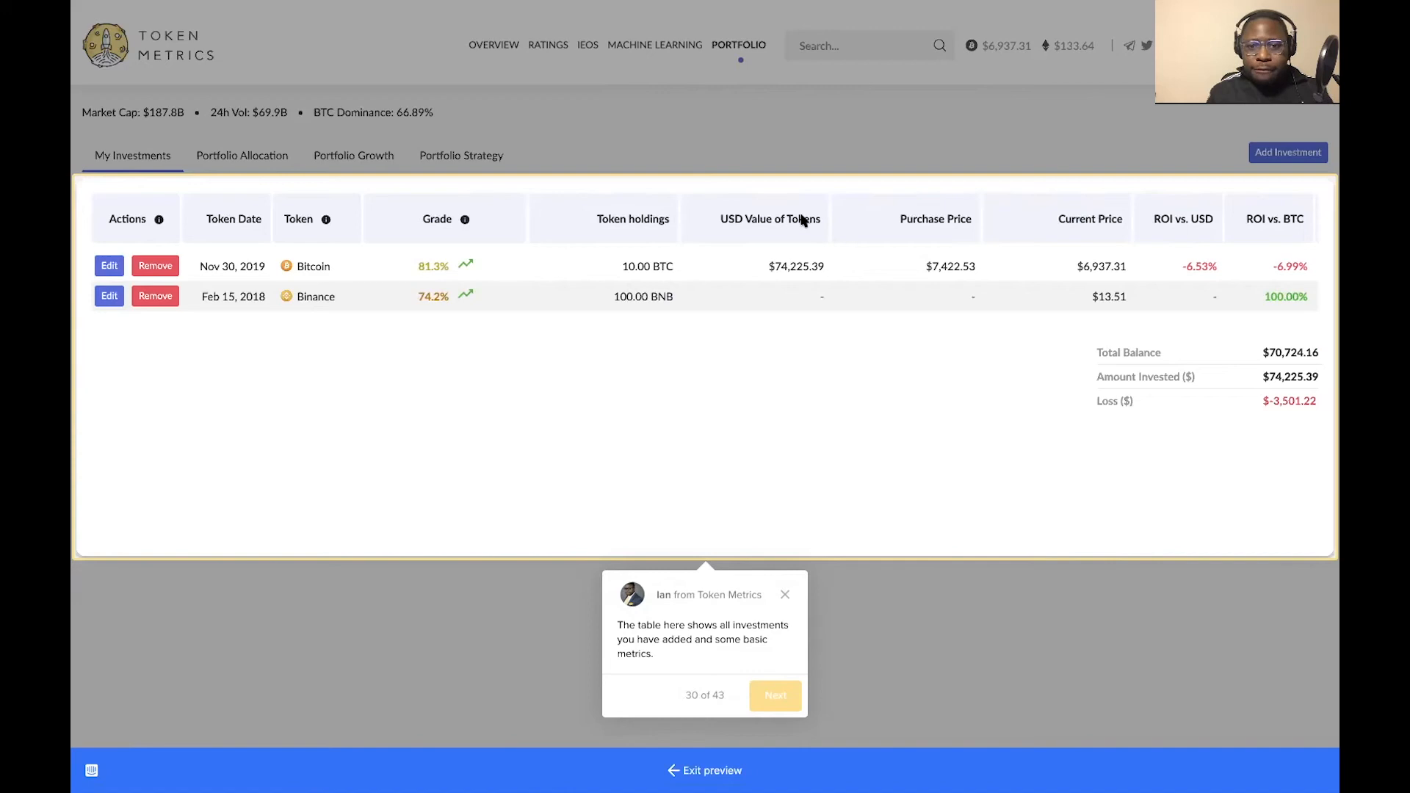
mouse_move(919, 230)
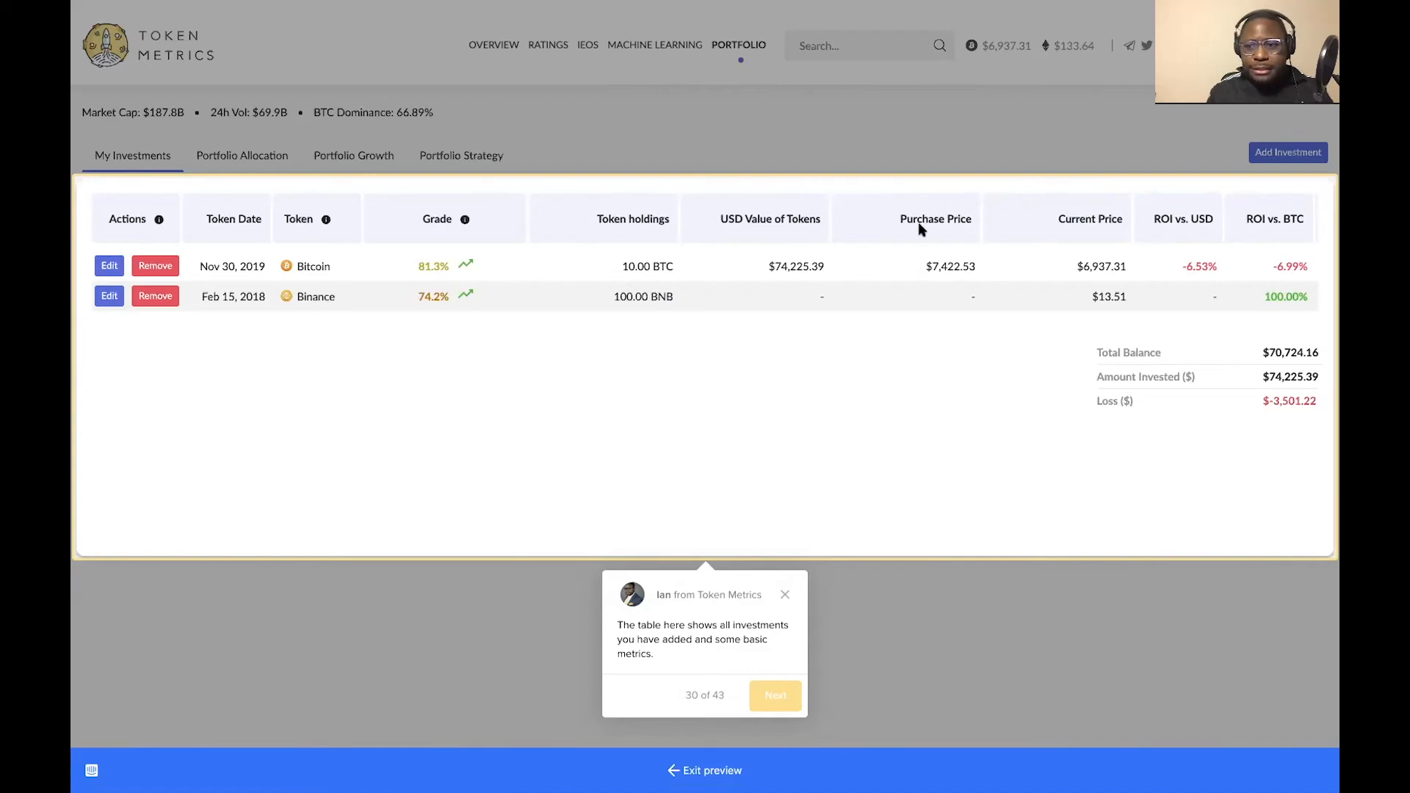
mouse_move(1135, 230)
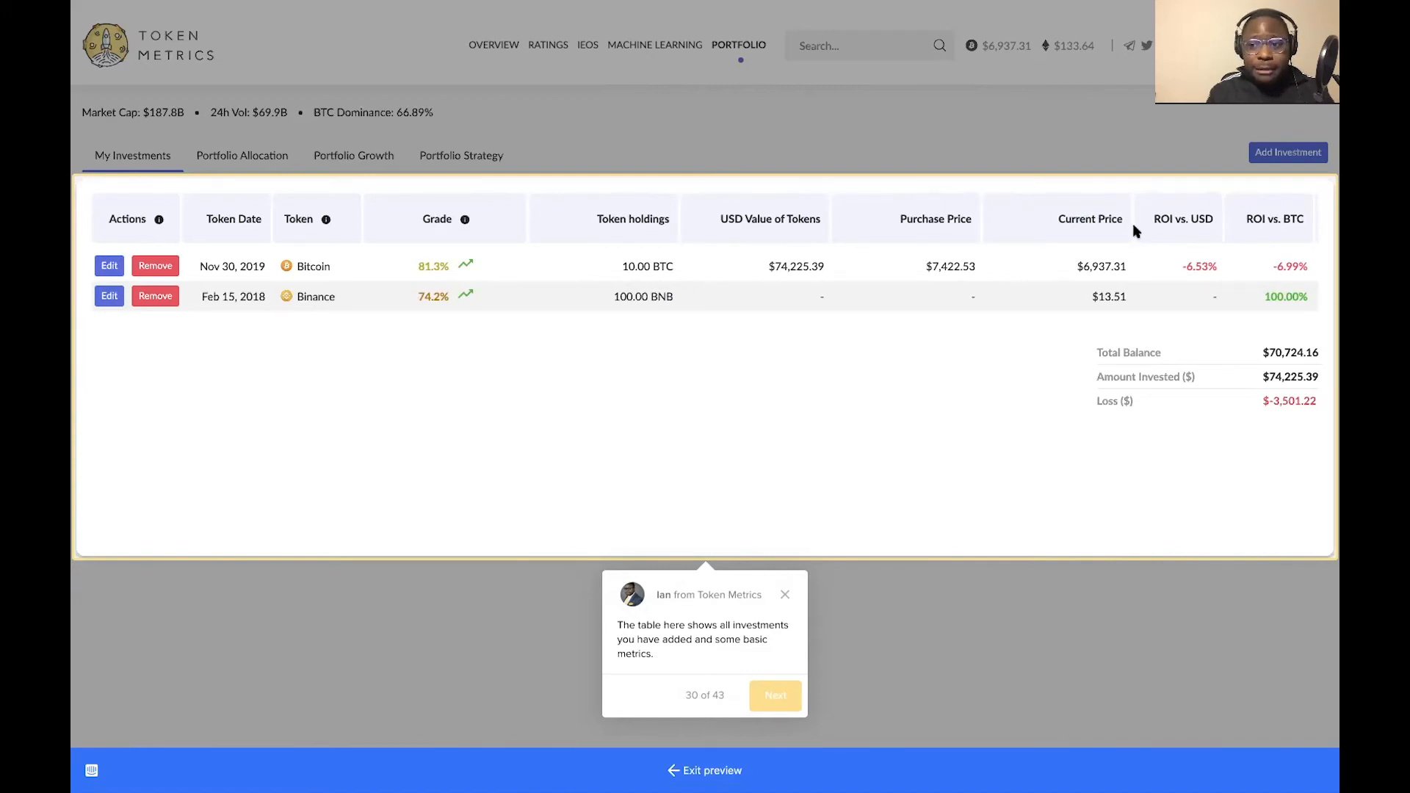
mouse_move(1147, 352)
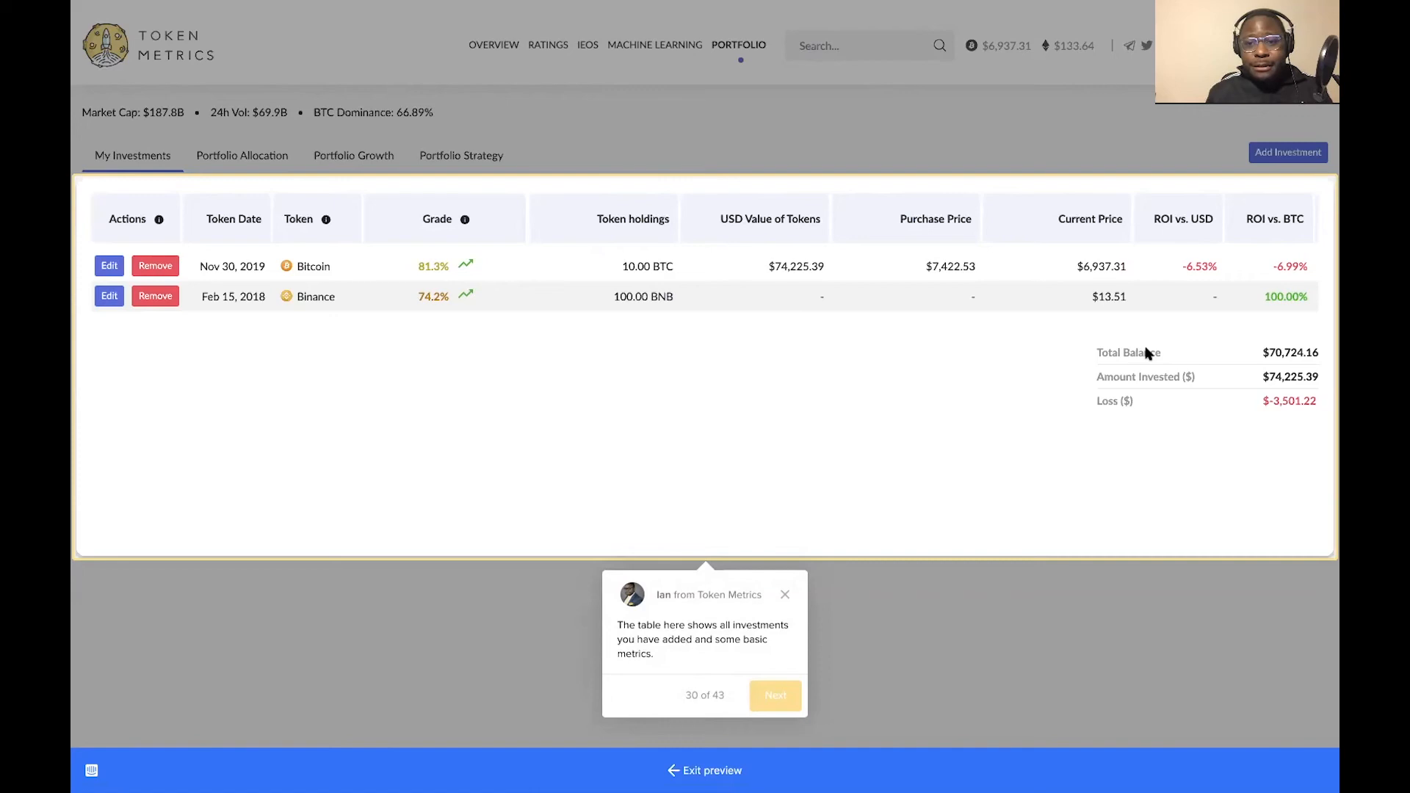
Step the tour past the investments table to the Portfolio Allocation tip (step 32)
click(773, 696)
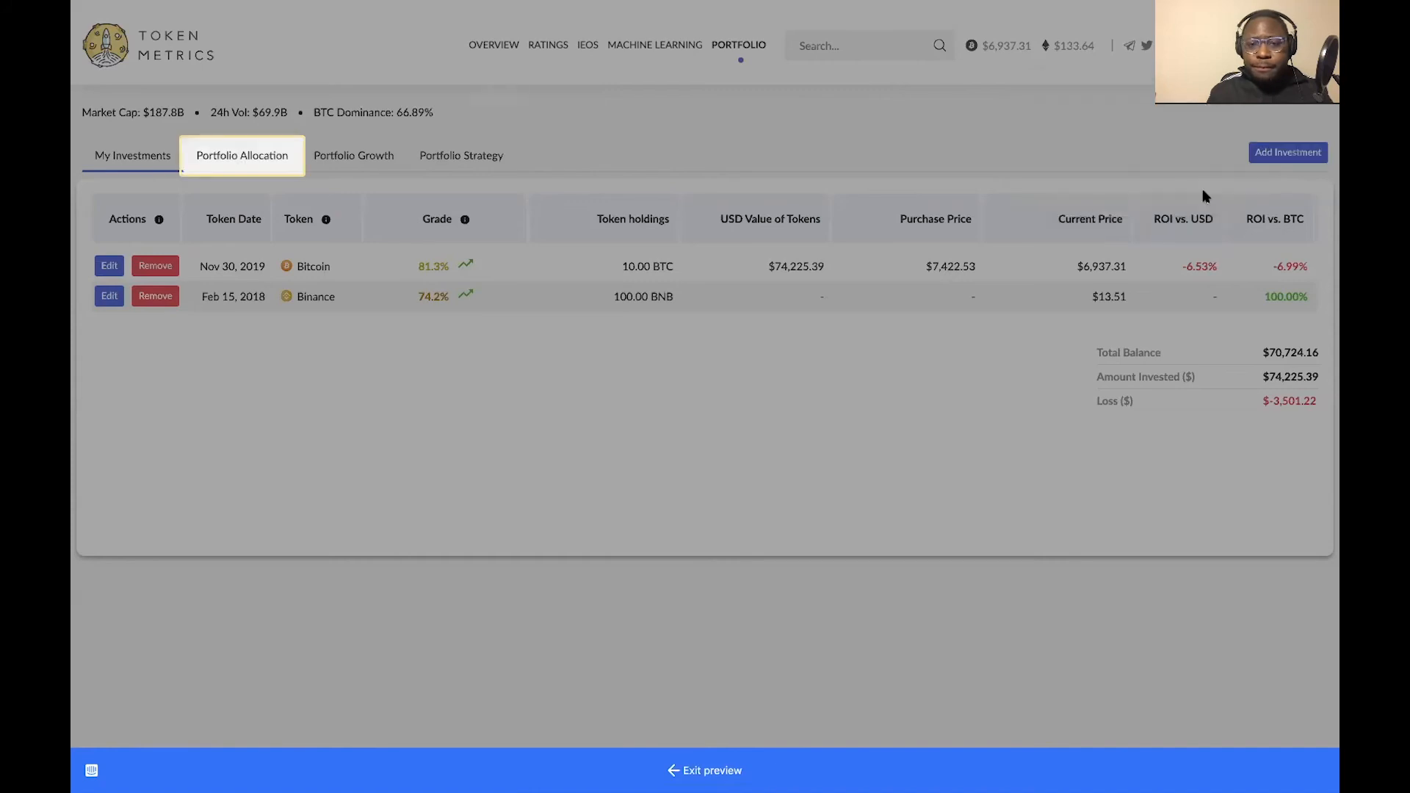
click(241, 155)
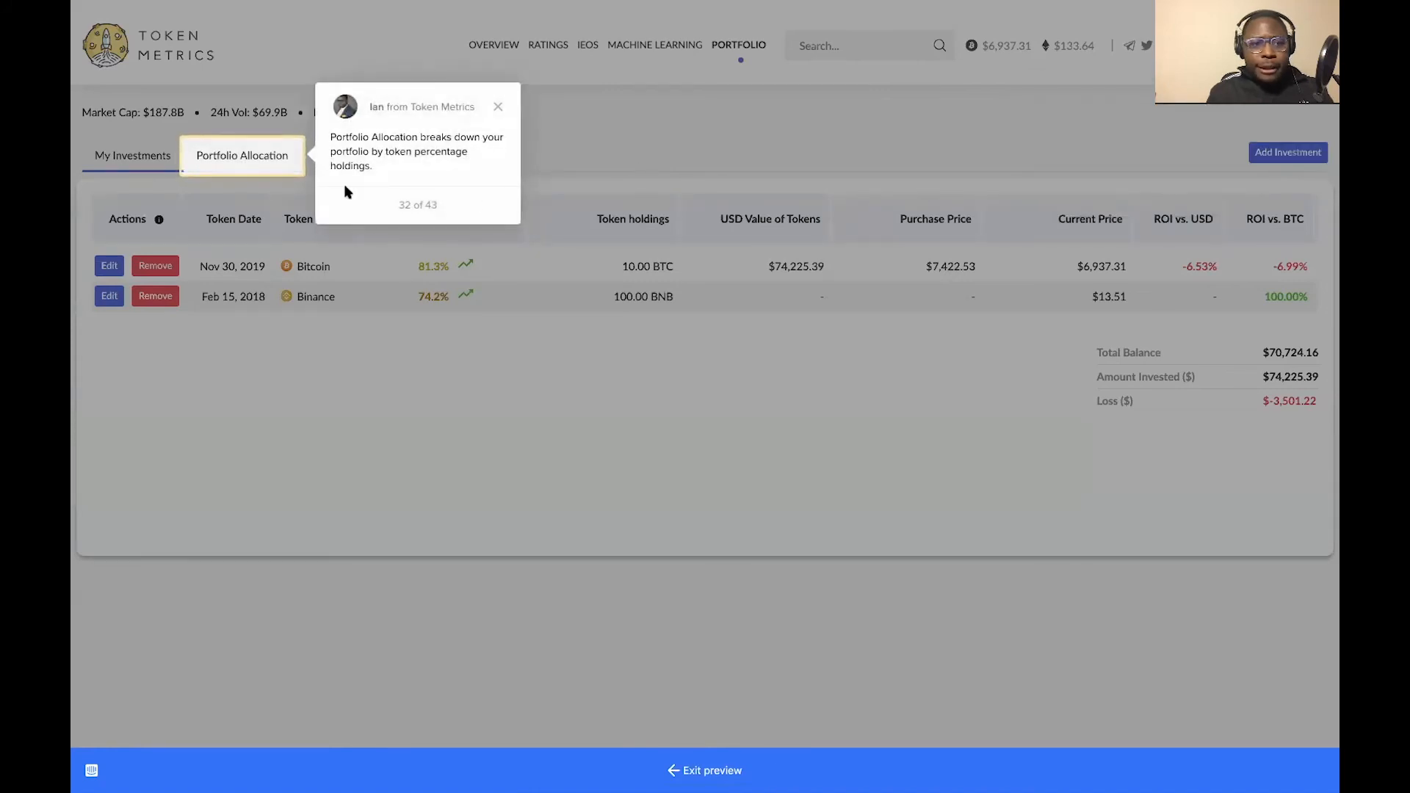
mouse_move(263, 189)
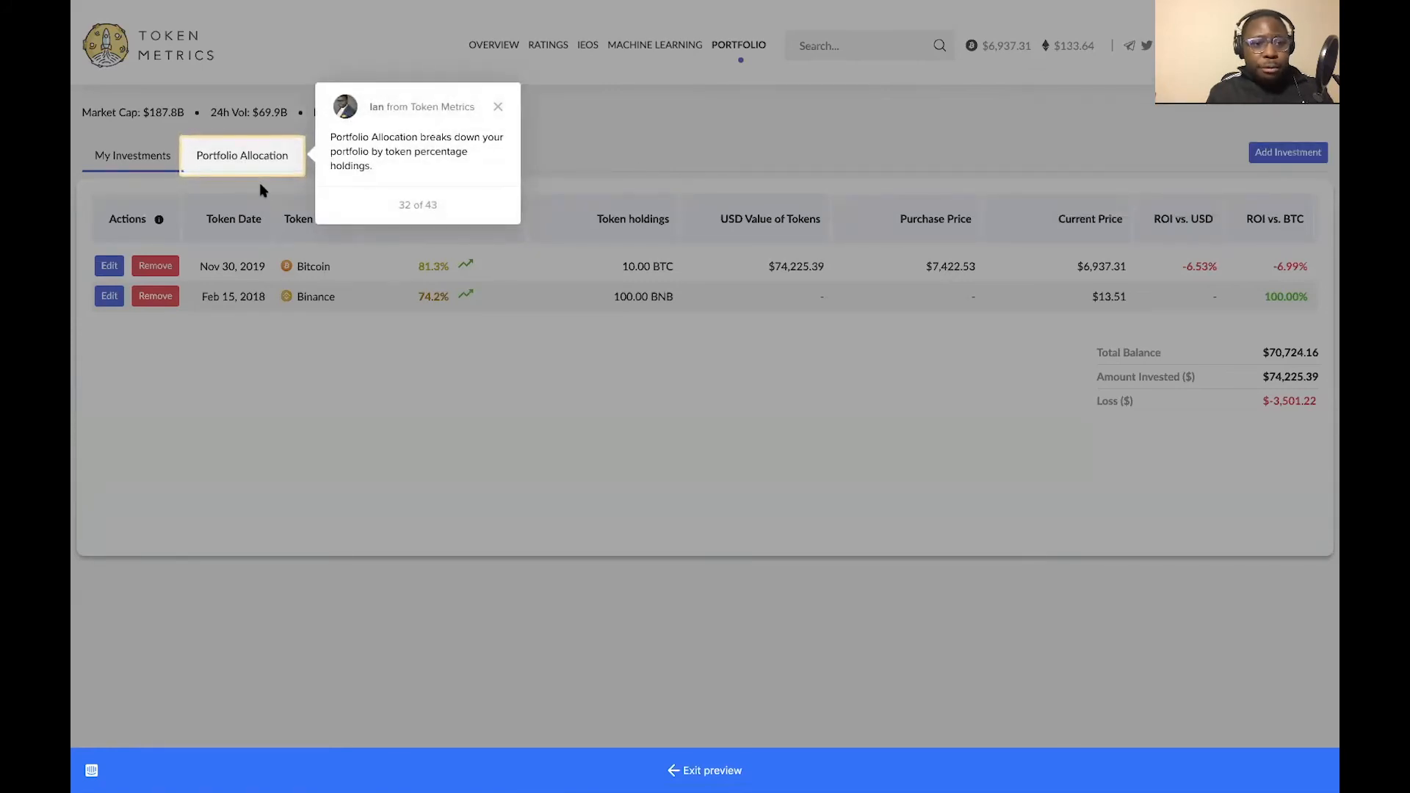
mouse_move(245, 167)
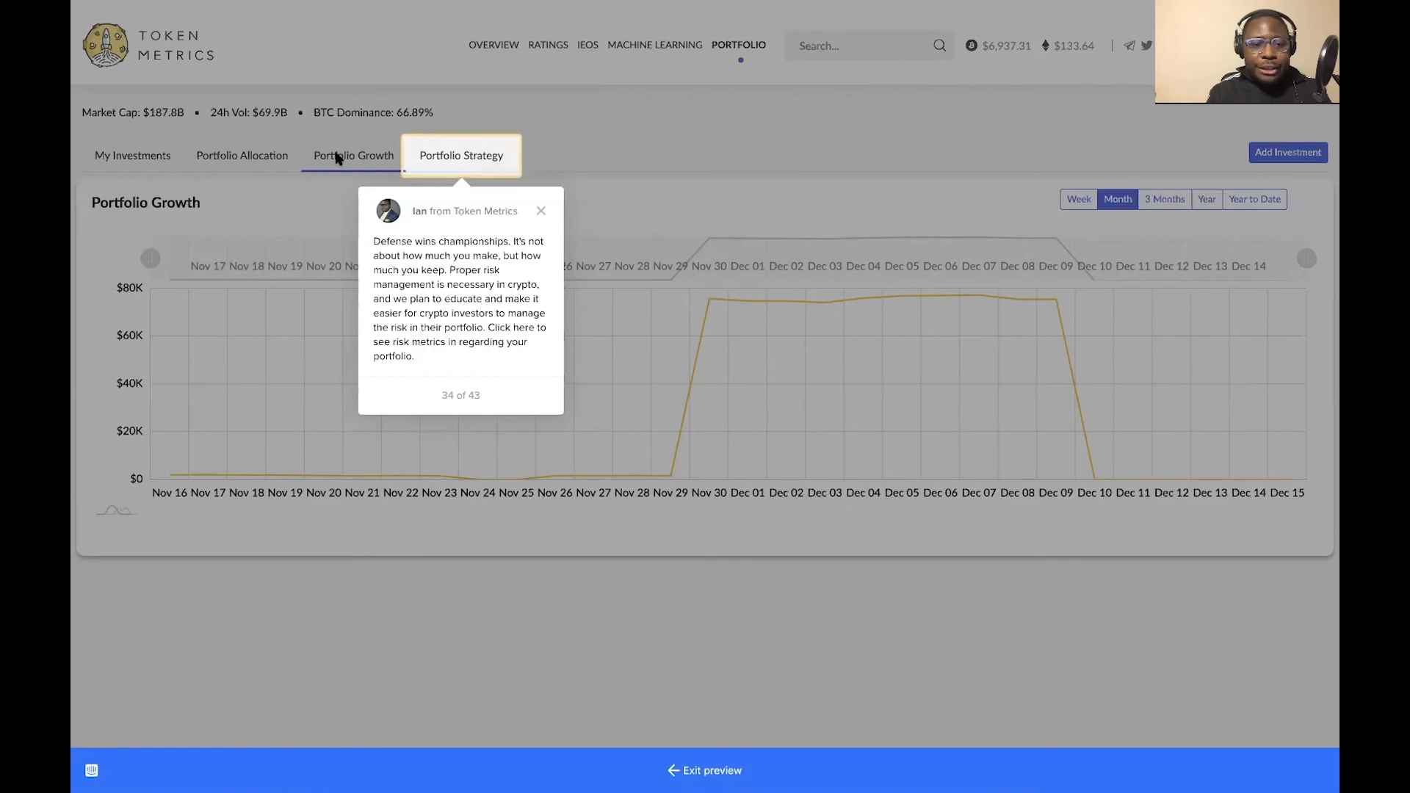
Open the Portfolio Strategy tab showing BTC versus BNB alpha
click(461, 155)
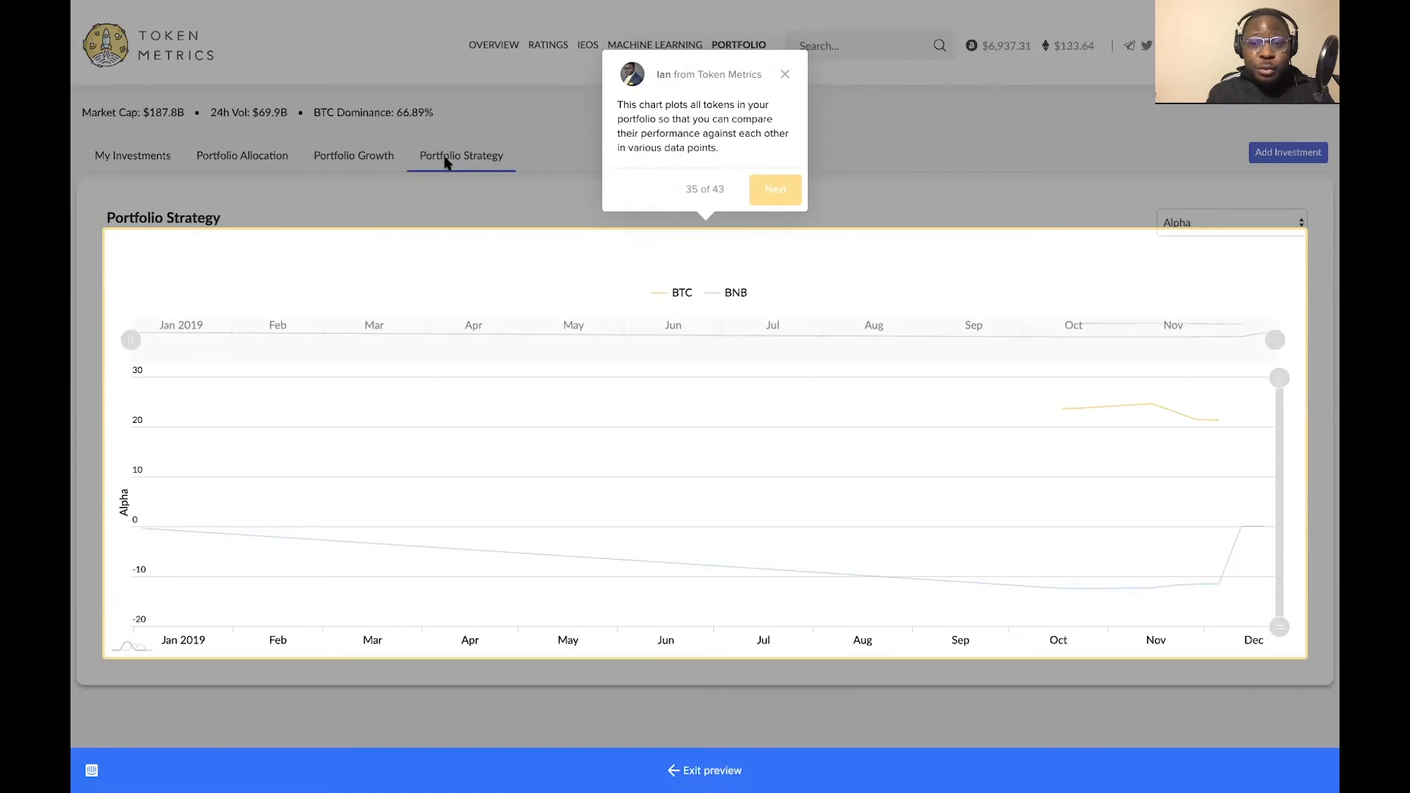
Advance past the Alpha risk-metric dropdown tip to tour step 37 about Overview
click(774, 189)
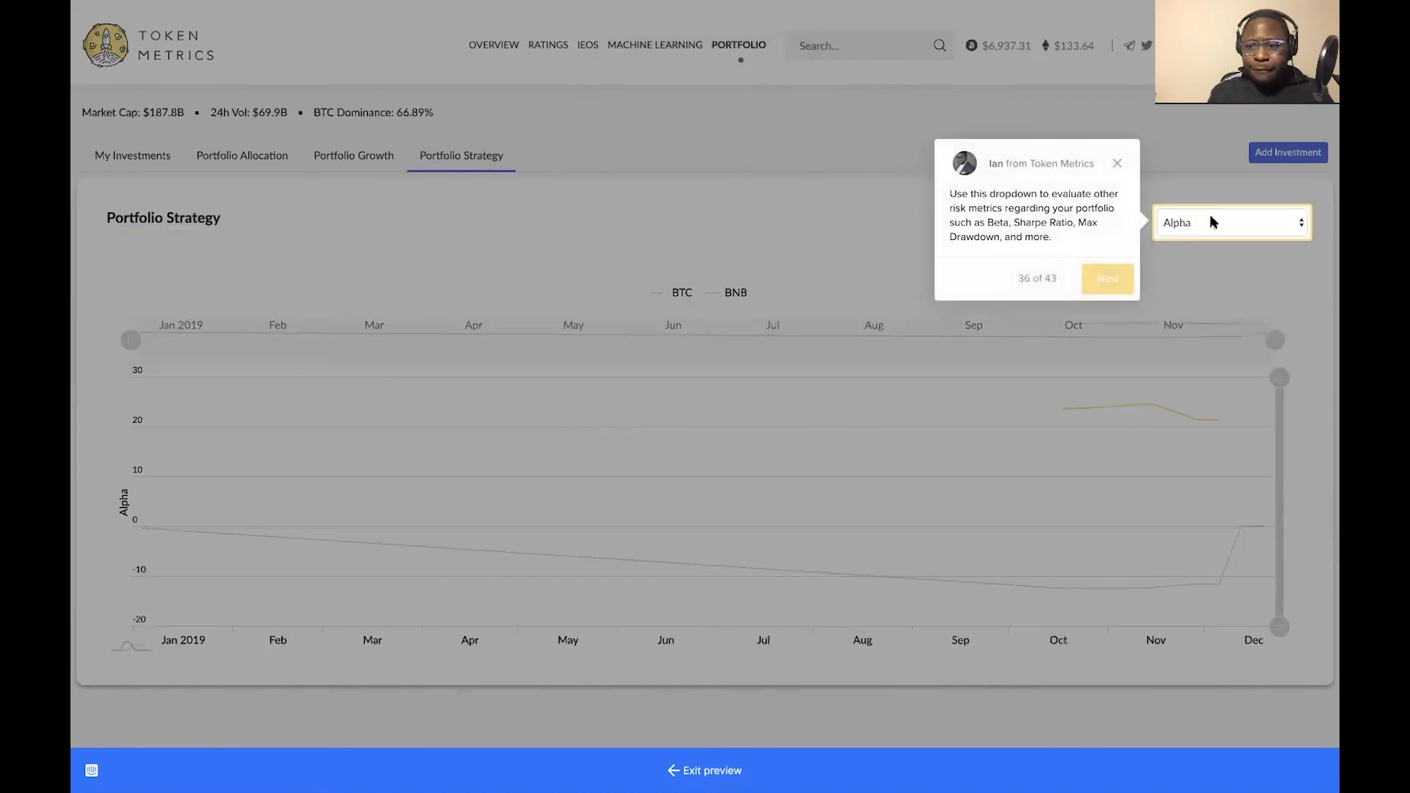
mouse_move(1218, 227)
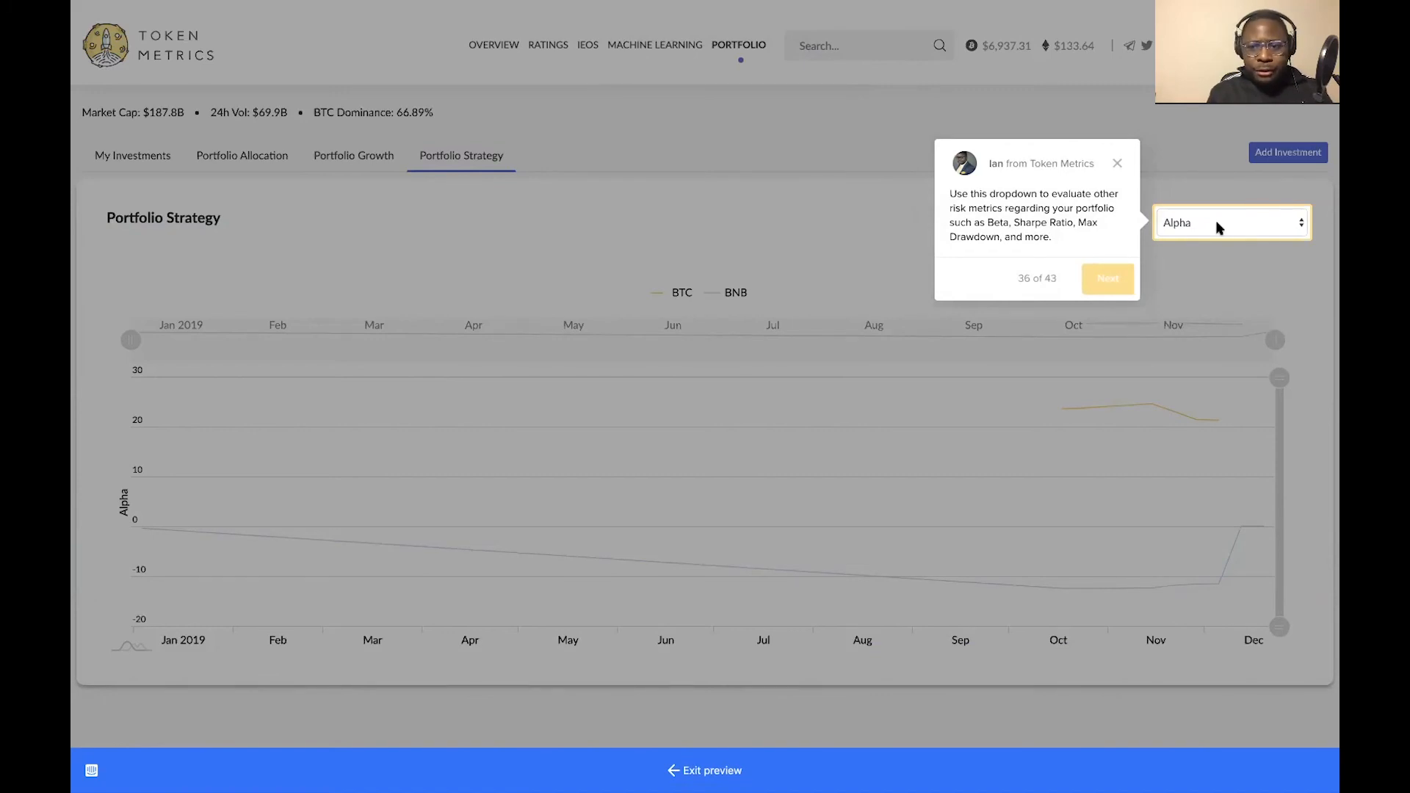
click(1107, 277)
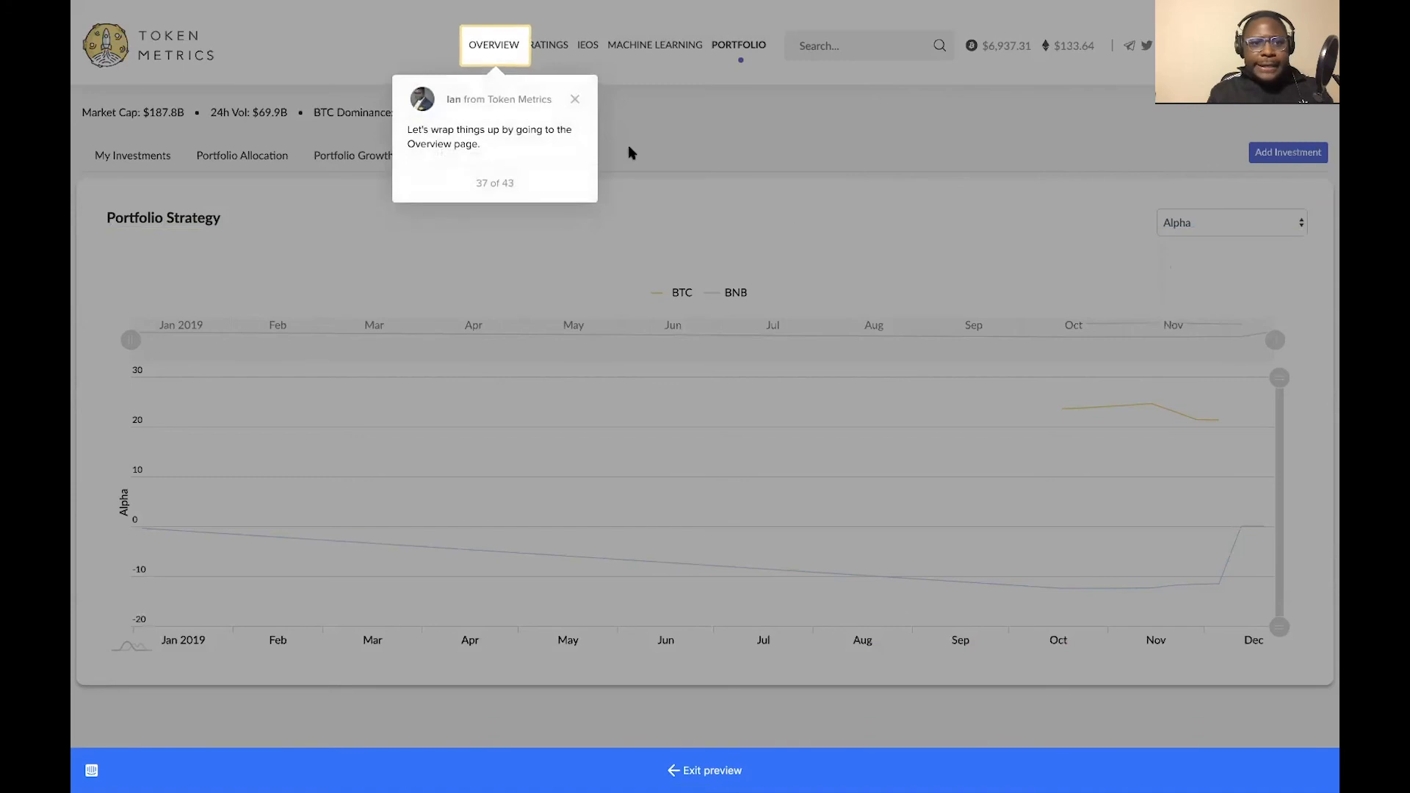
mouse_move(494, 45)
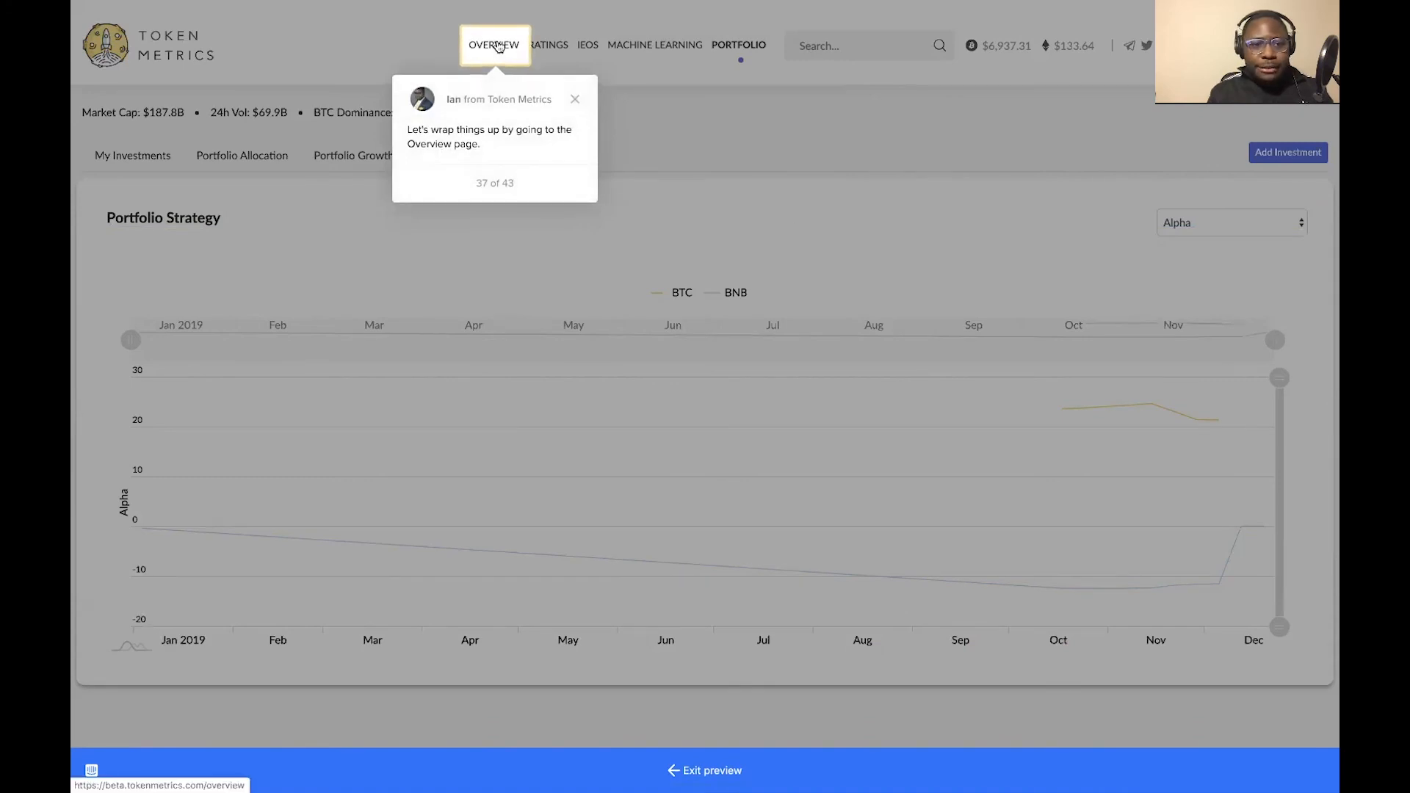
Open the Overview dashboard, scroll to the Crypto Market chart, and reach the gainers/losers tip
click(494, 44)
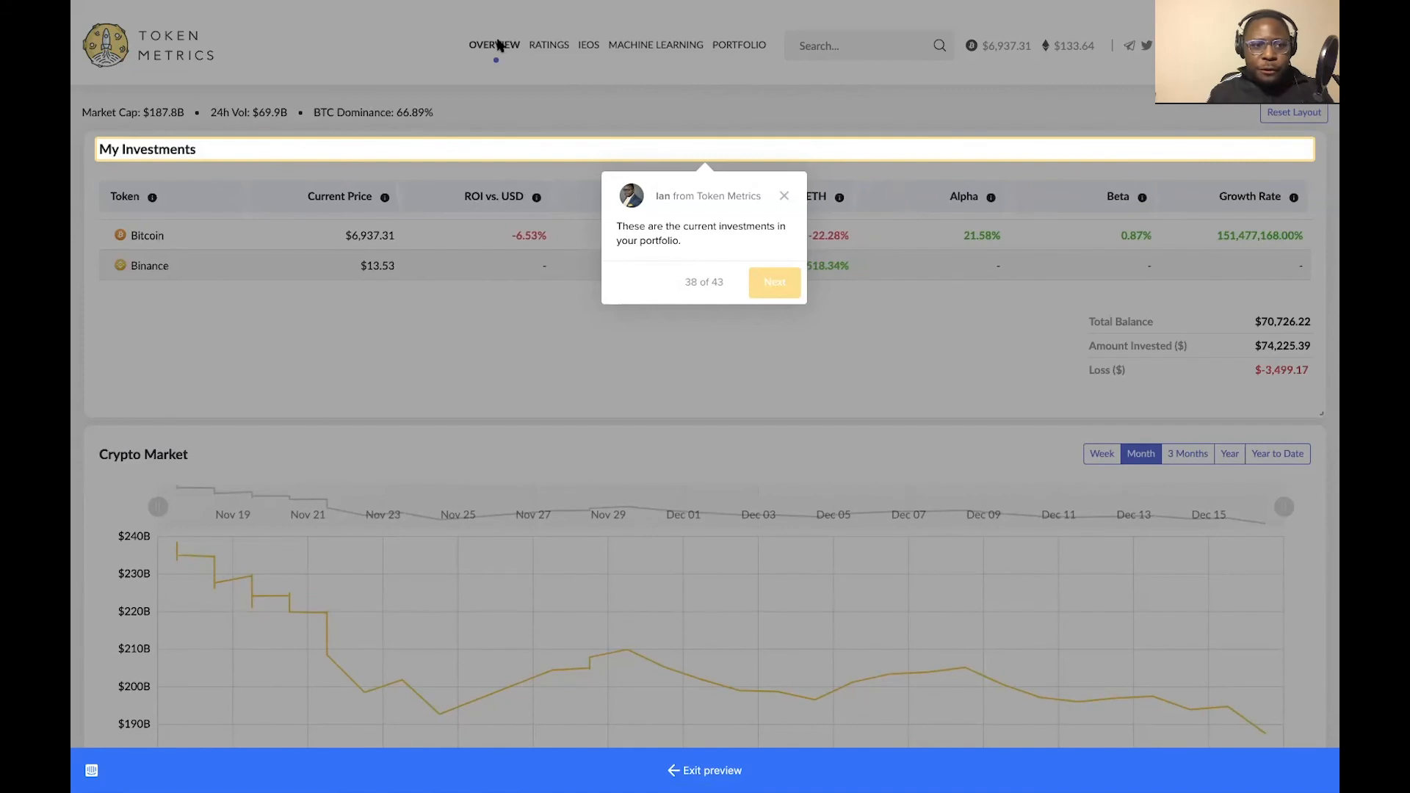
mouse_move(433, 180)
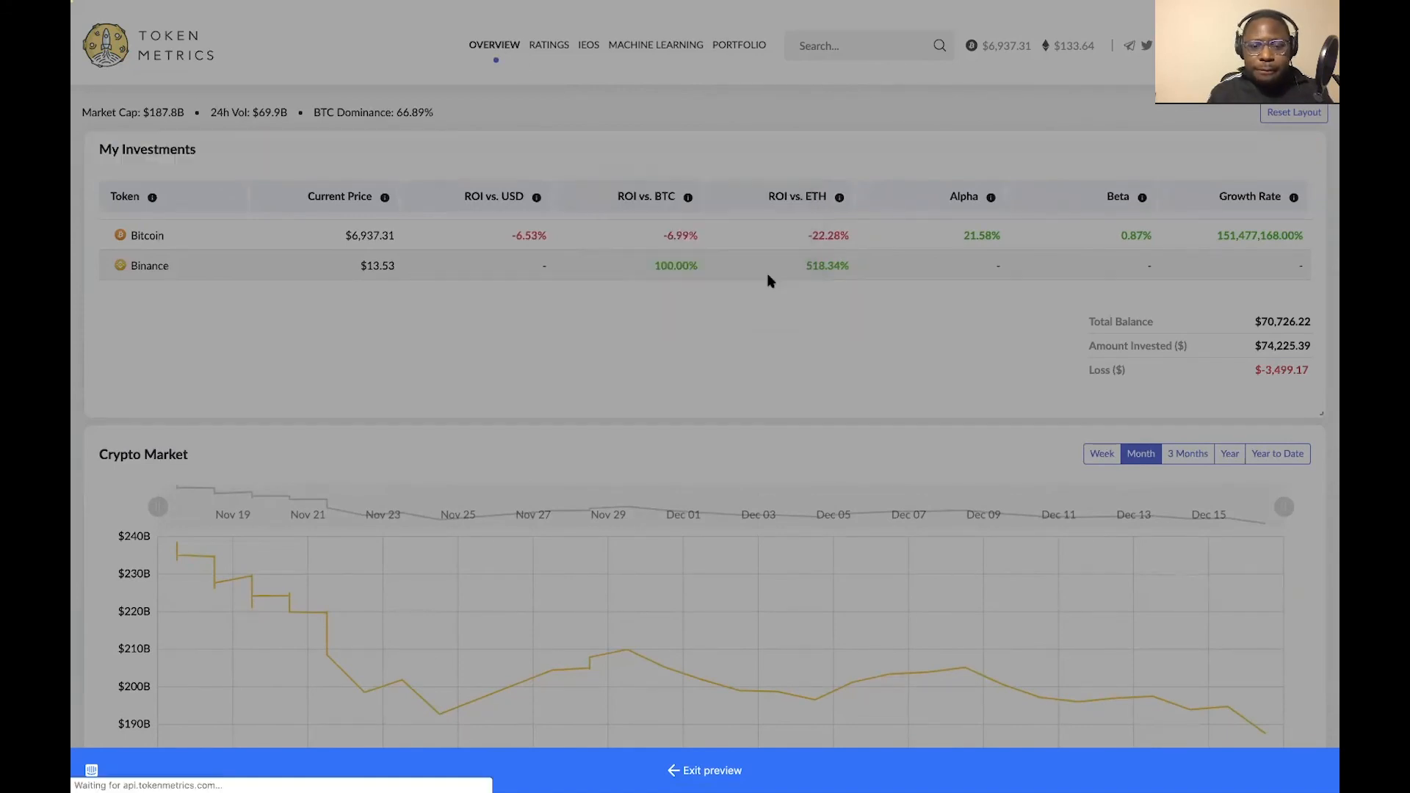
scroll(down, 3)
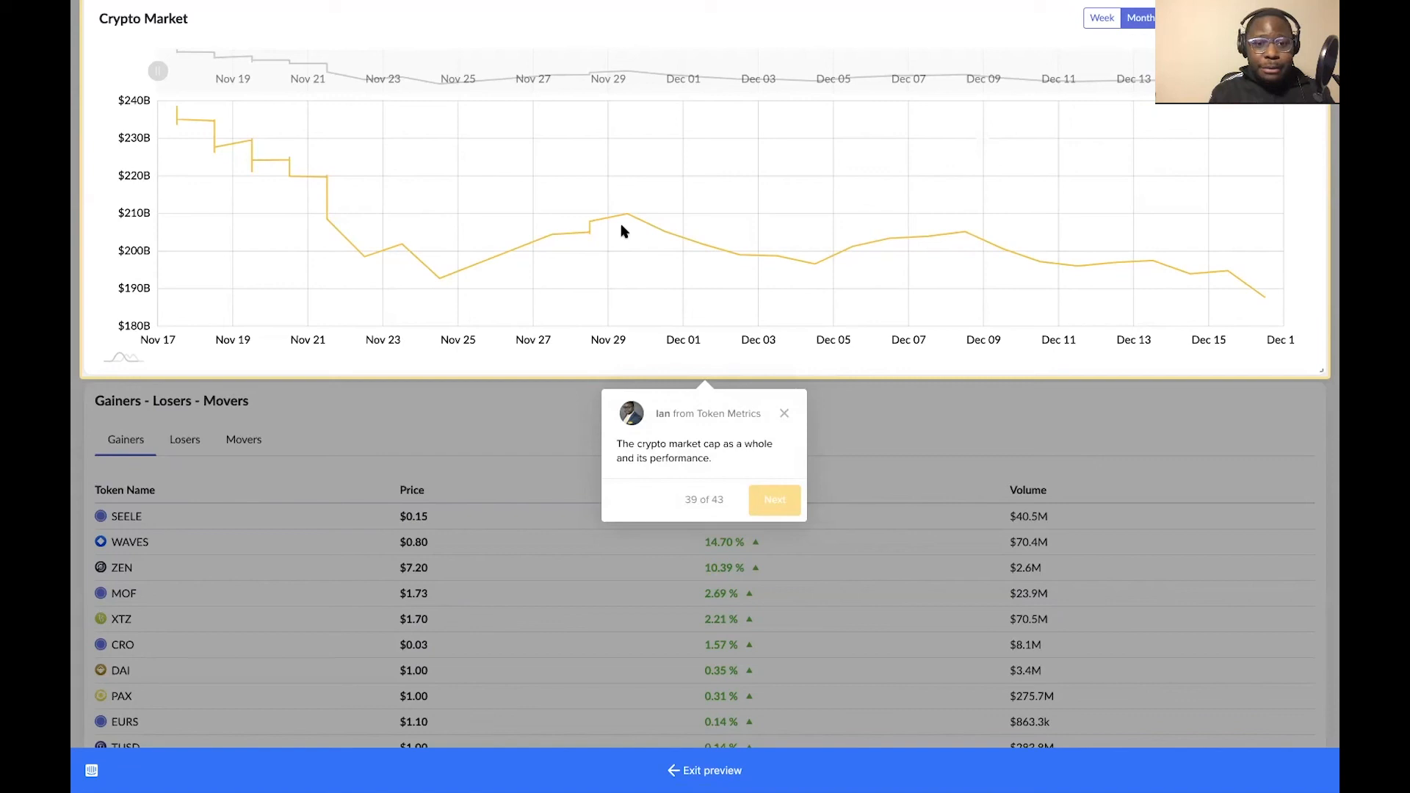
click(773, 500)
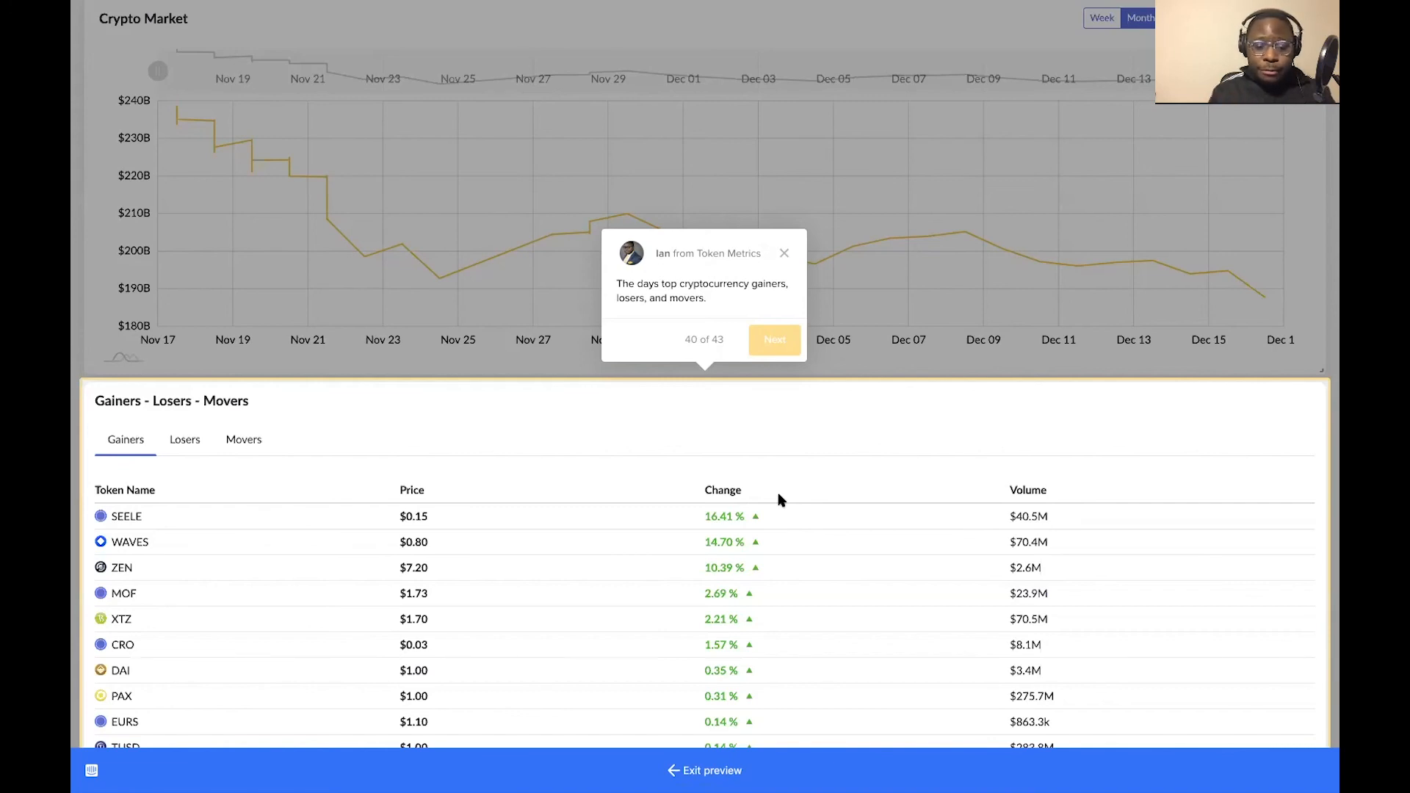
Advance past the Gainers-Losers-Movers and My Portfolio News tips to step 42 of 43
click(774, 339)
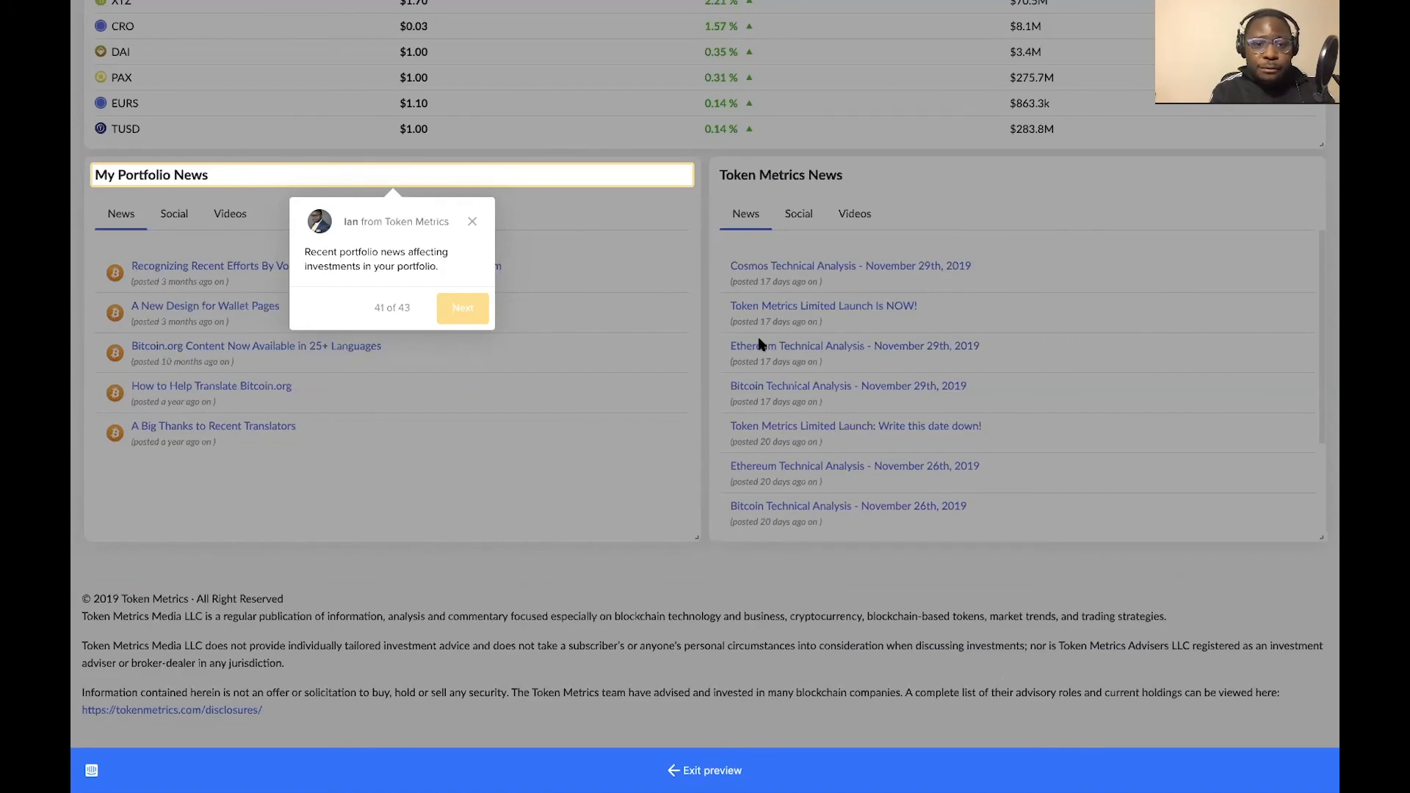
click(462, 308)
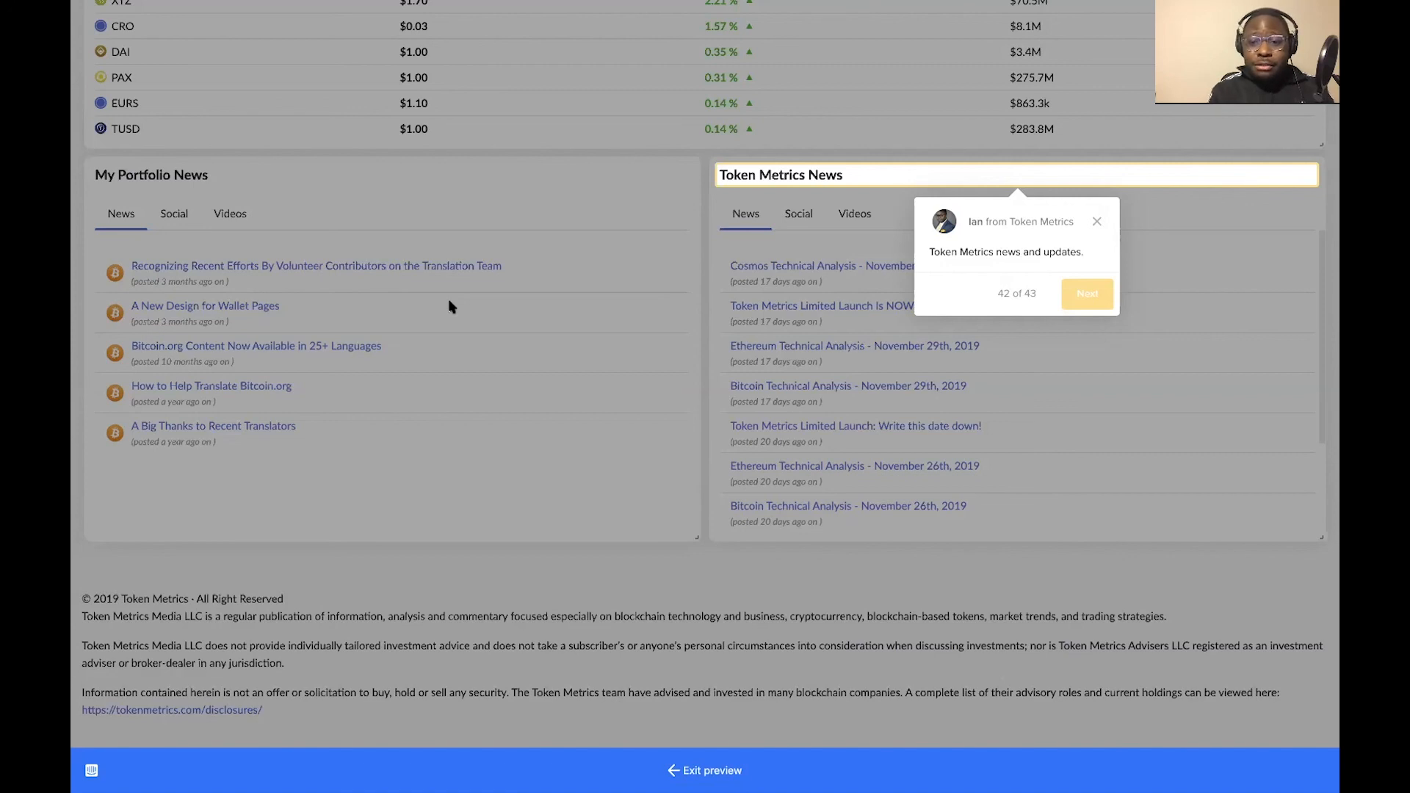
mouse_move(709, 288)
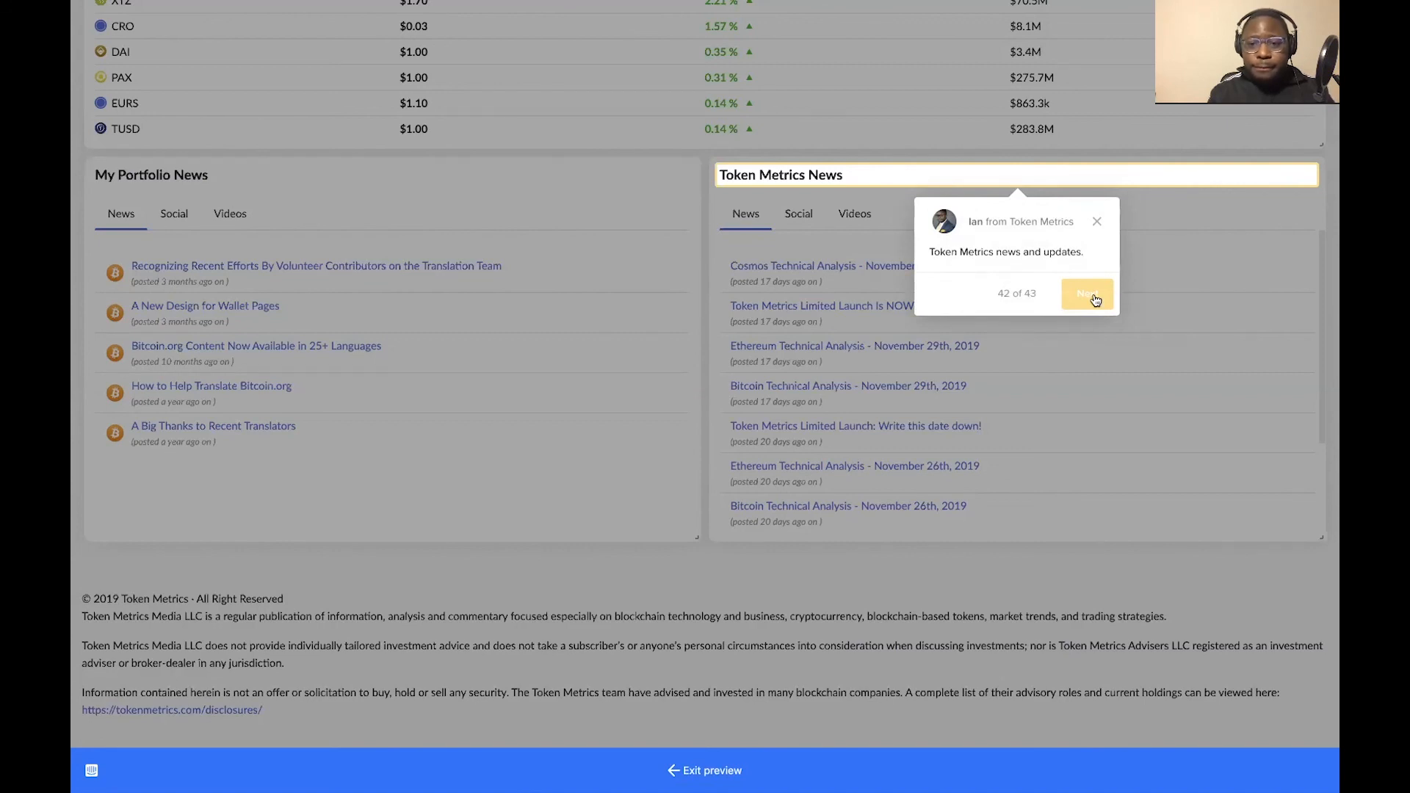
Finish the tour from the Token Metrics News tip, reaching the tokenmetrics.com promo screen
click(1088, 294)
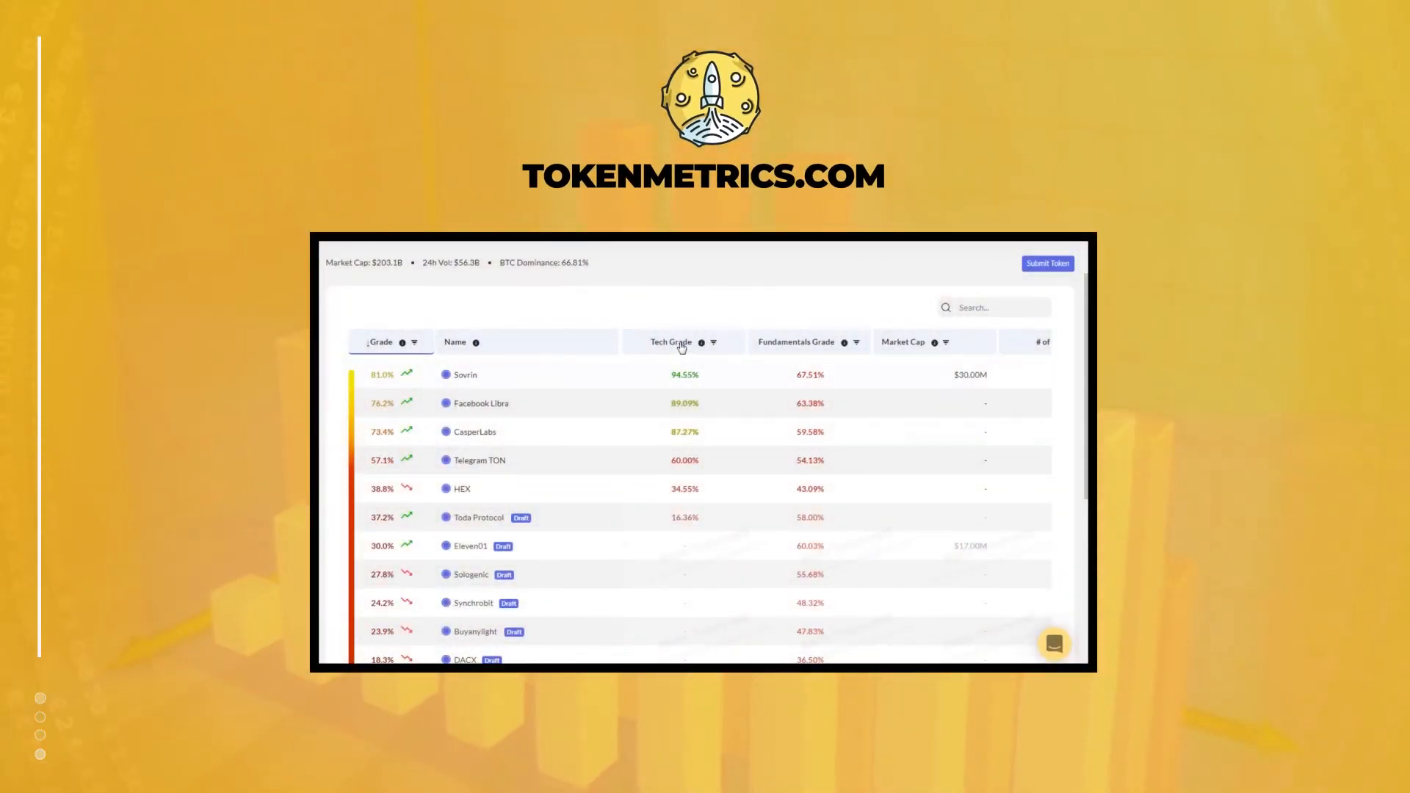
mouse_move(811, 351)
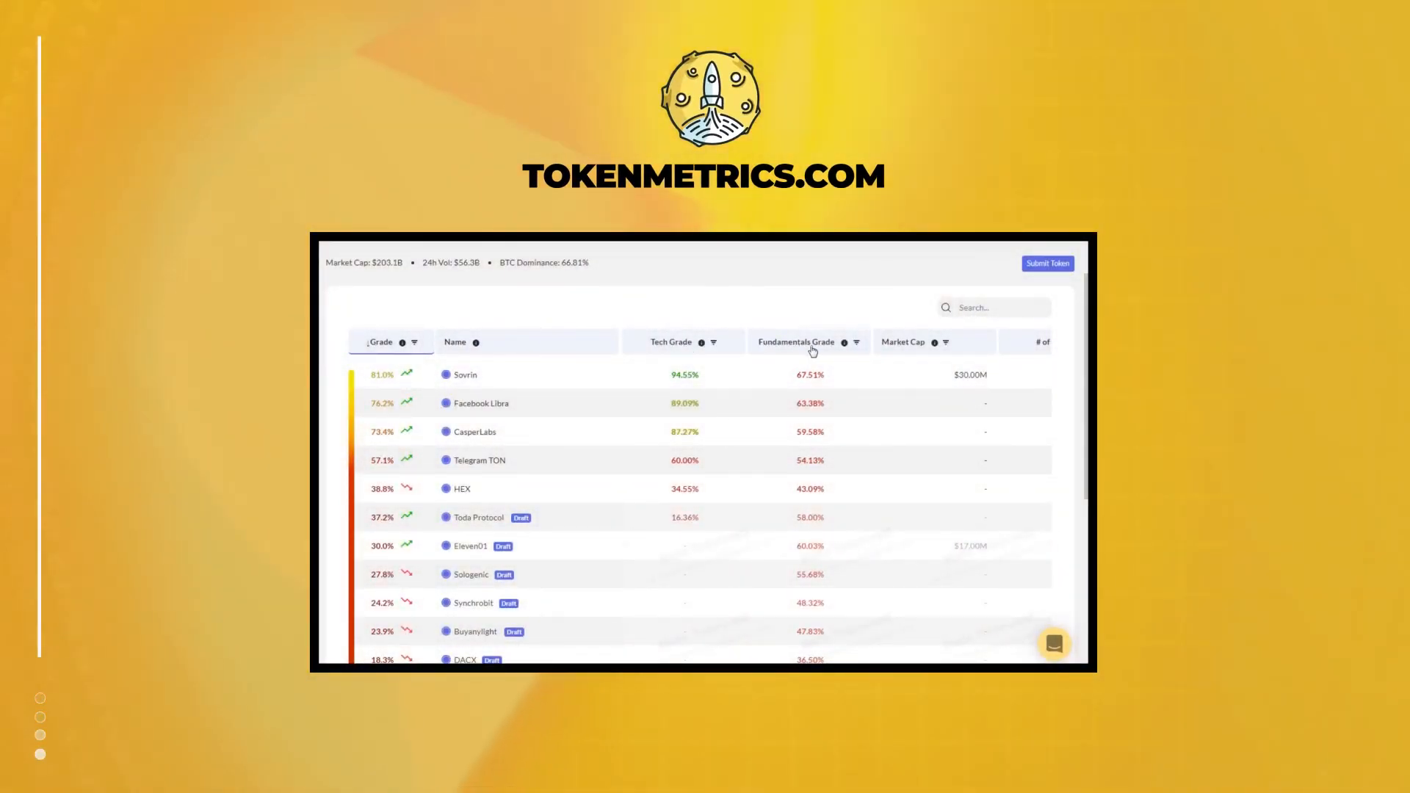
click(465, 373)
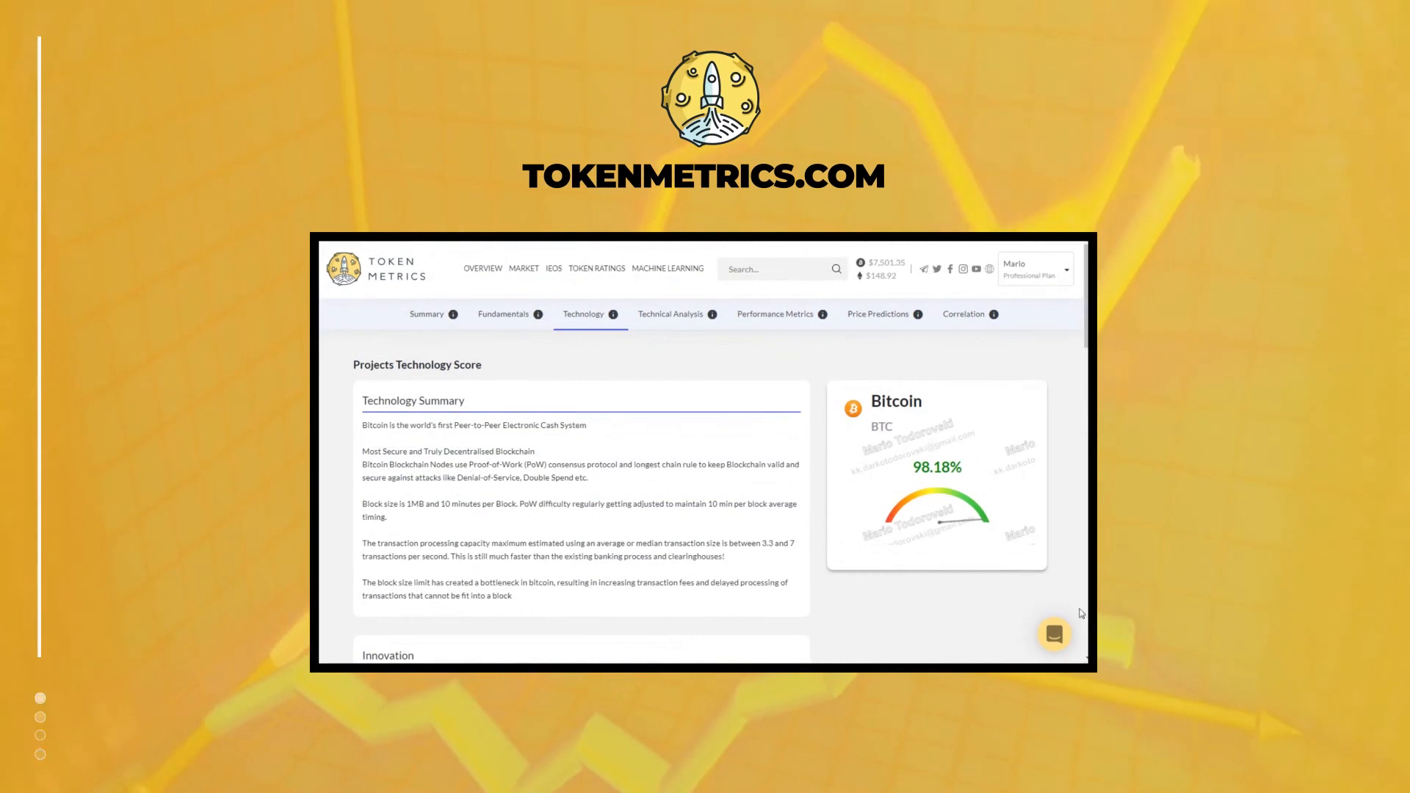
click(596, 268)
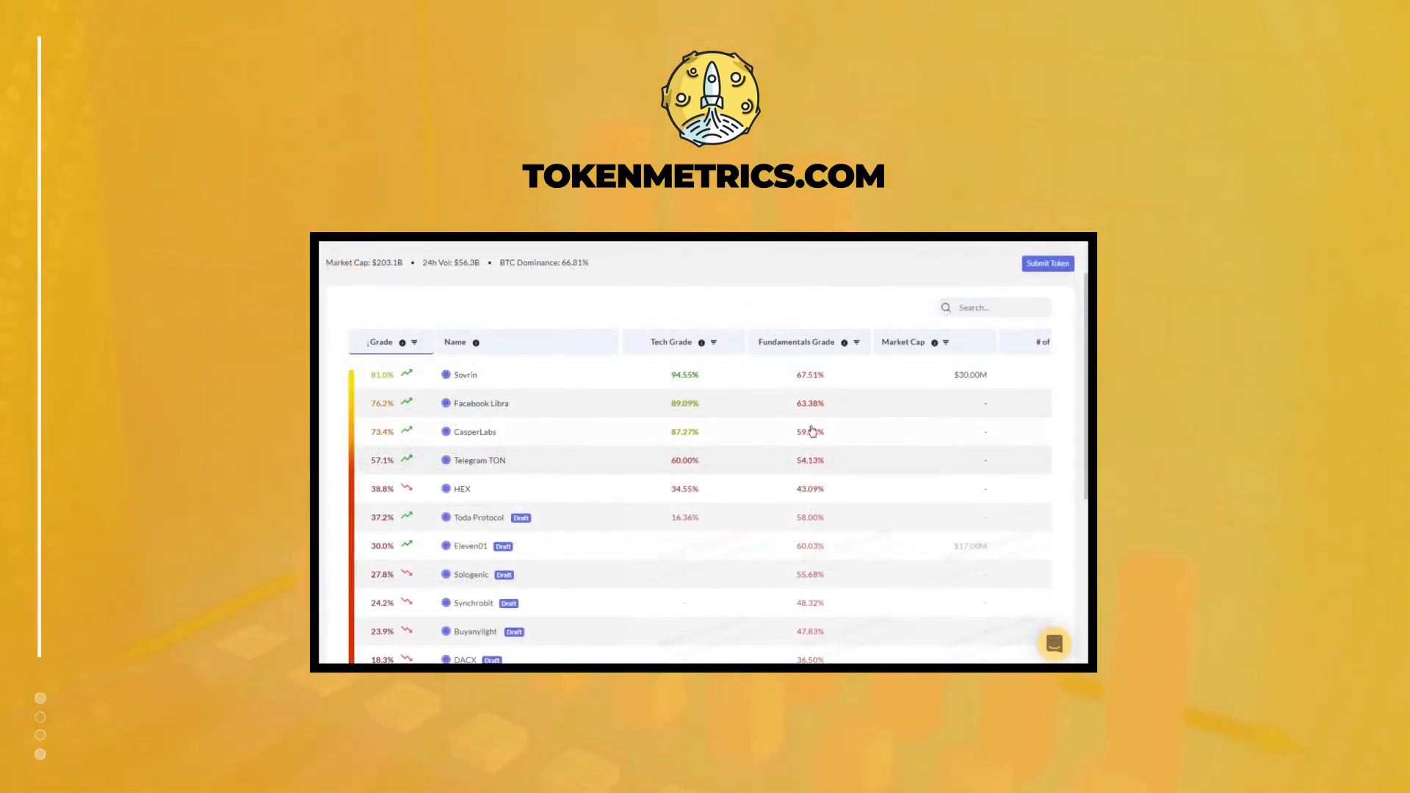